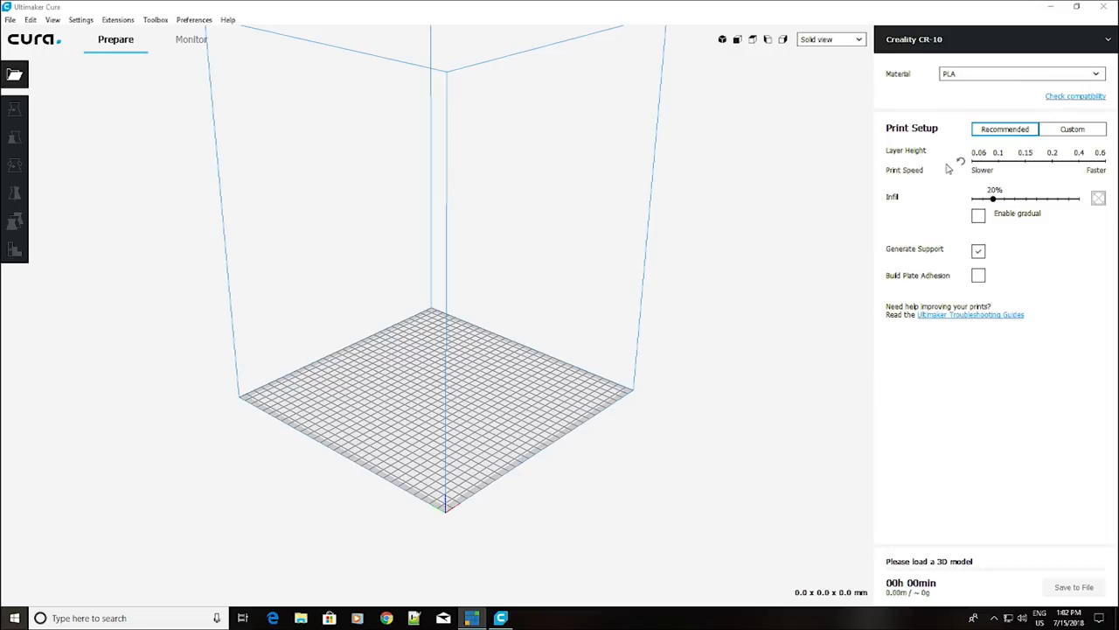
pyautogui.moveTo(950, 168)
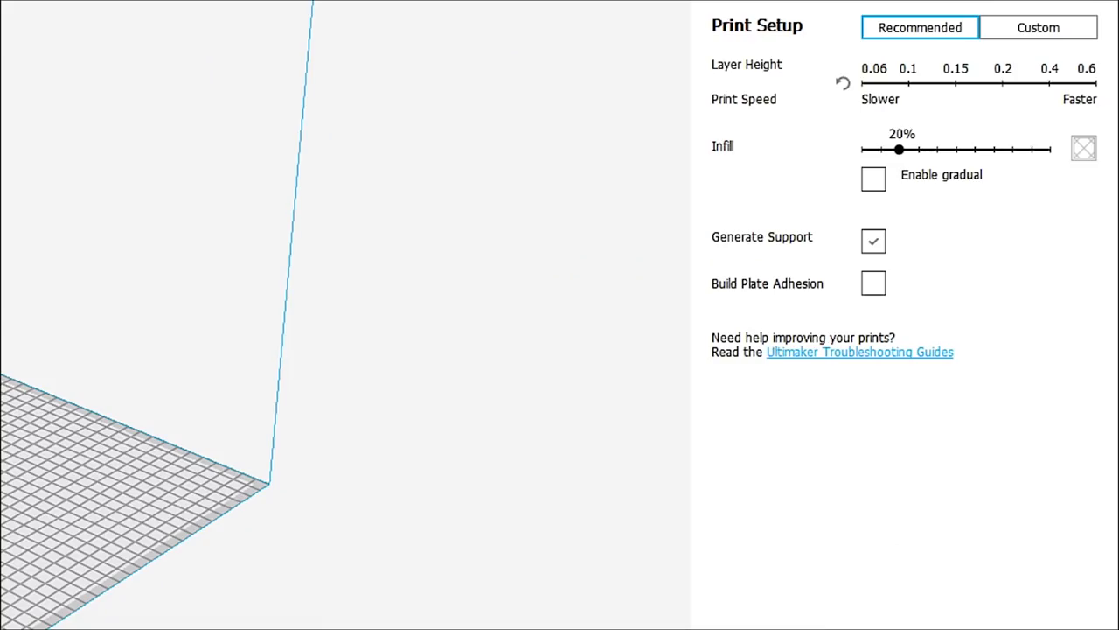
pyautogui.moveTo(1058, 24)
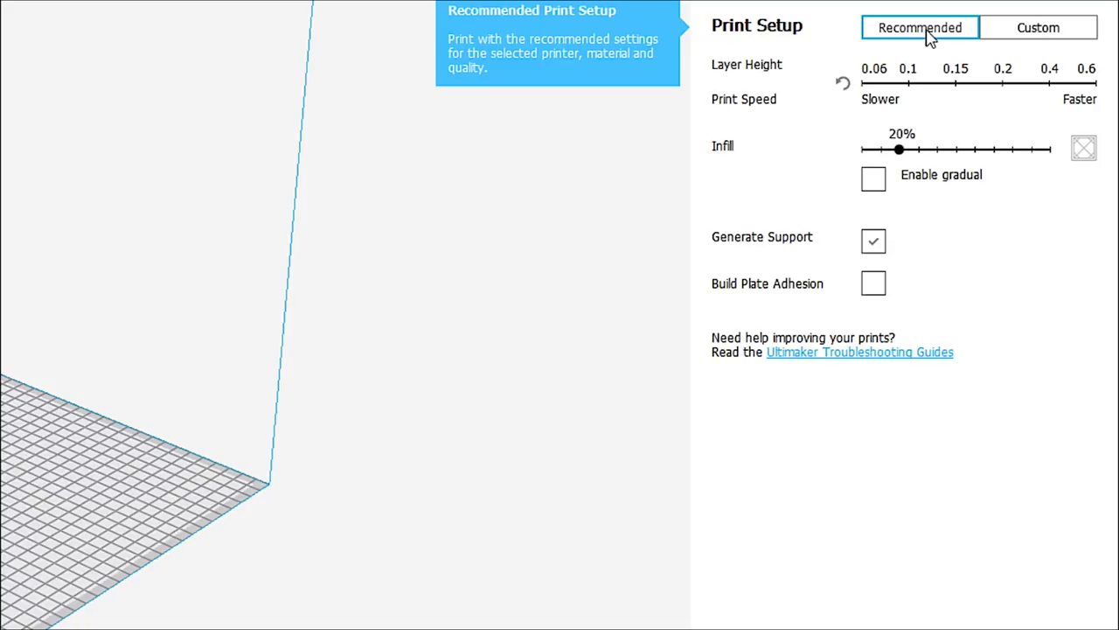
pyautogui.moveTo(958, 280)
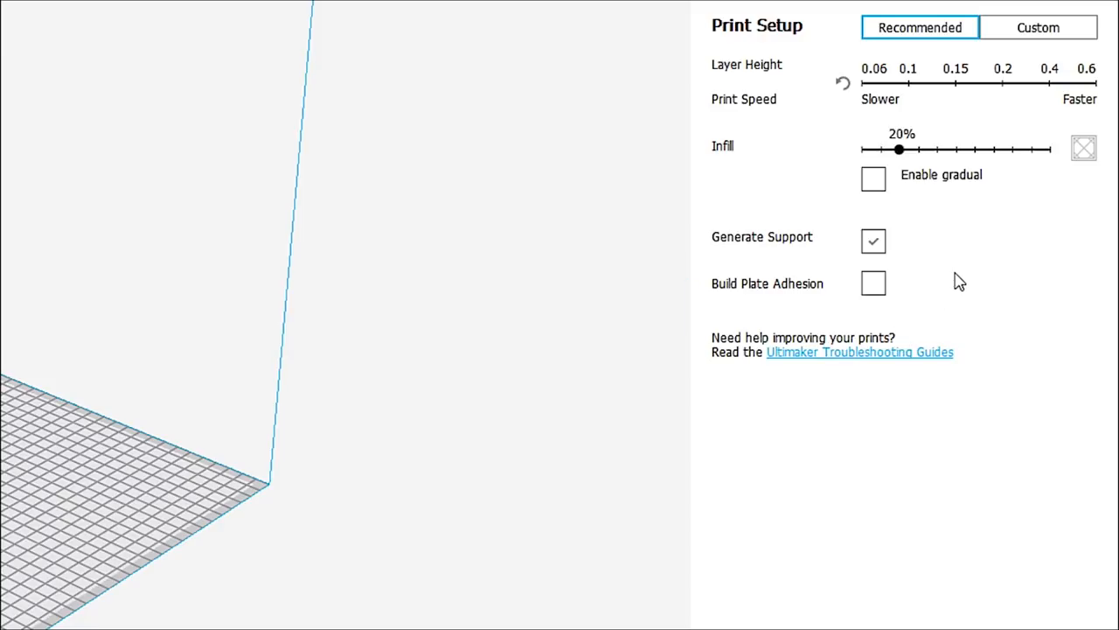
pyautogui.moveTo(873, 283)
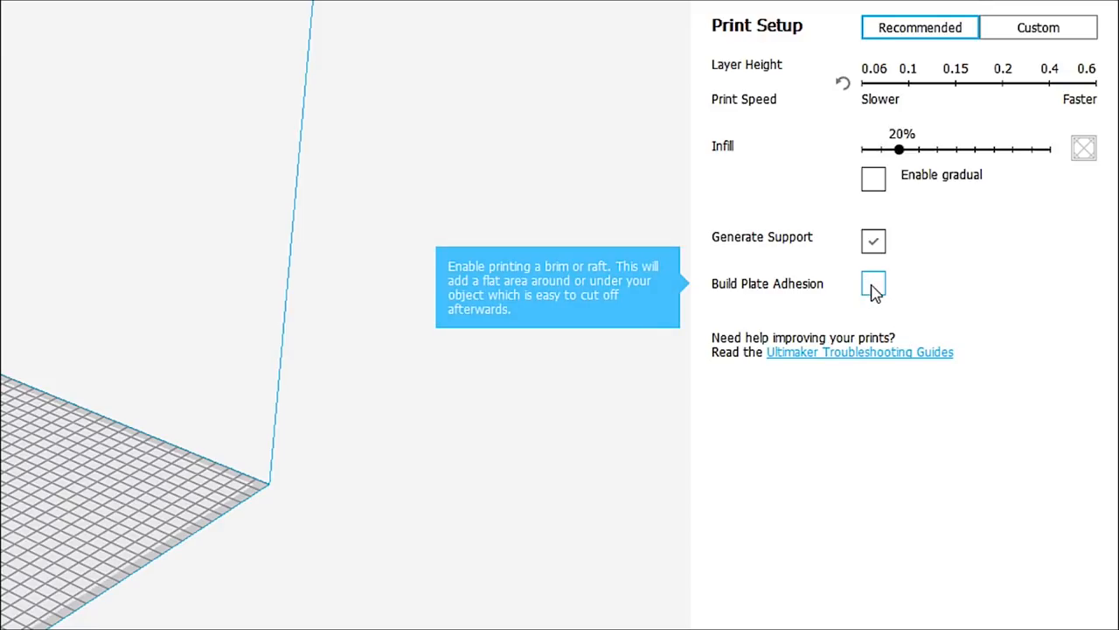
# - Enable Build Plate Adhesion in the recommended print setup, keeping supports on
pyautogui.click(872, 283)
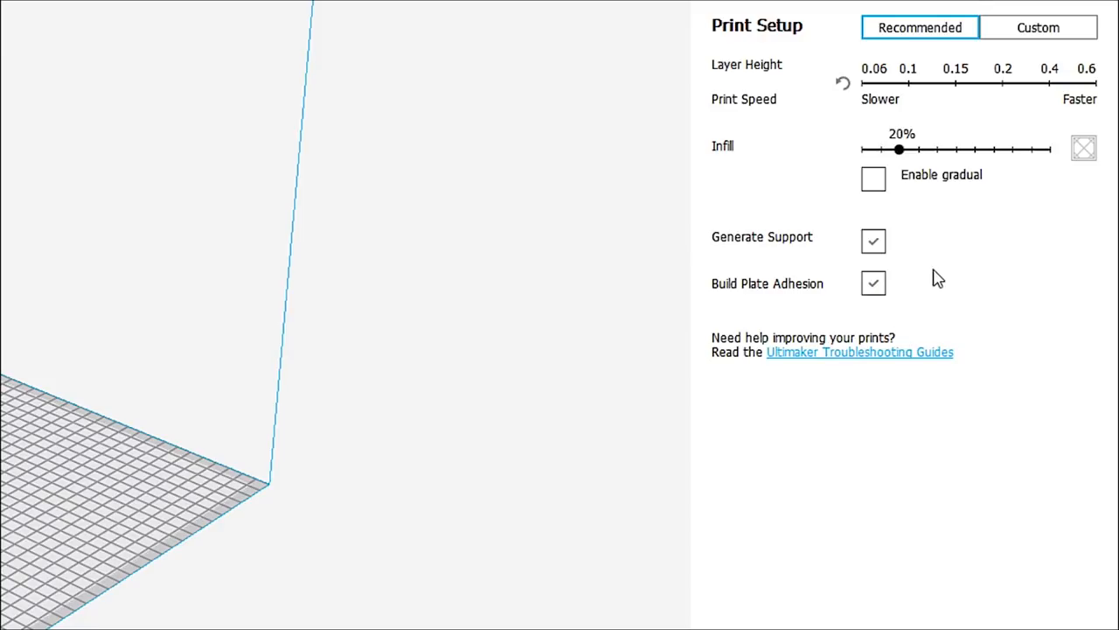
pyautogui.moveTo(872, 179)
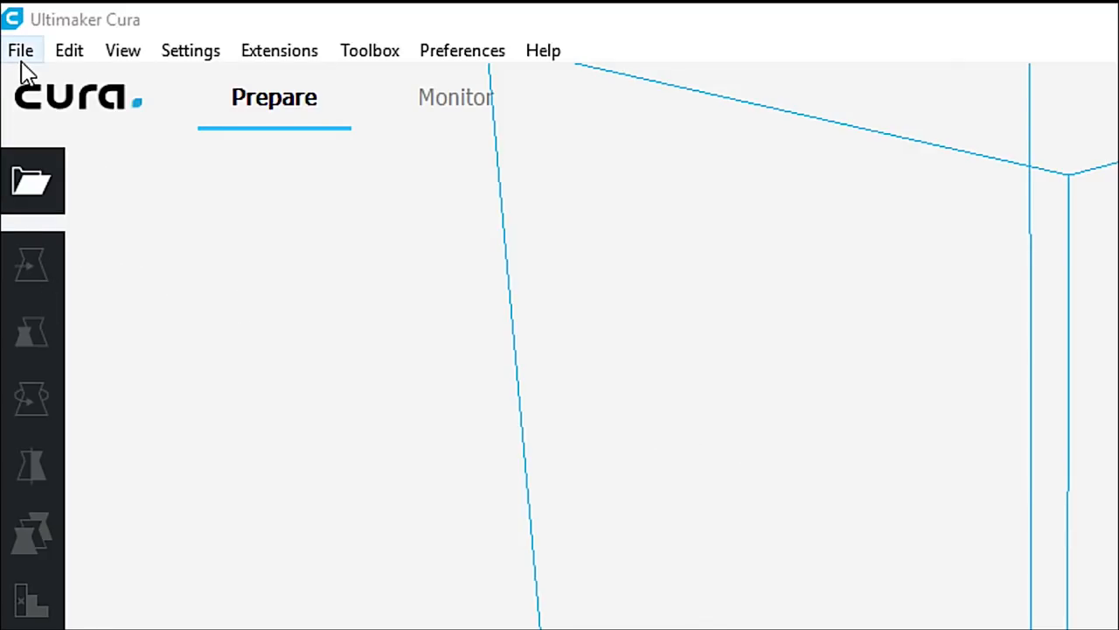
pyautogui.moveTo(70, 49)
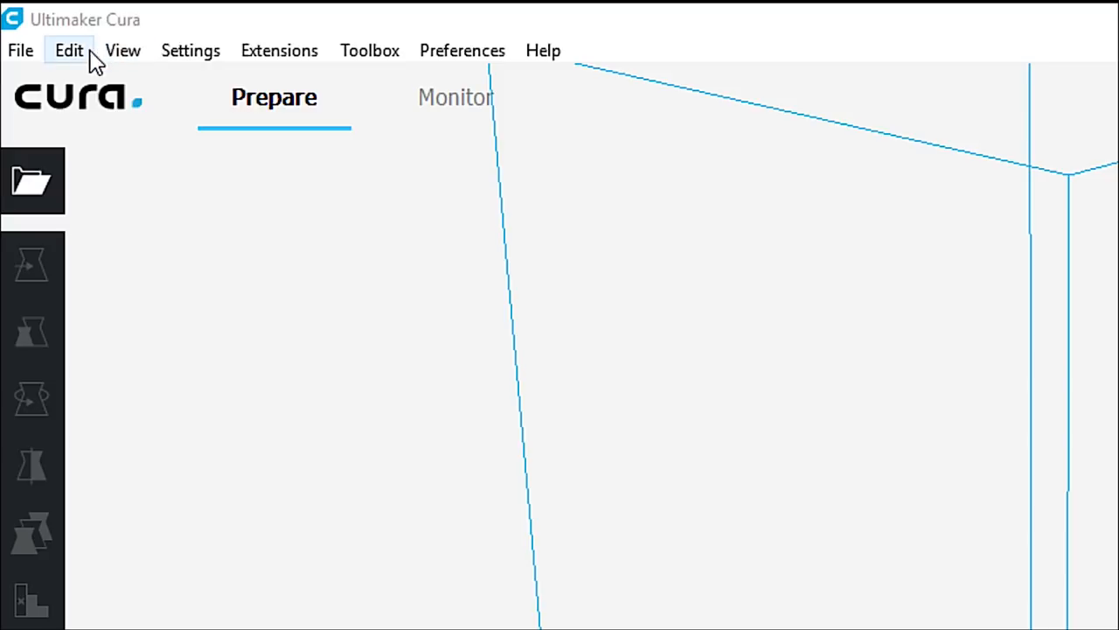
pyautogui.moveTo(280, 49)
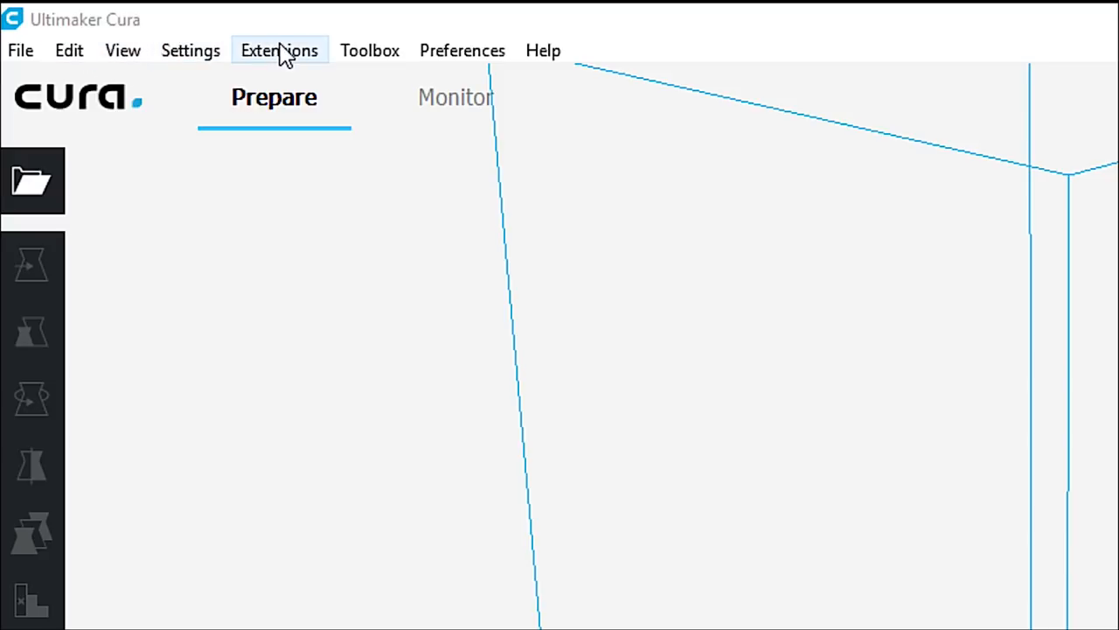
pyautogui.moveTo(462, 49)
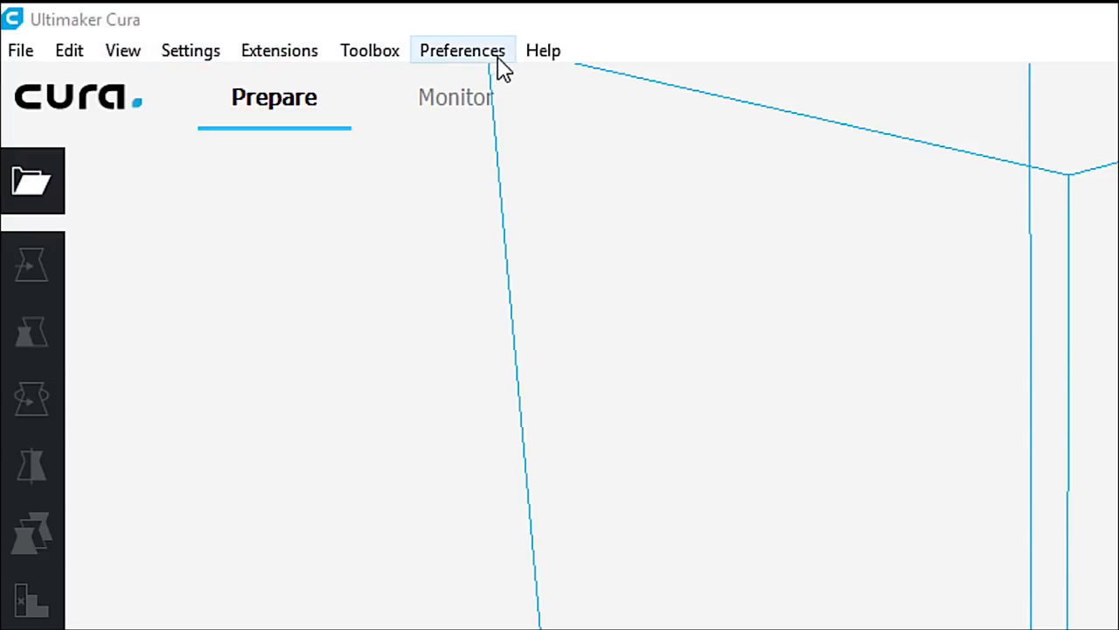
pyautogui.click(455, 98)
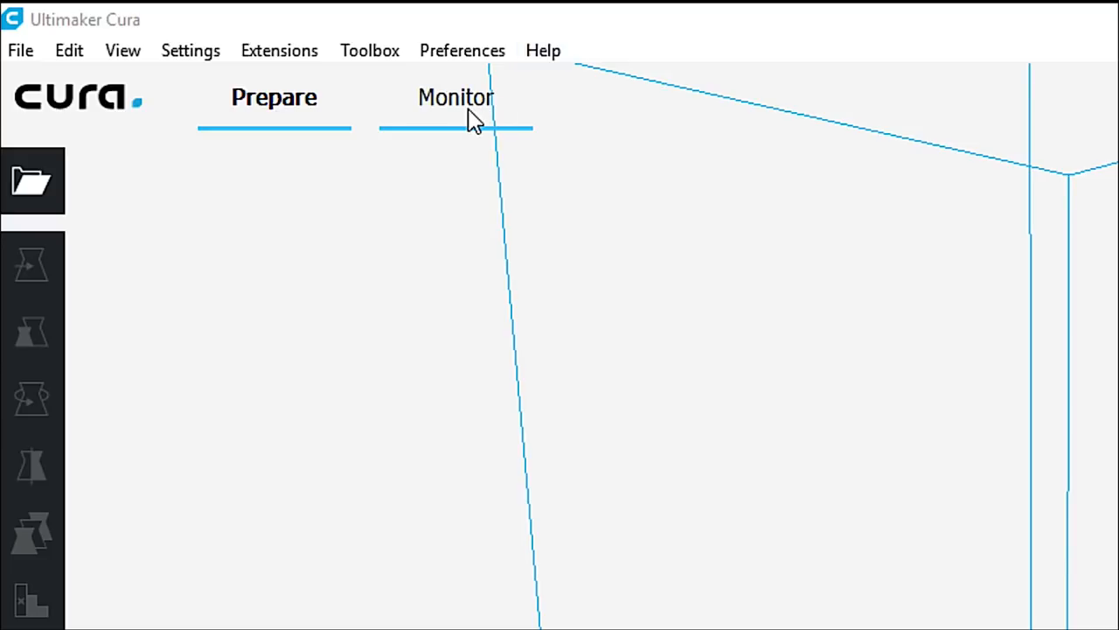
pyautogui.moveTo(458, 113)
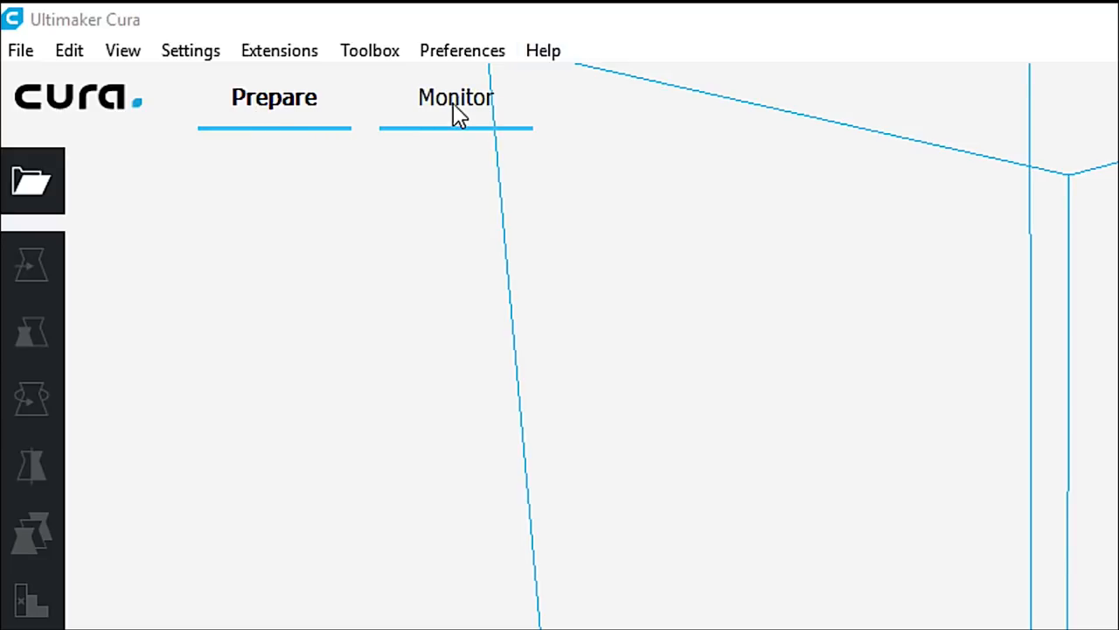
pyautogui.moveTo(446, 119)
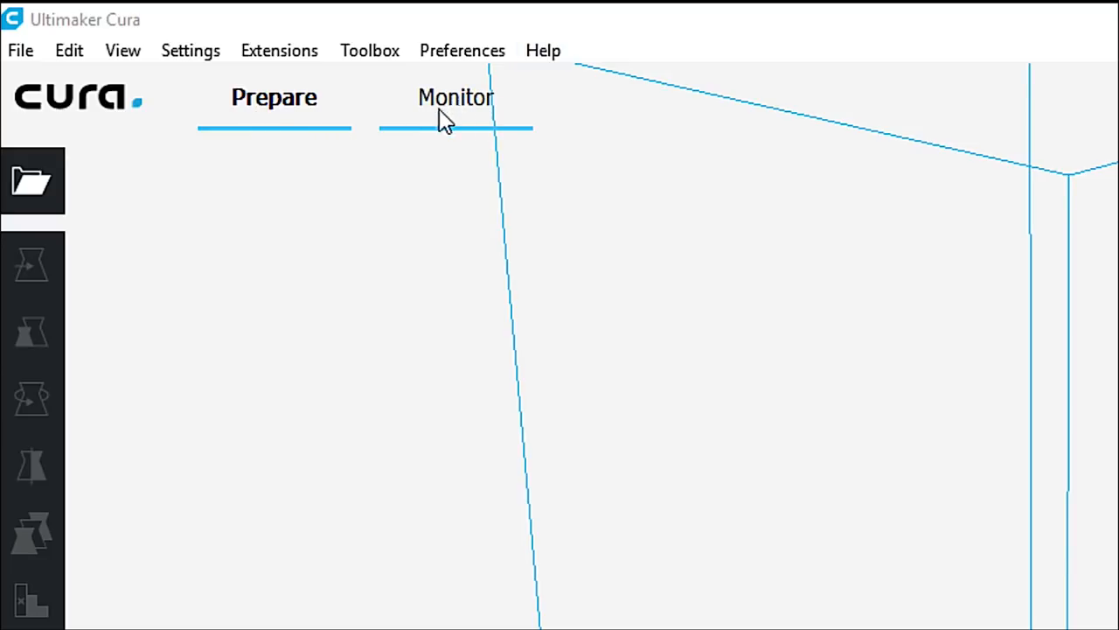
pyautogui.click(273, 98)
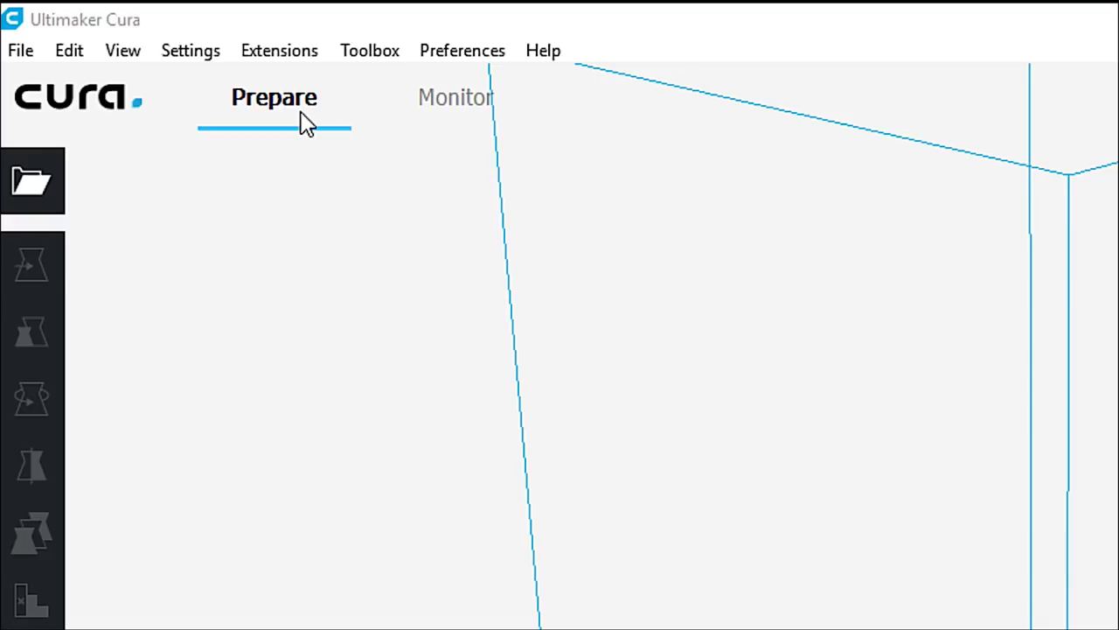
pyautogui.moveTo(173, 131)
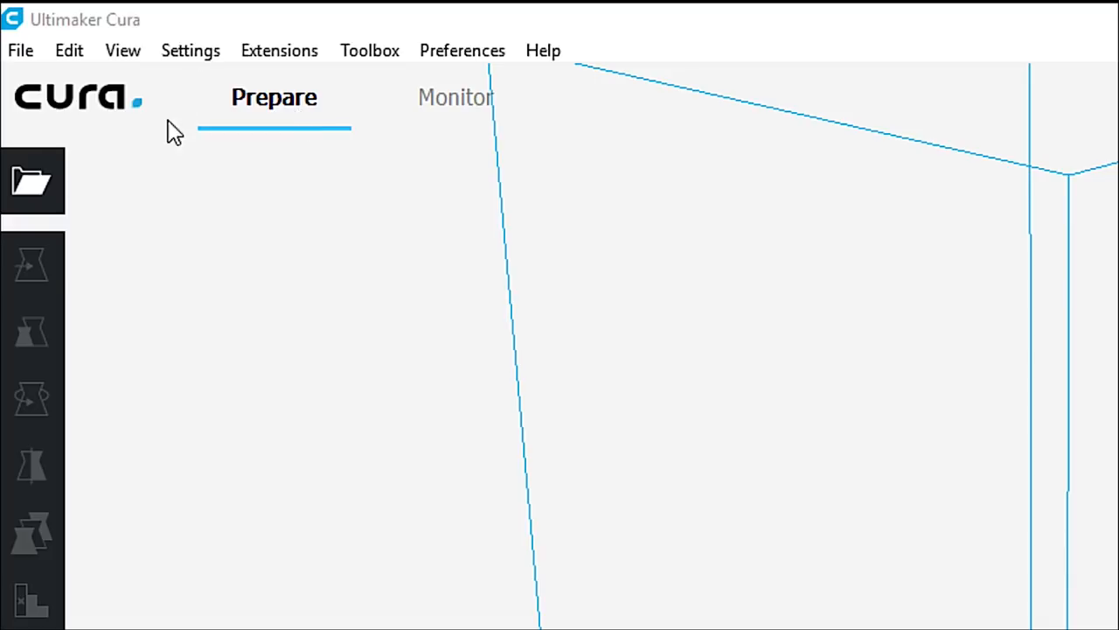
pyautogui.click(19, 49)
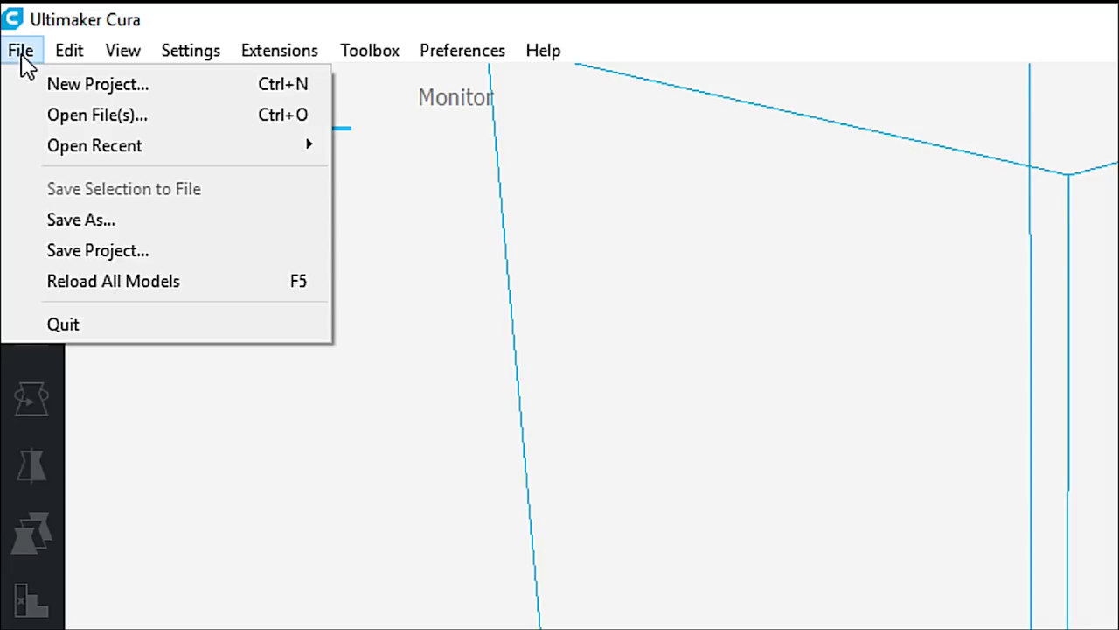
pyautogui.click(68, 49)
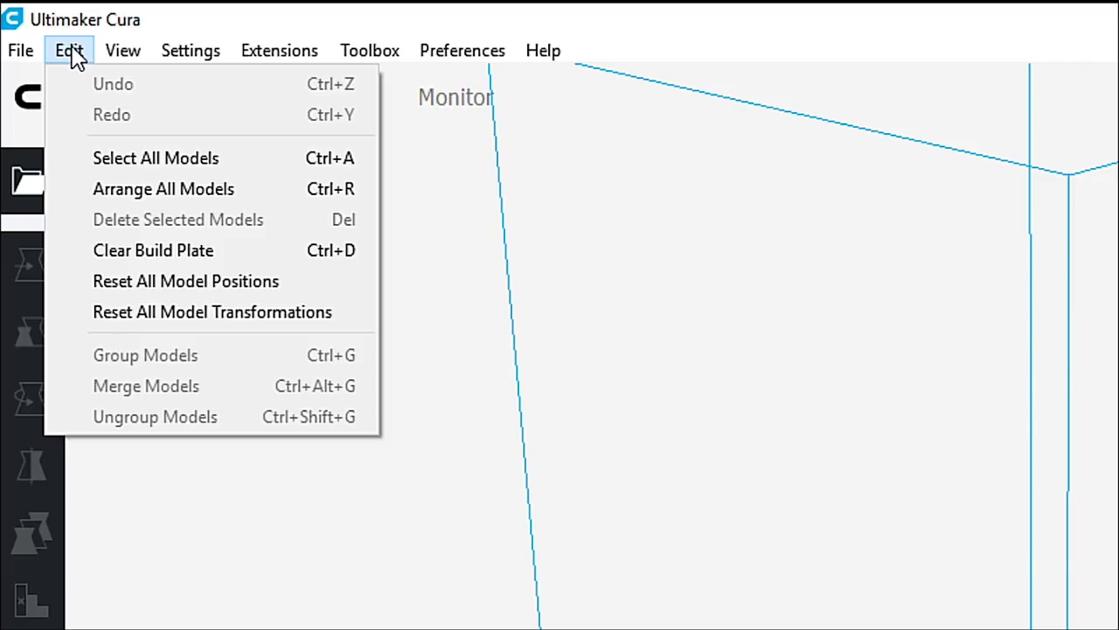
pyautogui.moveTo(114, 84)
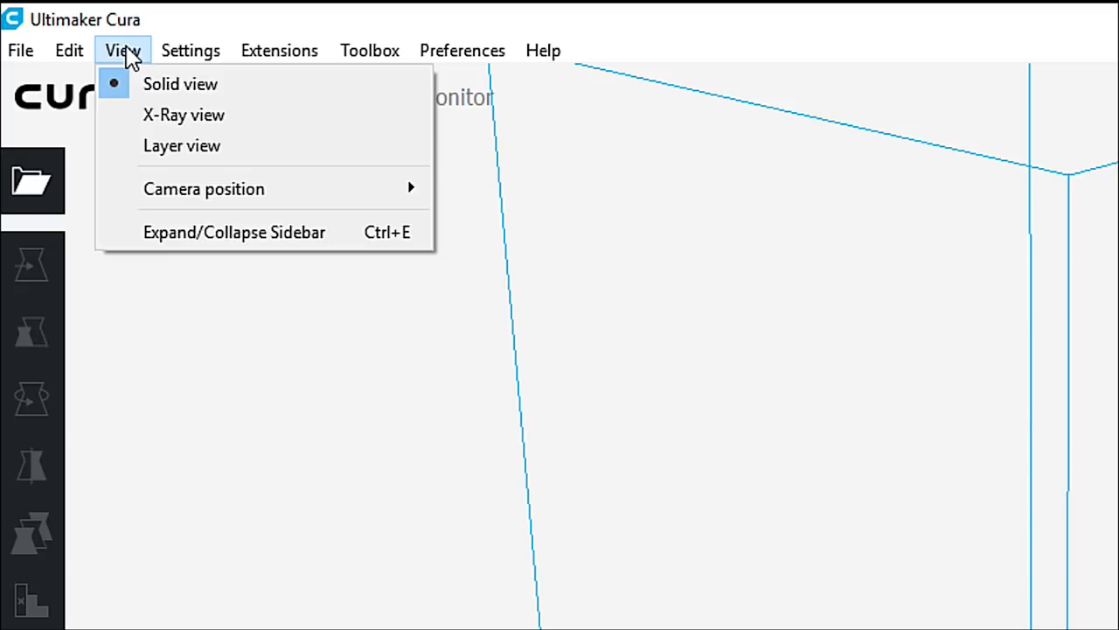
pyautogui.moveTo(143, 54)
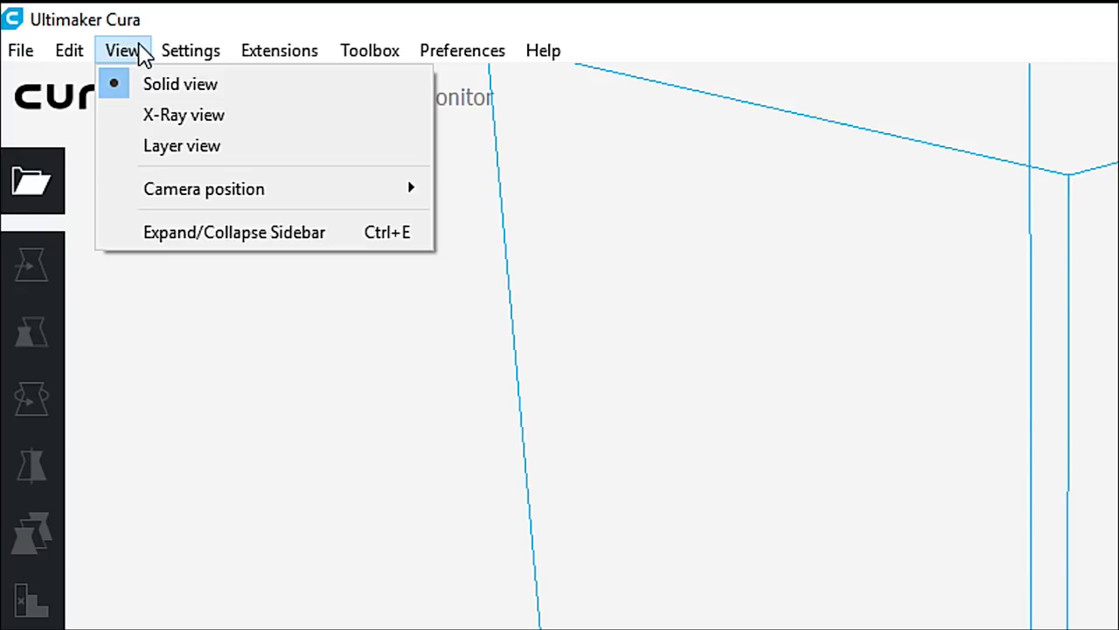
pyautogui.click(189, 49)
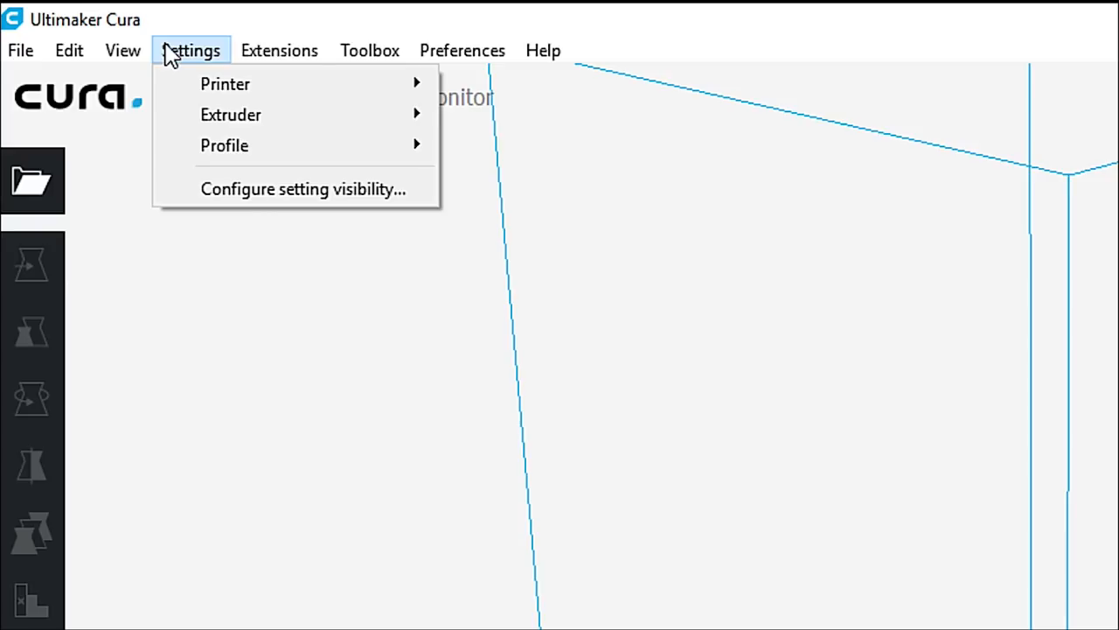
pyautogui.moveTo(224, 84)
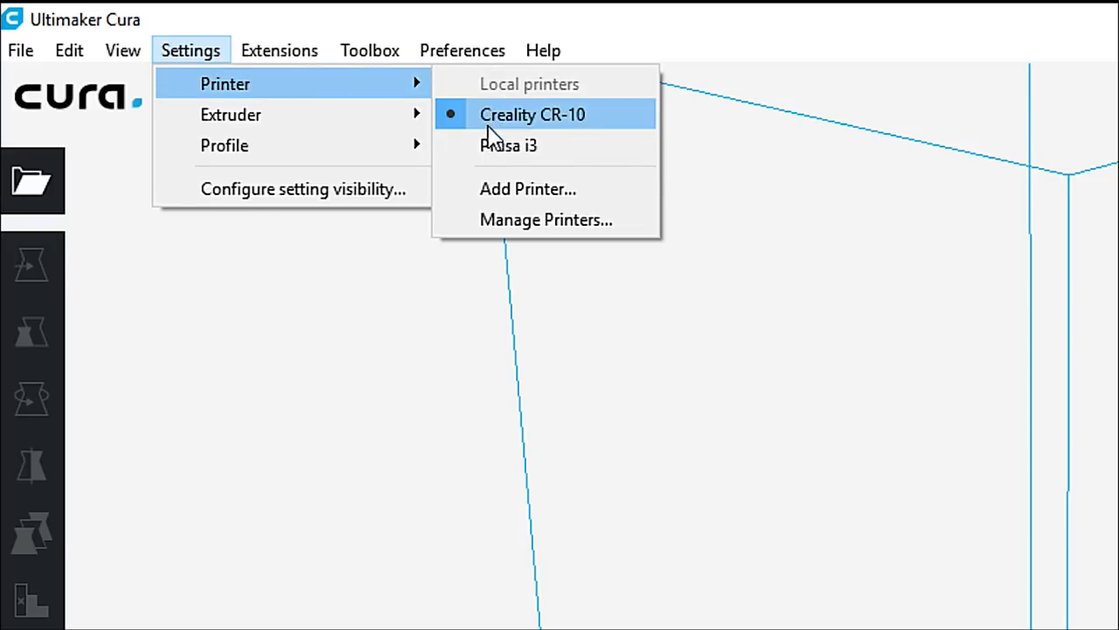
pyautogui.moveTo(507, 145)
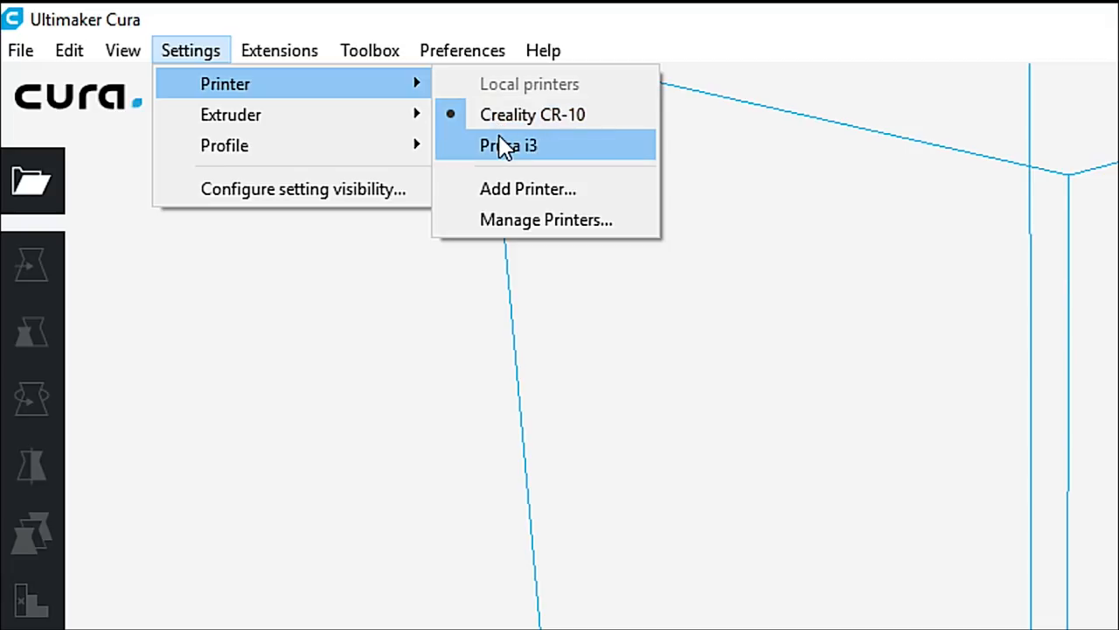
pyautogui.moveTo(510, 115)
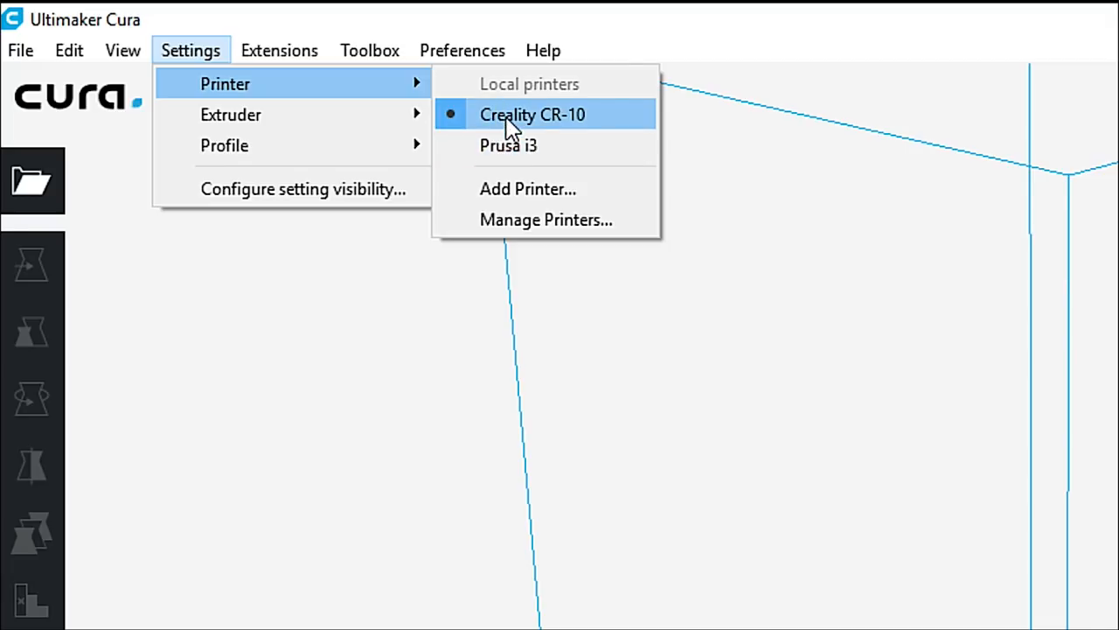
pyautogui.moveTo(507, 145)
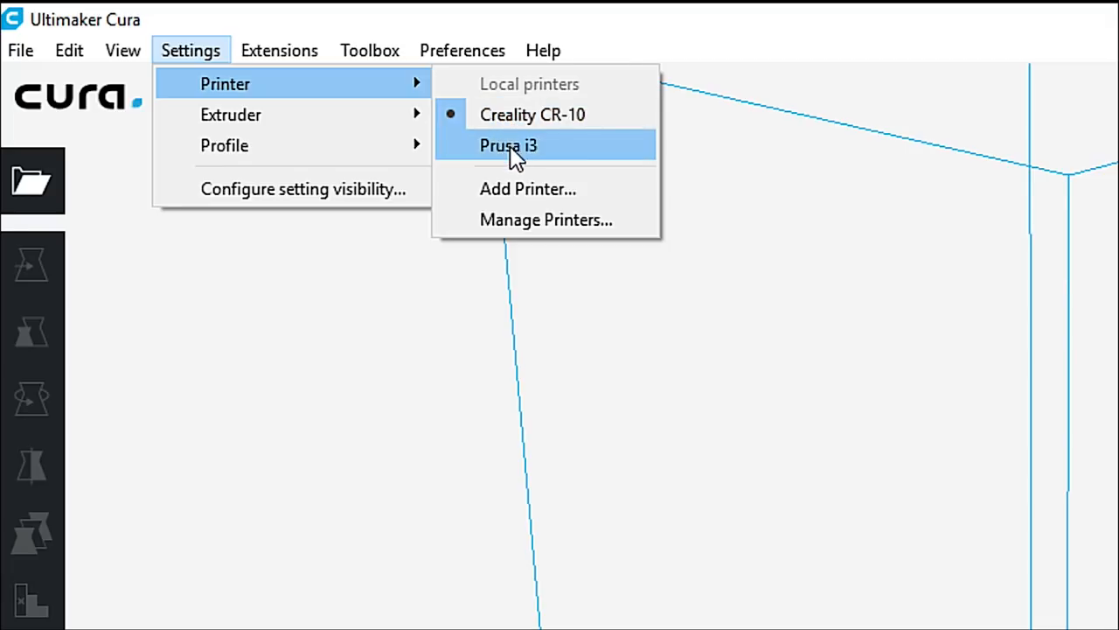
pyautogui.moveTo(528, 189)
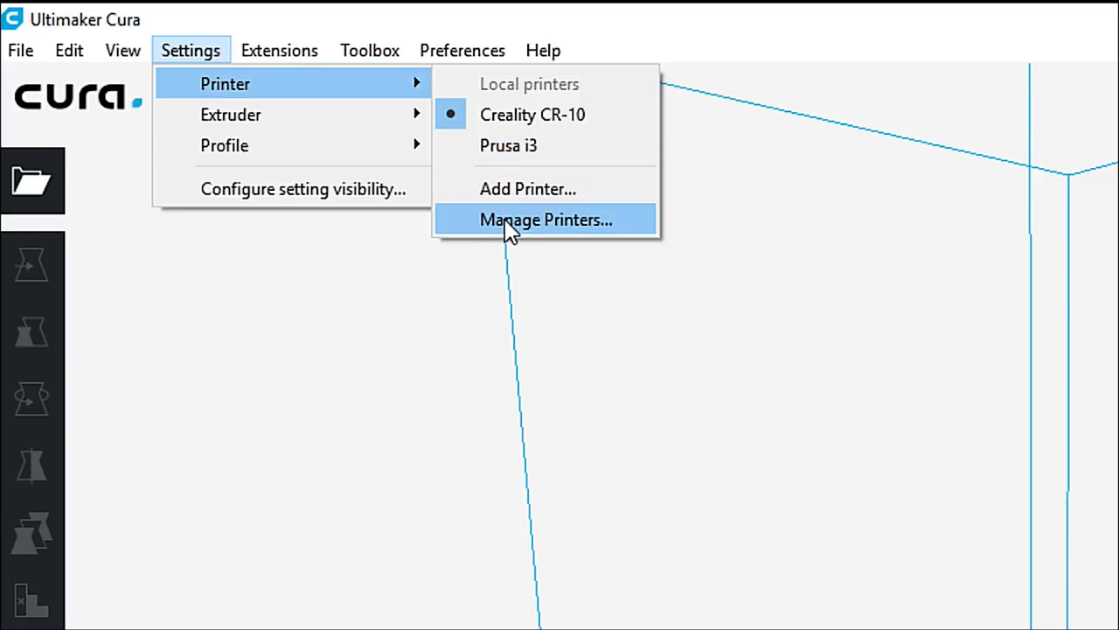
pyautogui.moveTo(231, 115)
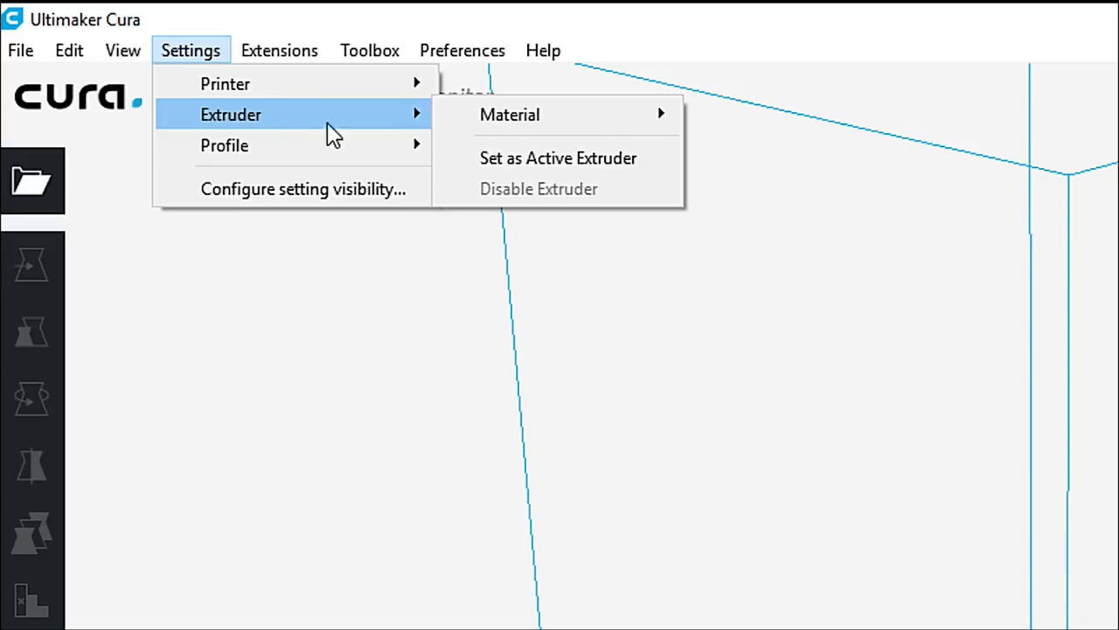
pyautogui.moveTo(511, 114)
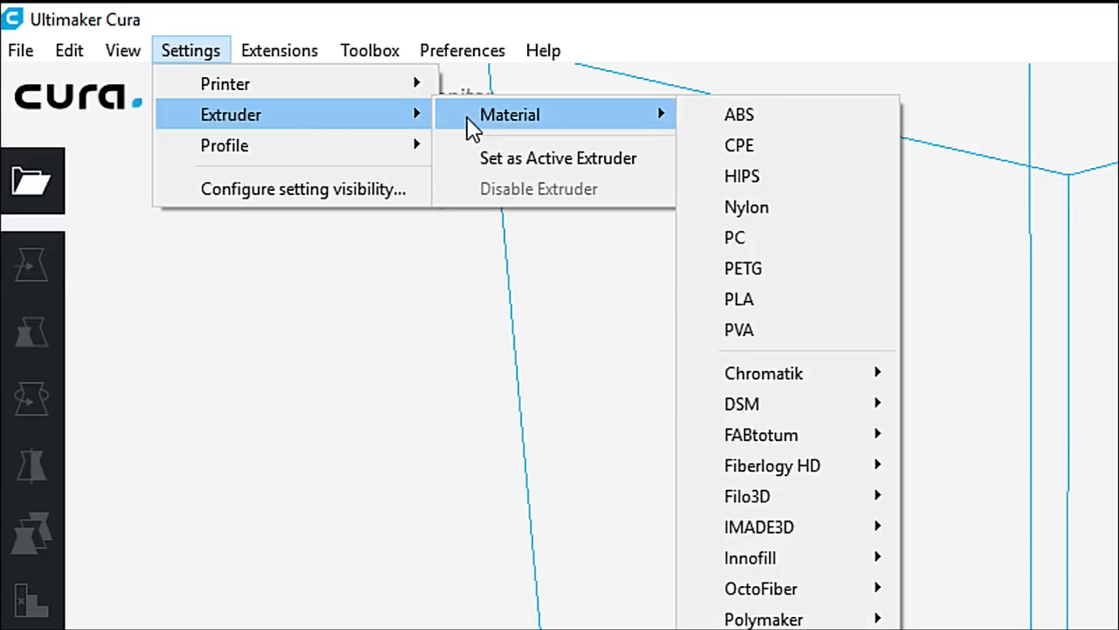
pyautogui.moveTo(494, 131)
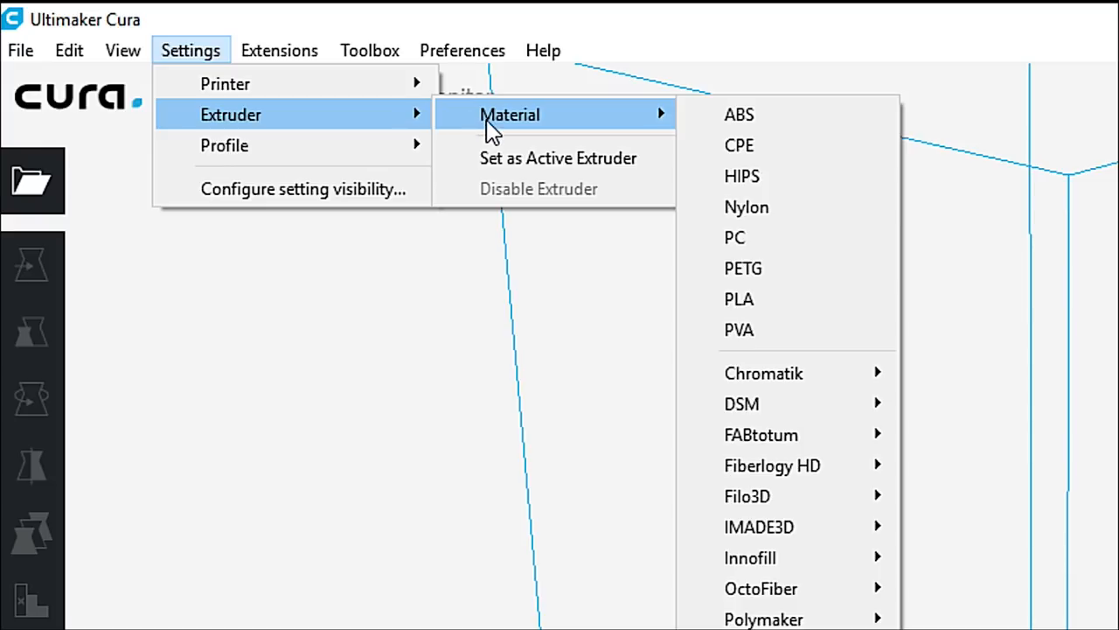
pyautogui.moveTo(558, 157)
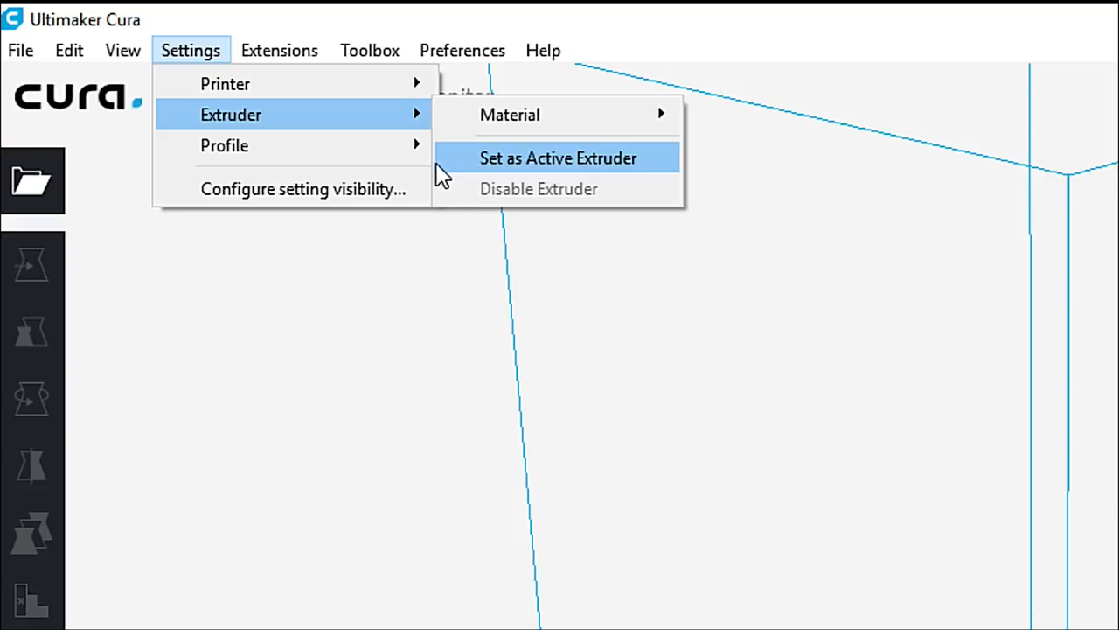
pyautogui.moveTo(224, 145)
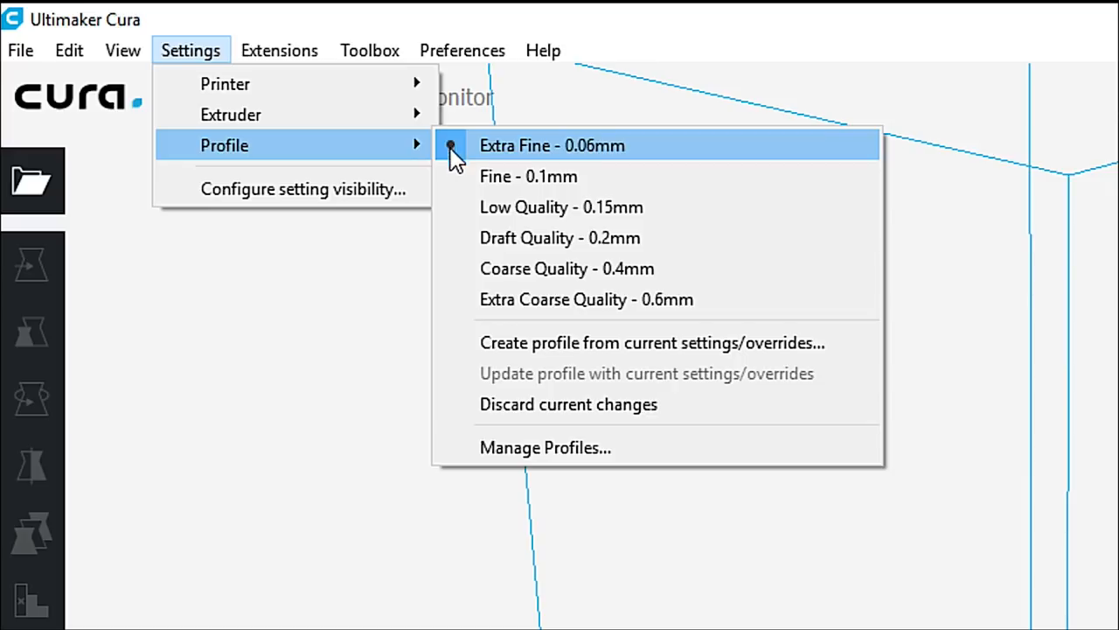
pyautogui.moveTo(658, 172)
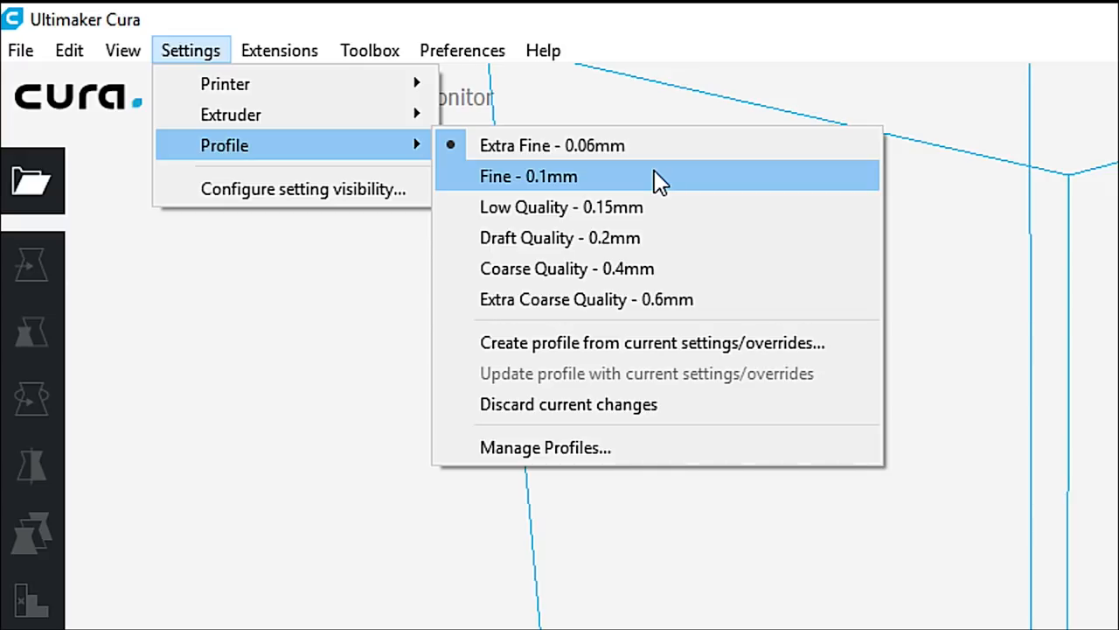
pyautogui.moveTo(672, 207)
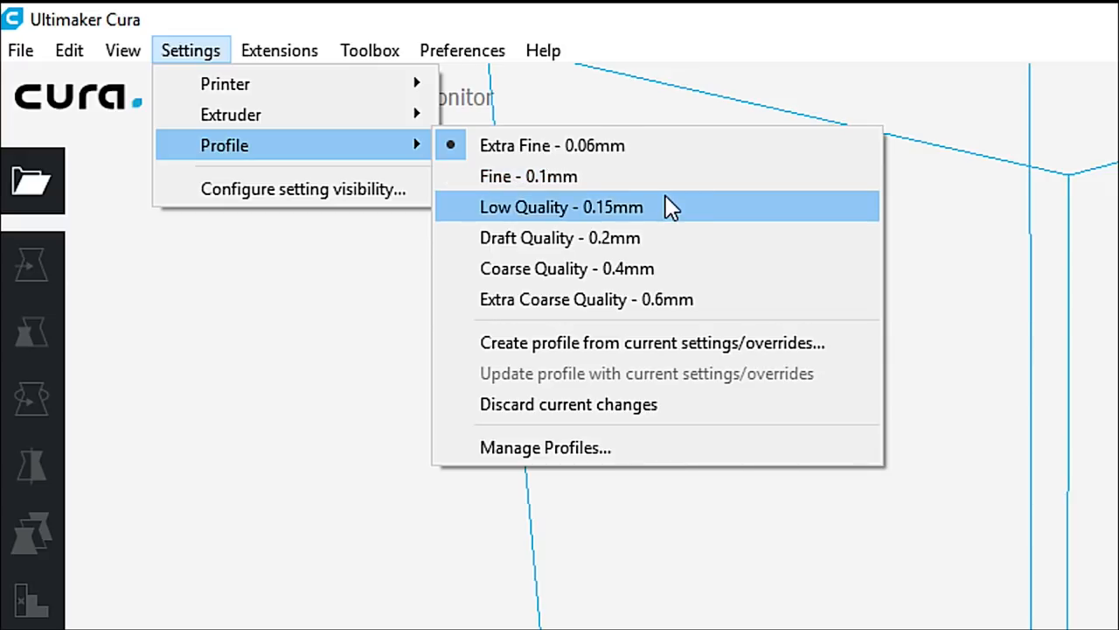
pyautogui.moveTo(656, 238)
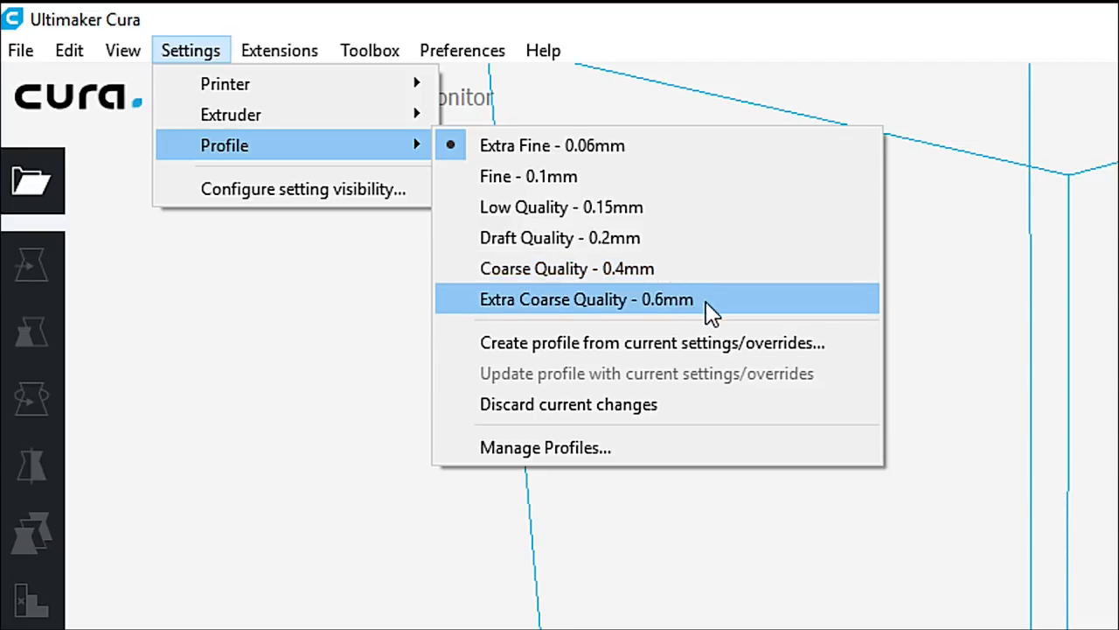
pyautogui.moveTo(621, 269)
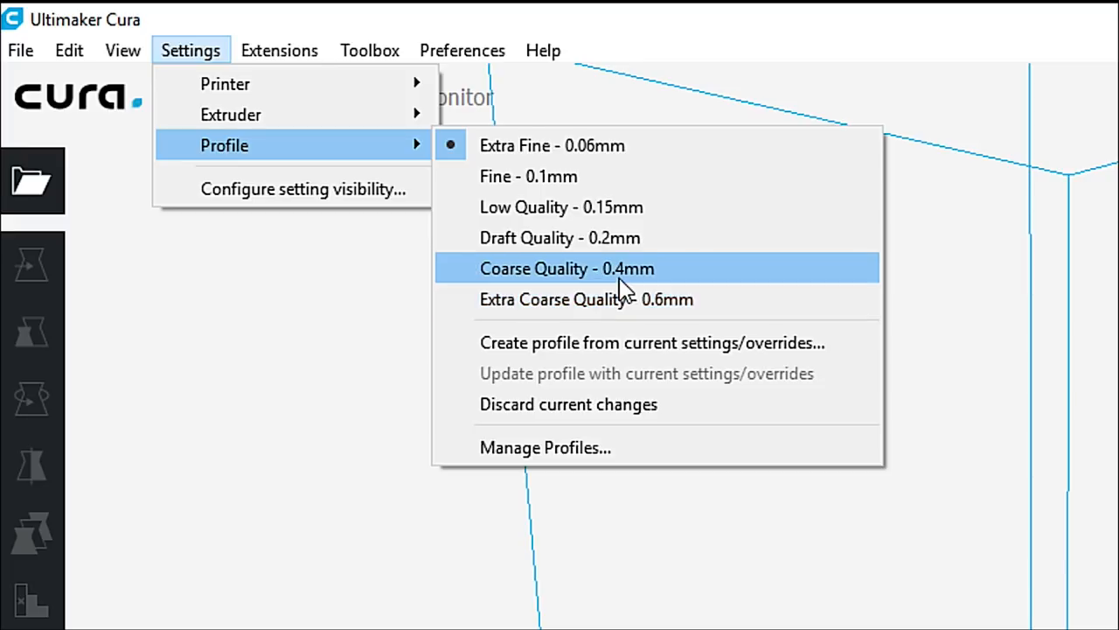
pyautogui.moveTo(744, 299)
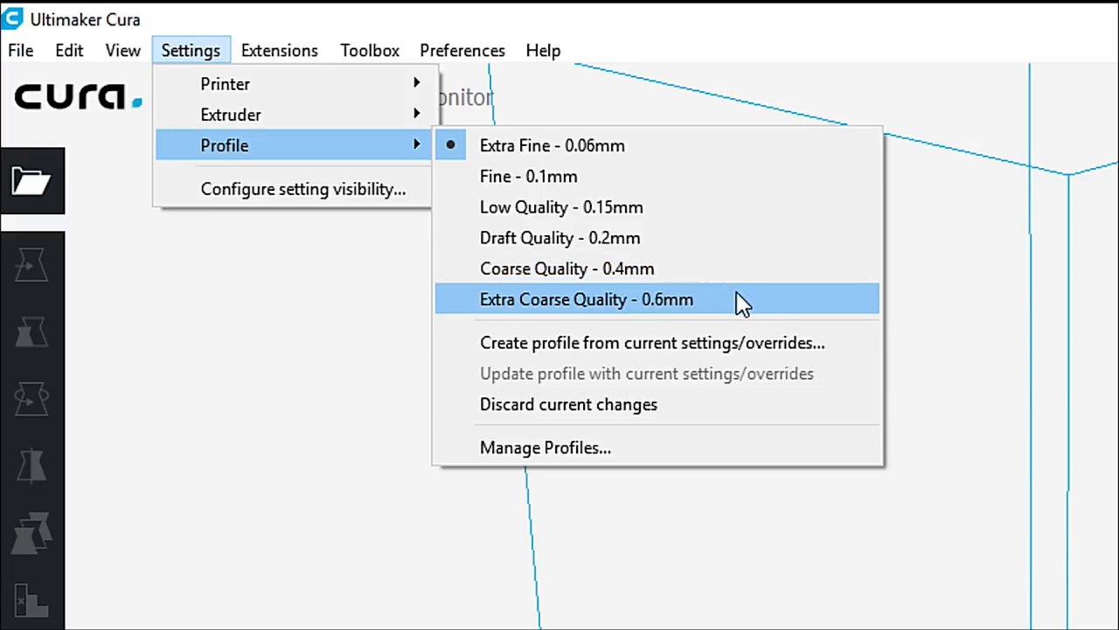
pyautogui.moveTo(744, 341)
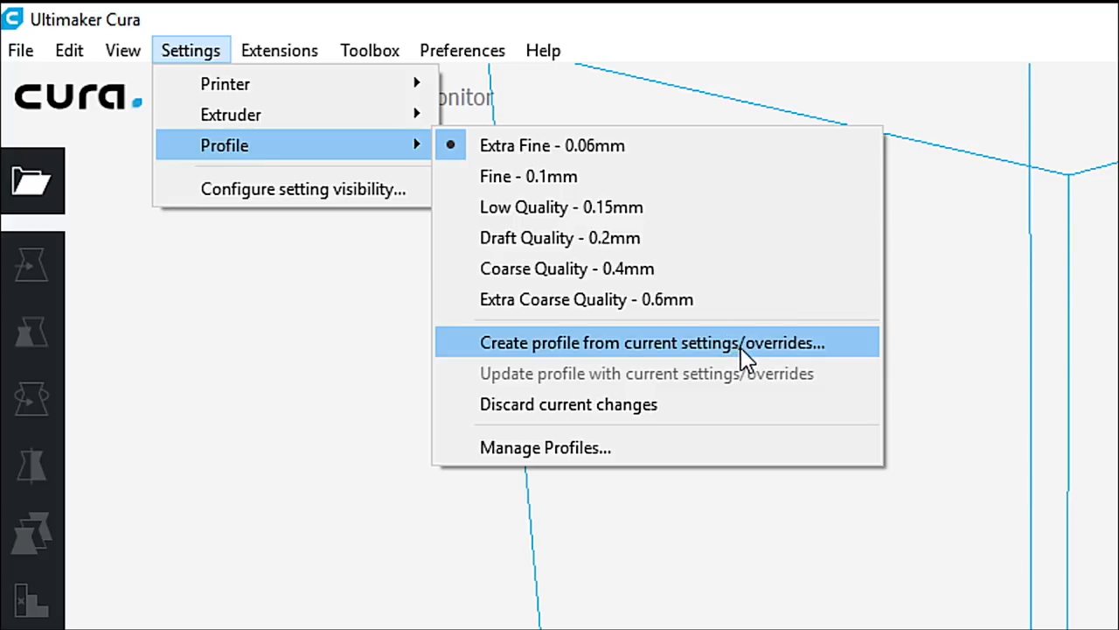
pyautogui.moveTo(750, 366)
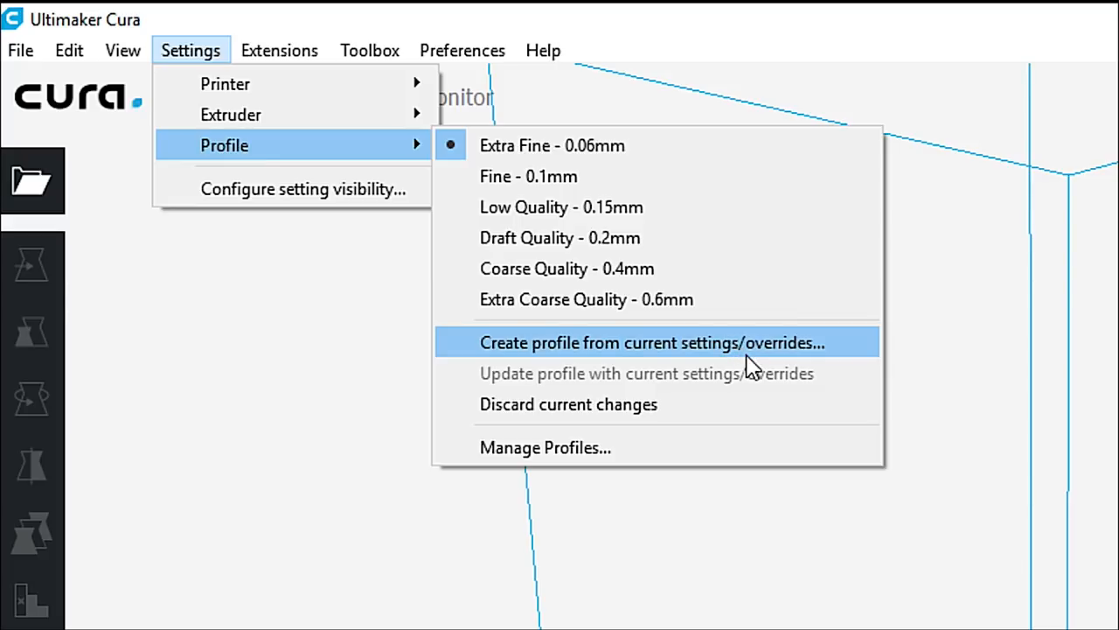
pyautogui.moveTo(720, 389)
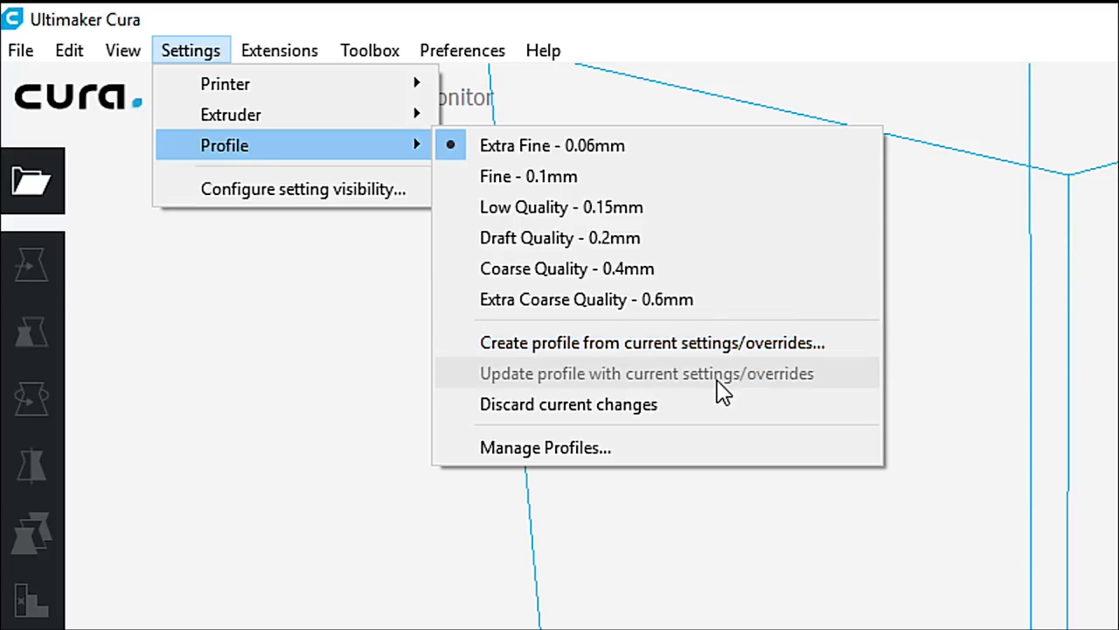
pyautogui.moveTo(661, 436)
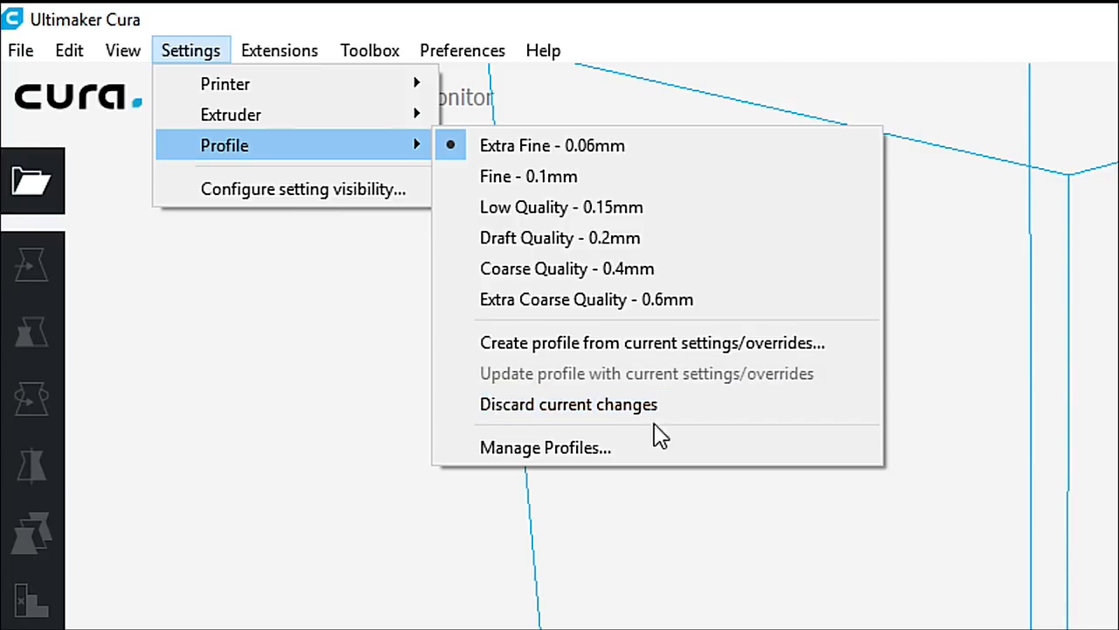
pyautogui.moveTo(643, 448)
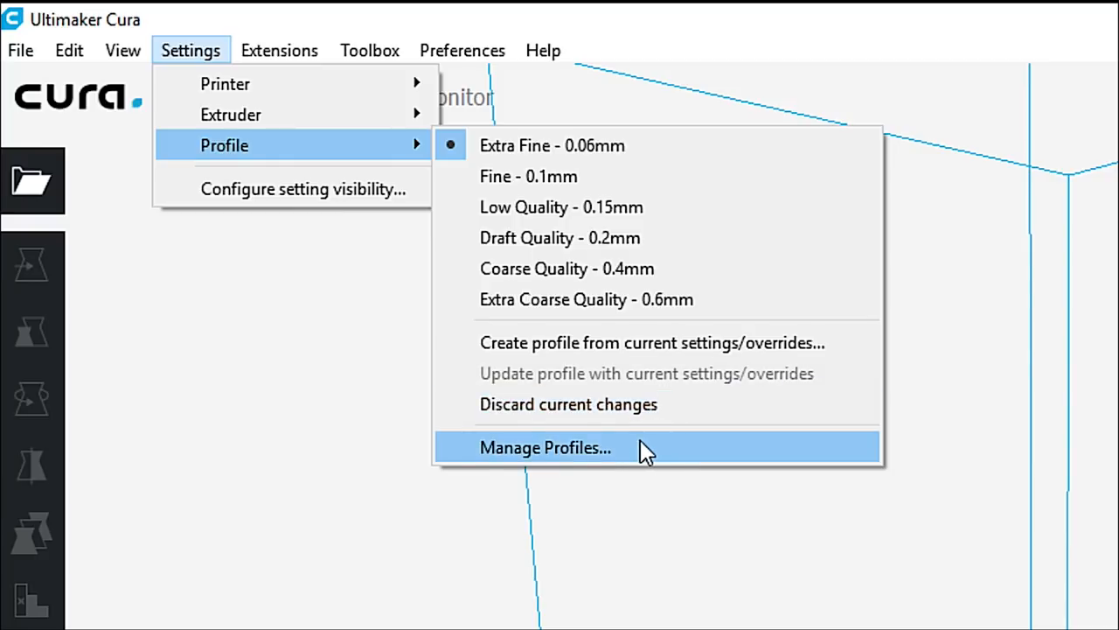
pyautogui.click(280, 49)
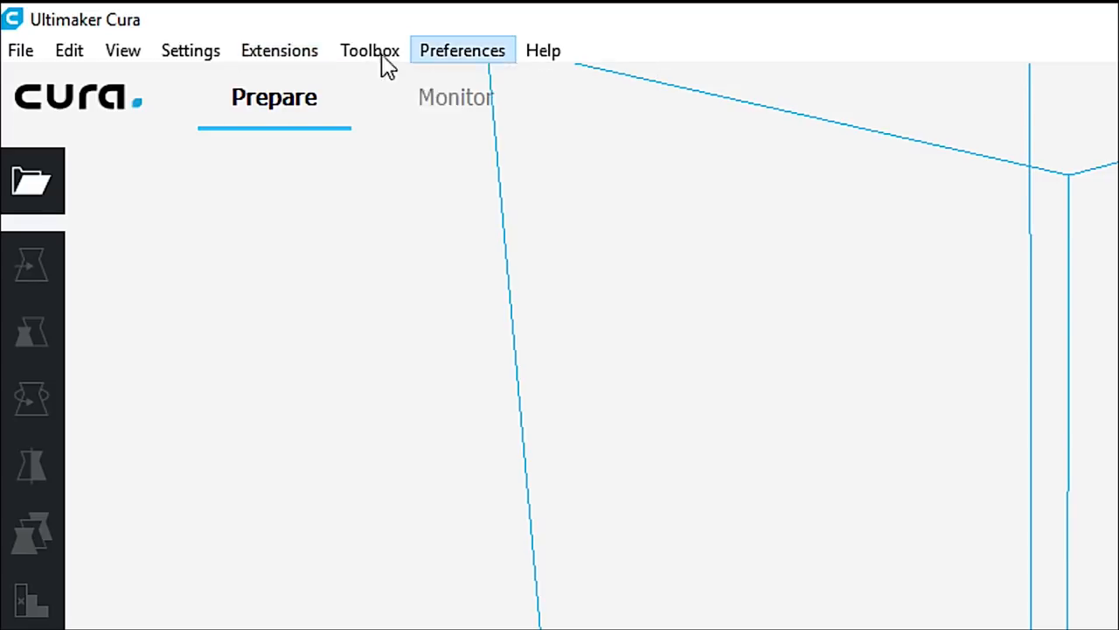
# - Bring up the Extensions menu to reach Post Processing > Modify G-Code
pyautogui.click(280, 49)
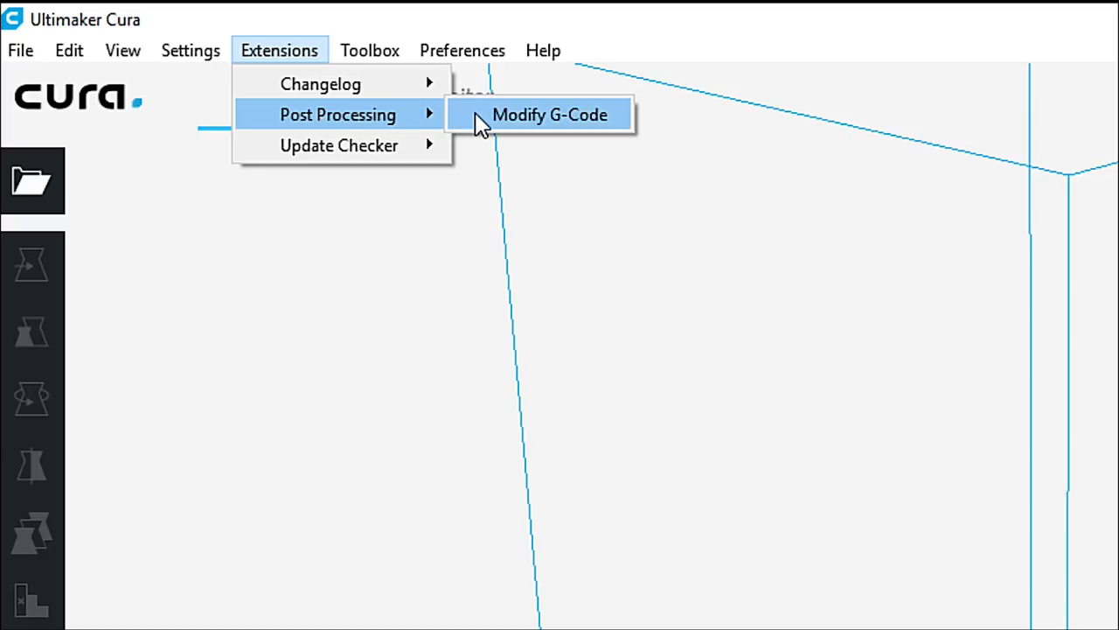
pyautogui.moveTo(479, 119)
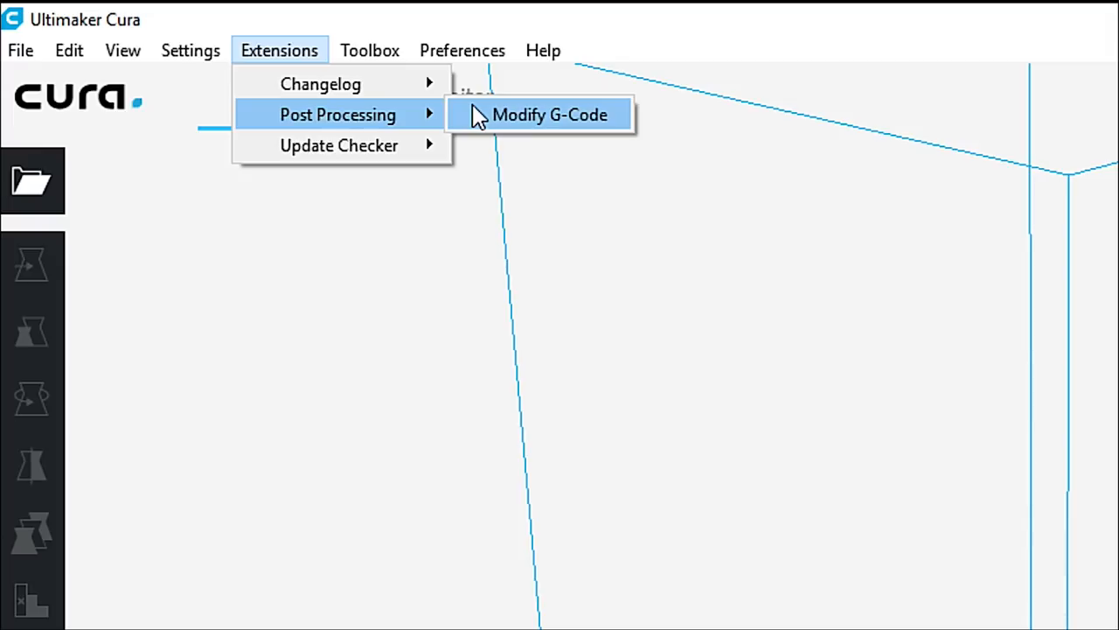
pyautogui.moveTo(486, 119)
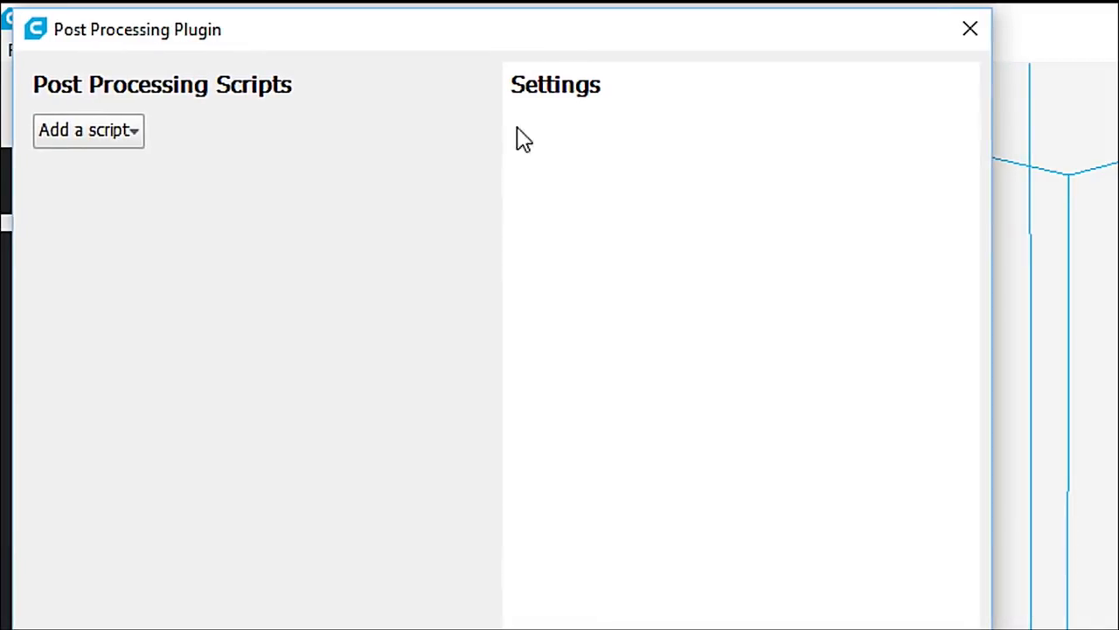
pyautogui.moveTo(8, 140)
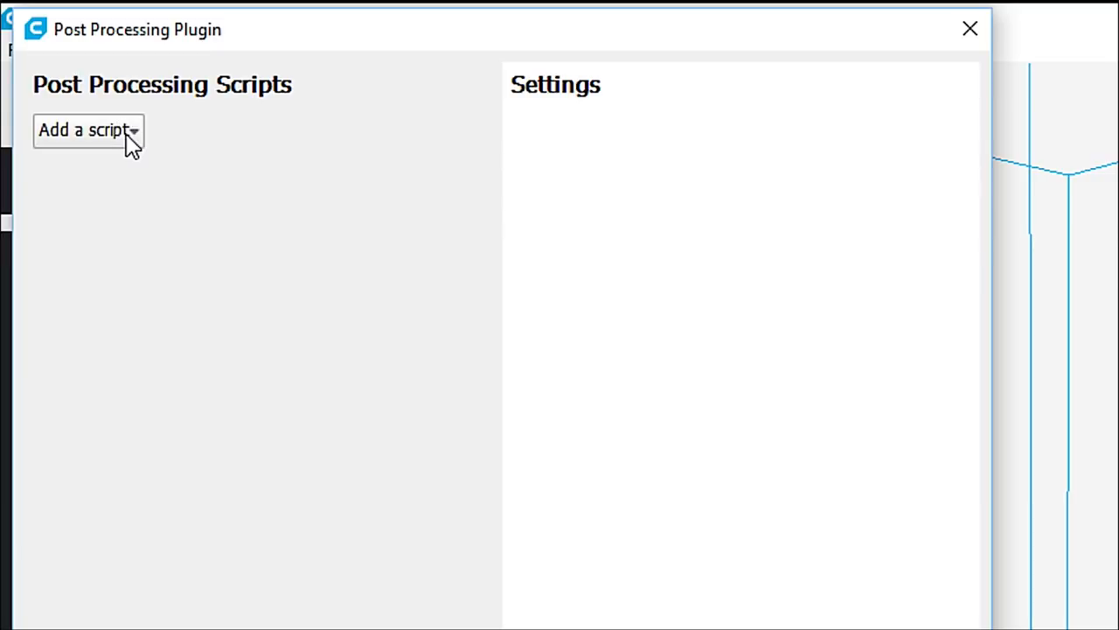
pyautogui.click(87, 129)
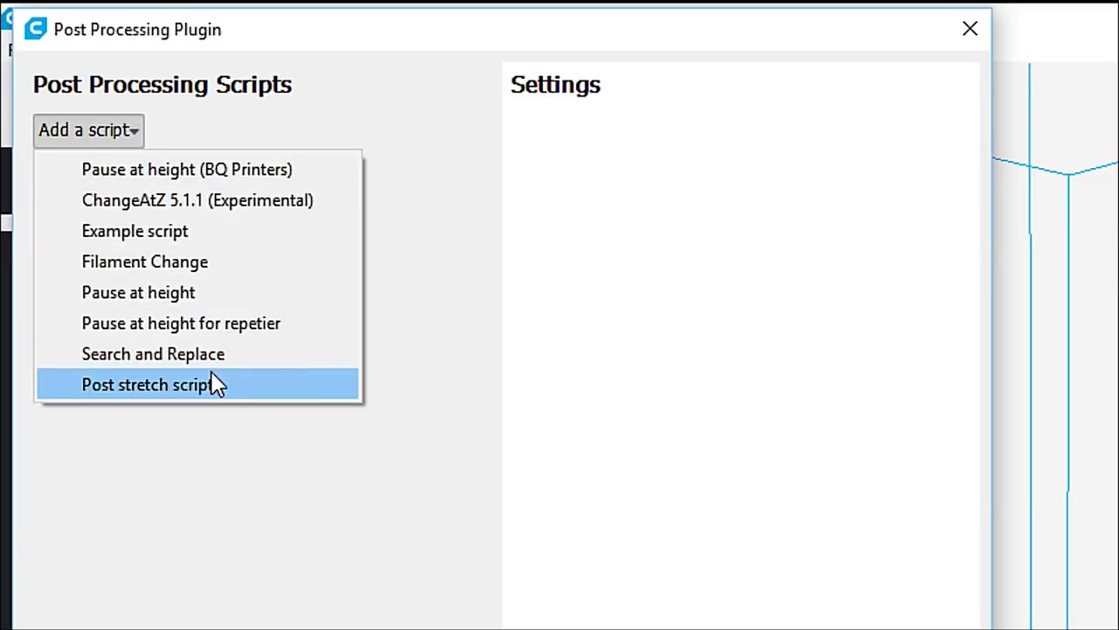
pyautogui.moveTo(282, 199)
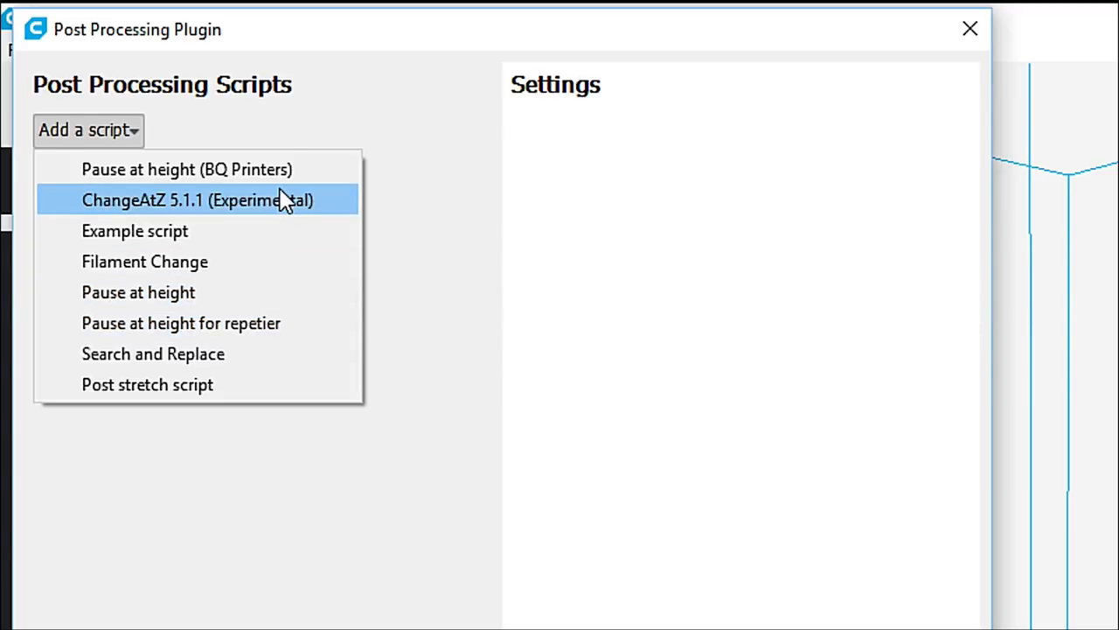
pyautogui.moveTo(280, 208)
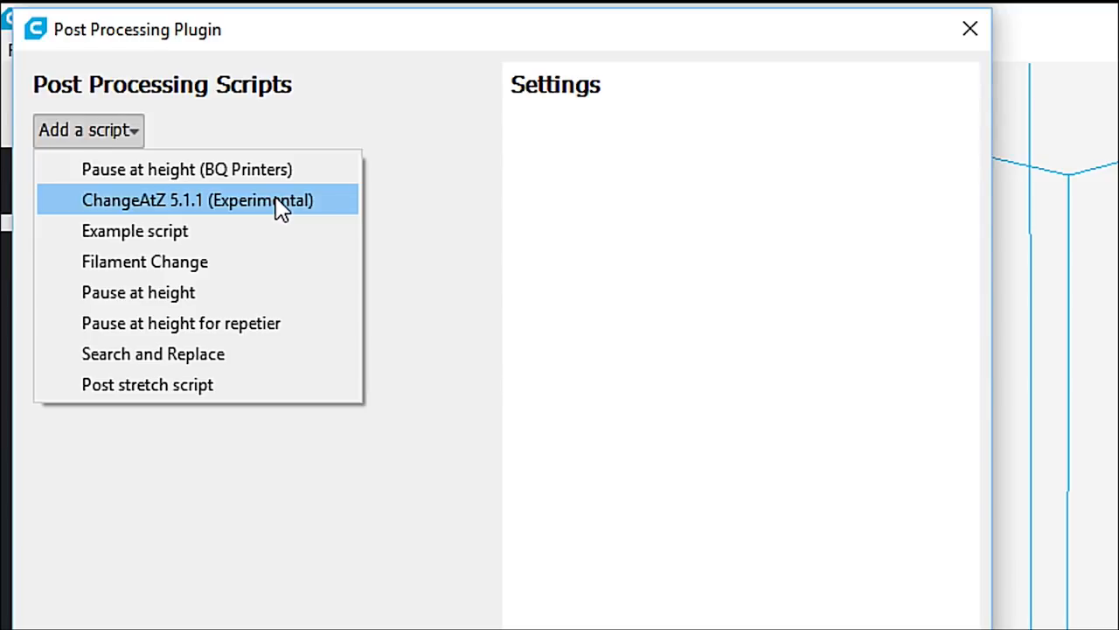
pyautogui.moveTo(280, 209)
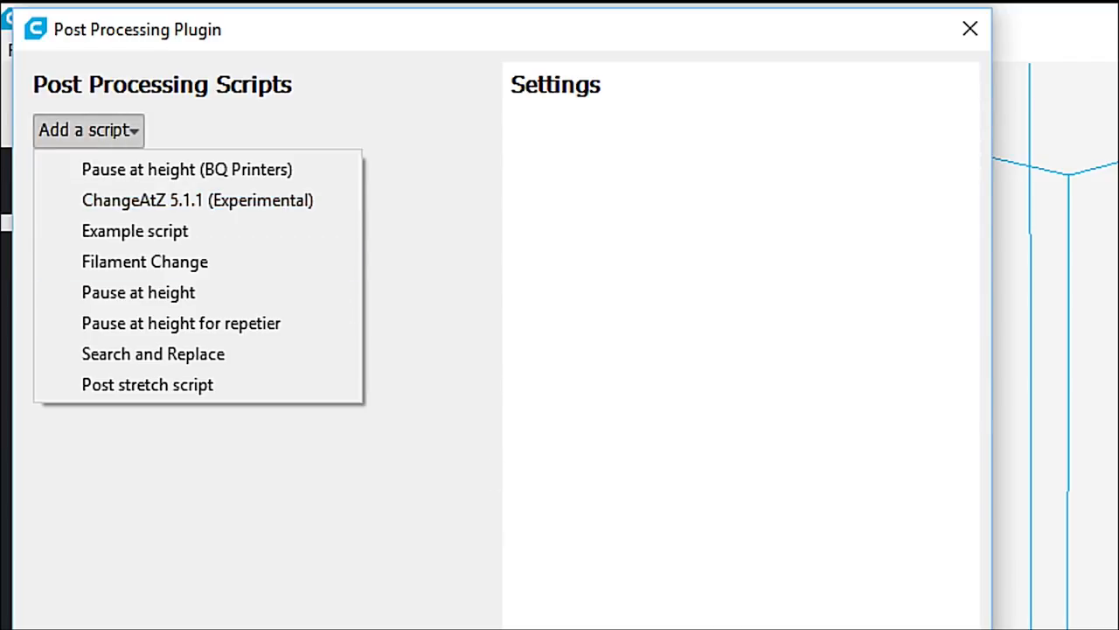
pyautogui.click(84, 130)
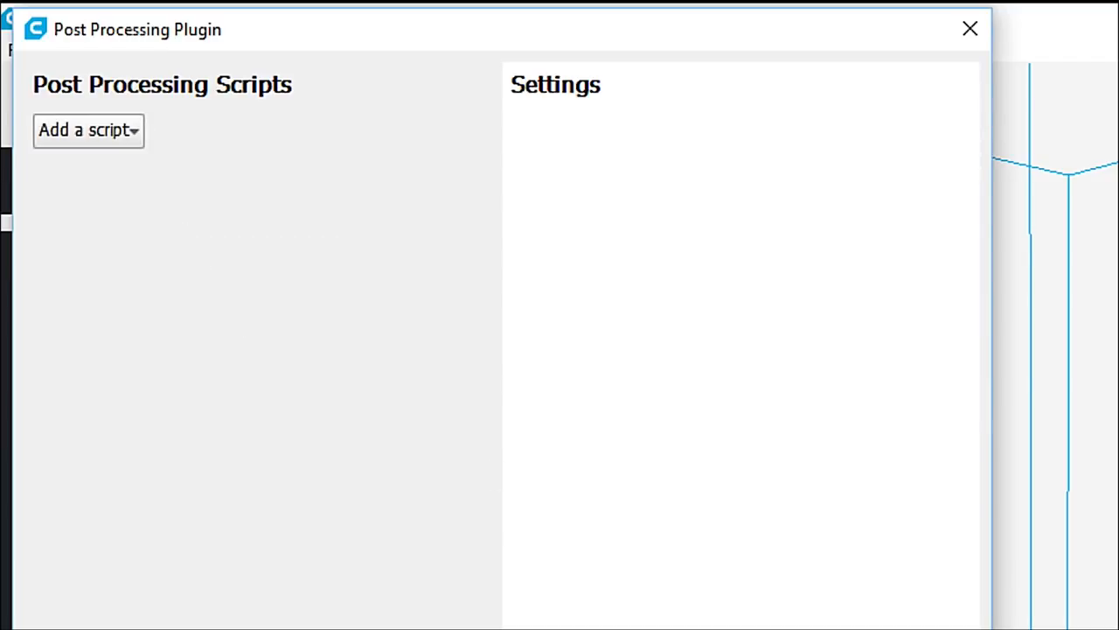
# - Close the Post Processing Plugin dialog and bring up the Extensions menu for the Update Checker
pyautogui.click(969, 28)
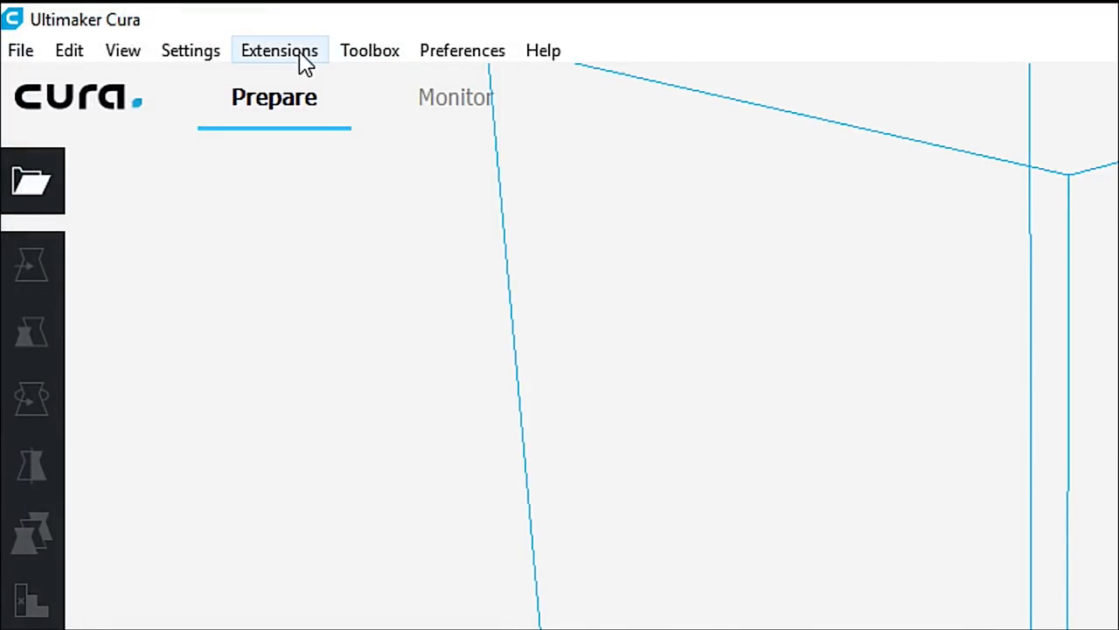
pyautogui.click(280, 49)
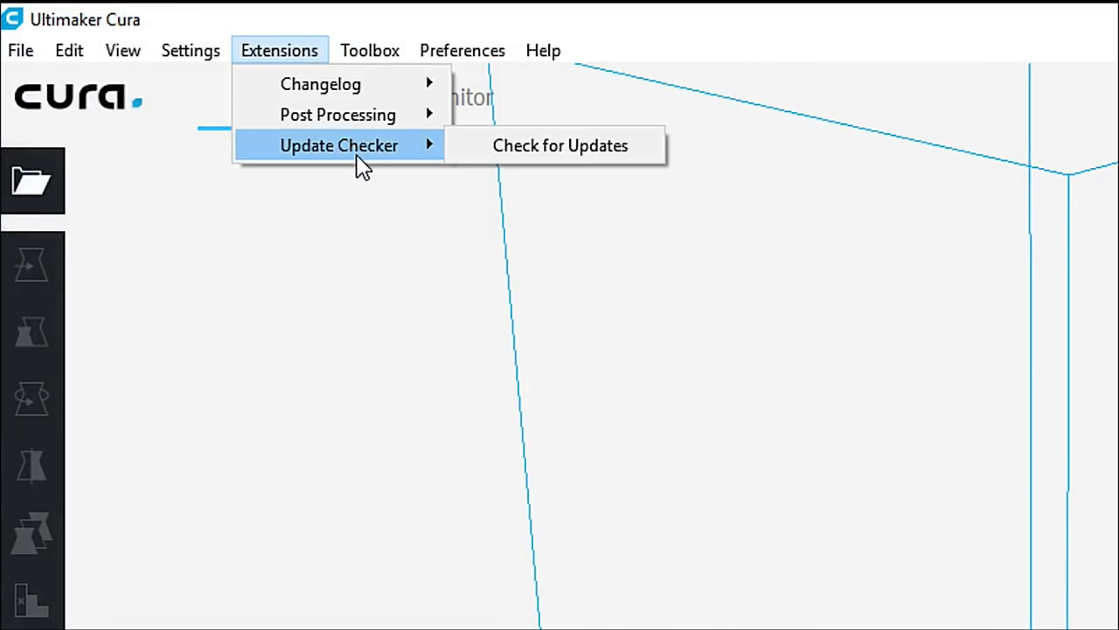
pyautogui.moveTo(560, 145)
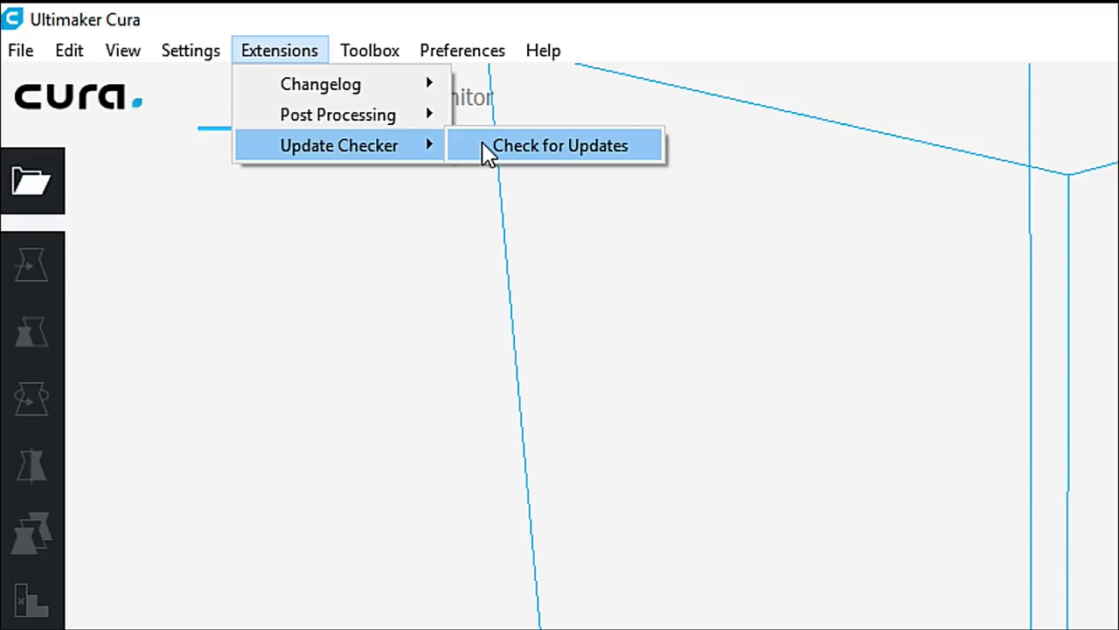
pyautogui.click(369, 49)
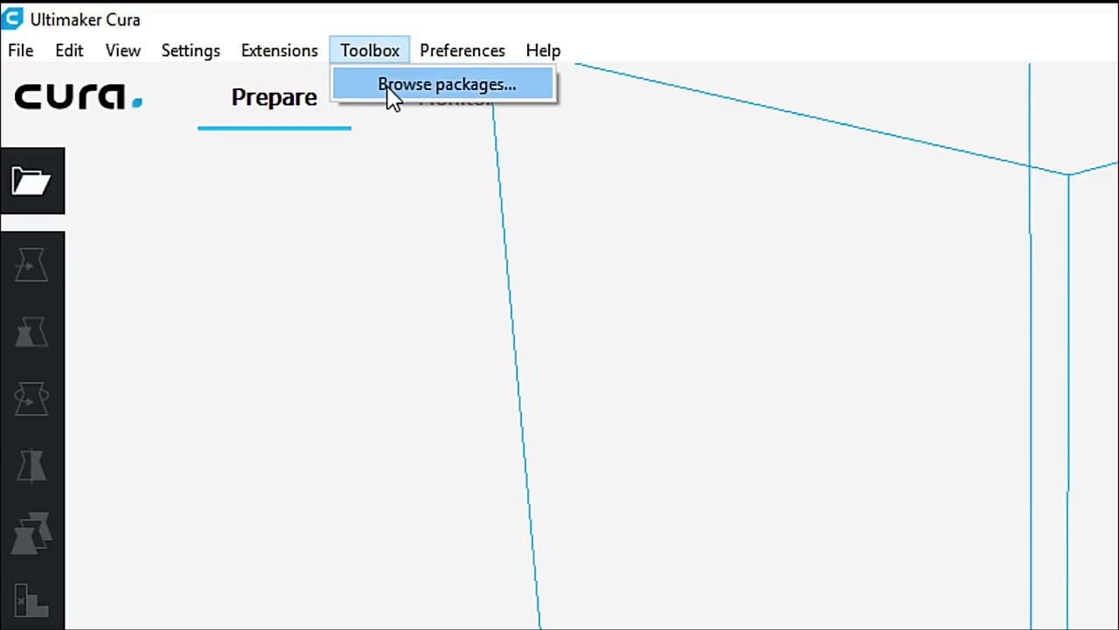
pyautogui.moveTo(410, 94)
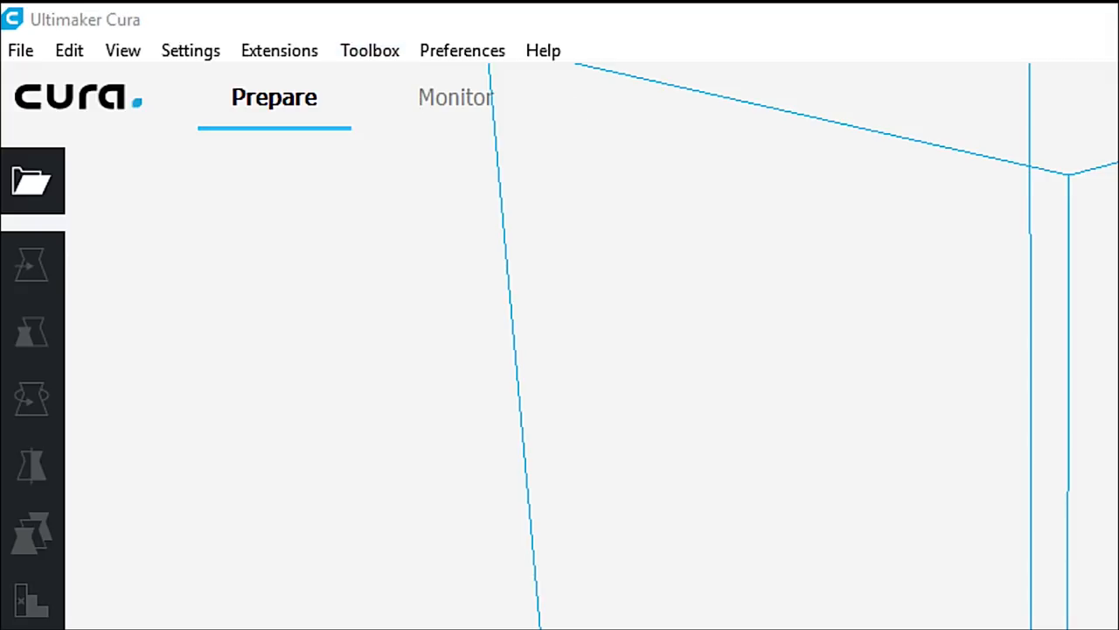
pyautogui.click(369, 49)
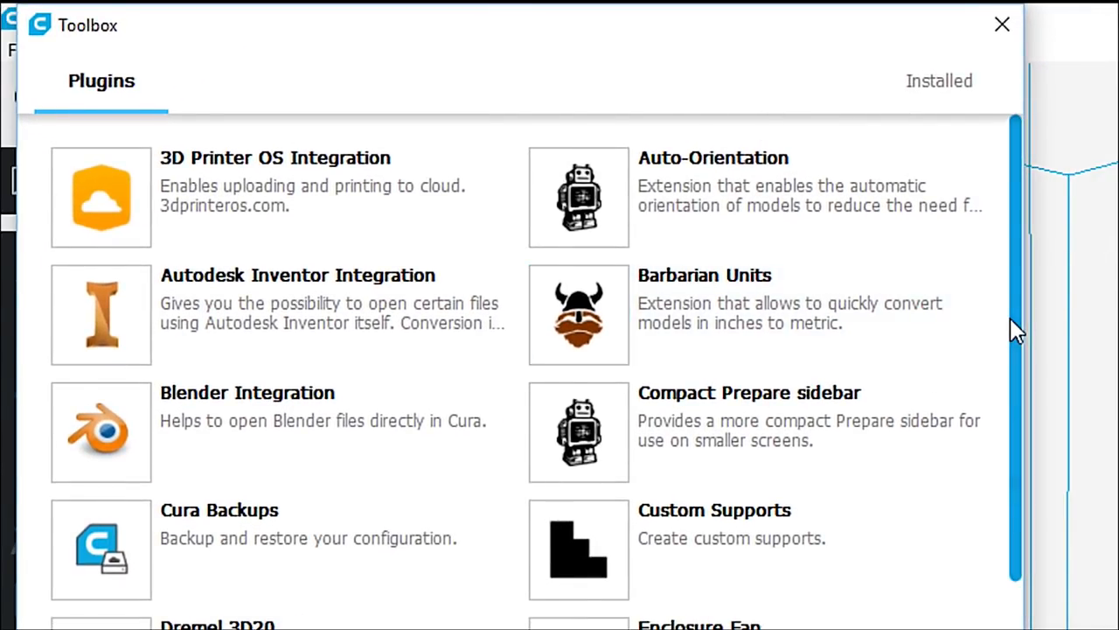
pyautogui.scroll(-3)
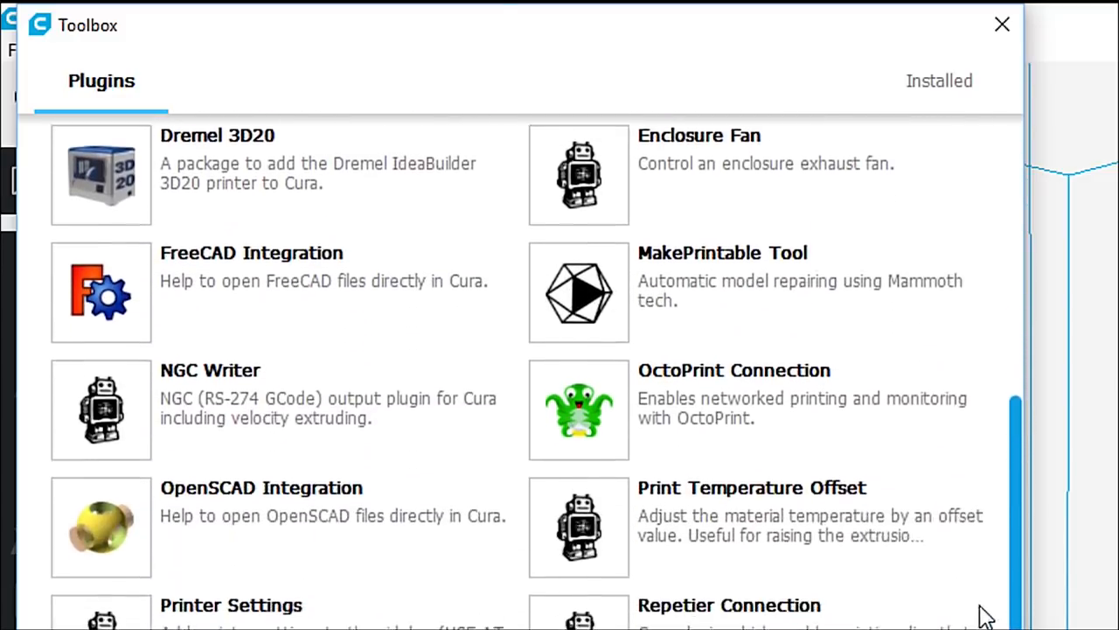
pyautogui.scroll(-3)
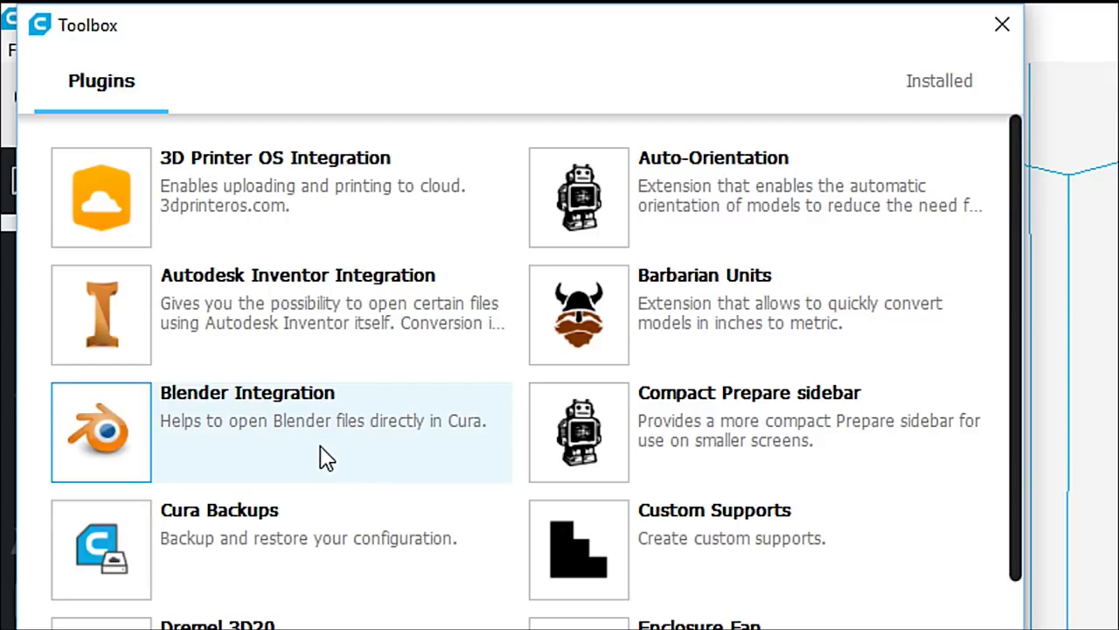
pyautogui.moveTo(8, 336)
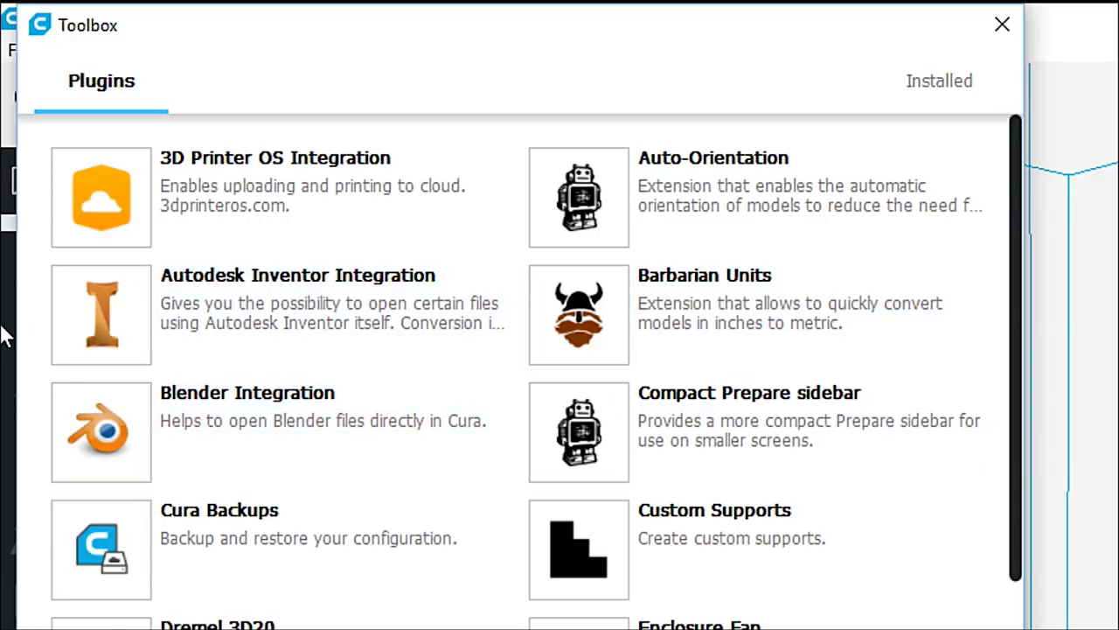
pyautogui.moveTo(1002, 25)
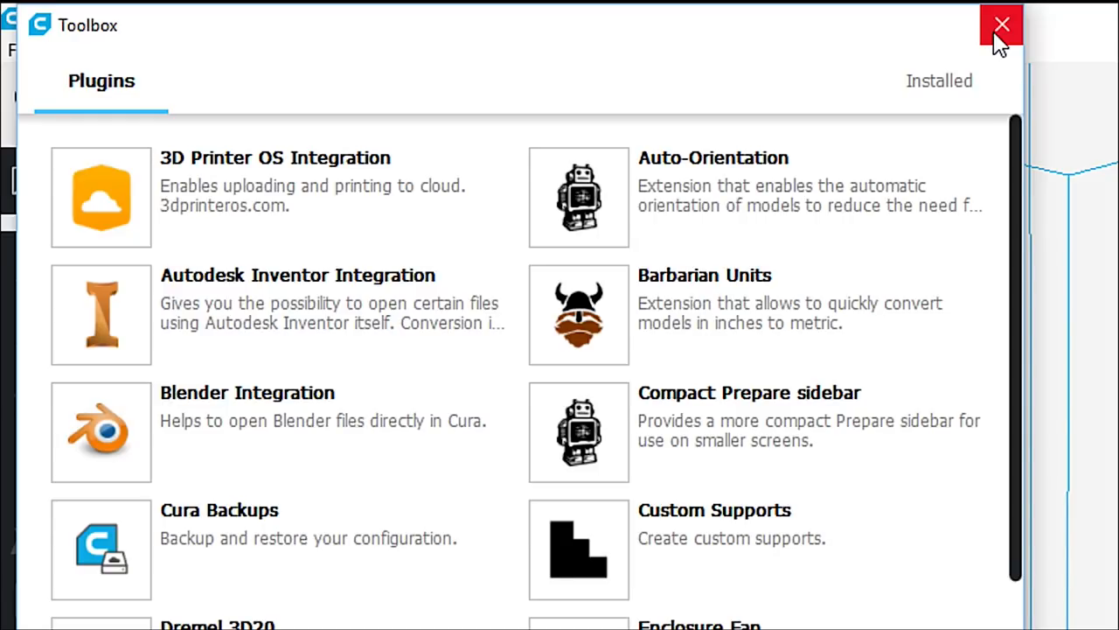
pyautogui.click(1001, 24)
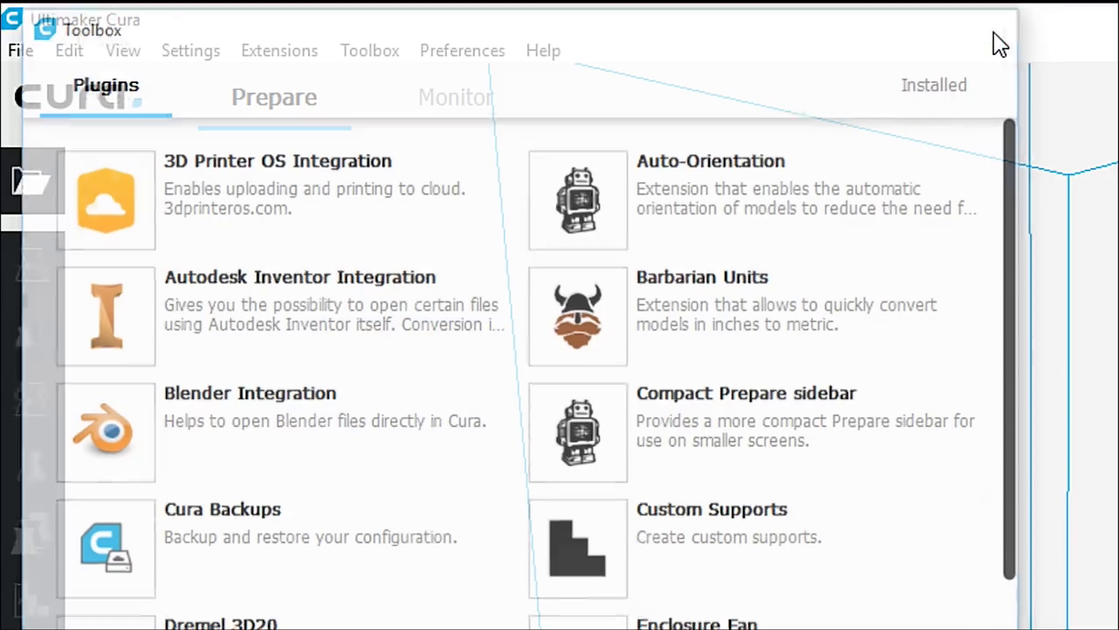
# - Make all settings visible via Check all in Preferences > Settings, then close Preferences
pyautogui.click(462, 49)
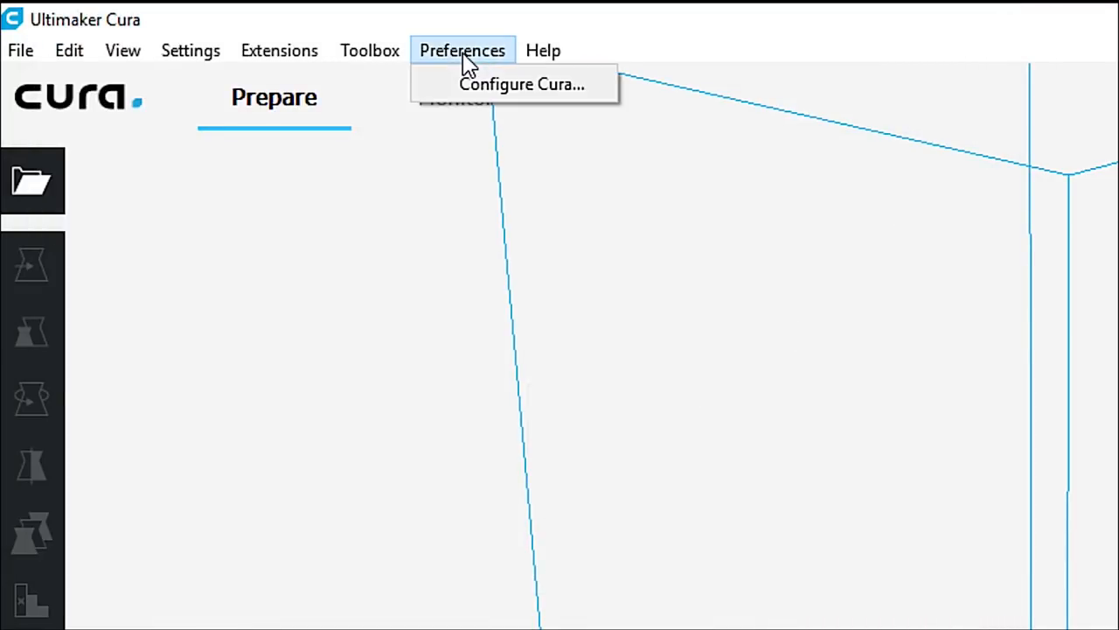
pyautogui.click(521, 84)
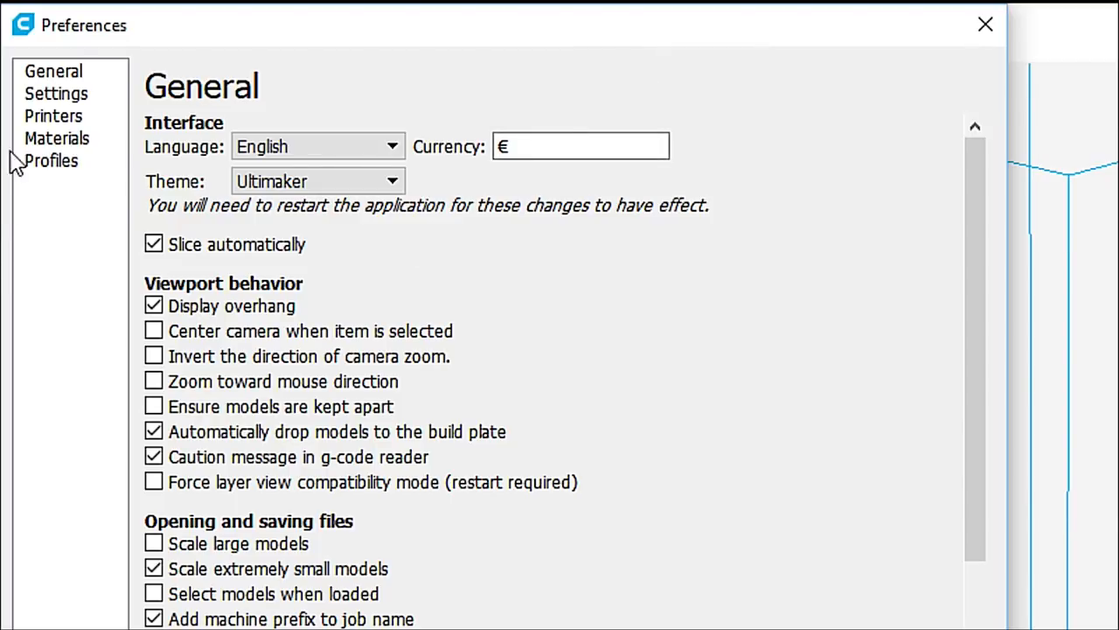
pyautogui.click(55, 93)
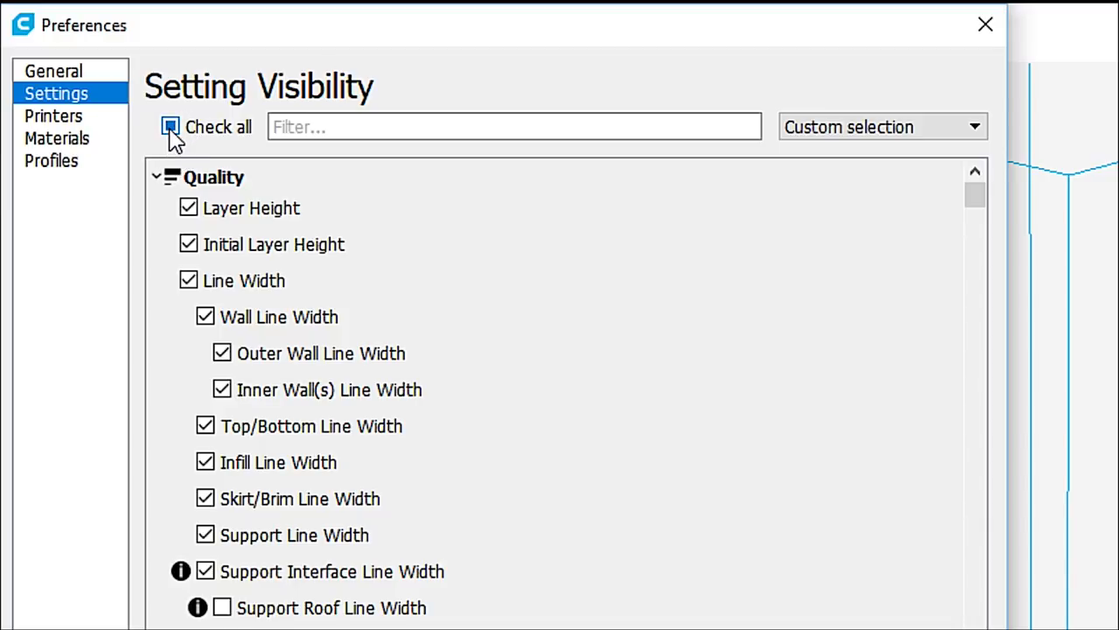
pyautogui.click(171, 126)
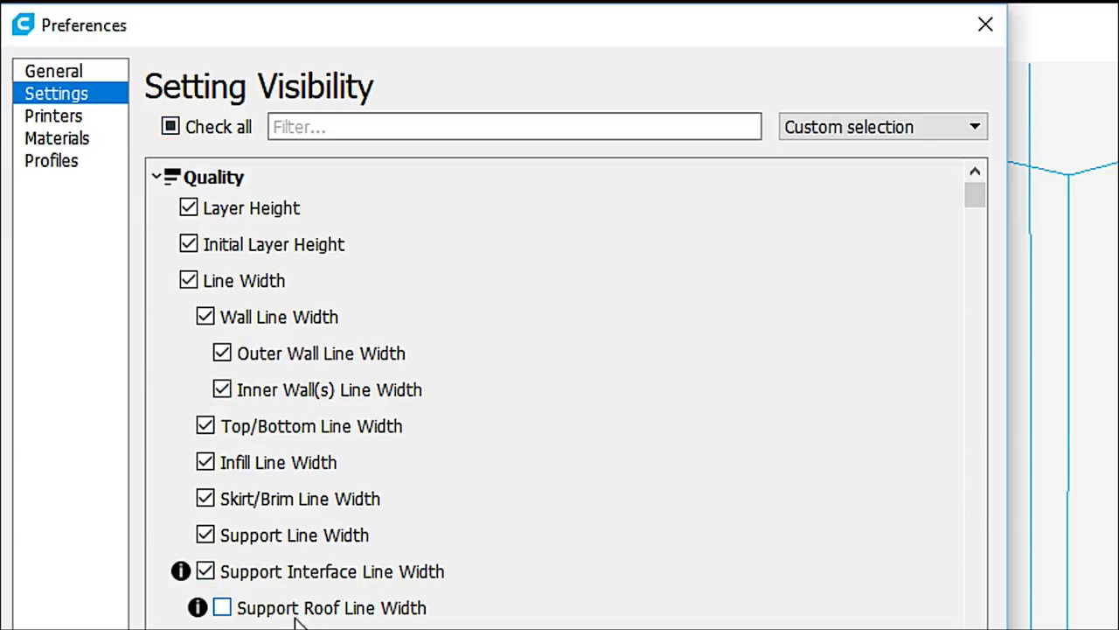
pyautogui.moveTo(395, 609)
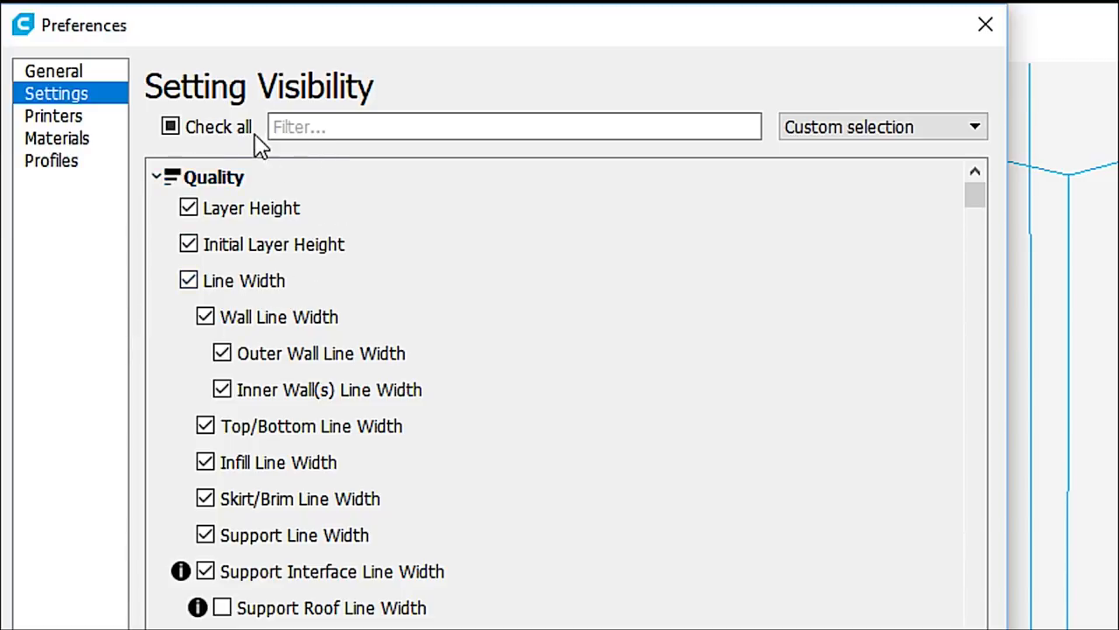
pyautogui.click(171, 126)
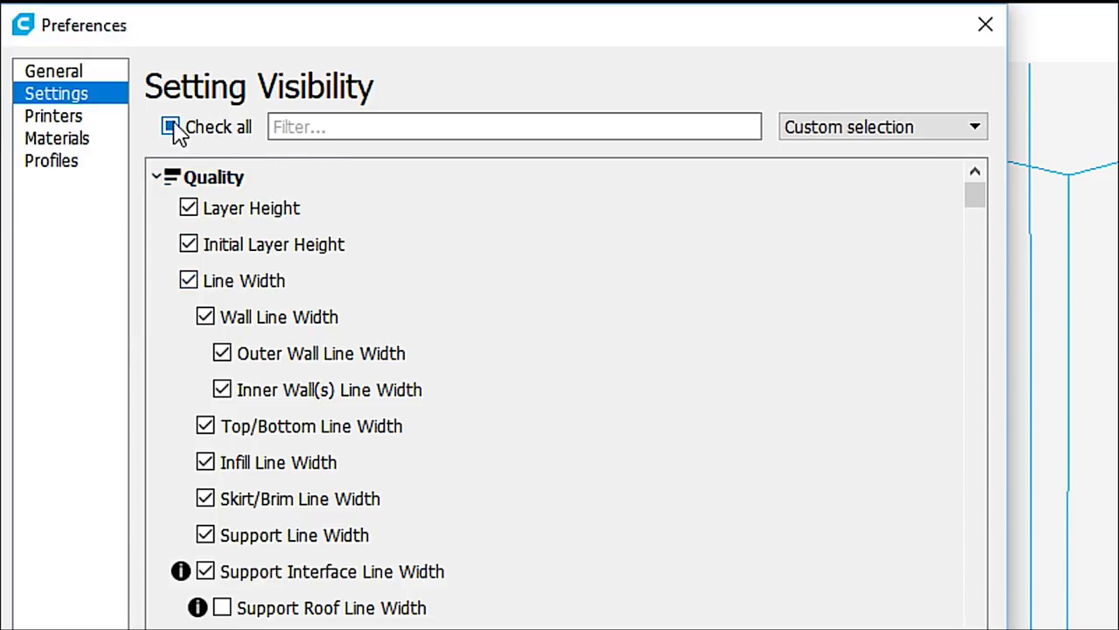
pyautogui.click(171, 126)
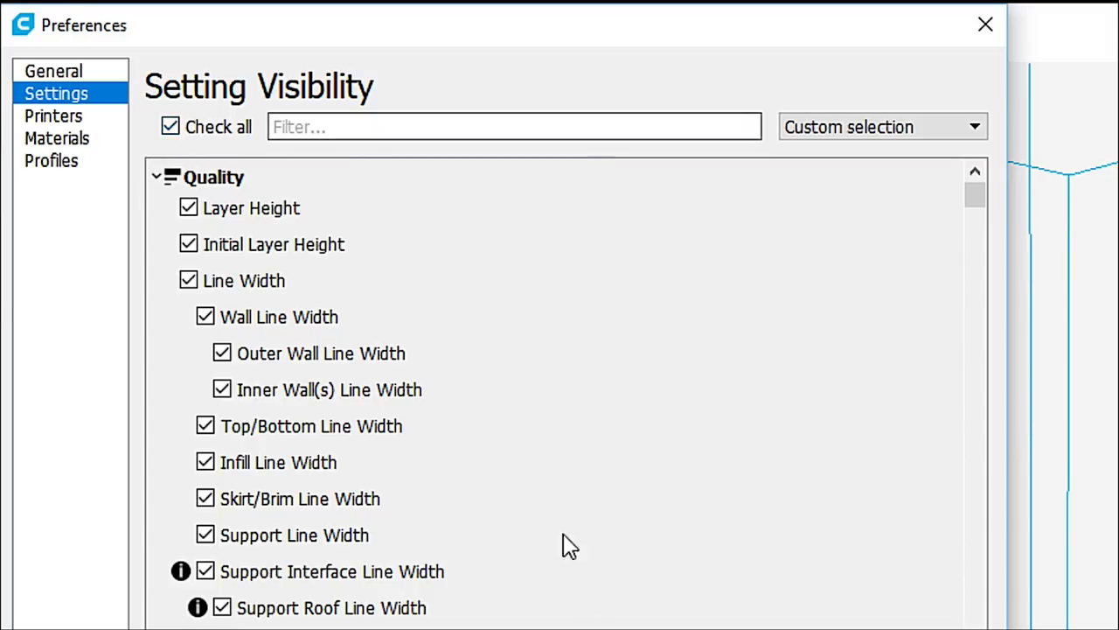
pyautogui.click(984, 24)
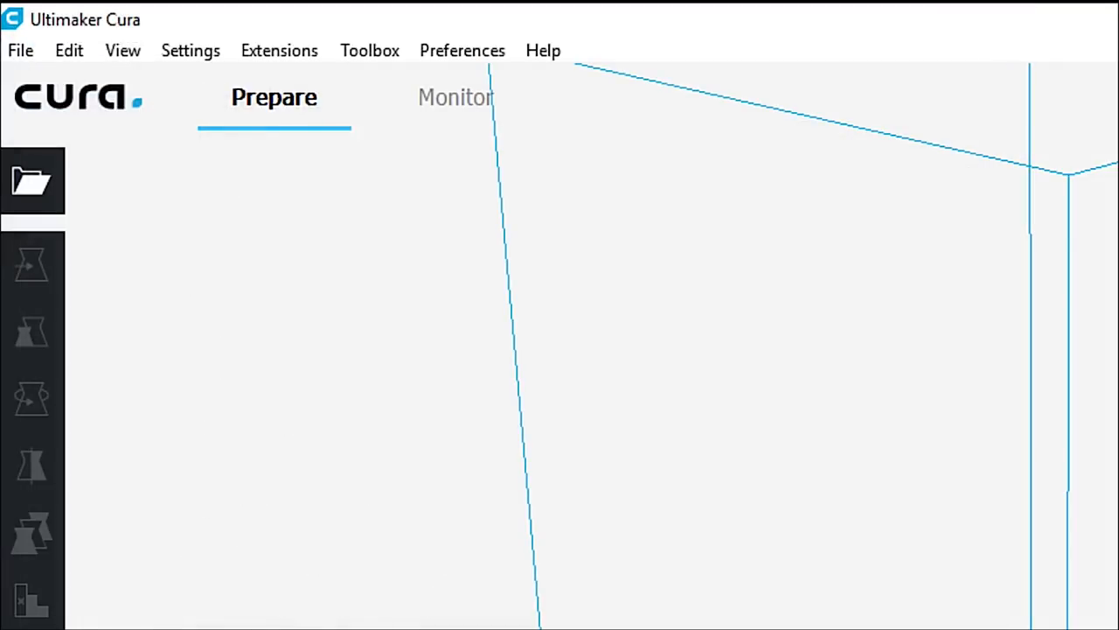
pyautogui.moveTo(679, 91)
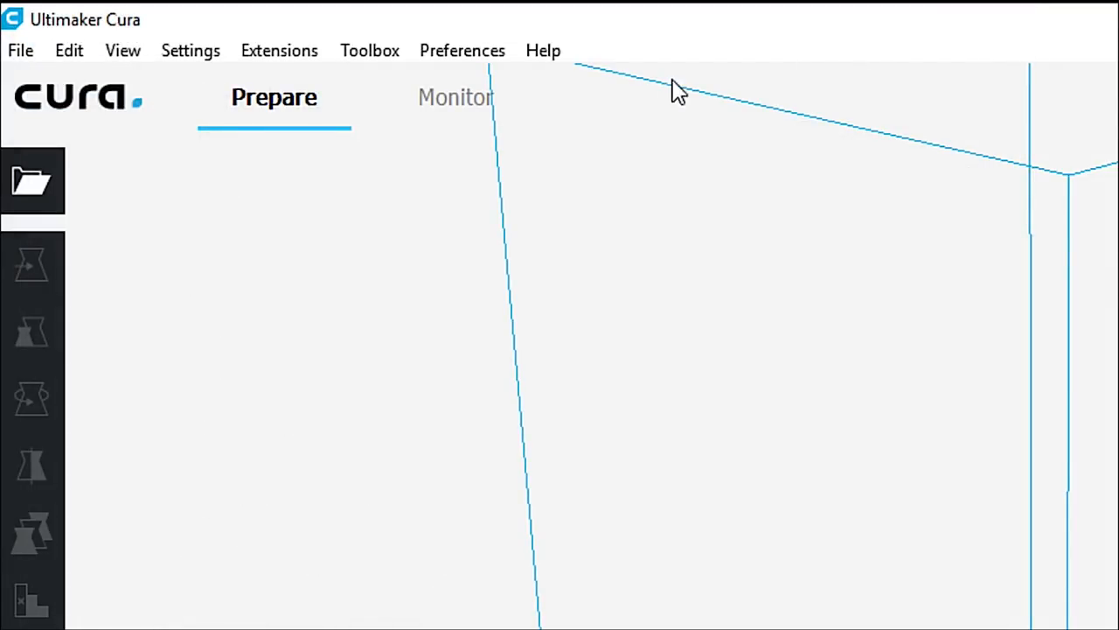
# - Show the About Cura window from the Help menu, displaying version 3.4.1
pyautogui.click(542, 49)
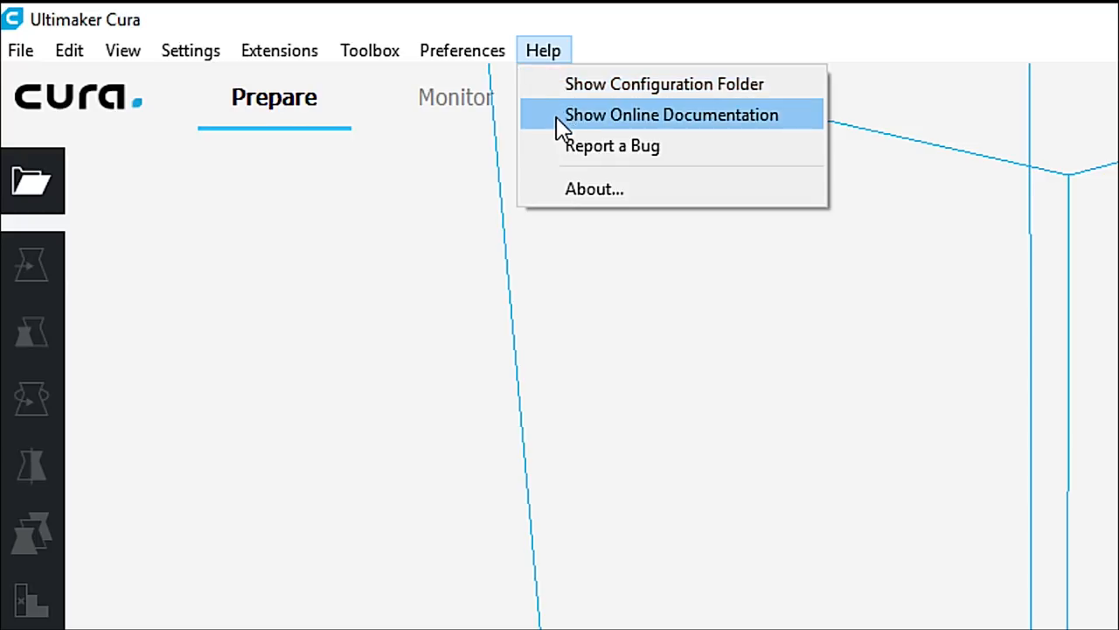
pyautogui.moveTo(568, 124)
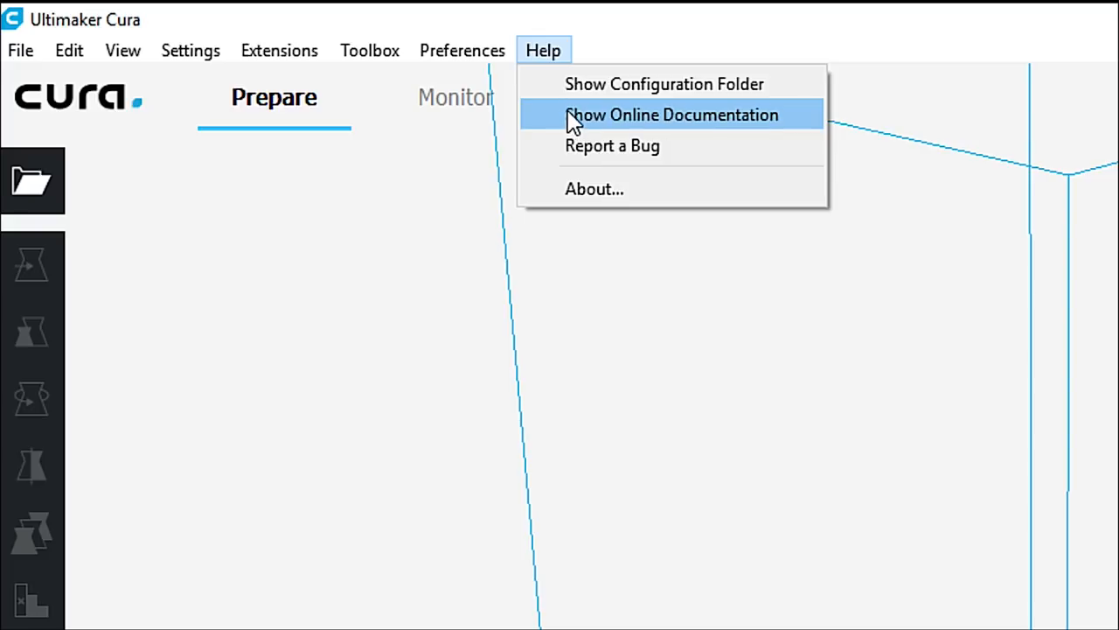
pyautogui.moveTo(612, 147)
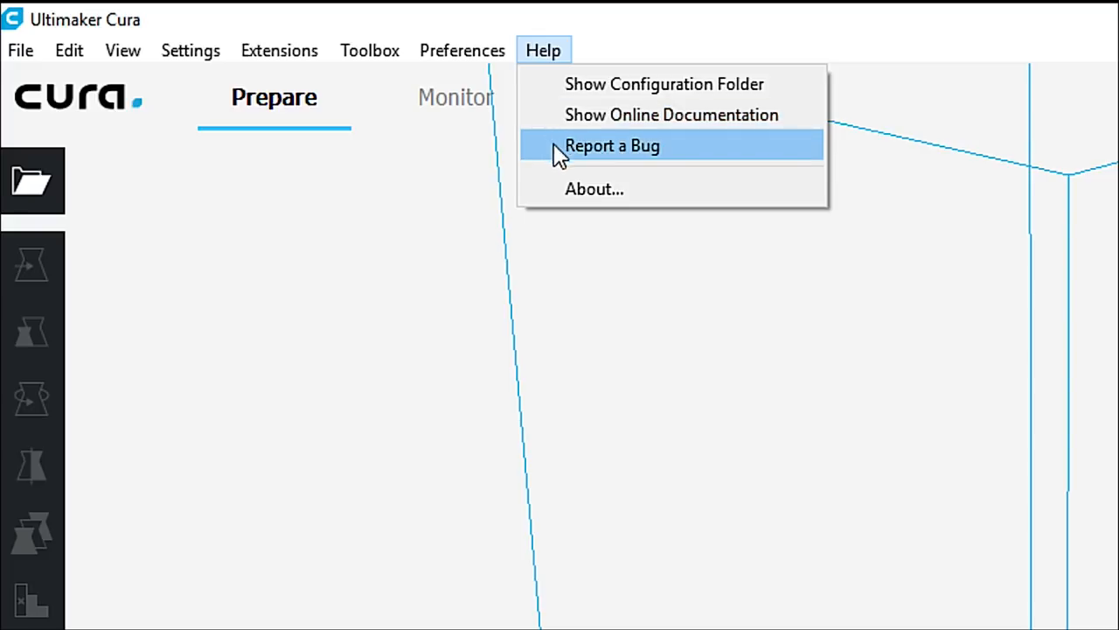
pyautogui.moveTo(584, 195)
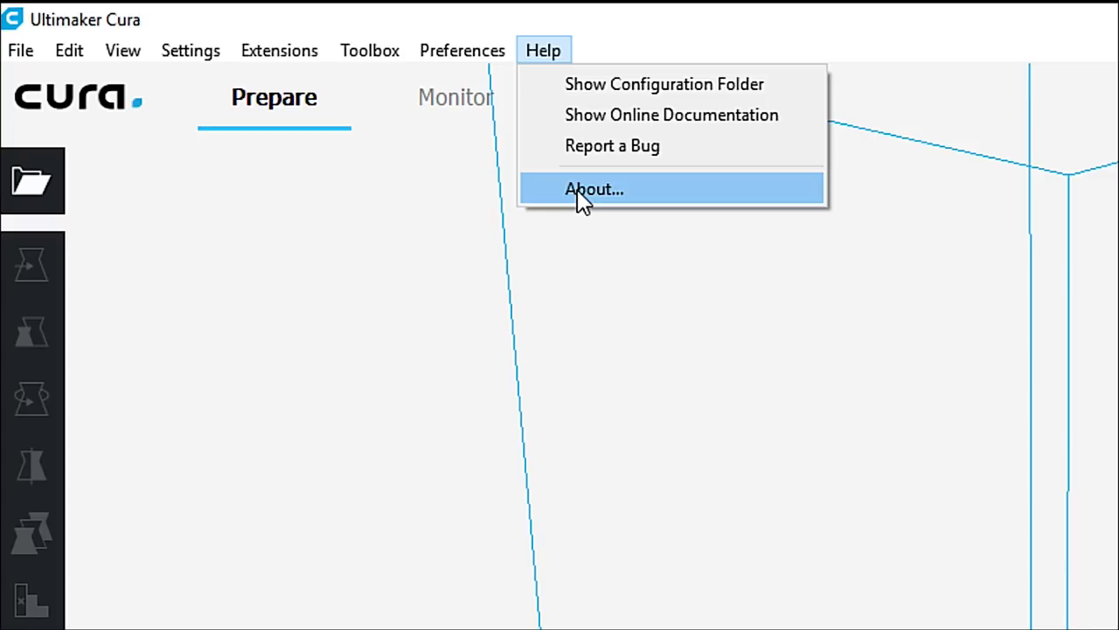
pyautogui.click(595, 189)
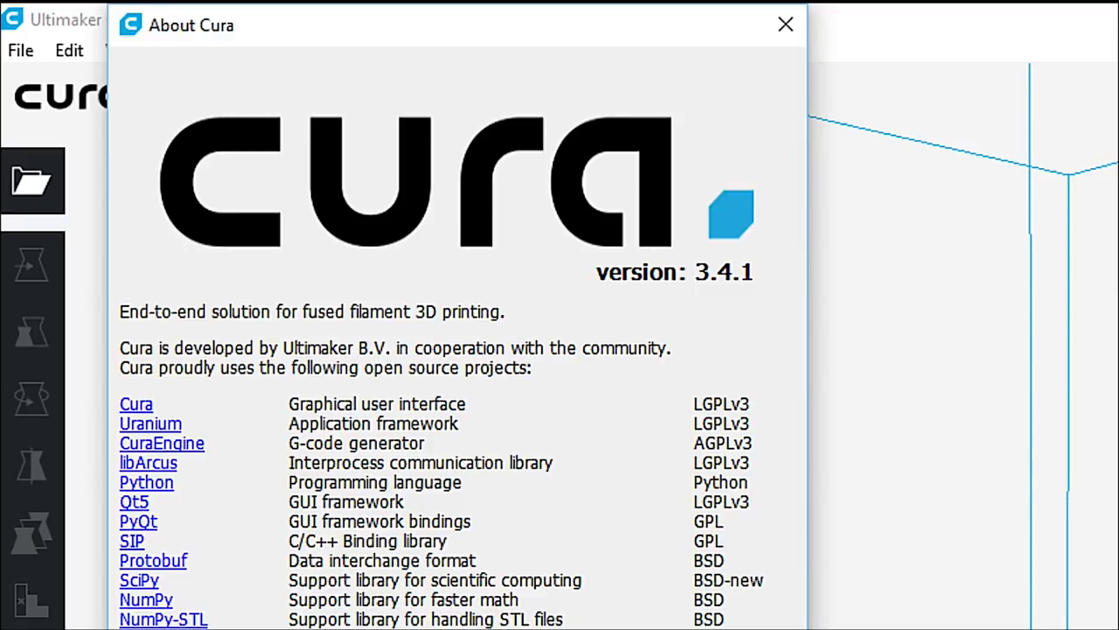
# - Close the About window to return to the Prepare screen with the empty build plate
pyautogui.click(783, 25)
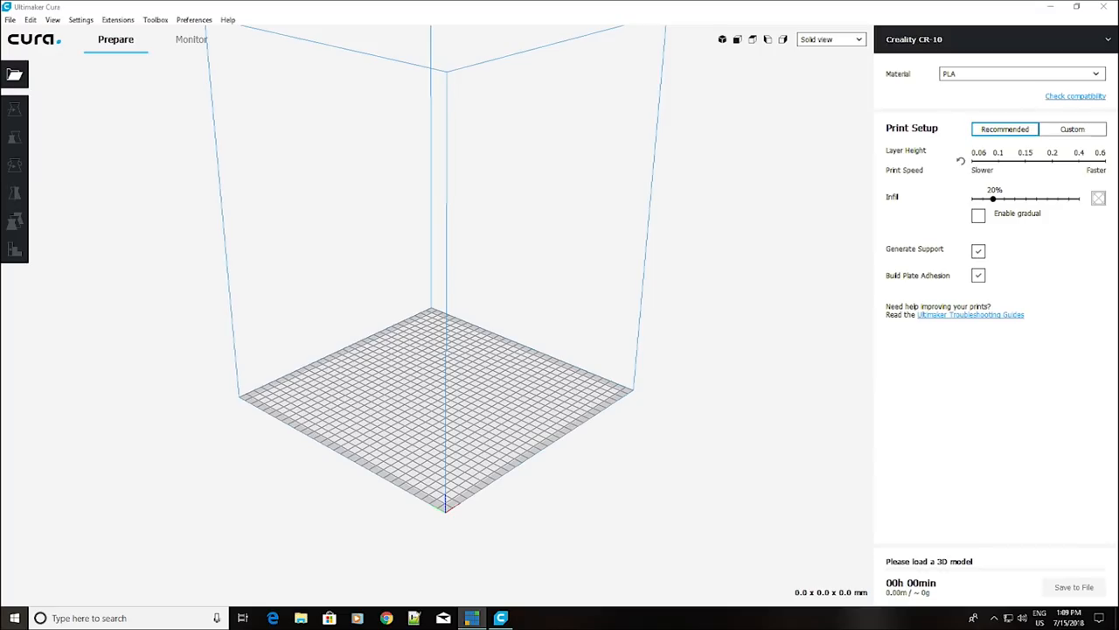
pyautogui.moveTo(628, 164)
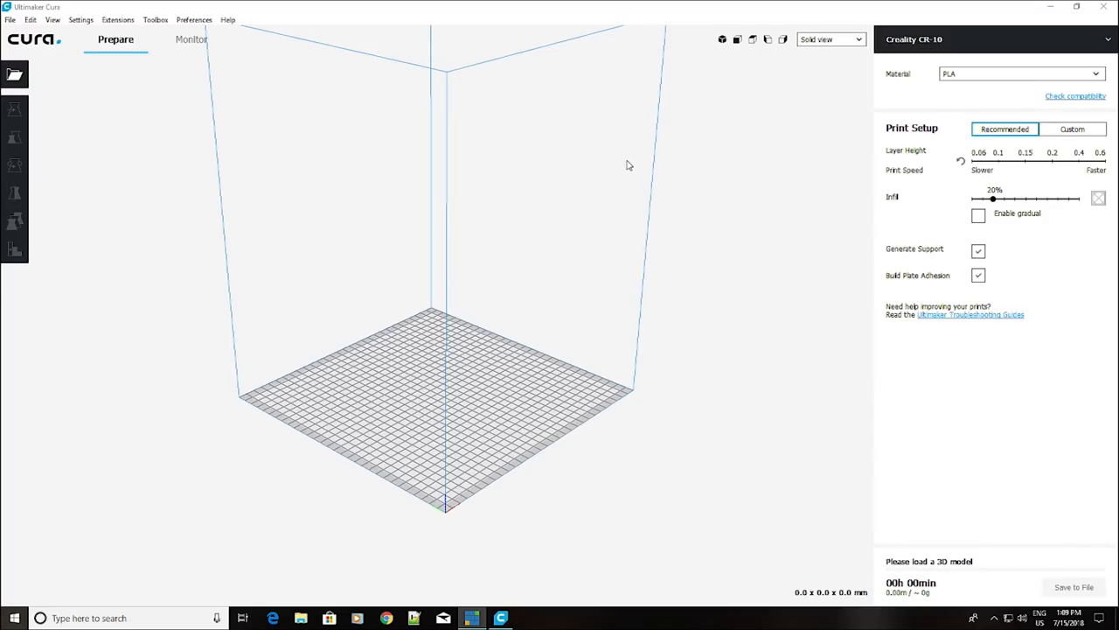
pyautogui.moveTo(918, 105)
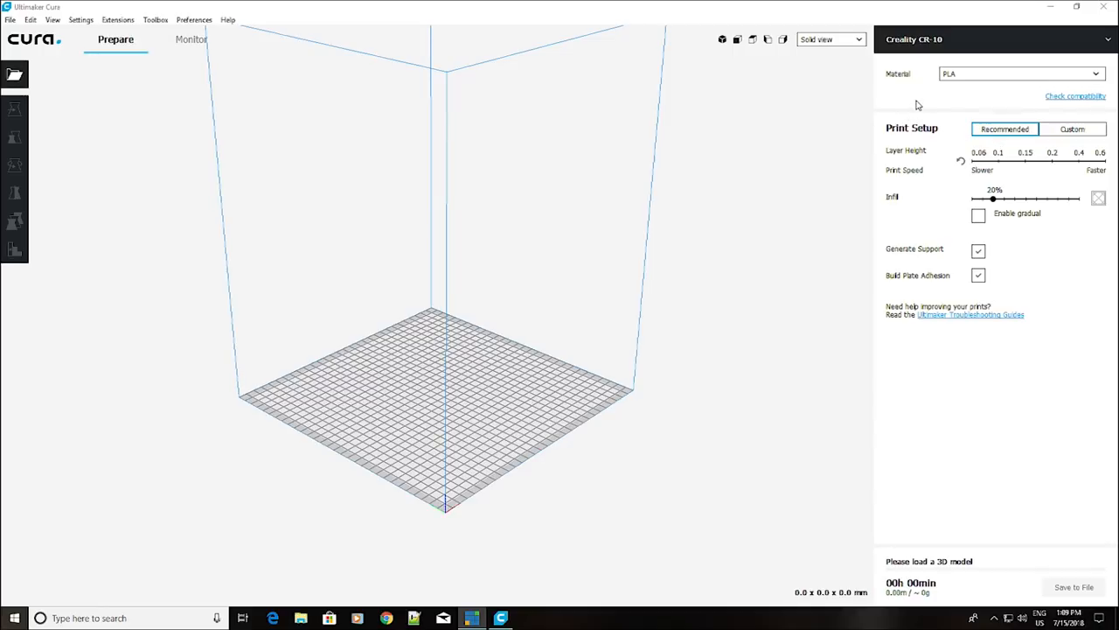
pyautogui.moveTo(976, 42)
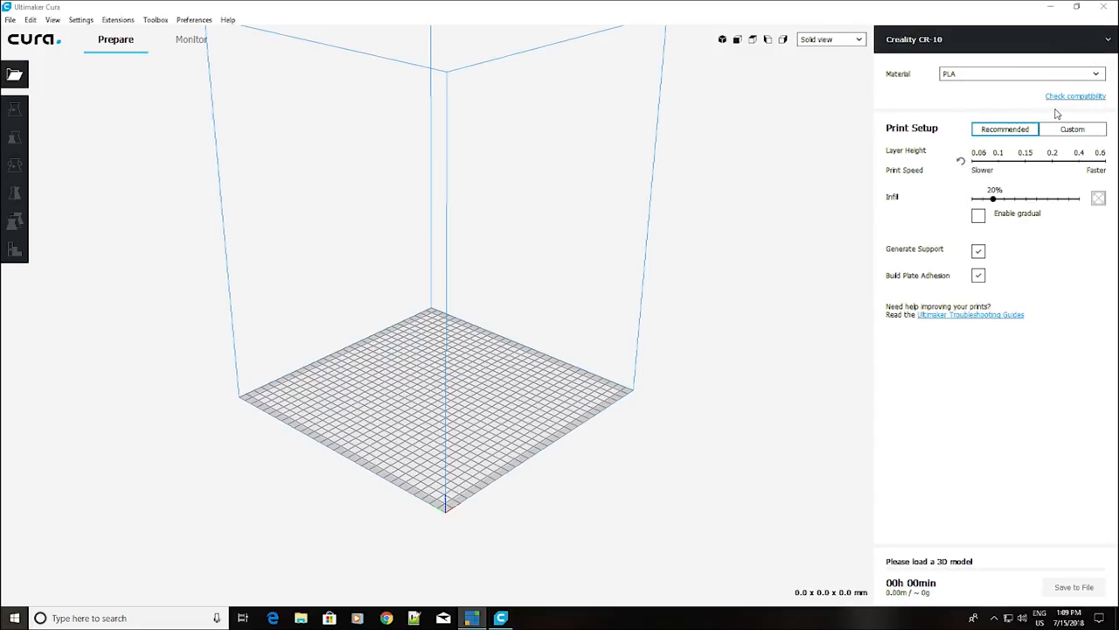
pyautogui.moveTo(1075, 94)
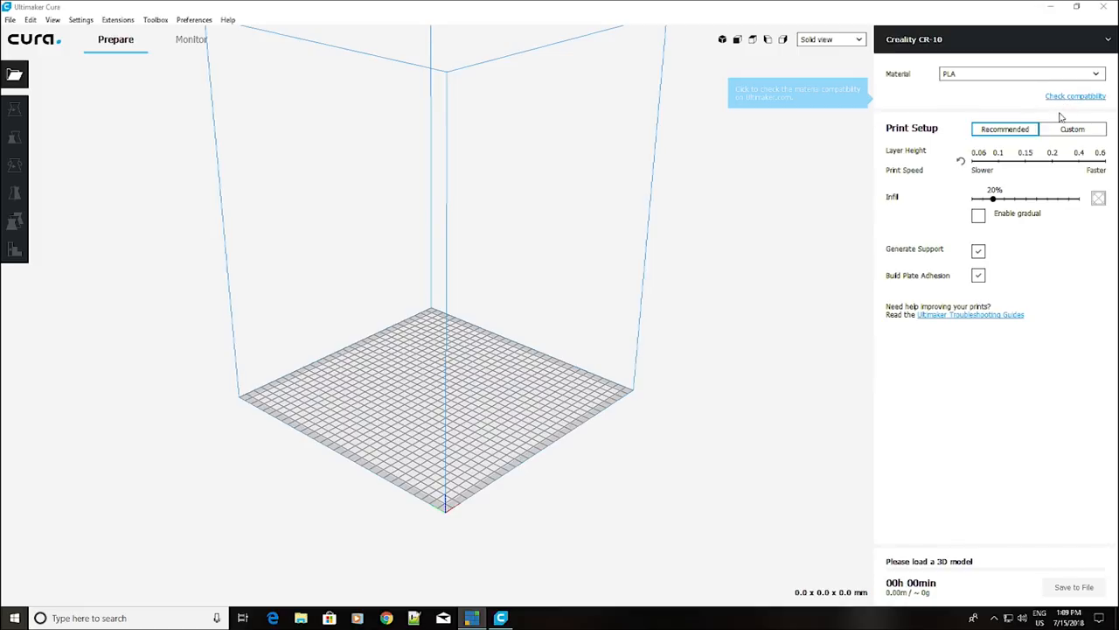
pyautogui.moveTo(927, 137)
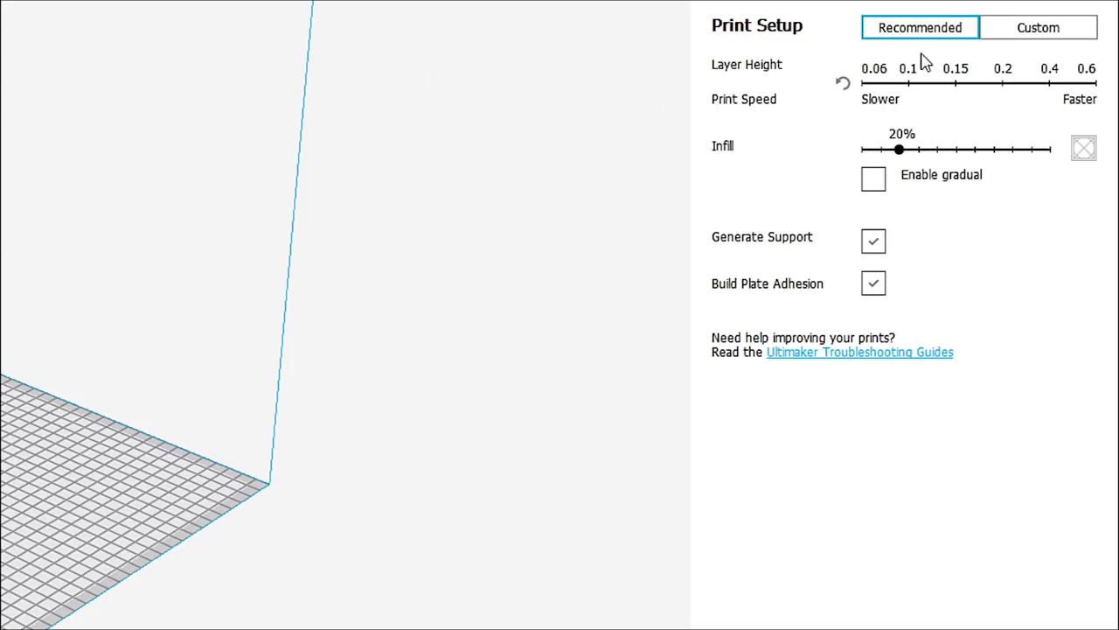
pyautogui.moveTo(1039, 28)
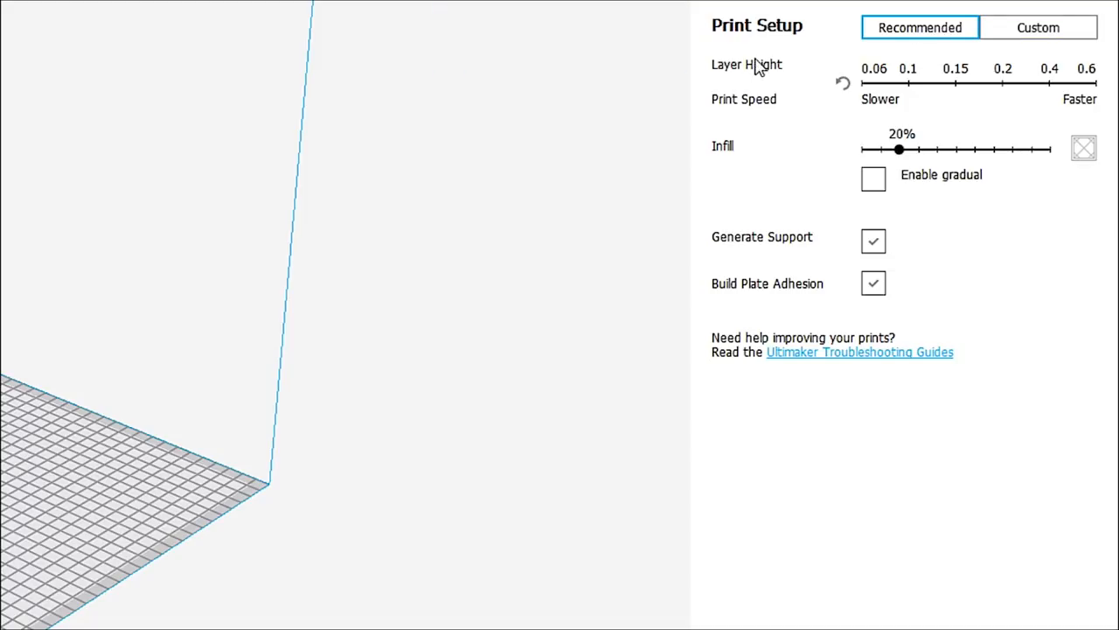
pyautogui.moveTo(824, 160)
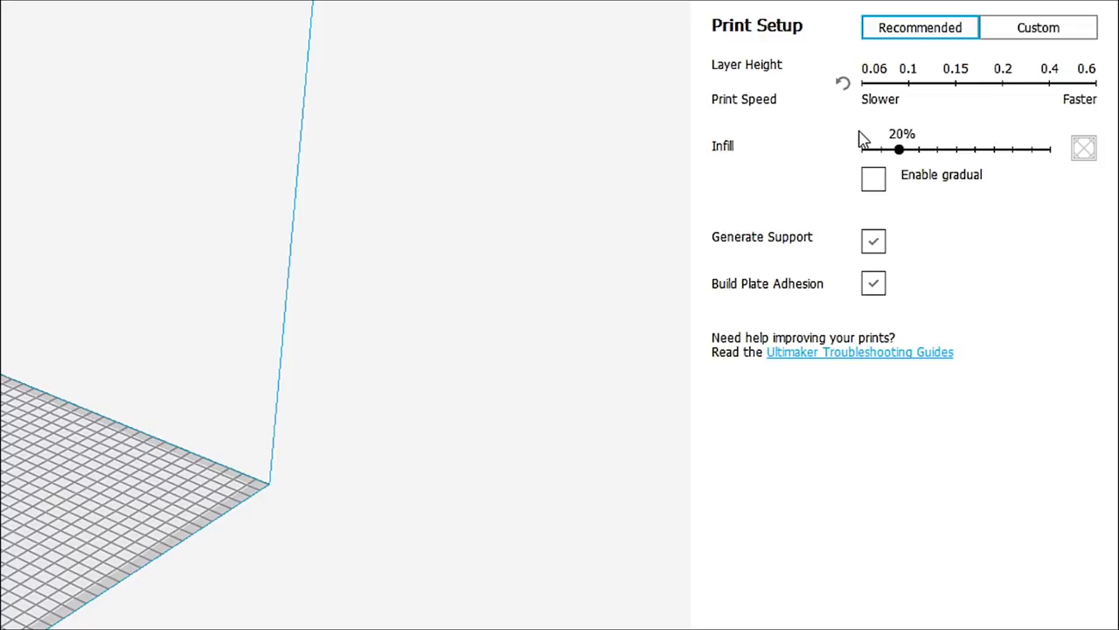
pyautogui.moveTo(909, 98)
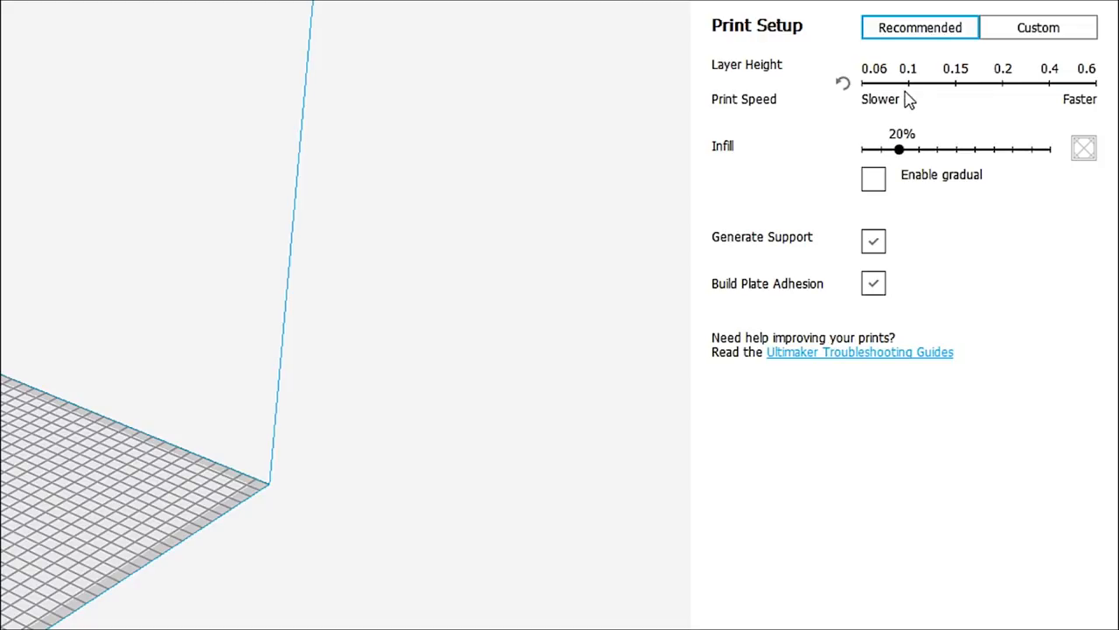
pyautogui.moveTo(906, 84)
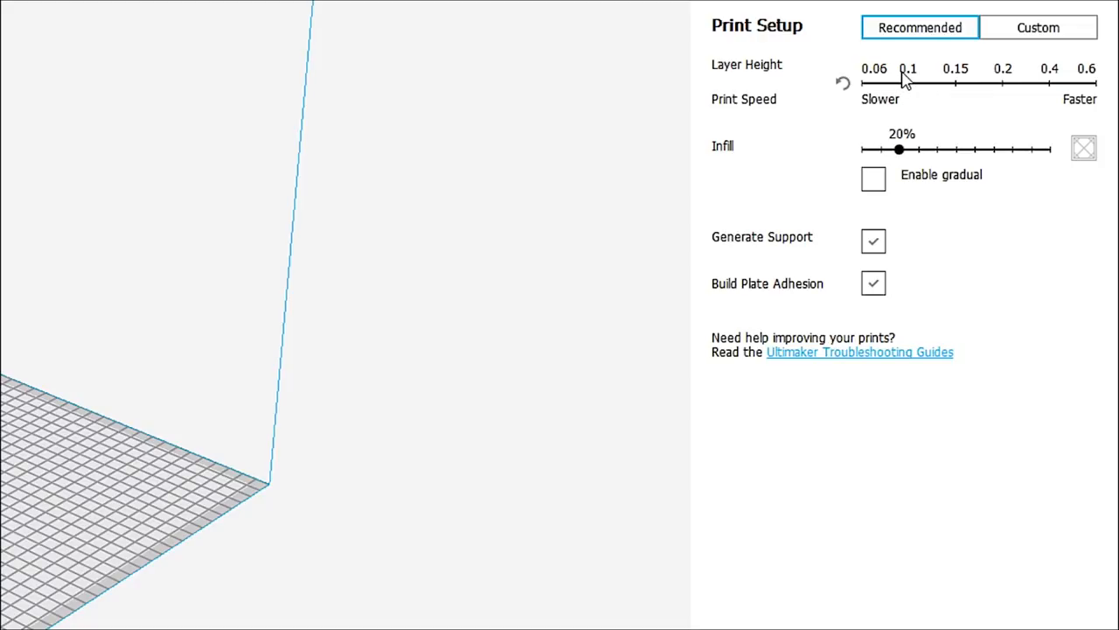
pyautogui.moveTo(918, 81)
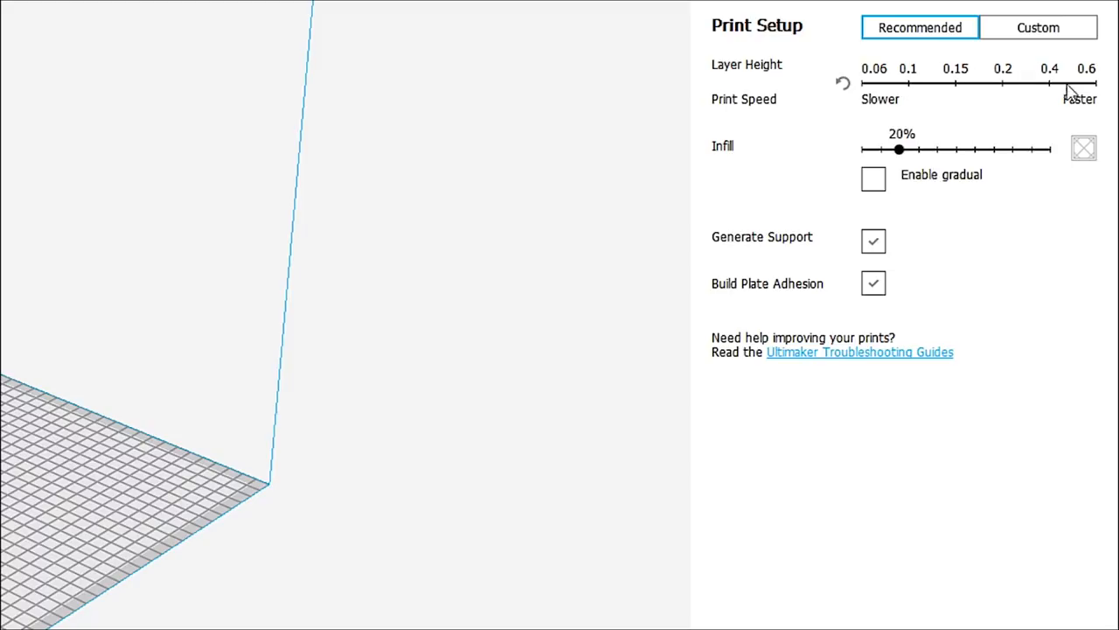
pyautogui.moveTo(909, 95)
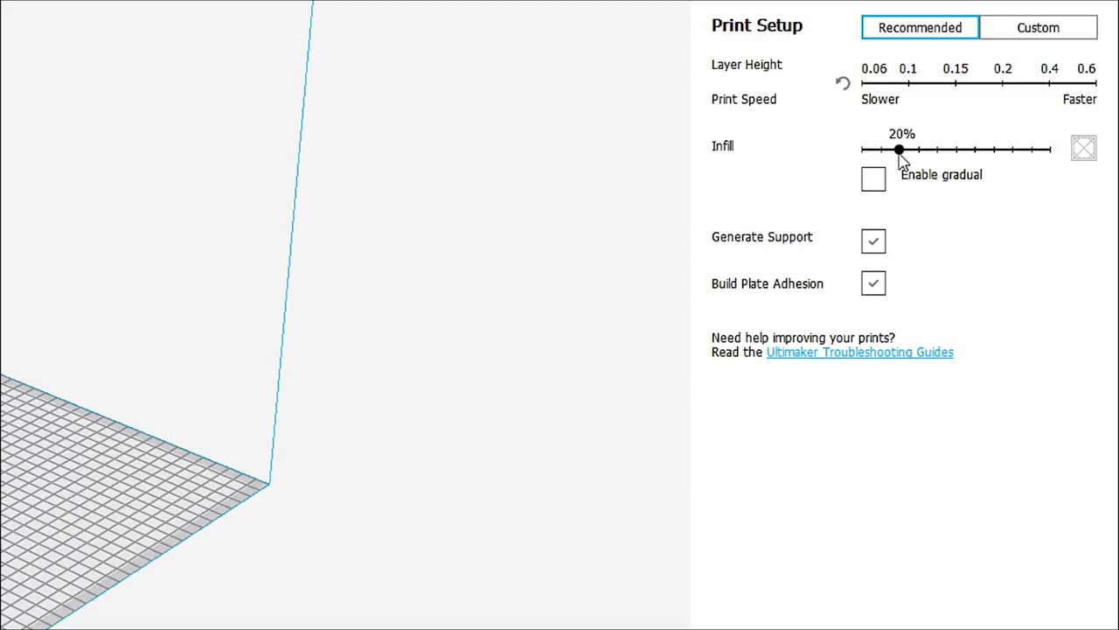
pyautogui.moveTo(873, 193)
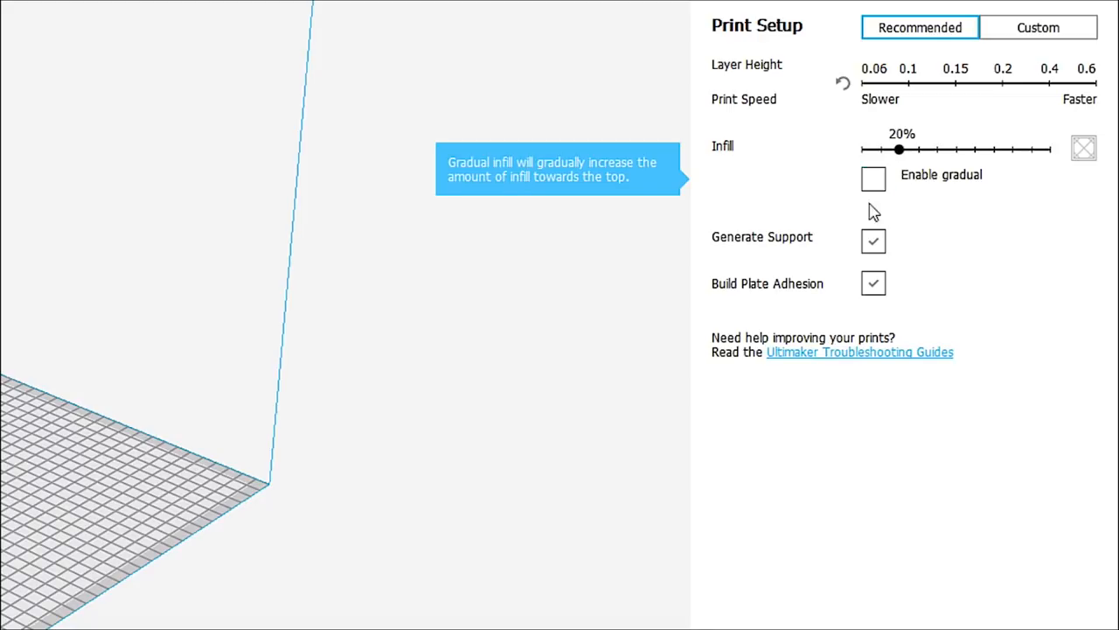
pyautogui.moveTo(873, 283)
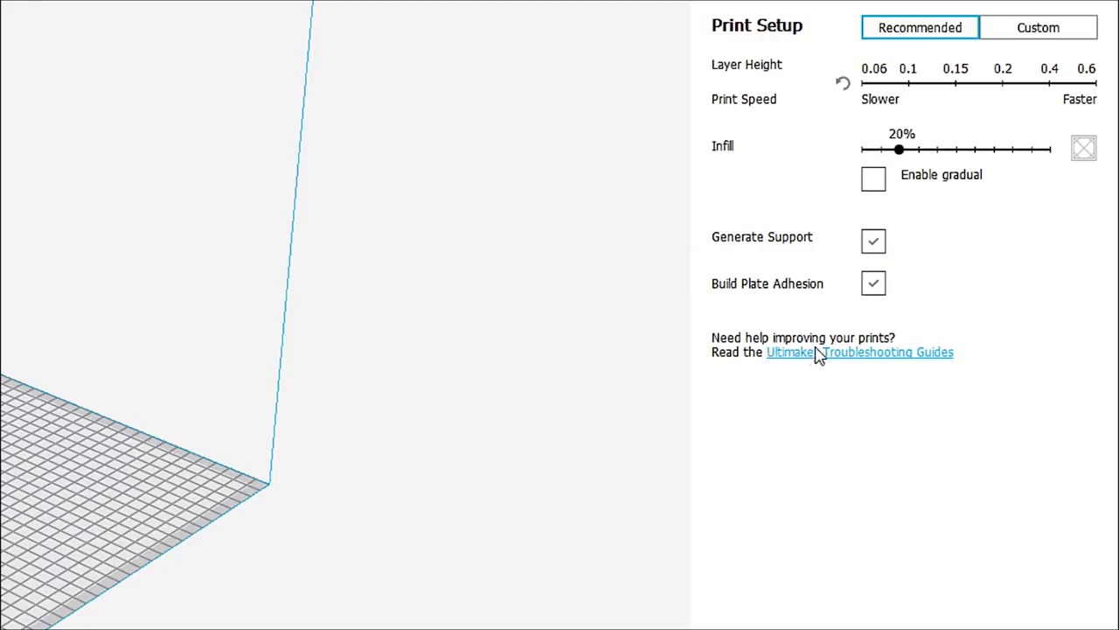
pyautogui.moveTo(830, 362)
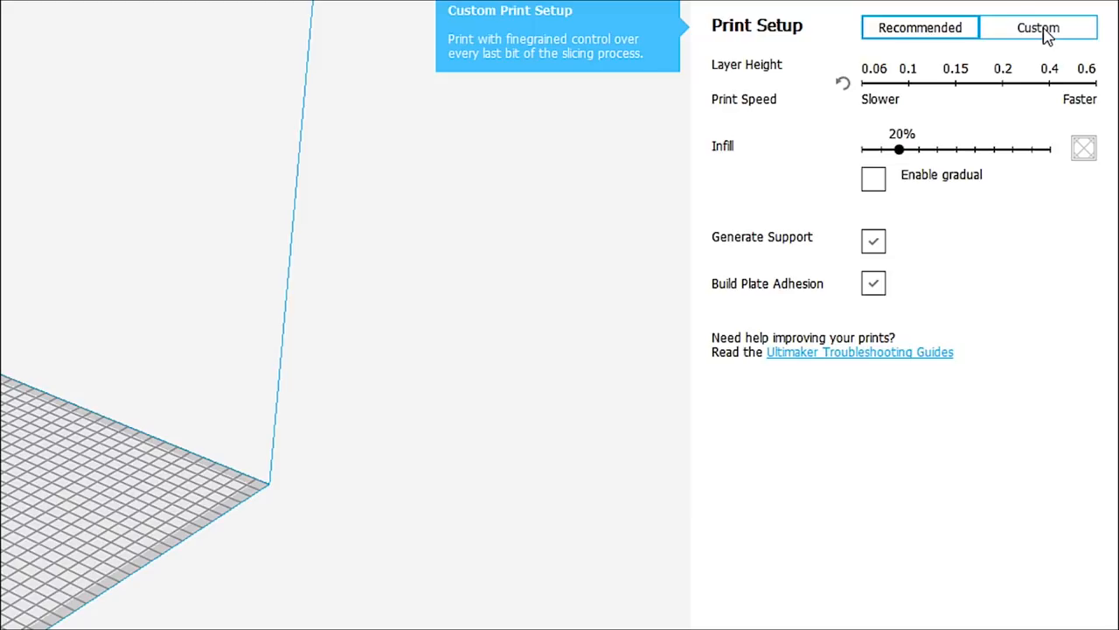
# - Switch Print Setup to Custom, listing categories under the Extra Fine profile
pyautogui.click(1039, 28)
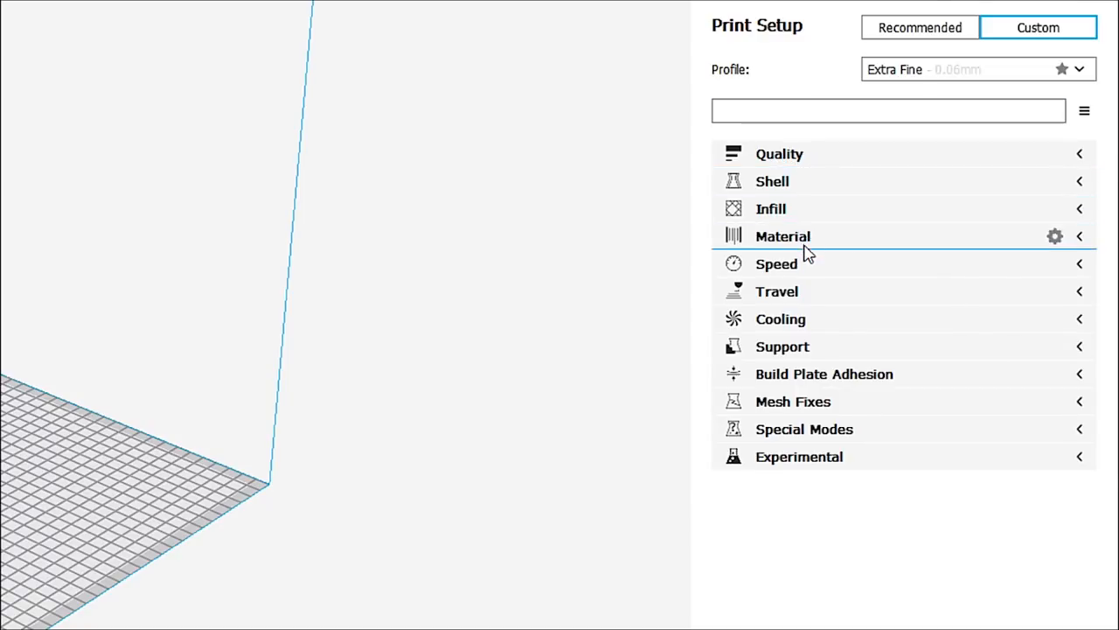
pyautogui.moveTo(860, 455)
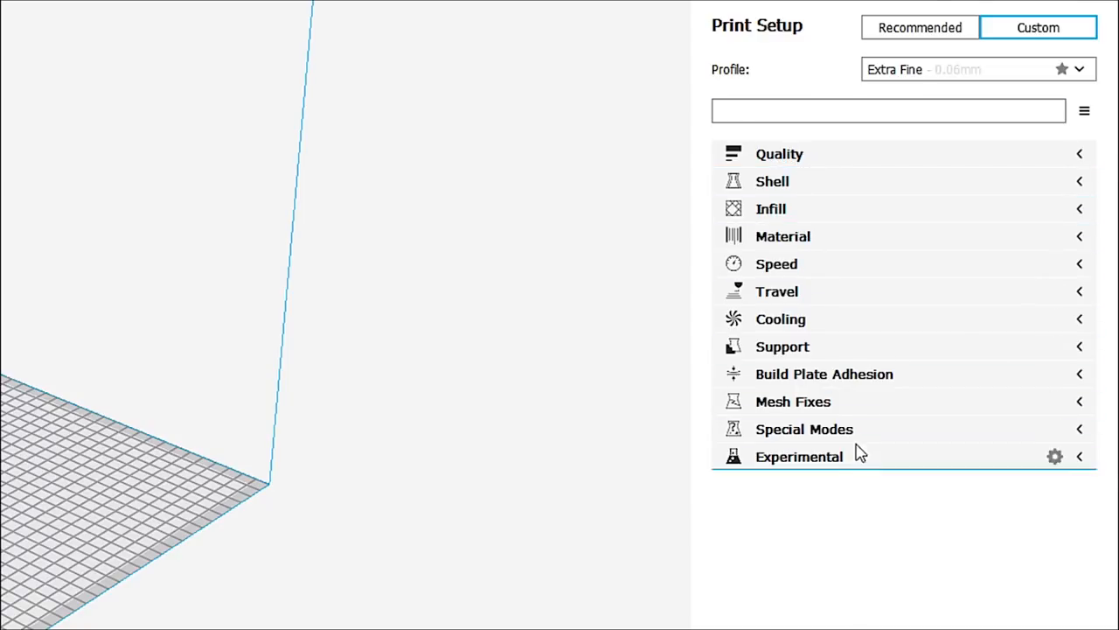
pyautogui.moveTo(948, 153)
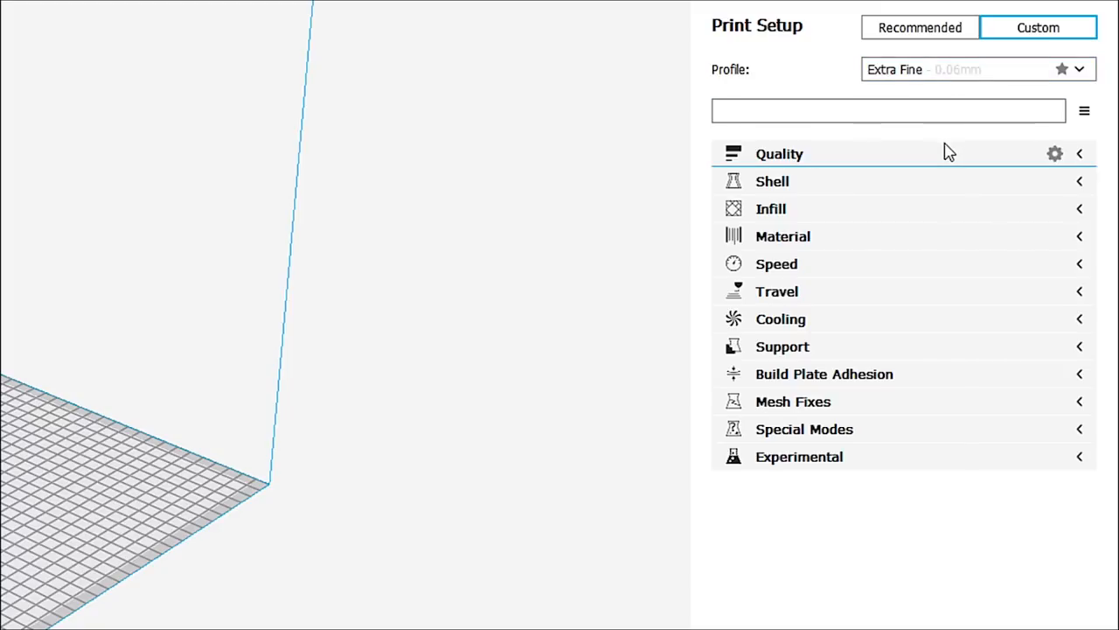
pyautogui.moveTo(953, 143)
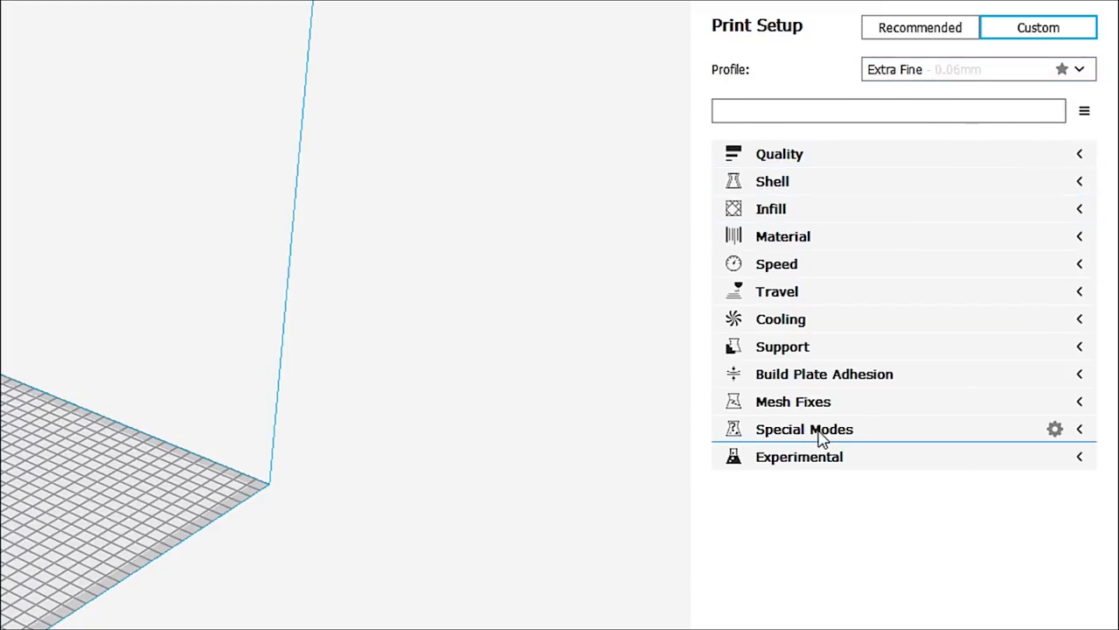
pyautogui.moveTo(1088, 154)
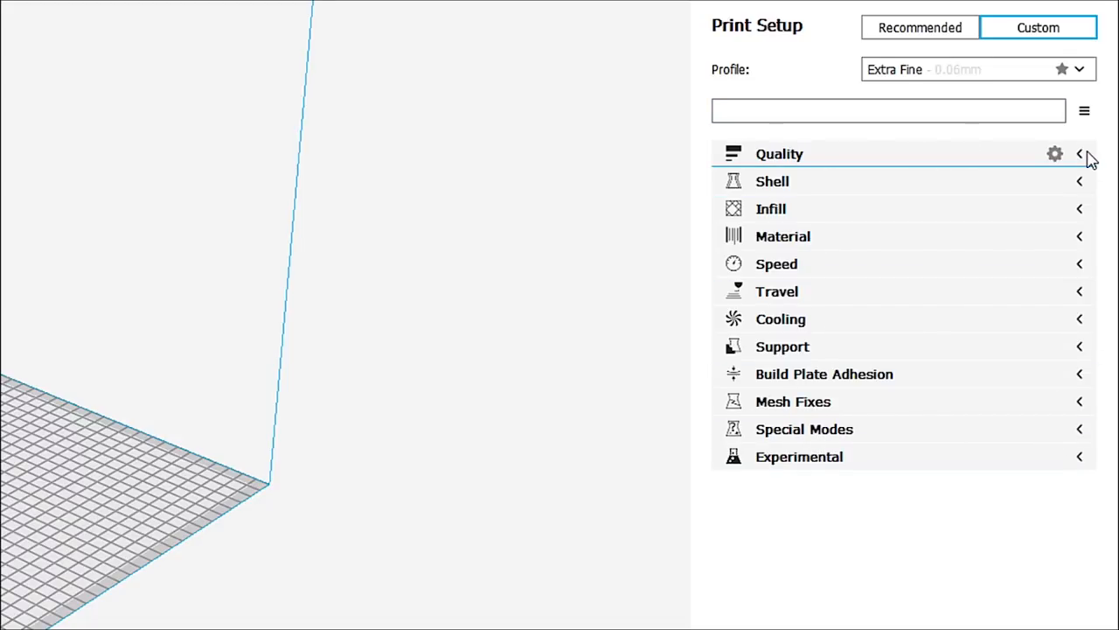
pyautogui.moveTo(1088, 164)
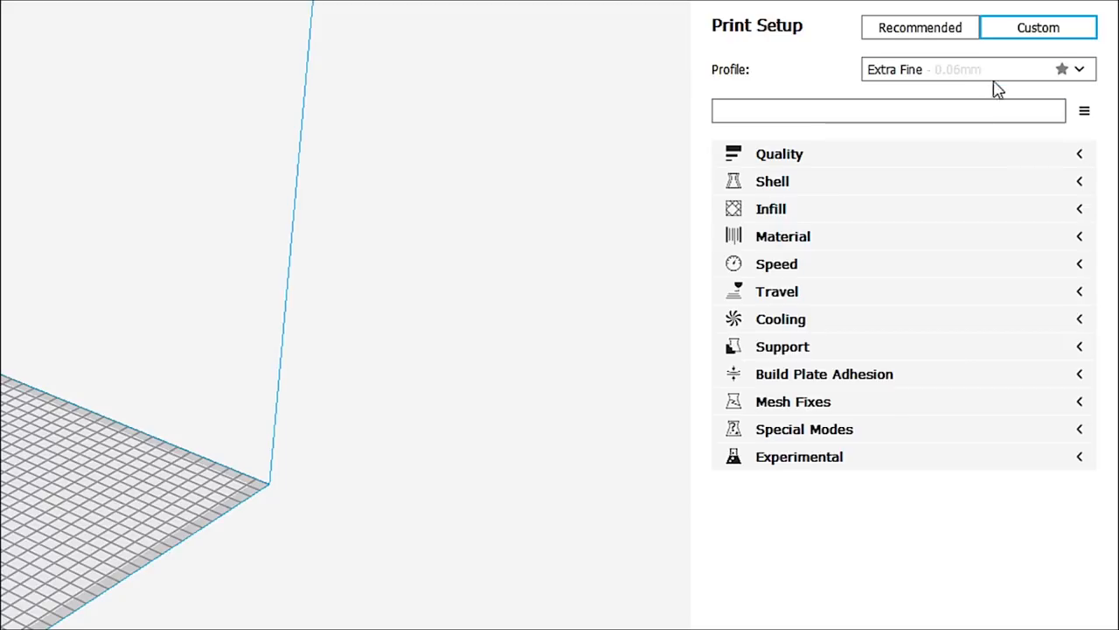
# - Select the Draft Quality - 0.2mm profile and discard the customized settings
pyautogui.click(1079, 70)
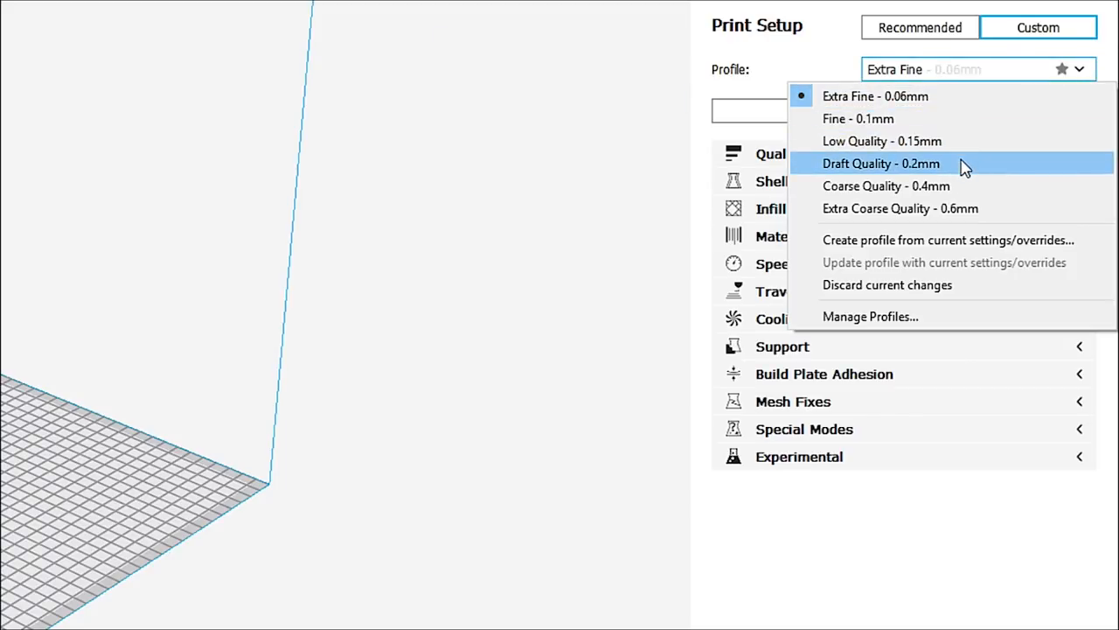
pyautogui.click(882, 165)
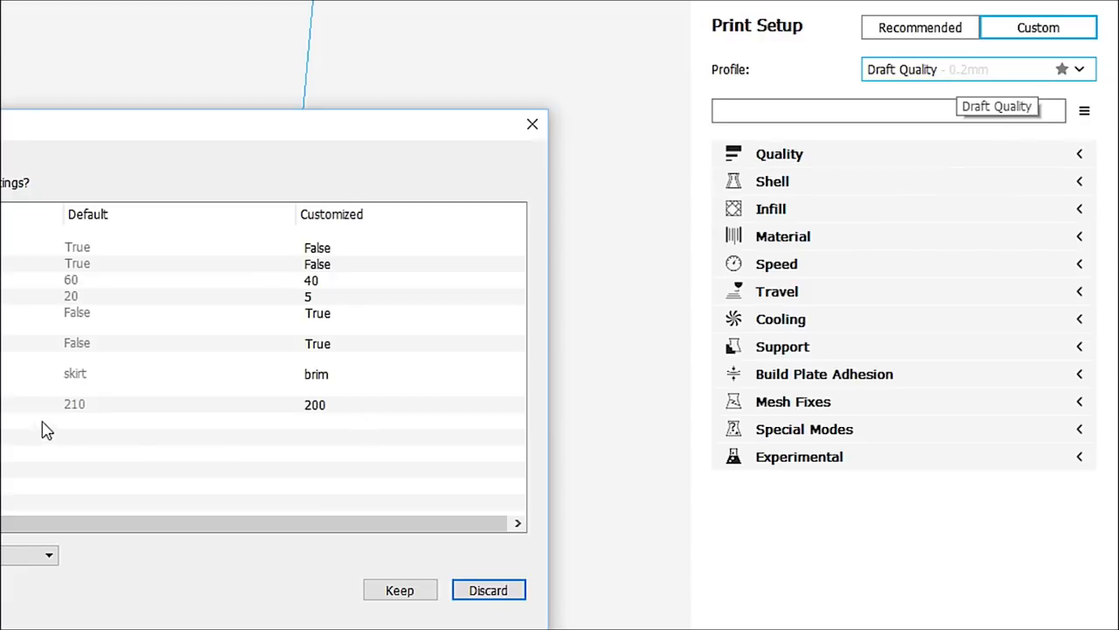
pyautogui.moveTo(189, 137)
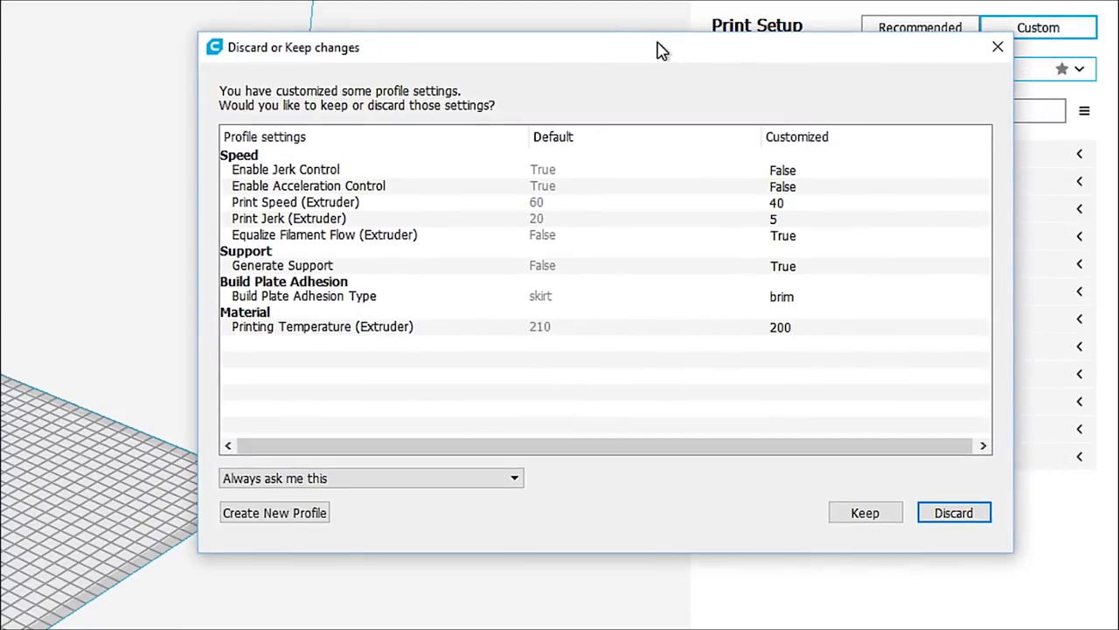
pyautogui.moveTo(954, 512)
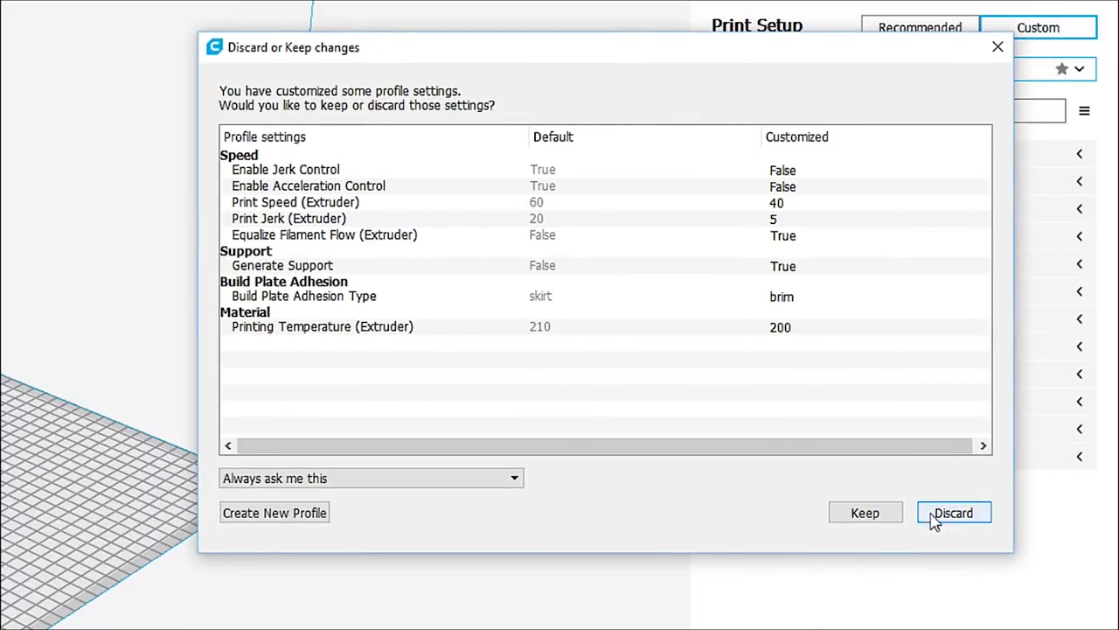
pyautogui.click(954, 512)
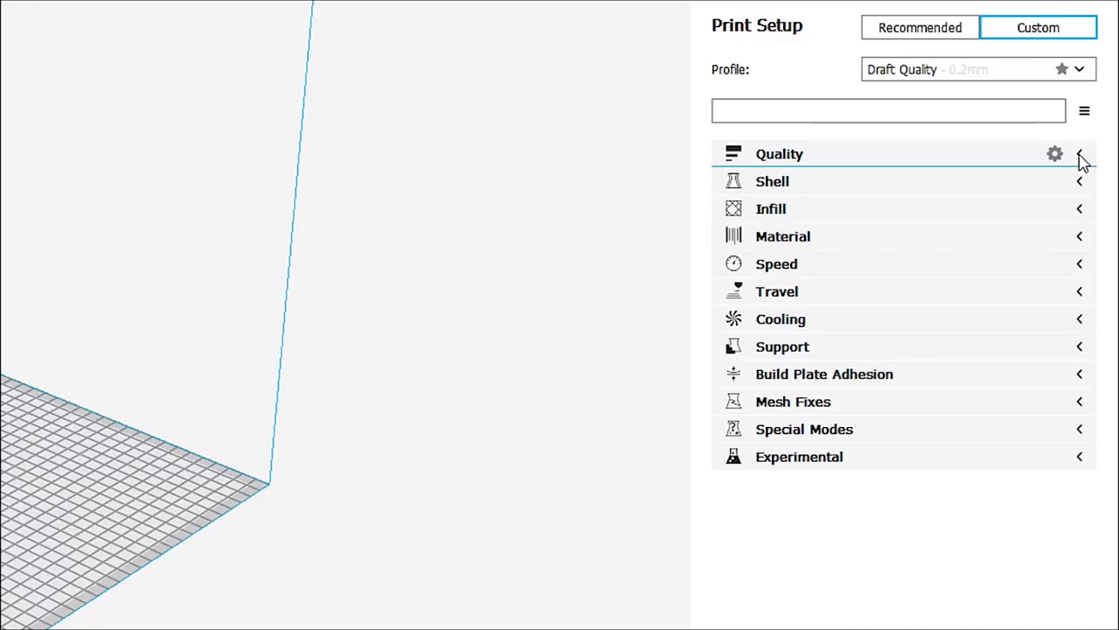
# - Expand the Quality category showing 0.2 mm layer heights and 0.4 mm line widths
pyautogui.click(1080, 154)
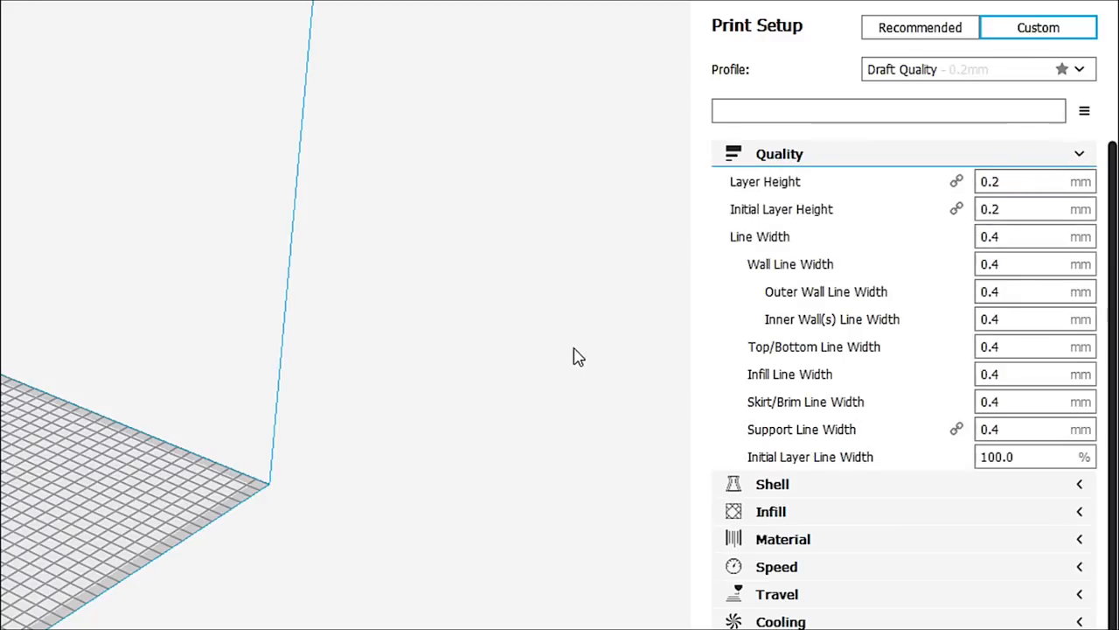
pyautogui.click(1035, 236)
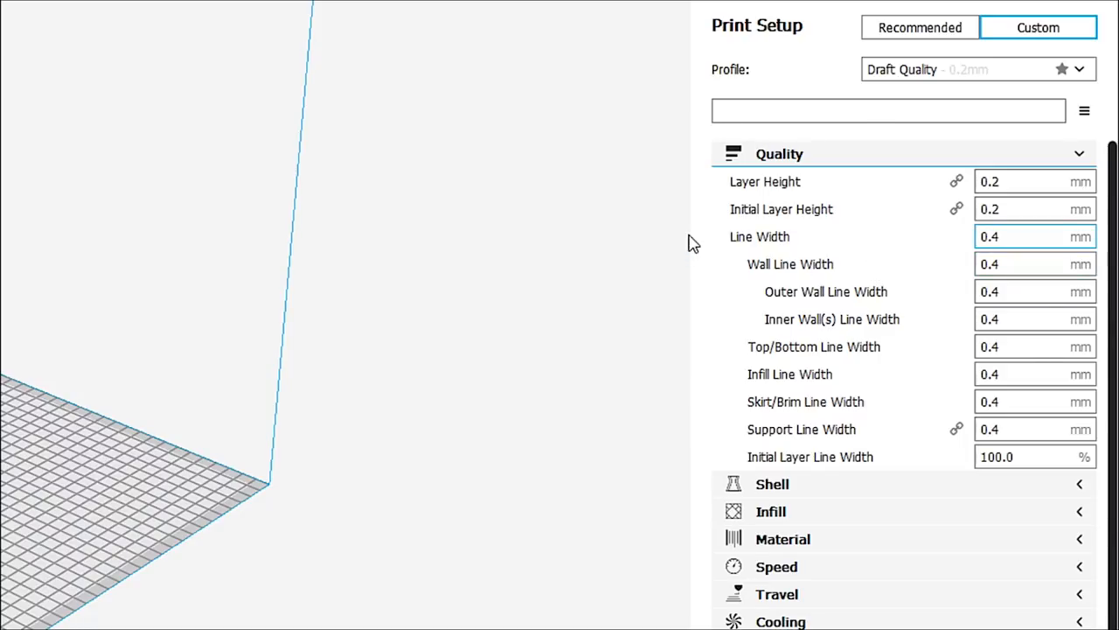
pyautogui.moveTo(766, 180)
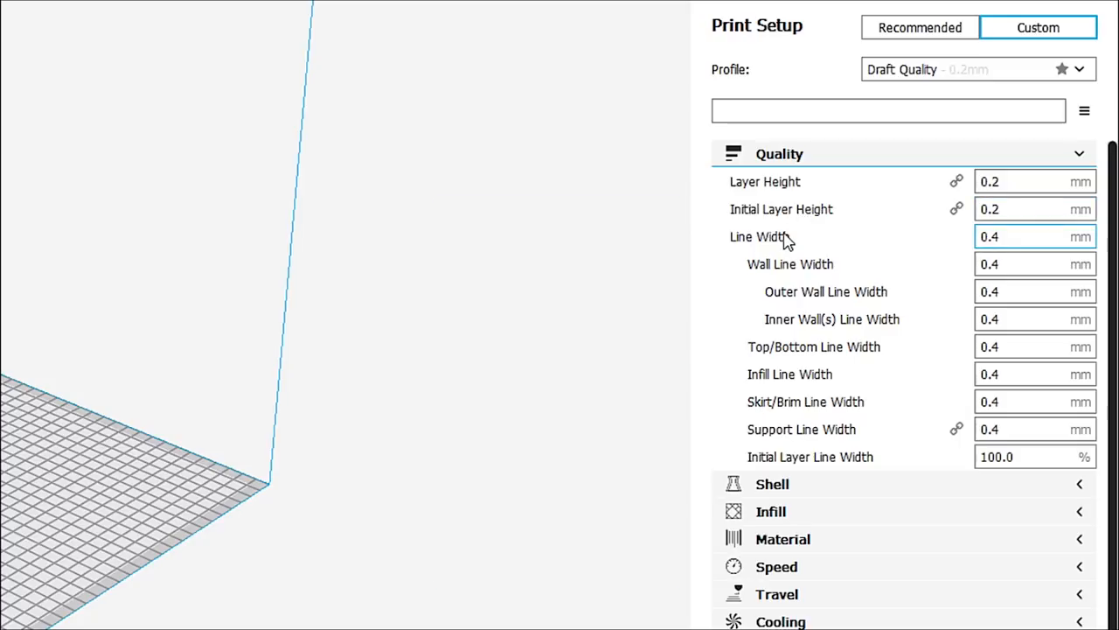
pyautogui.moveTo(790, 264)
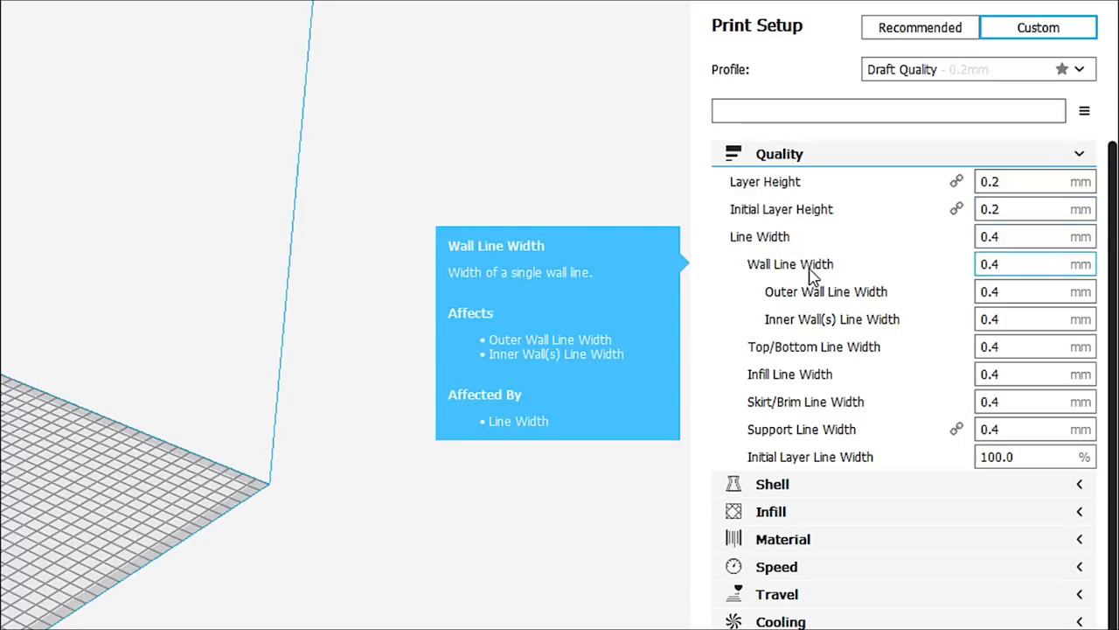
pyautogui.moveTo(826, 291)
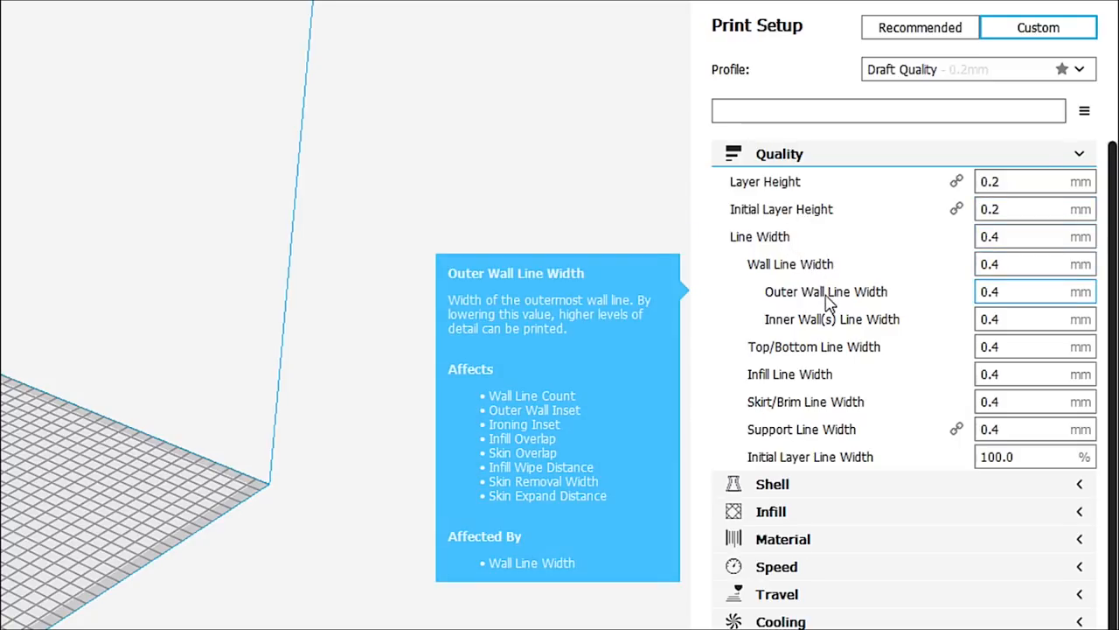
pyautogui.moveTo(833, 318)
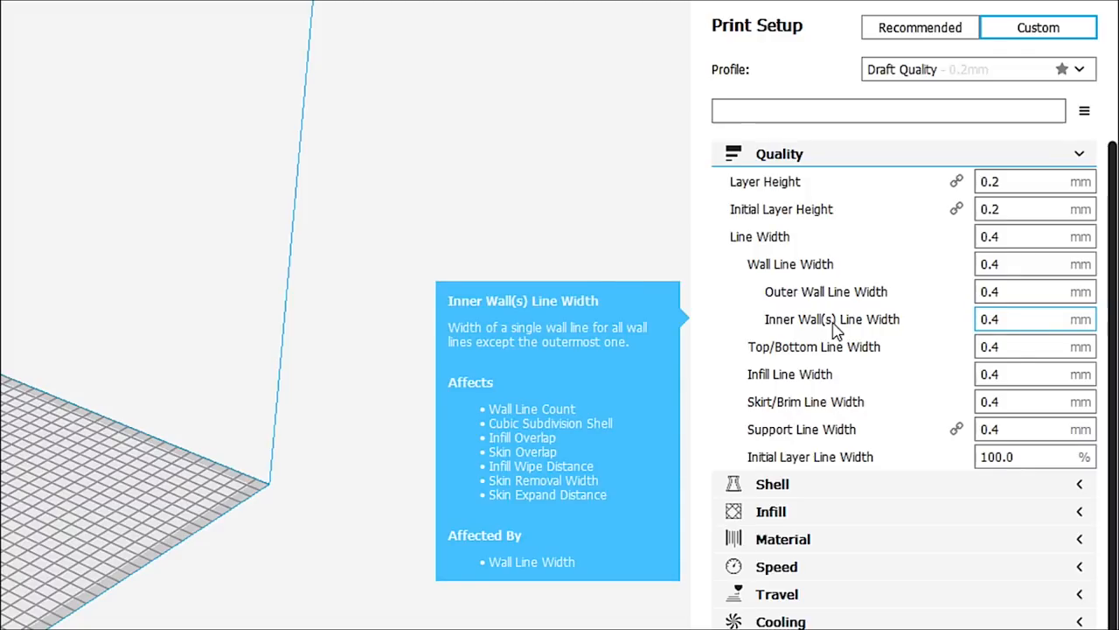
pyautogui.moveTo(822, 357)
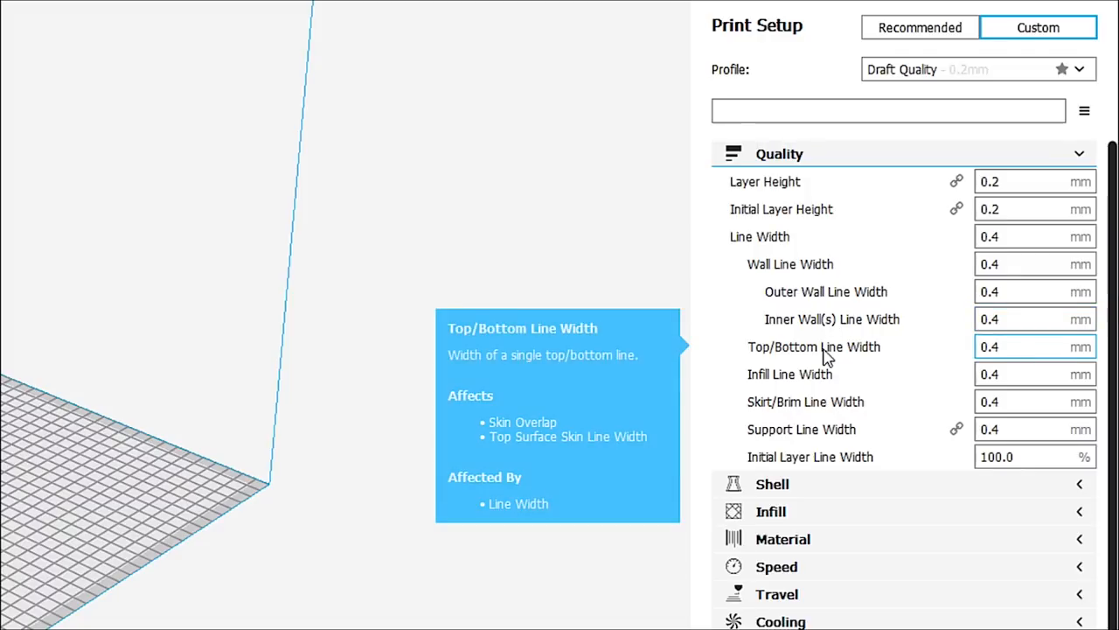
pyautogui.moveTo(818, 374)
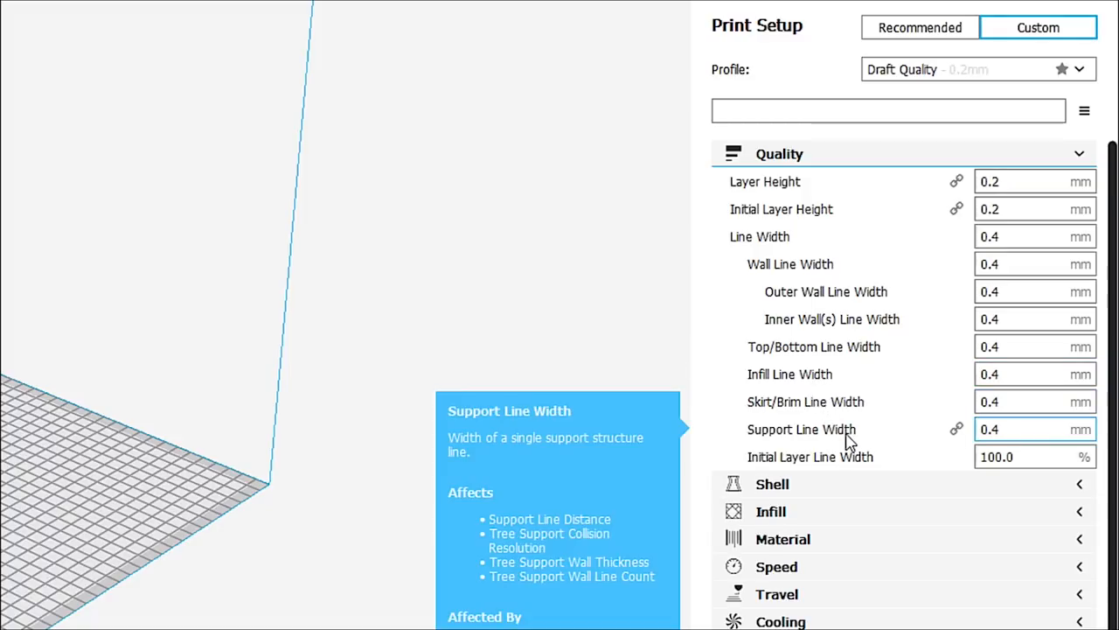
pyautogui.moveTo(839, 456)
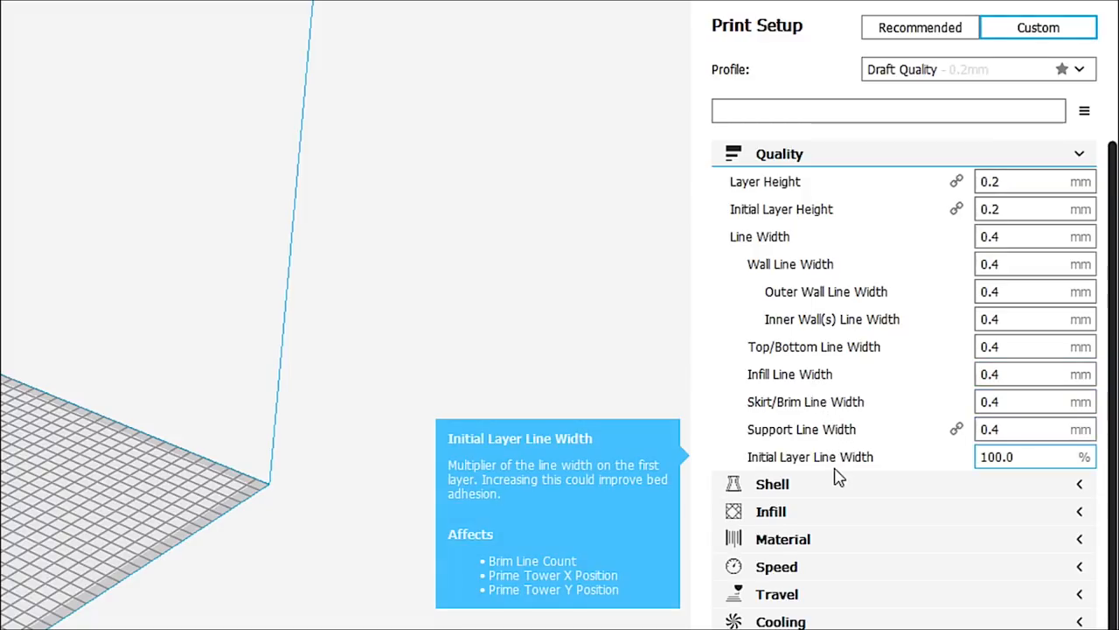
pyautogui.moveTo(925, 264)
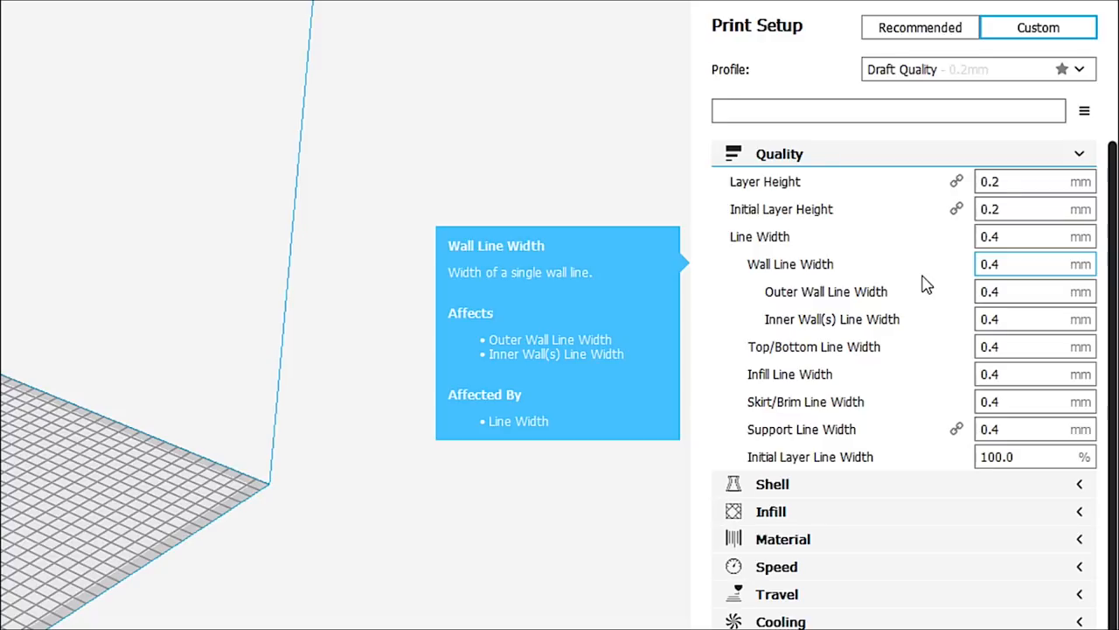
pyautogui.moveTo(976, 556)
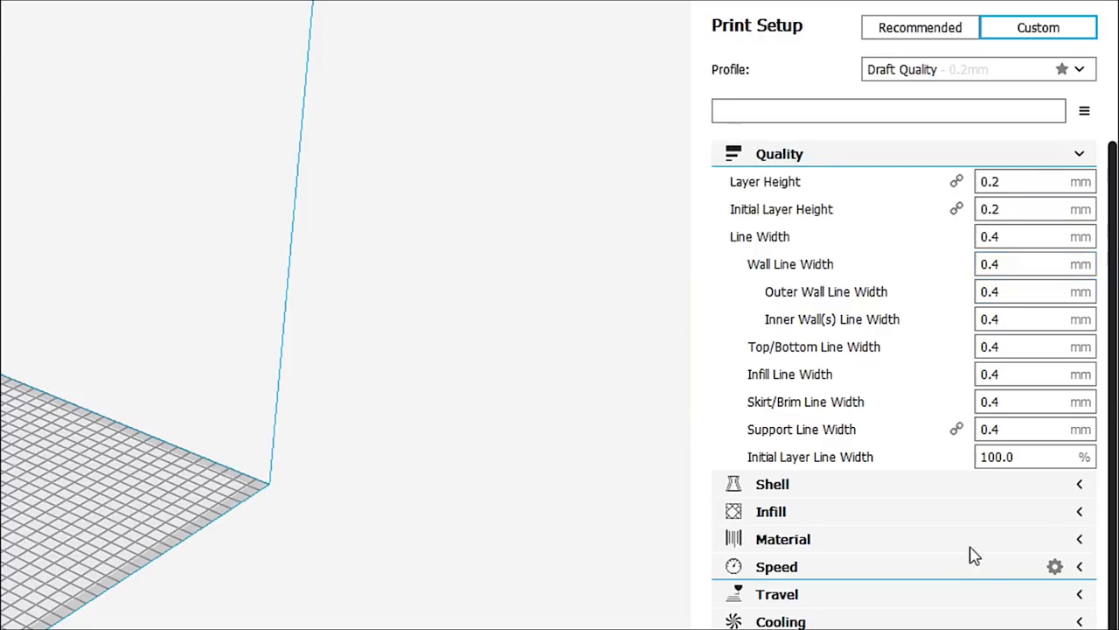
pyautogui.moveTo(1030, 457)
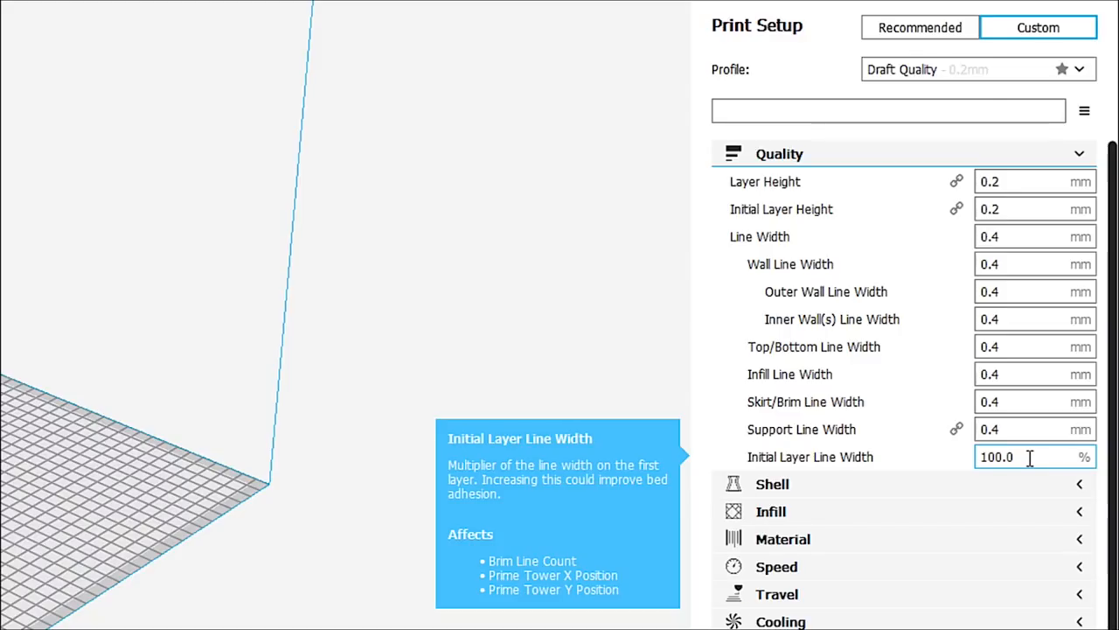
# - Set the Initial Layer Height to 0.3 mm in the Draft Quality profile
pyautogui.tripleClick(1023, 457)
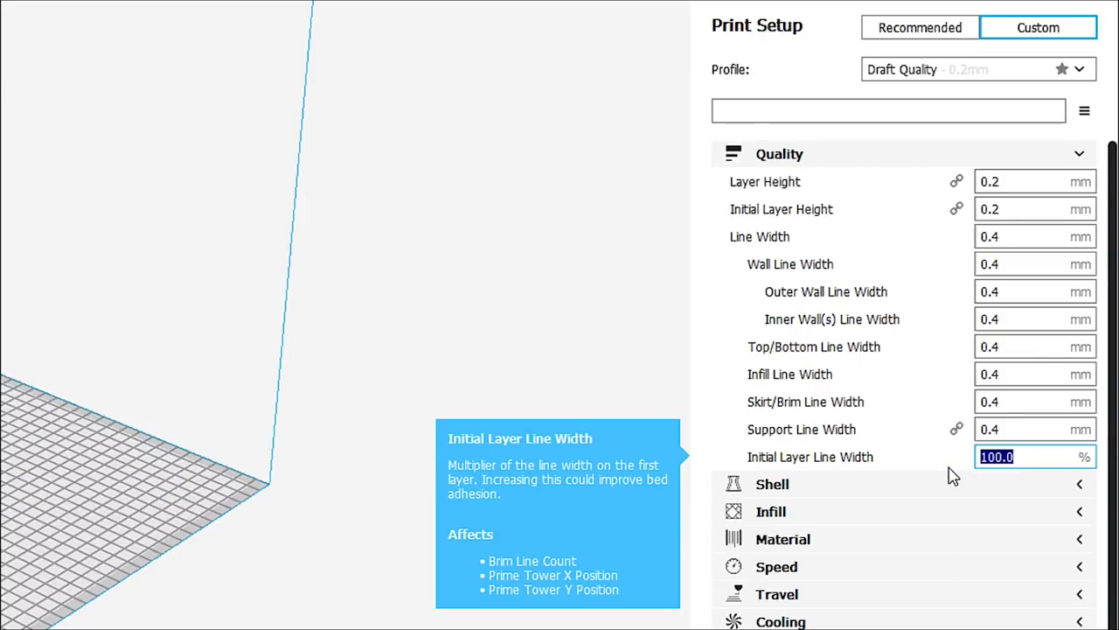
pyautogui.moveTo(1011, 209)
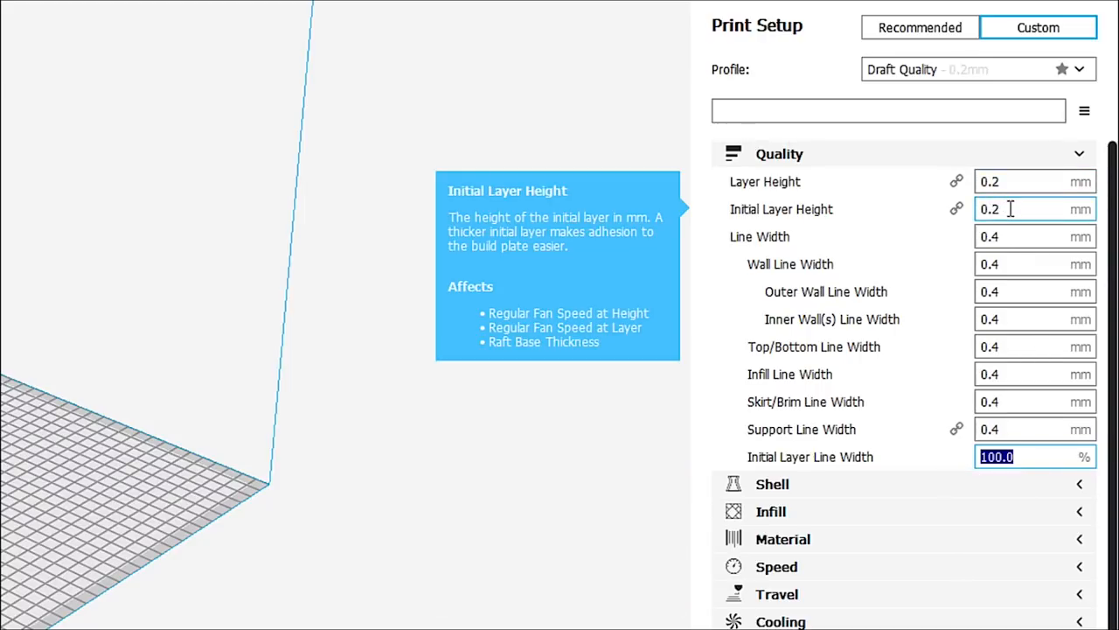
pyautogui.moveTo(804, 220)
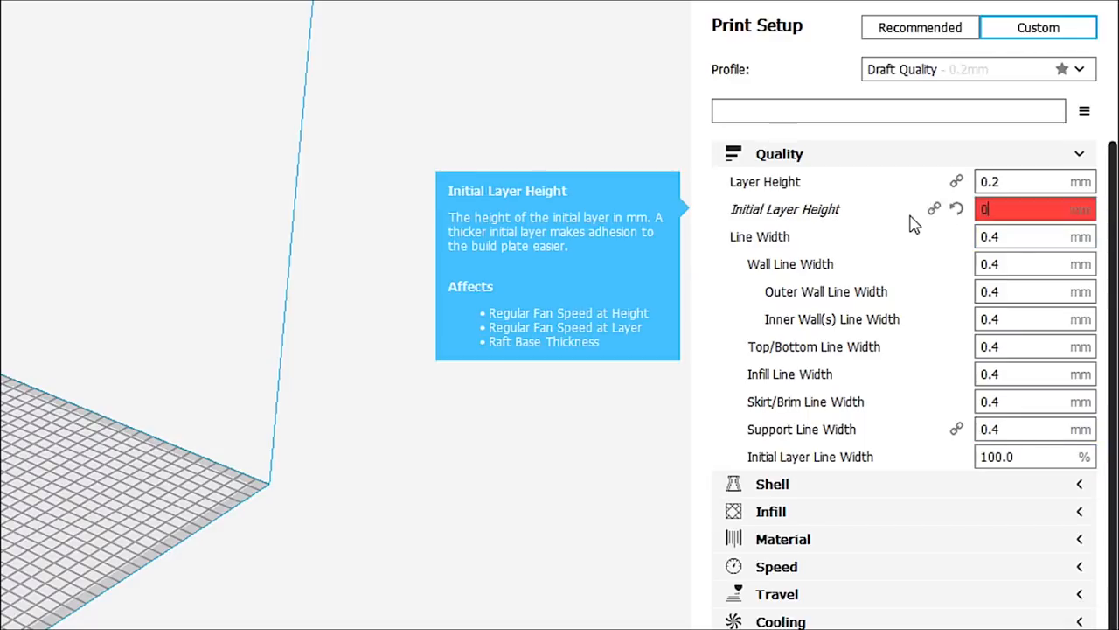
pyautogui.write('0.3')
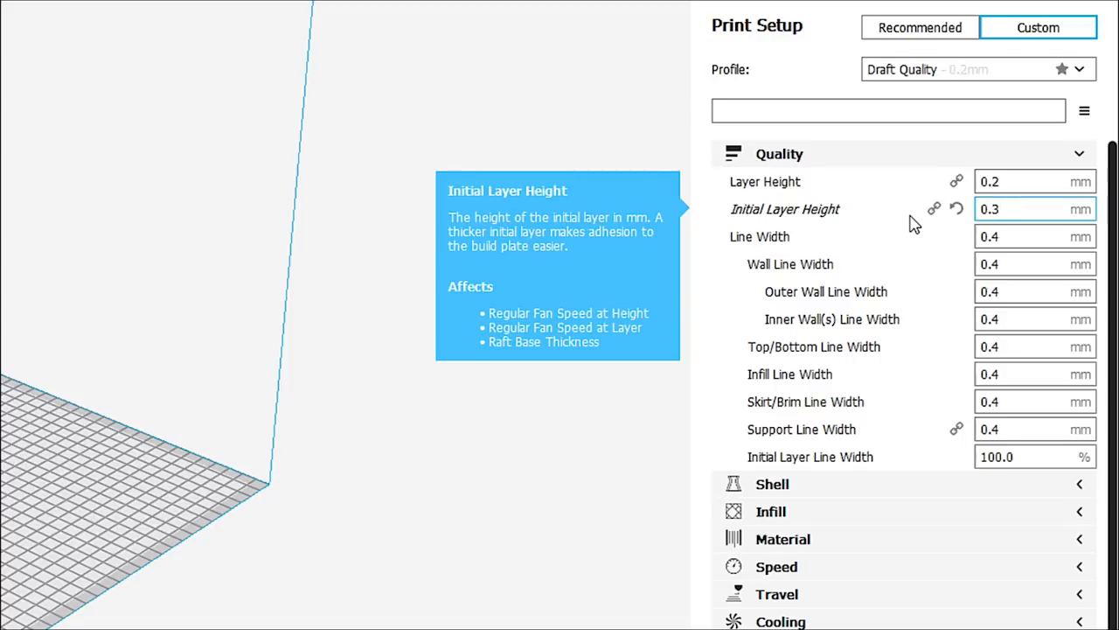
pyautogui.click(1036, 210)
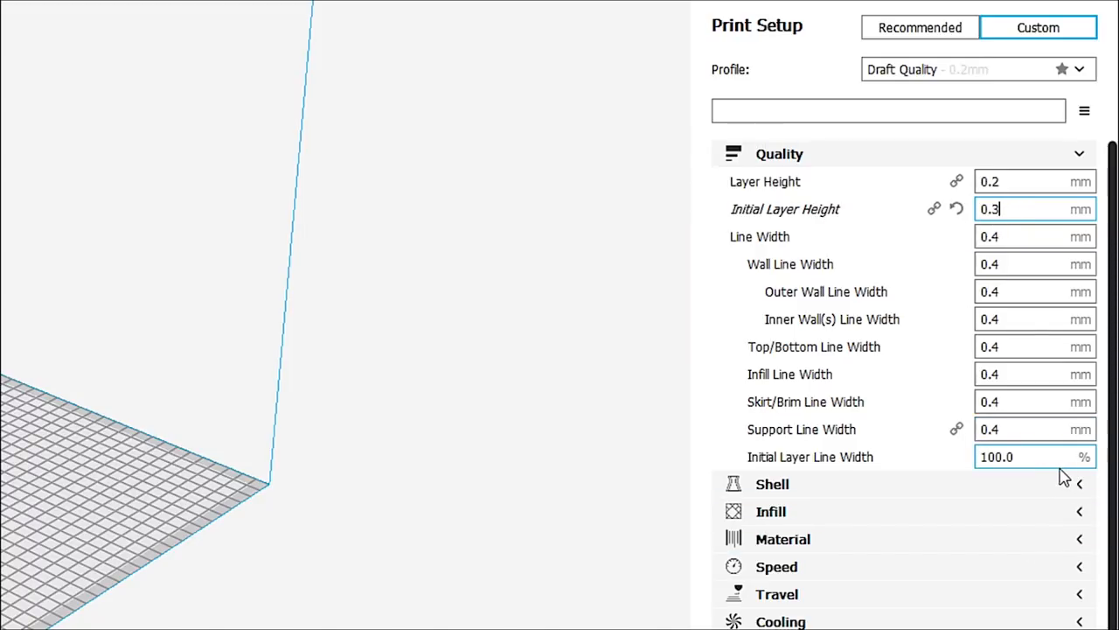
pyautogui.moveTo(1015, 457)
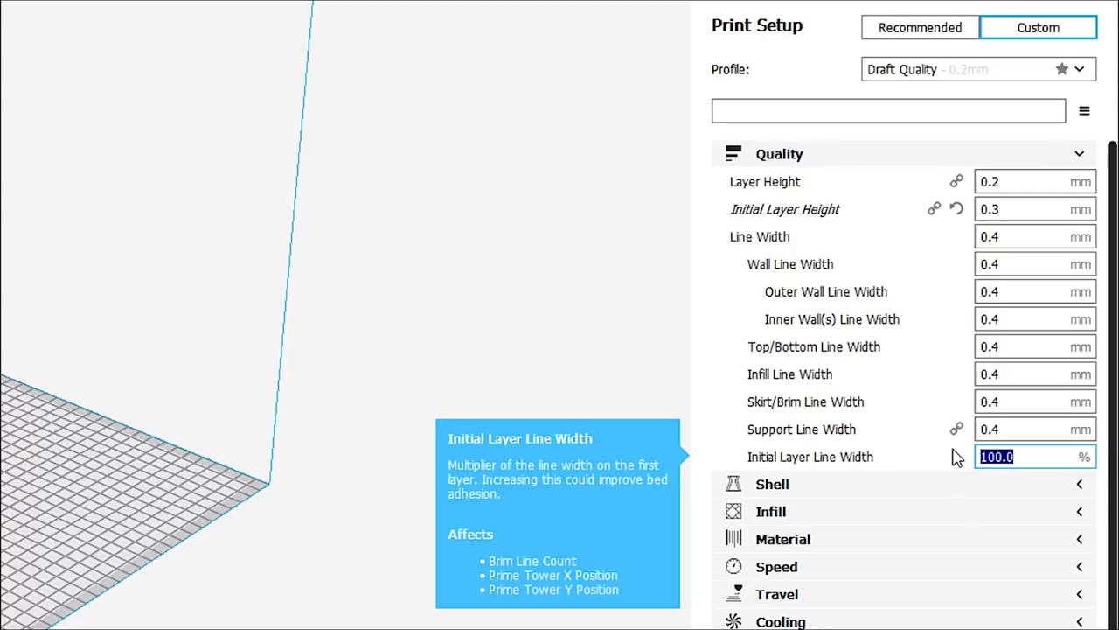
# - Set the Initial Layer Line Width to 105% alongside the 0.3 mm initial layer height
pyautogui.write('1')
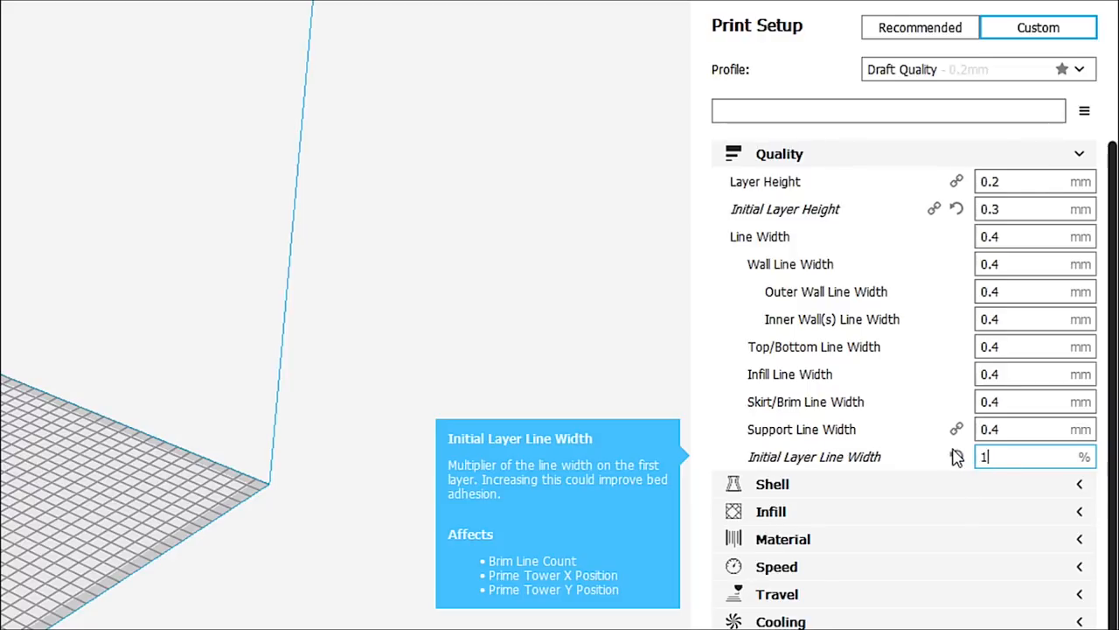
pyautogui.write('05')
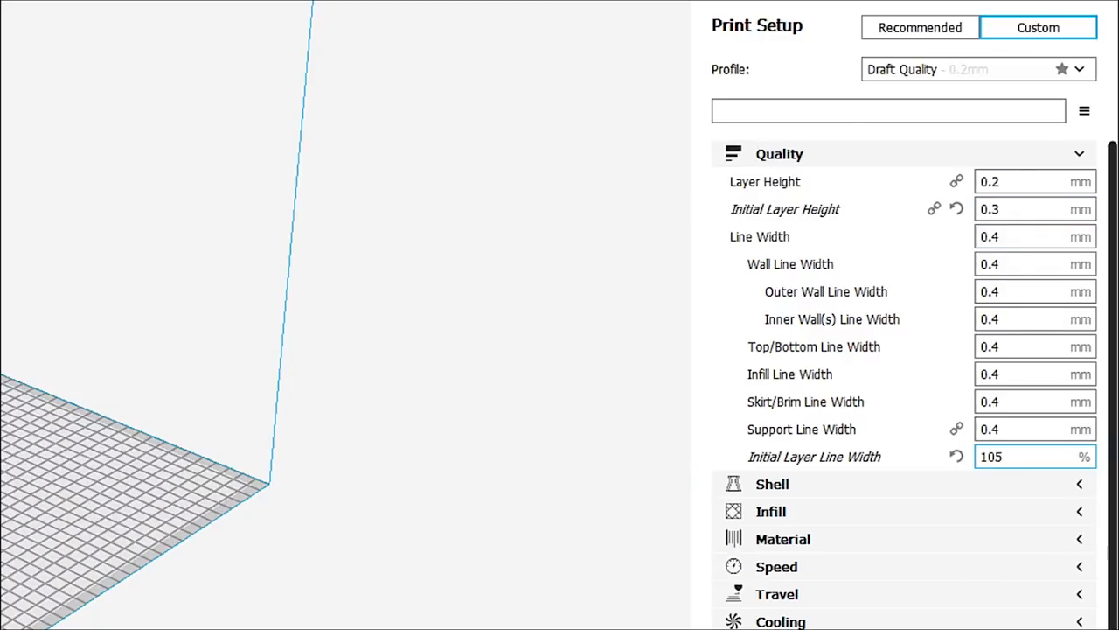
pyautogui.click(1035, 208)
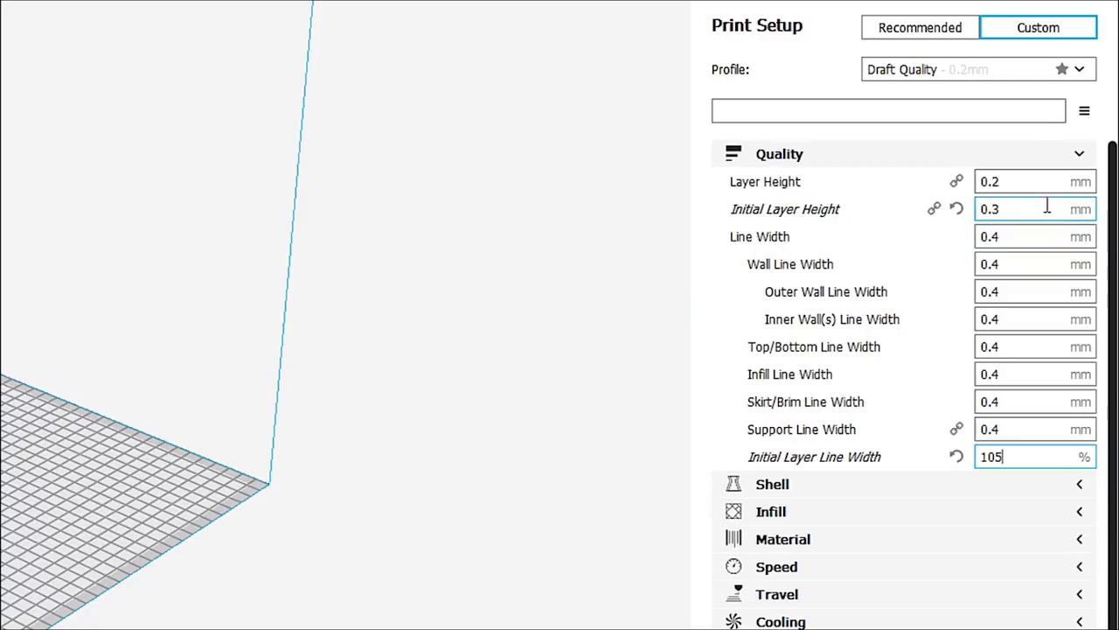
pyautogui.moveTo(1032, 208)
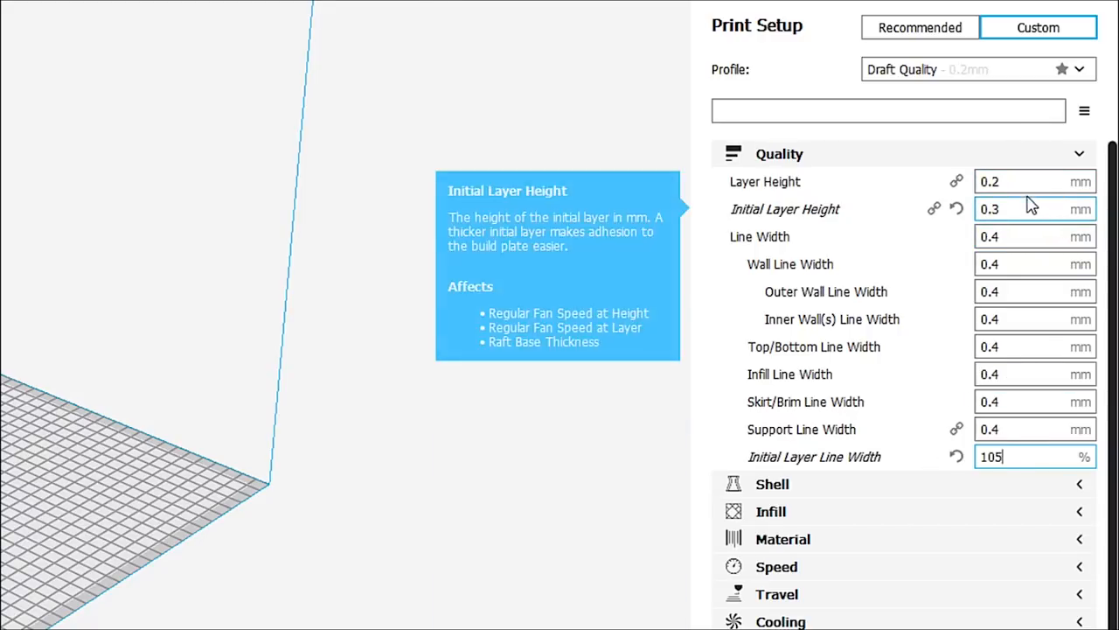
pyautogui.moveTo(1004, 181)
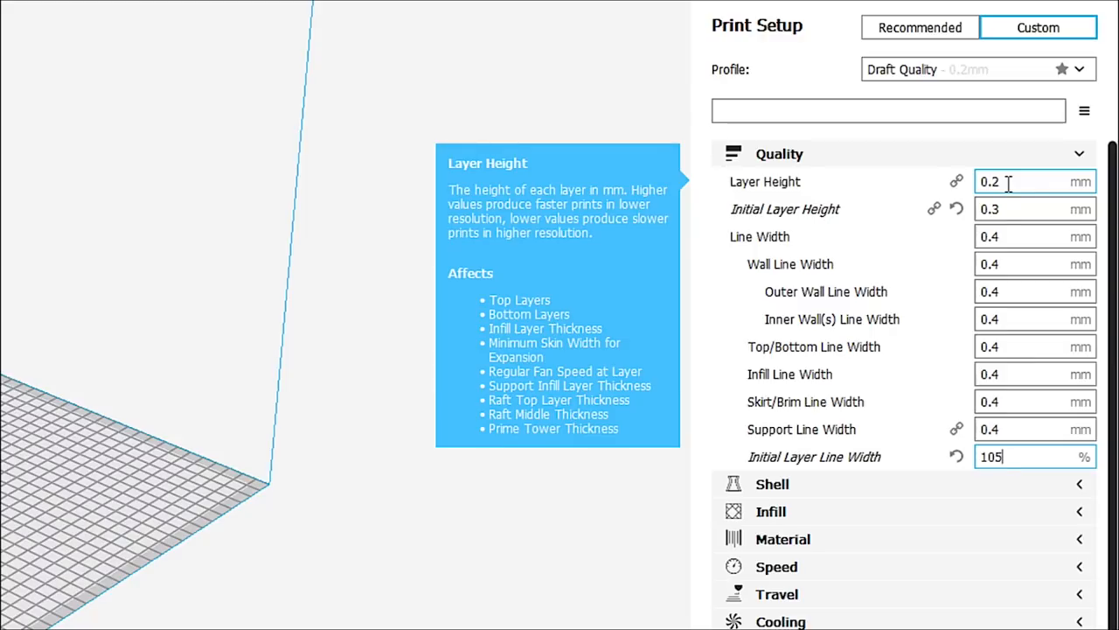
pyautogui.moveTo(1006, 208)
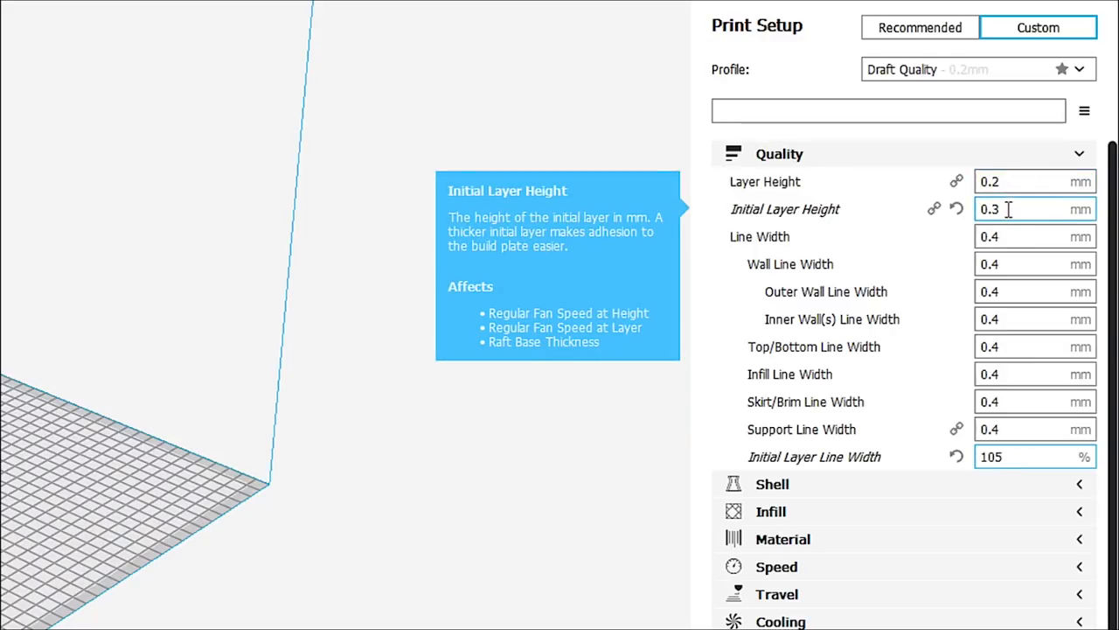
pyautogui.moveTo(993, 401)
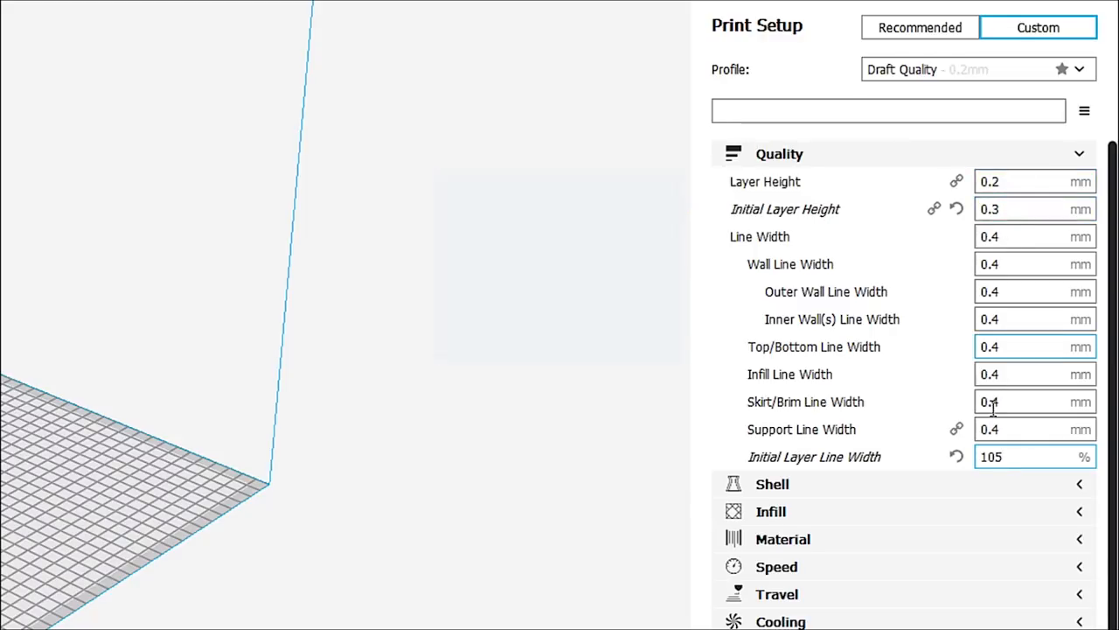
pyautogui.moveTo(1011, 457)
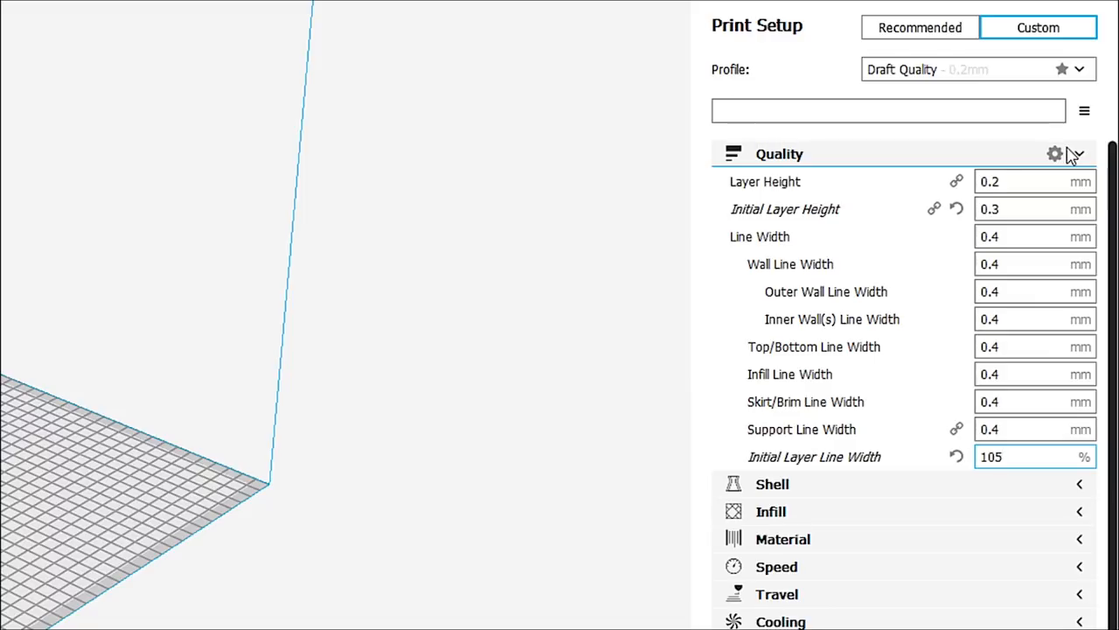
pyautogui.moveTo(1032, 455)
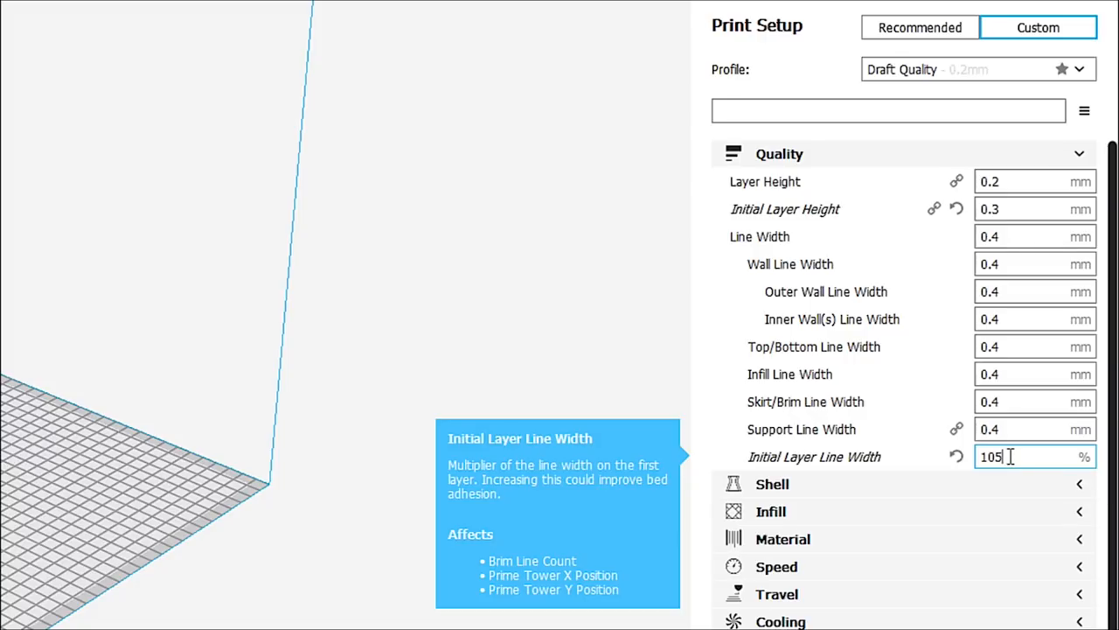
pyautogui.moveTo(1036, 429)
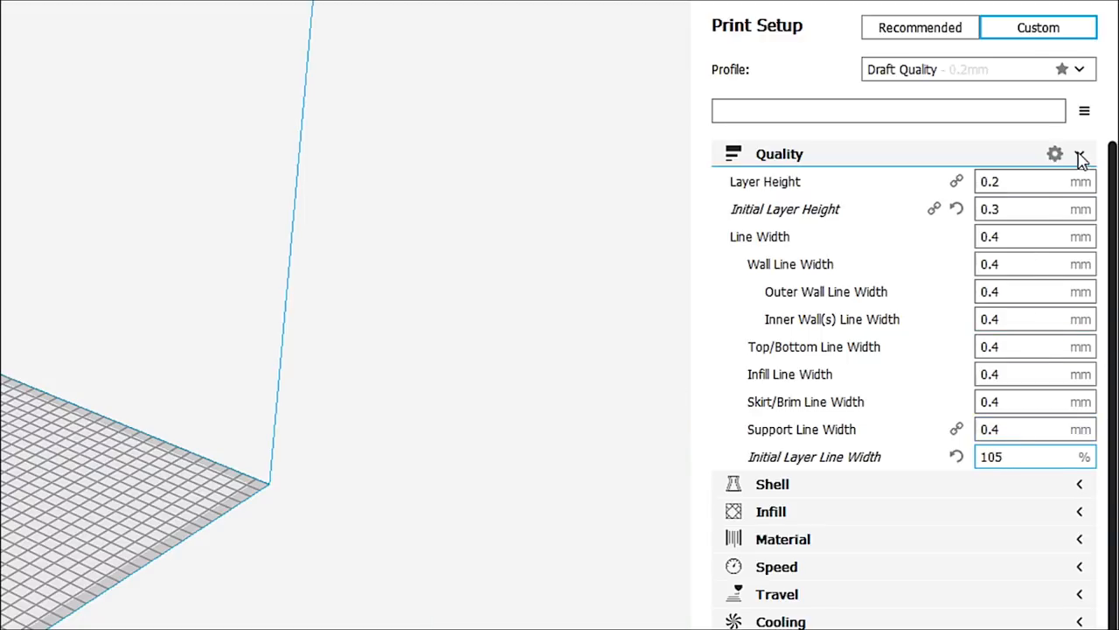
pyautogui.moveTo(1084, 159)
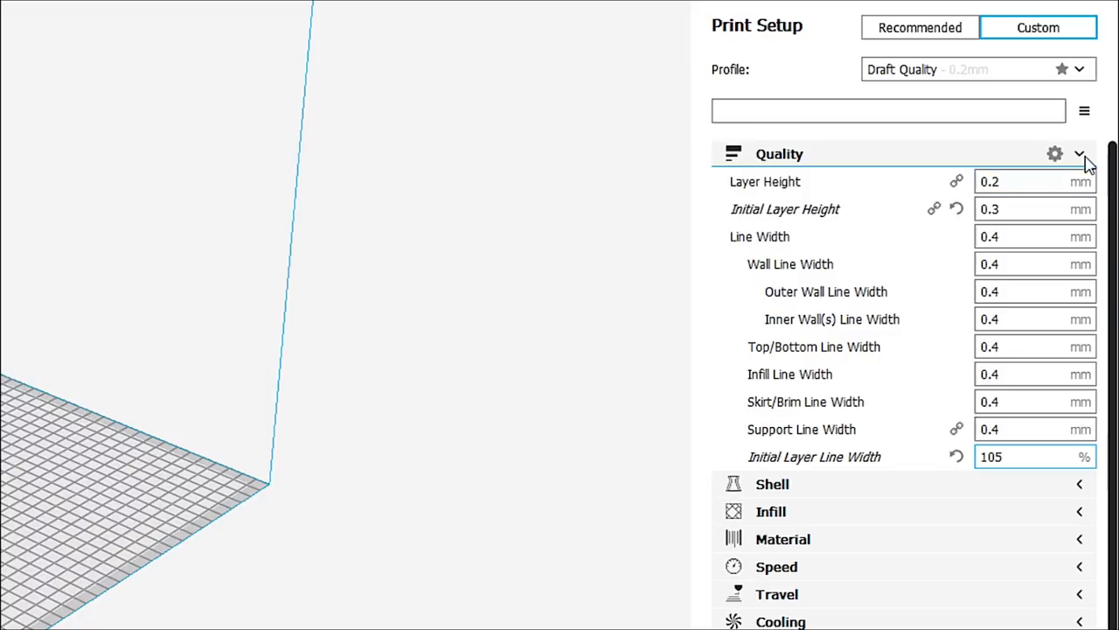
# - Fold away Quality and expand Shell, showing 0.8 mm wall and 0.6 mm top/bottom thickness
pyautogui.click(1079, 154)
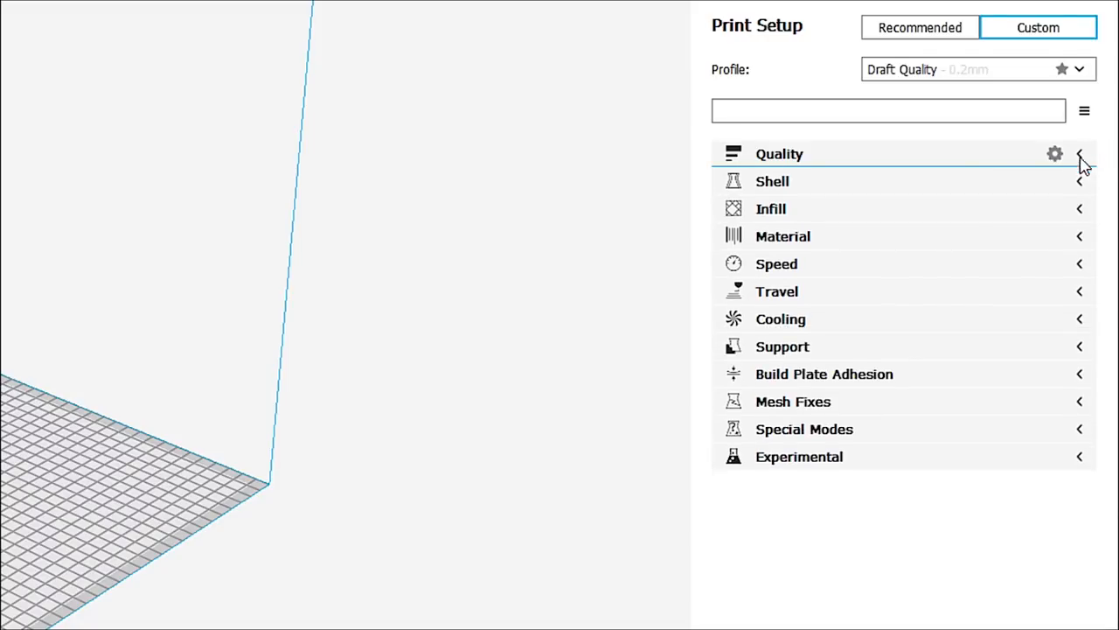
pyautogui.click(1081, 180)
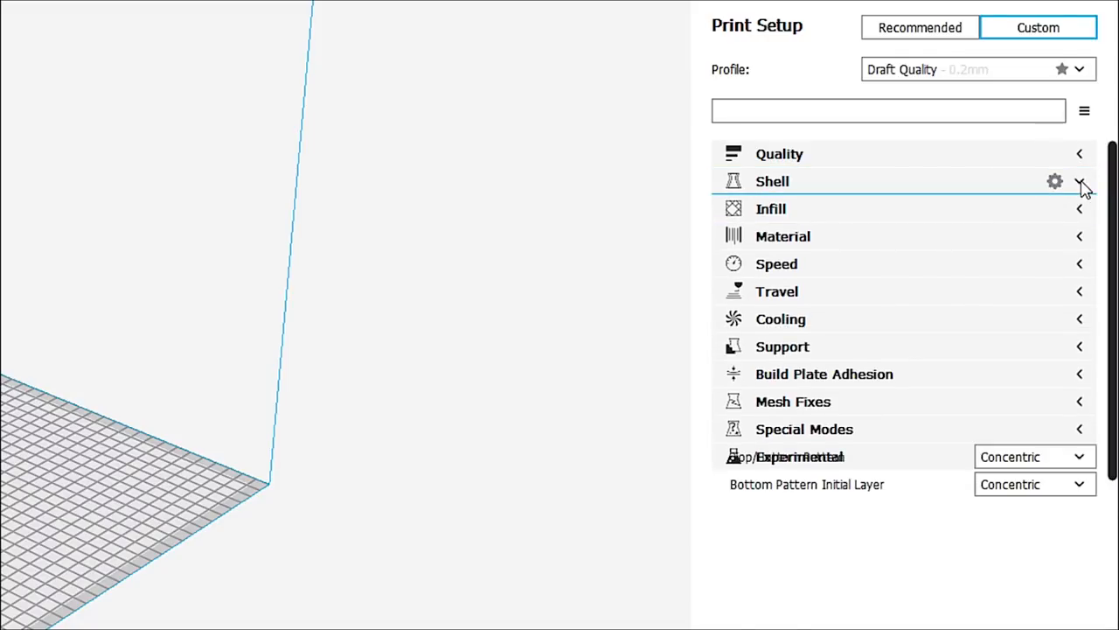
pyautogui.click(1081, 181)
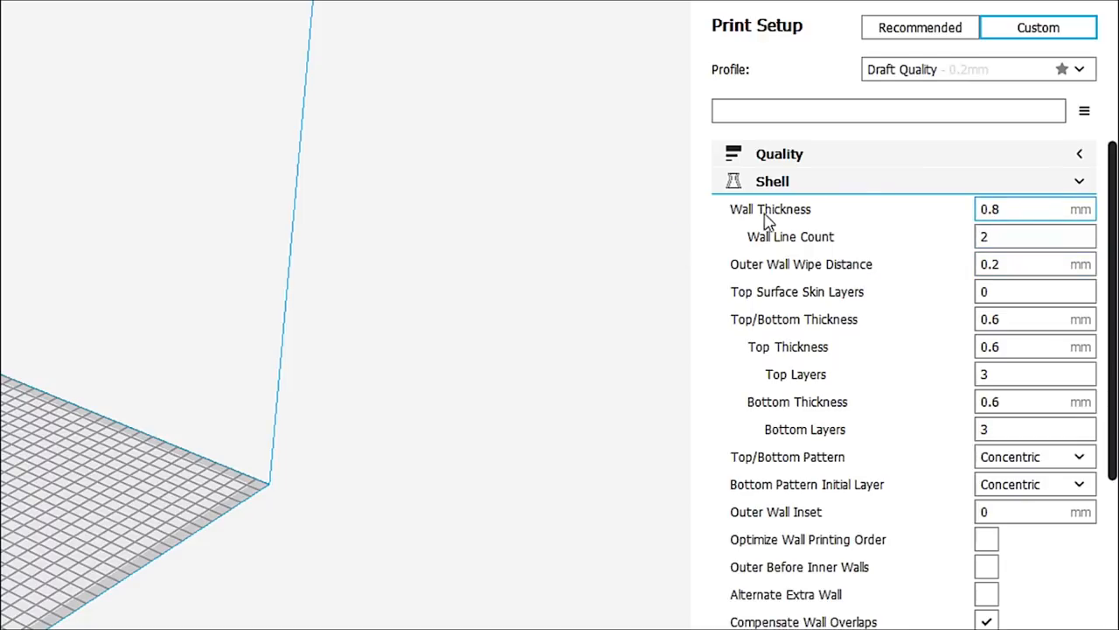
pyautogui.moveTo(1011, 208)
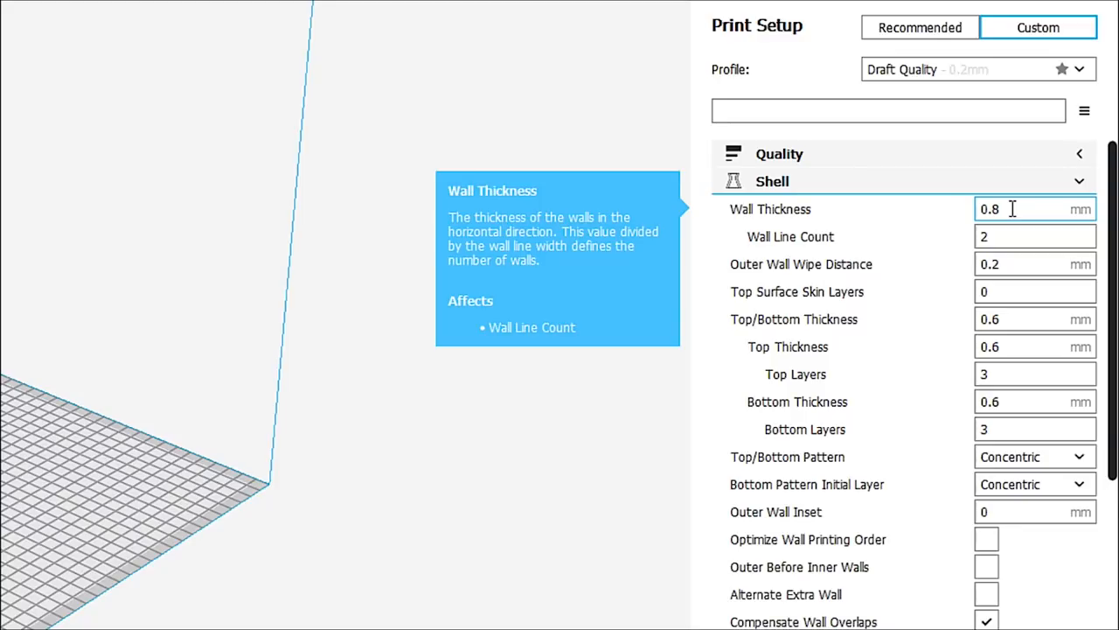
pyautogui.moveTo(1000, 238)
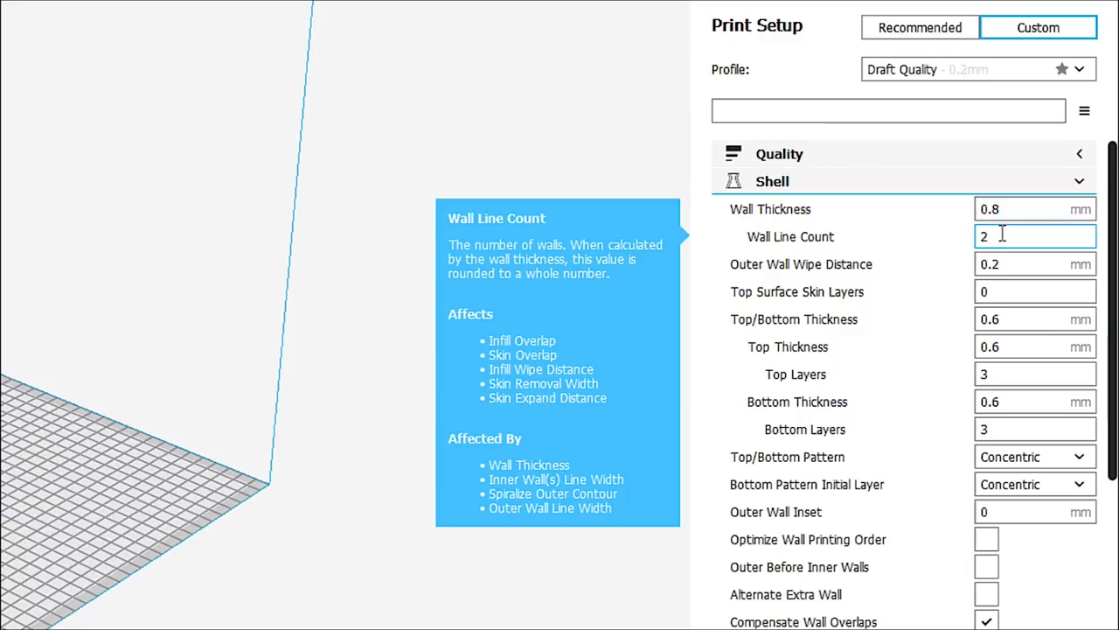
# - Set a fixed Wall Line Count of 3 instead of the value derived from 0.8 mm thickness
pyautogui.tripleClick(1035, 236)
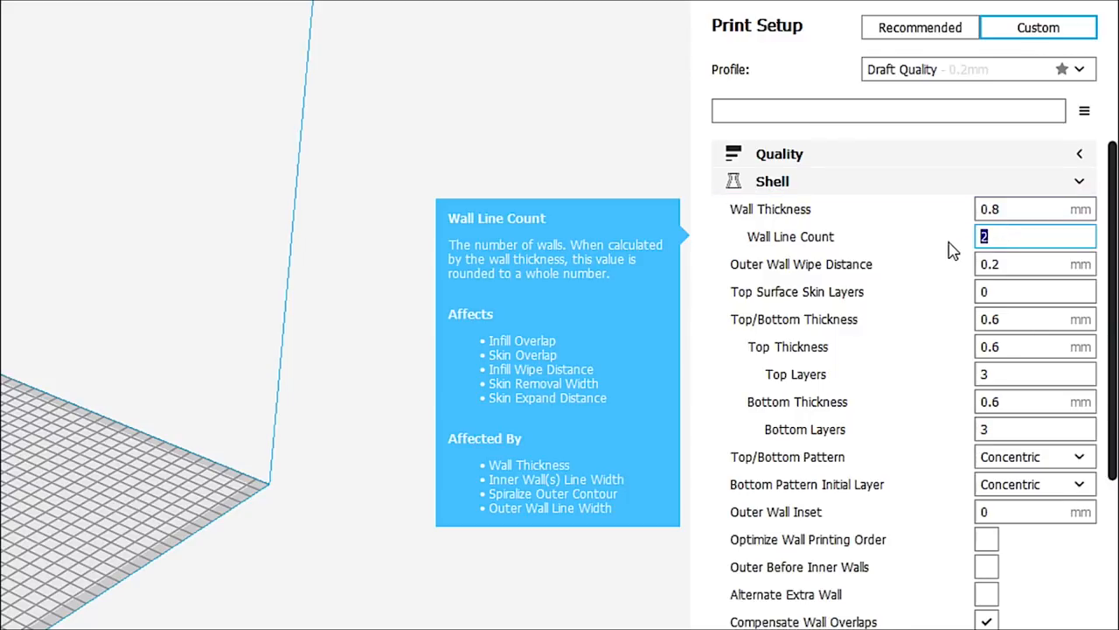
pyautogui.write('3')
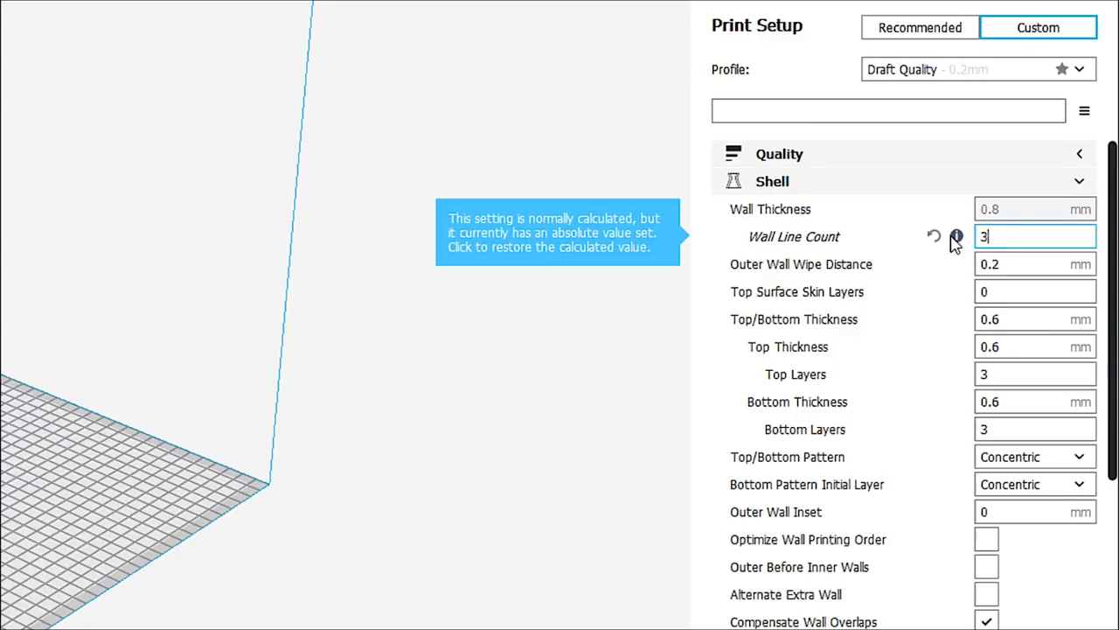
pyautogui.moveTo(990, 206)
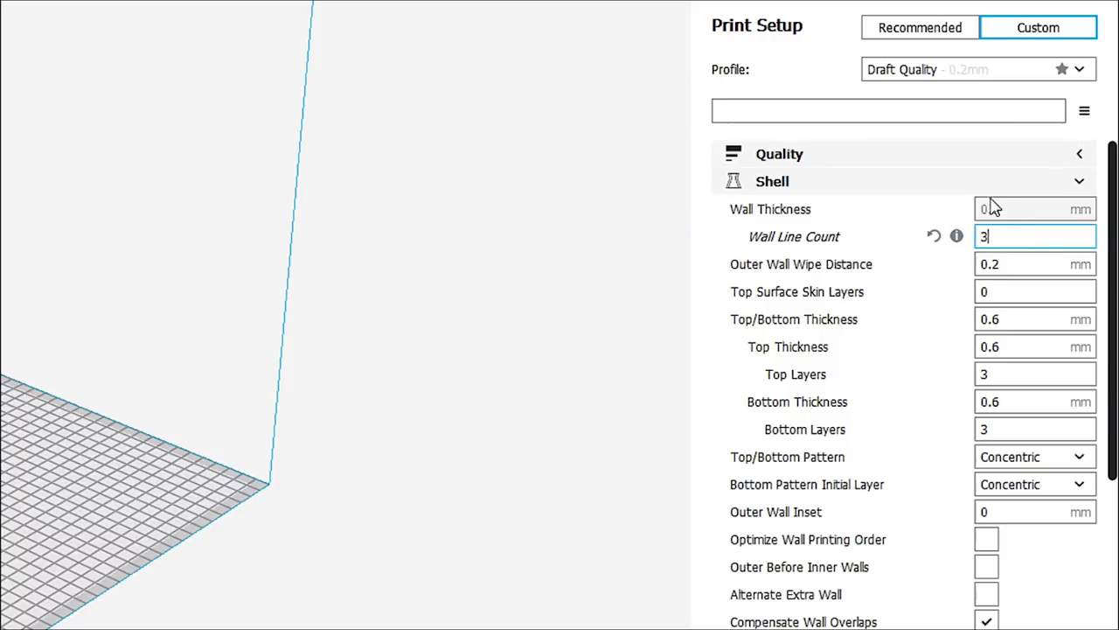
pyautogui.moveTo(988, 217)
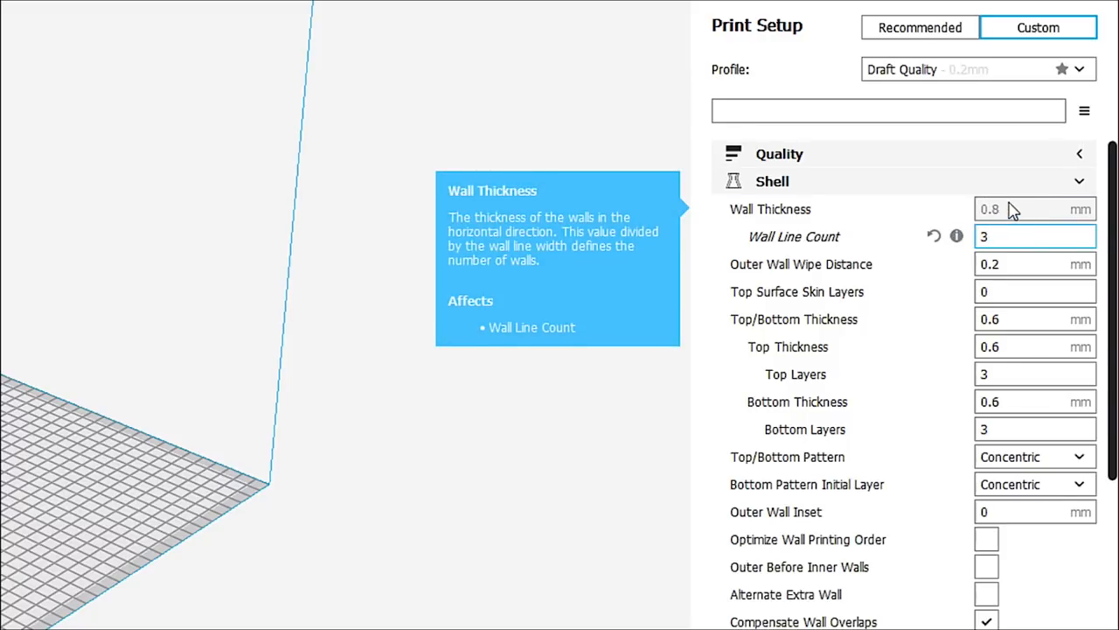
pyautogui.moveTo(1011, 217)
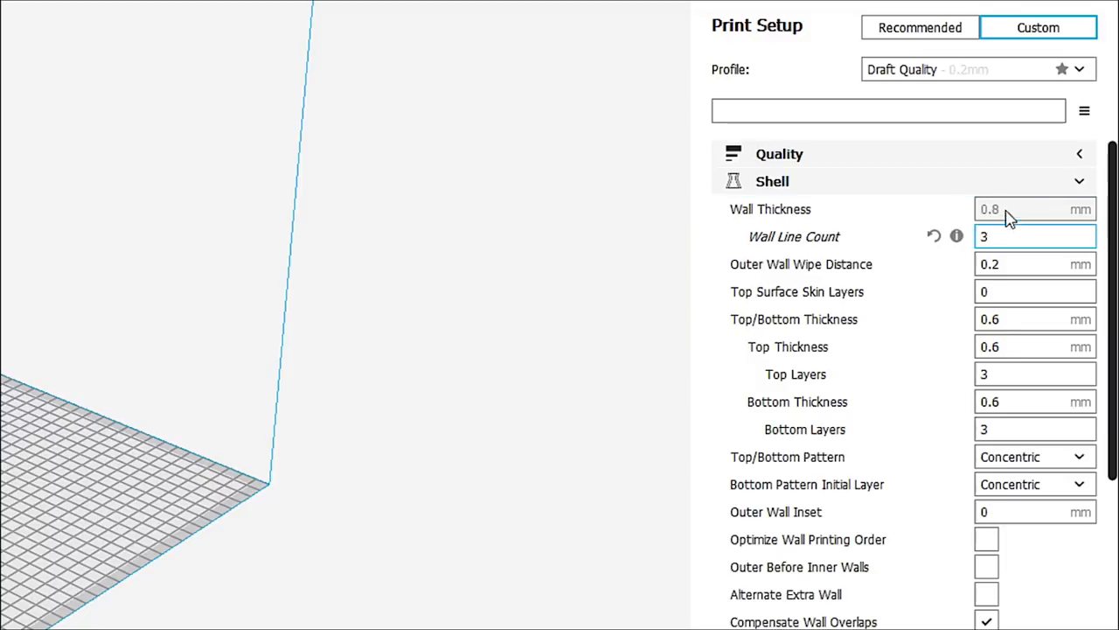
pyautogui.moveTo(1006, 210)
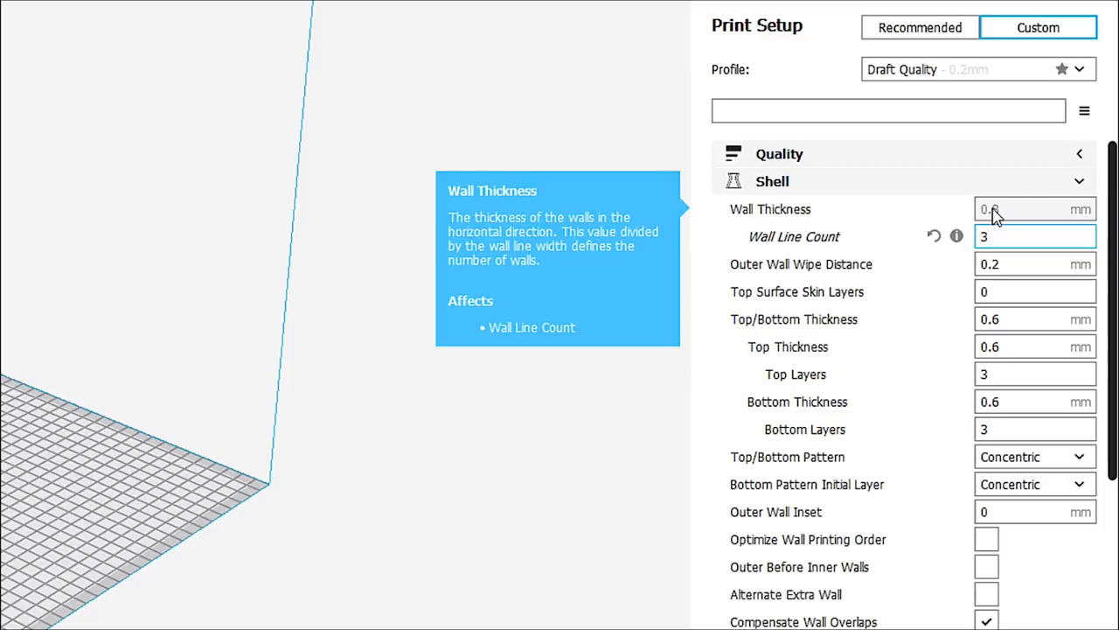
pyautogui.moveTo(791, 271)
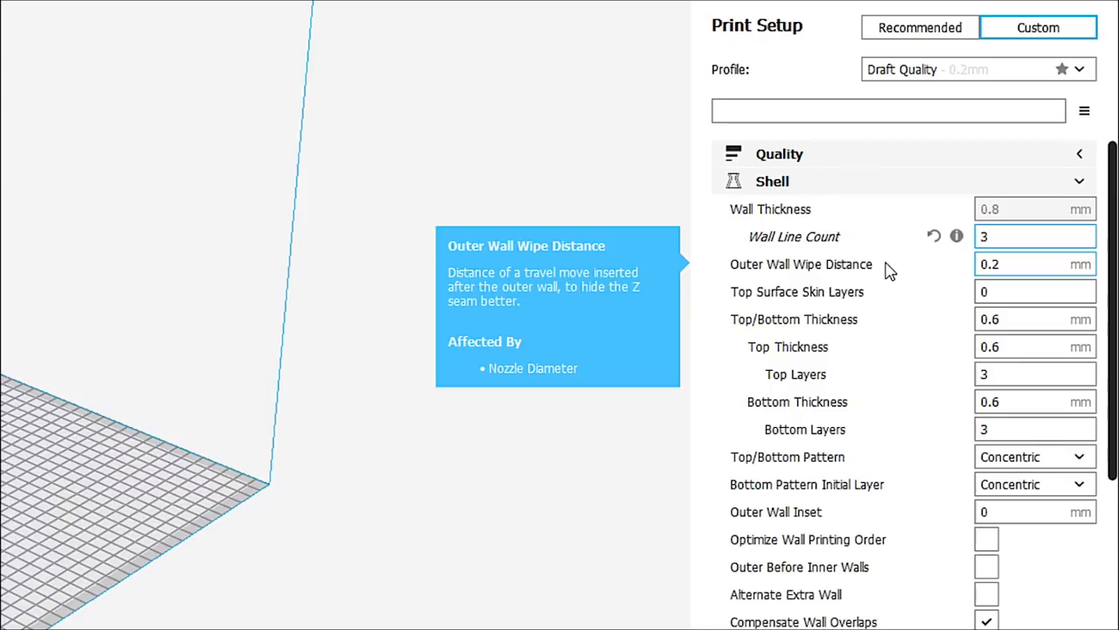
pyautogui.click(1036, 236)
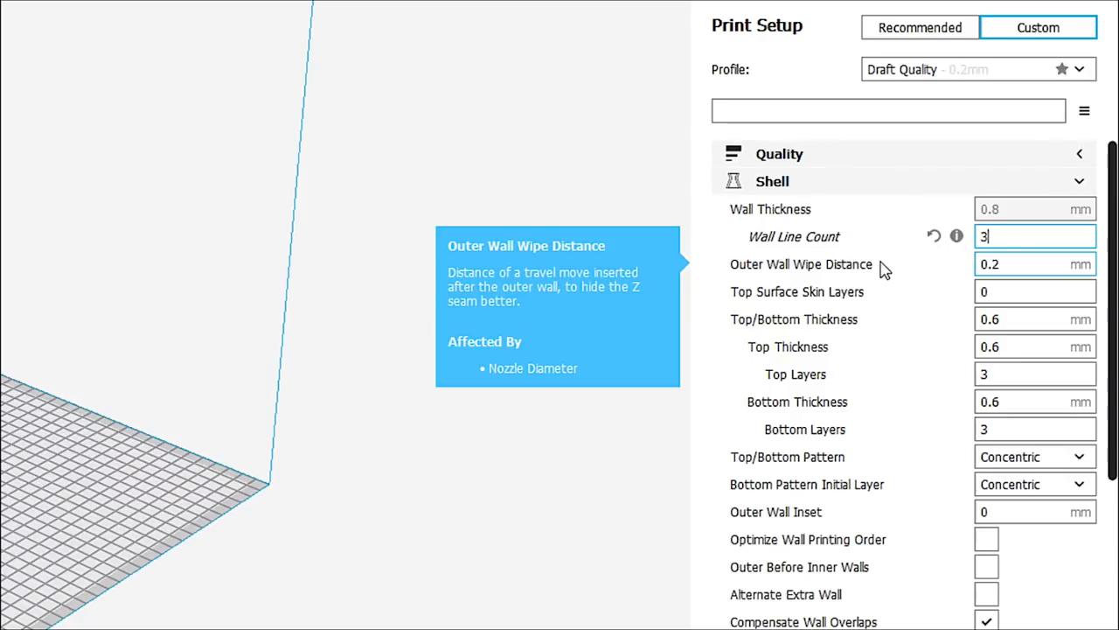
pyautogui.click(1035, 291)
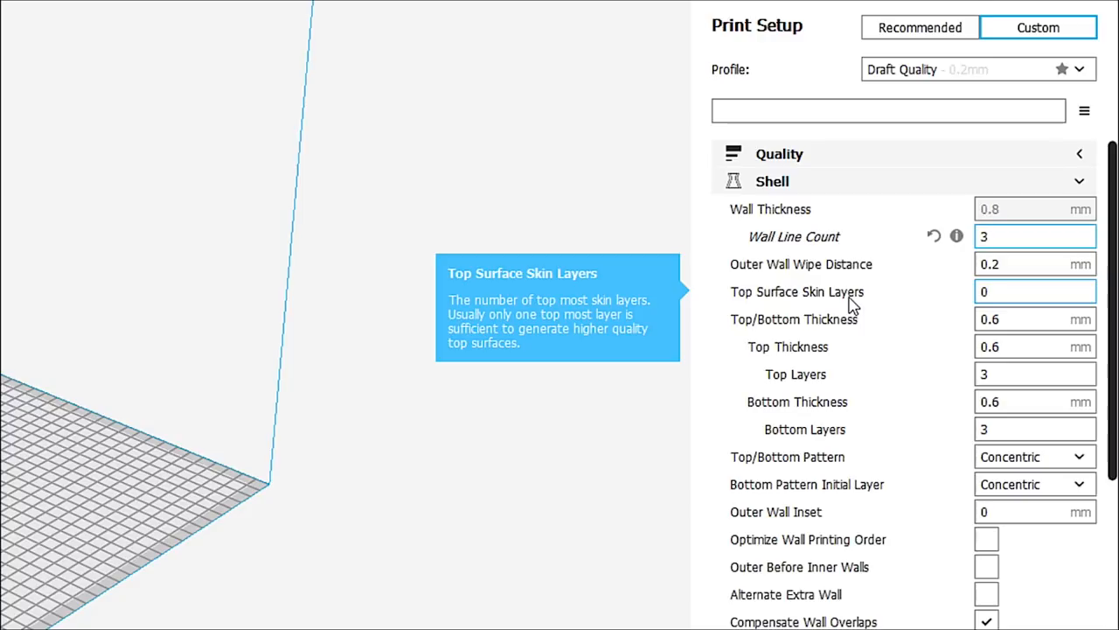
pyautogui.click(1035, 236)
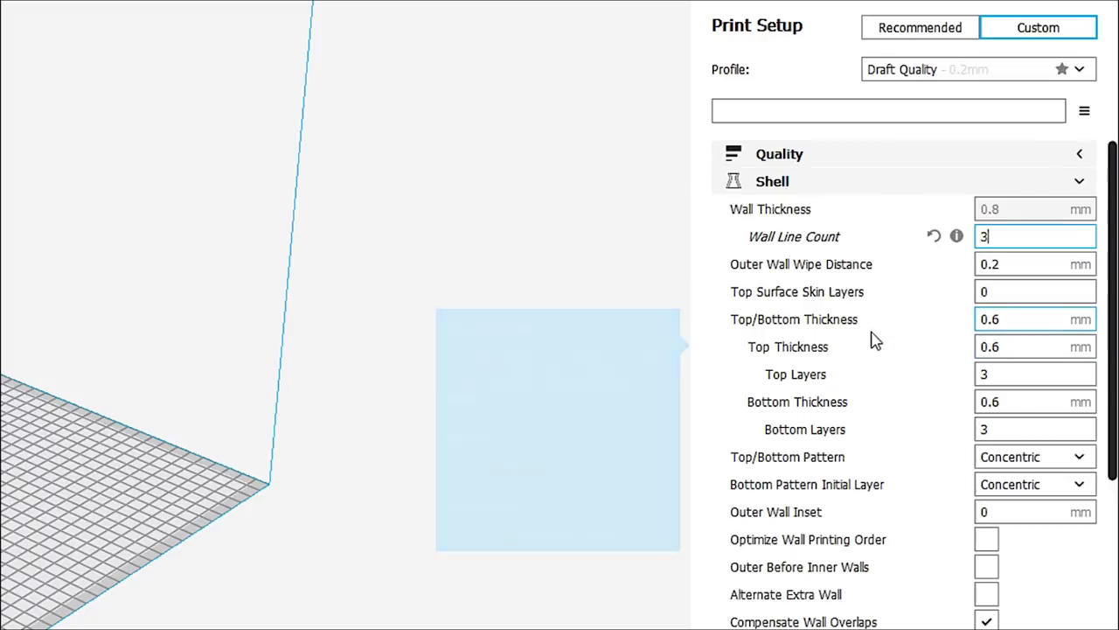
pyautogui.moveTo(1005, 318)
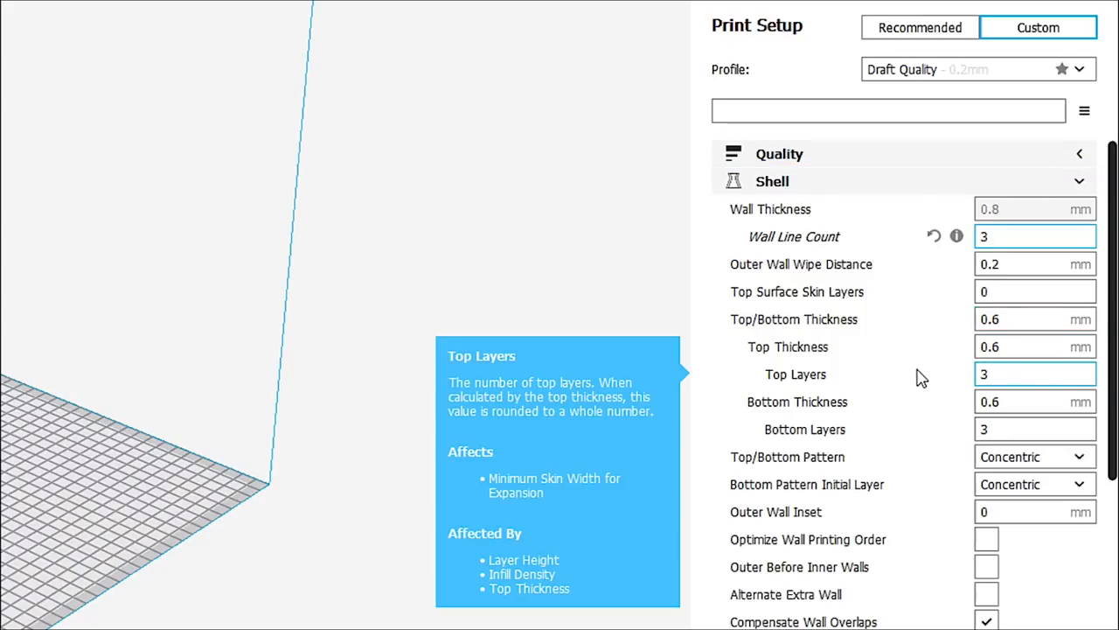
pyautogui.click(1035, 236)
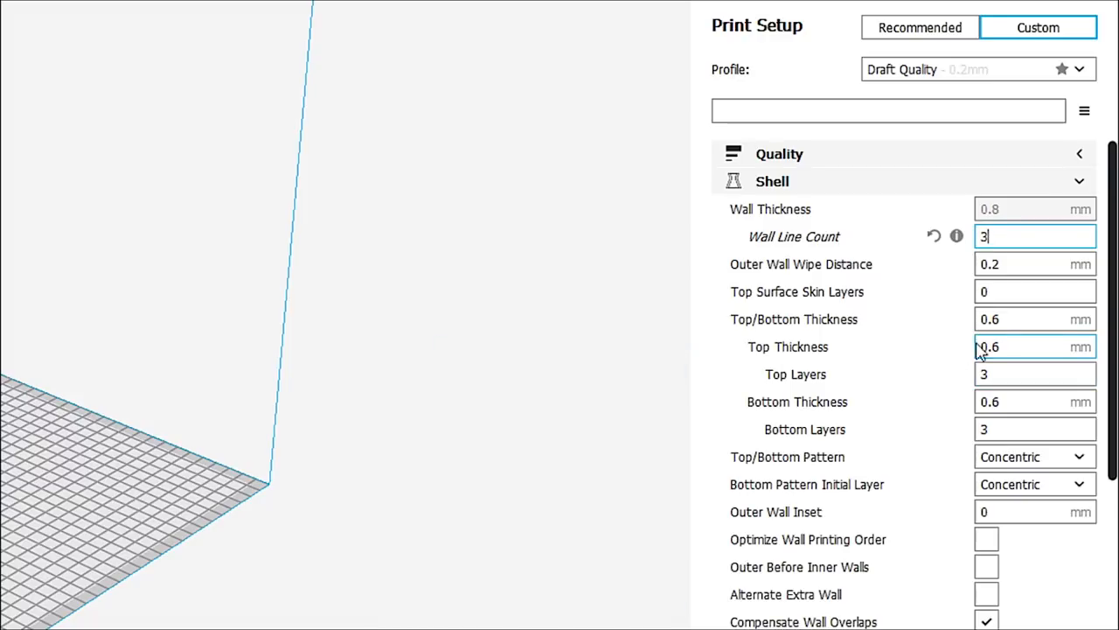
pyautogui.moveTo(1021, 318)
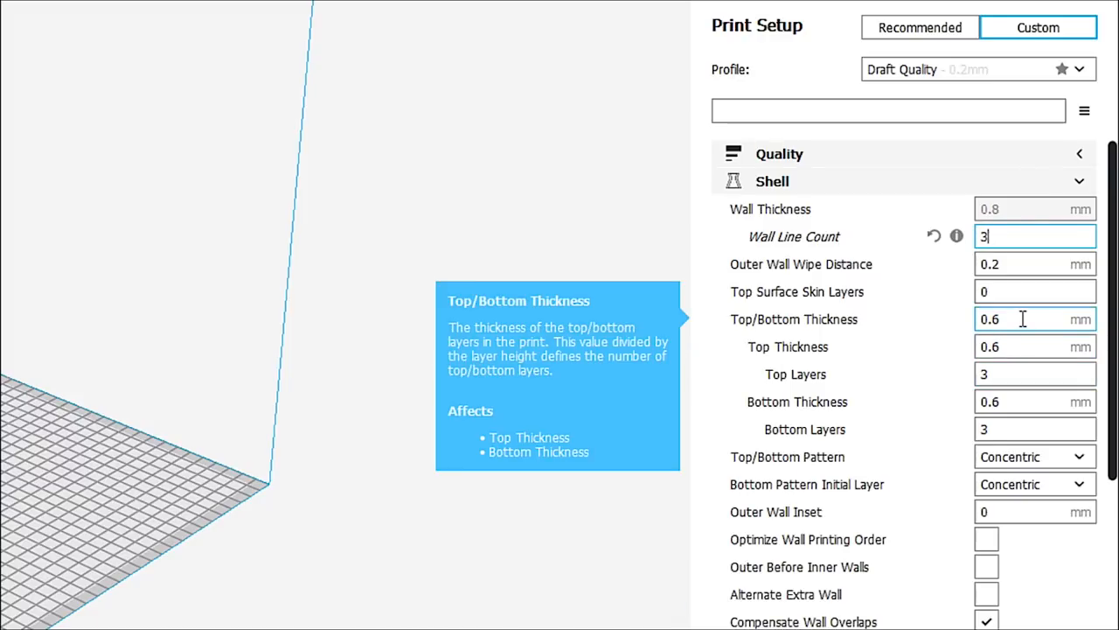
pyautogui.moveTo(1025, 319)
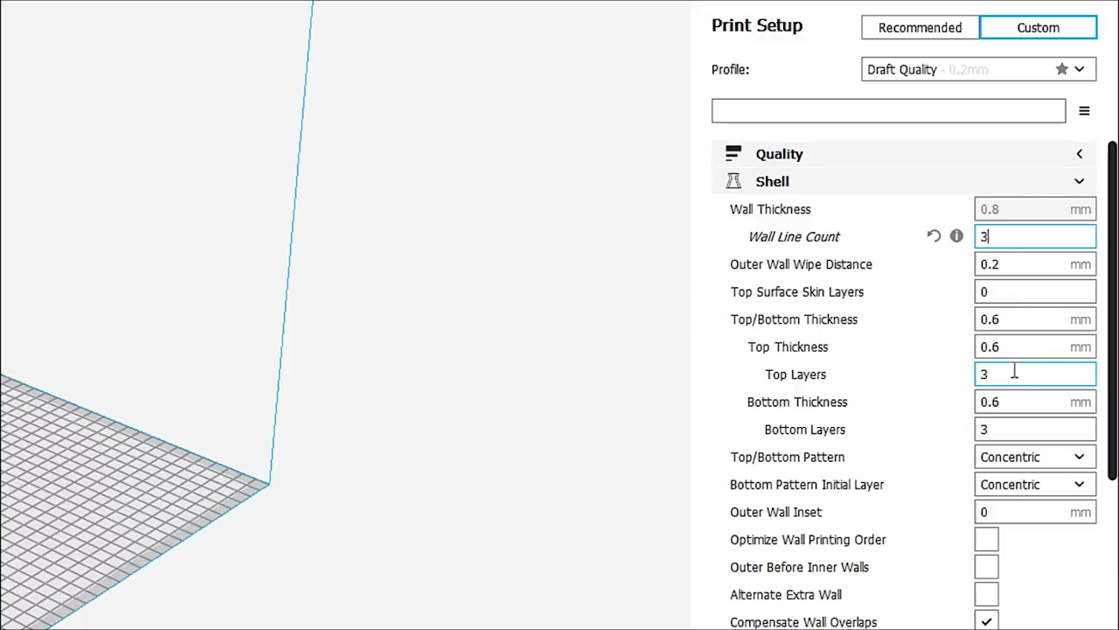
pyautogui.moveTo(1006, 374)
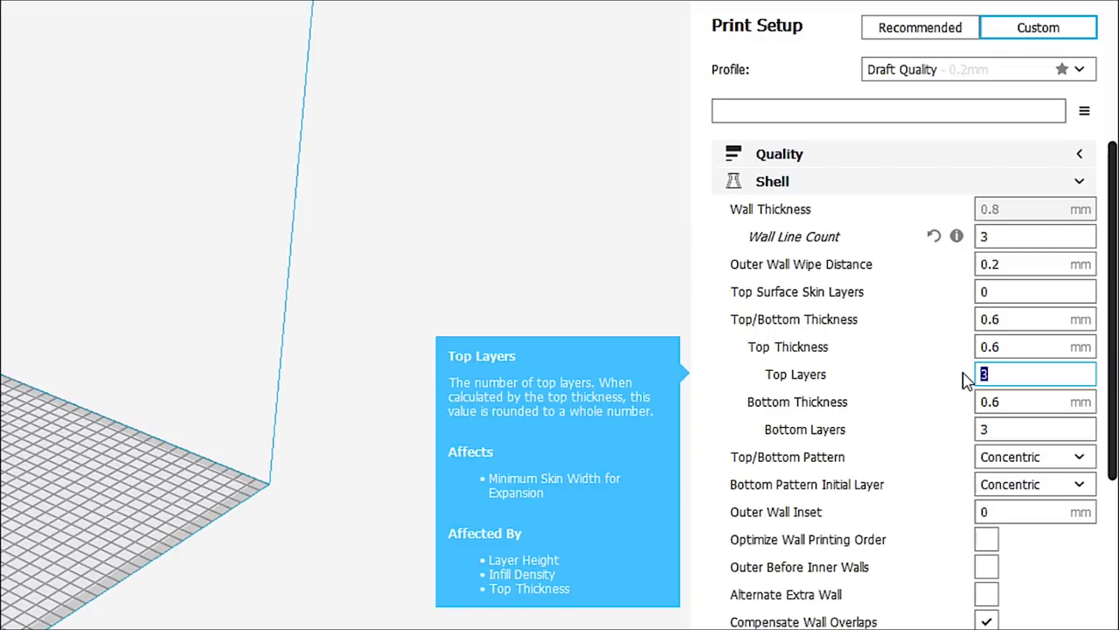
pyautogui.write('4')
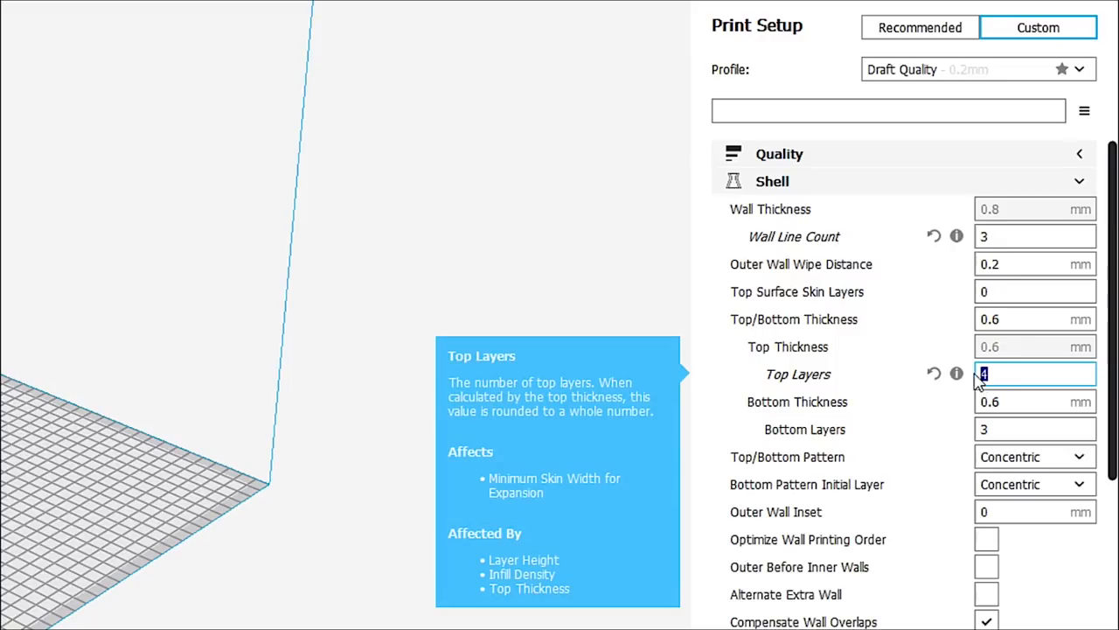
pyautogui.write('3')
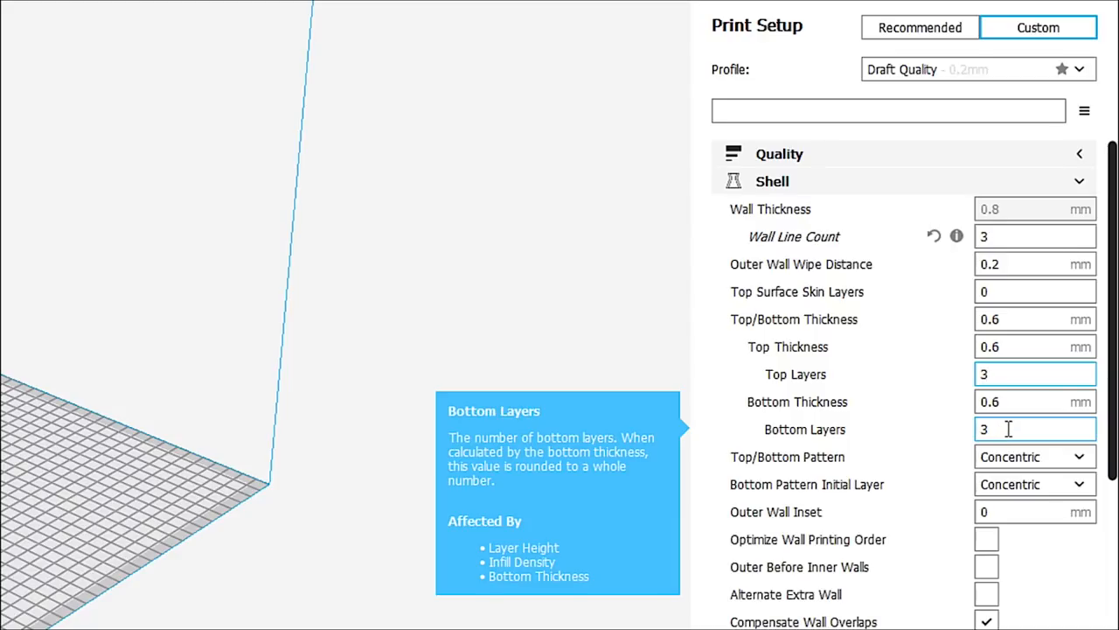
pyautogui.moveTo(1036, 456)
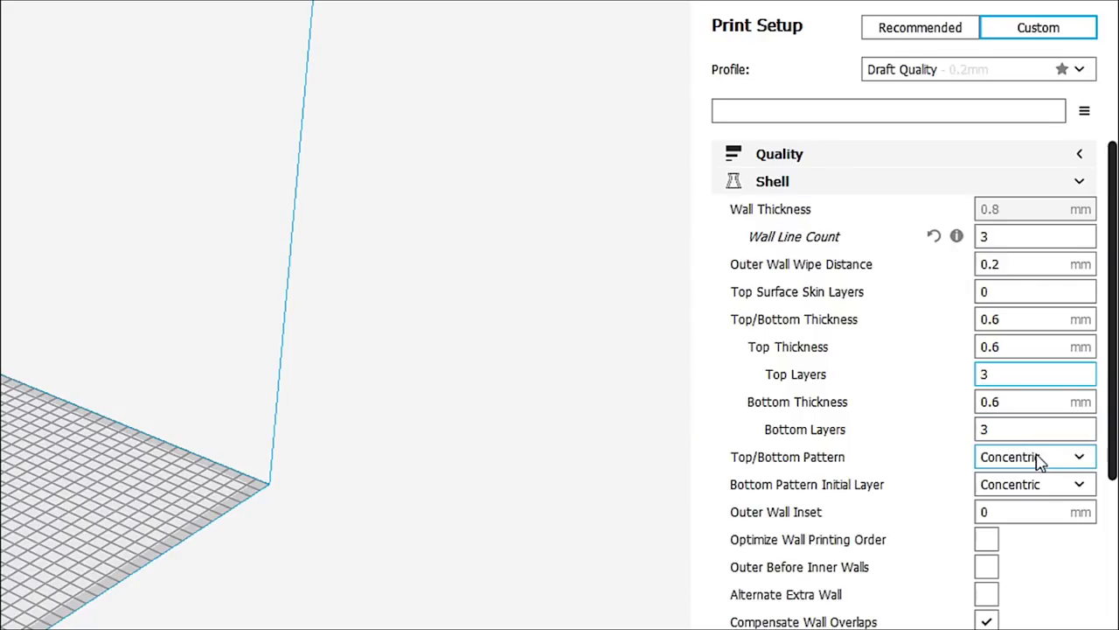
pyautogui.moveTo(1032, 456)
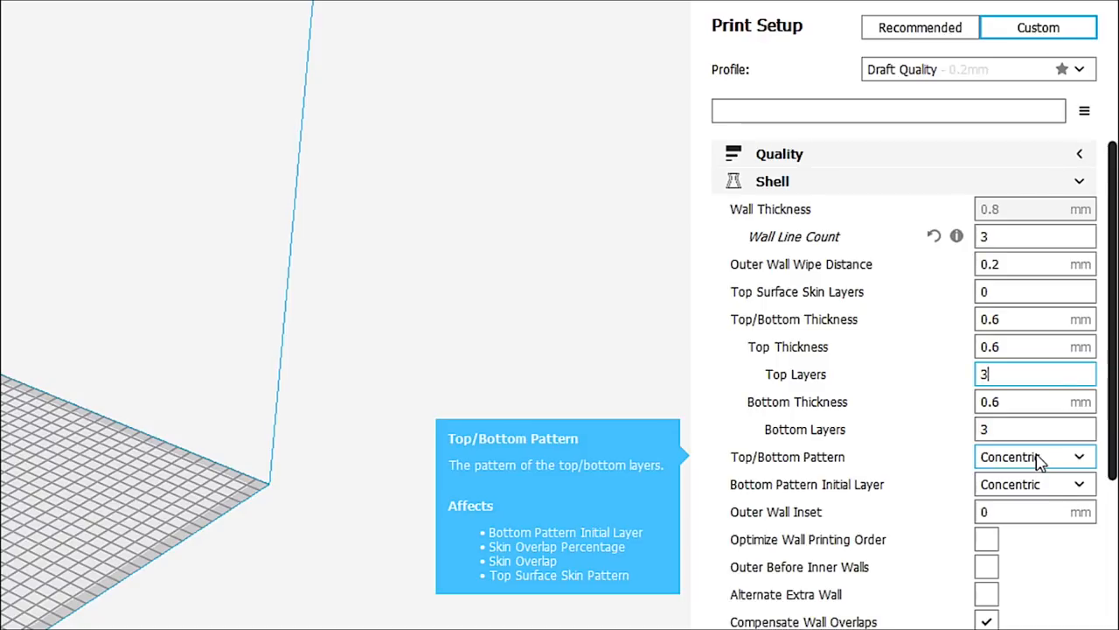
pyautogui.moveTo(1078, 462)
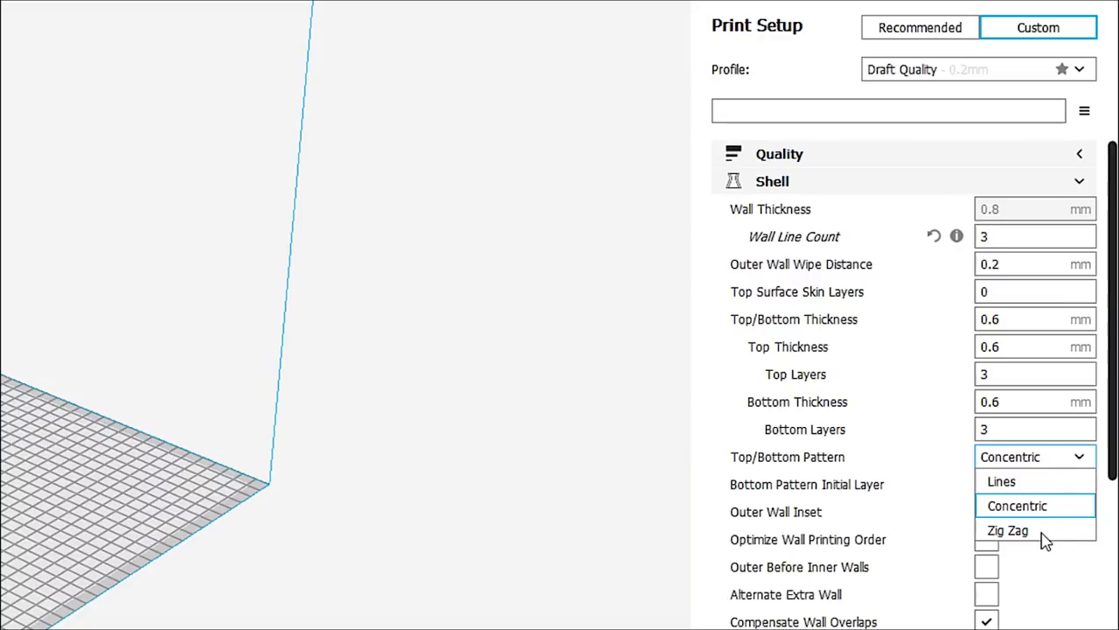
pyautogui.moveTo(1013, 487)
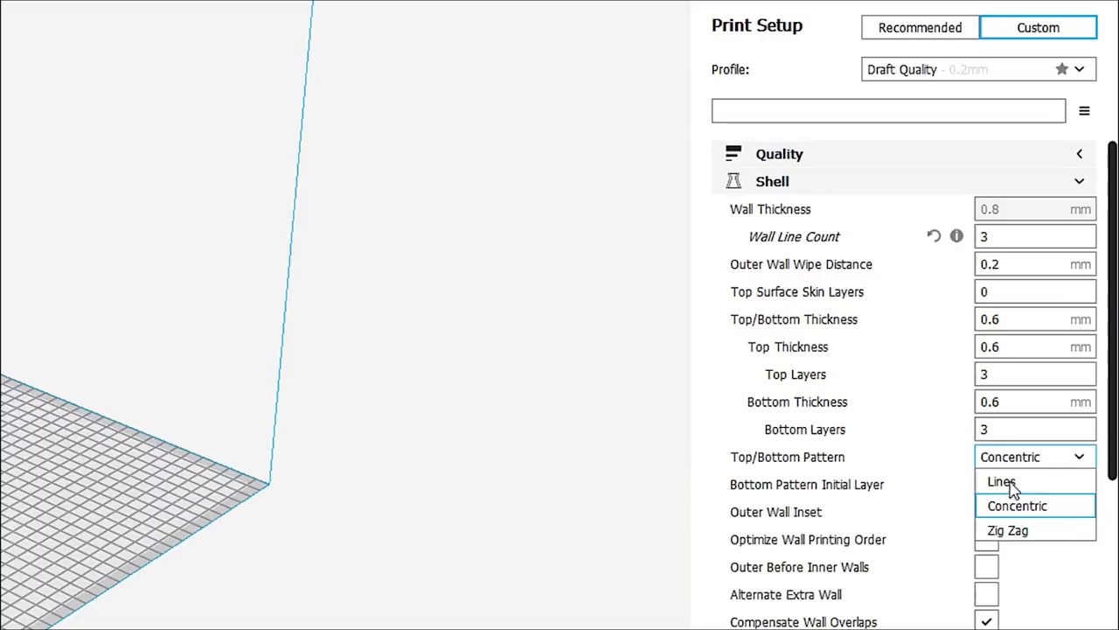
pyautogui.moveTo(1041, 510)
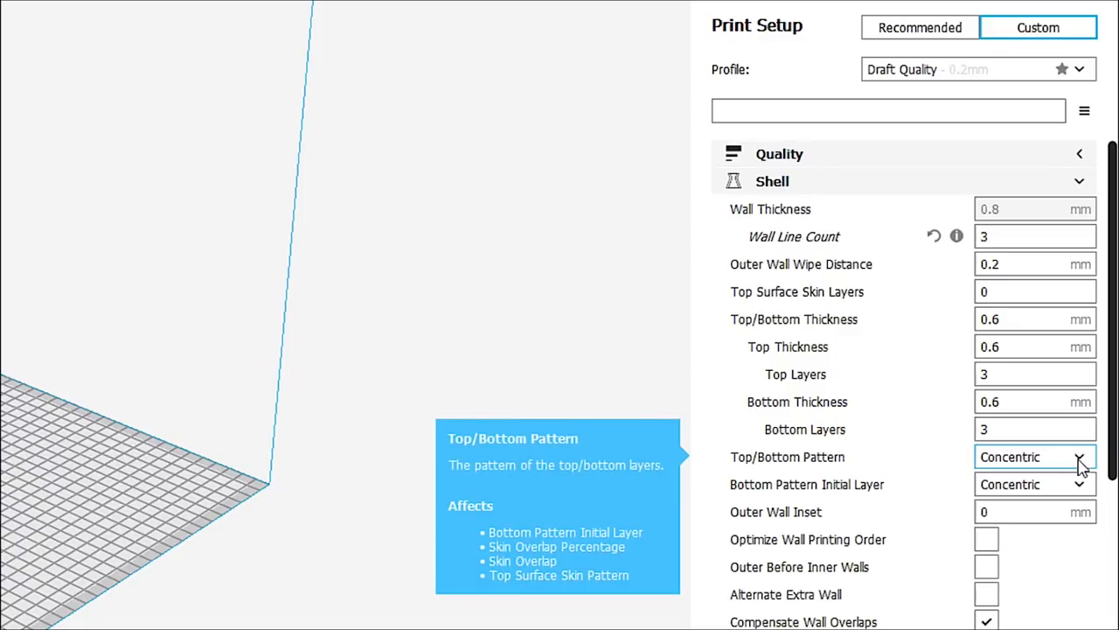
pyautogui.moveTo(1035, 511)
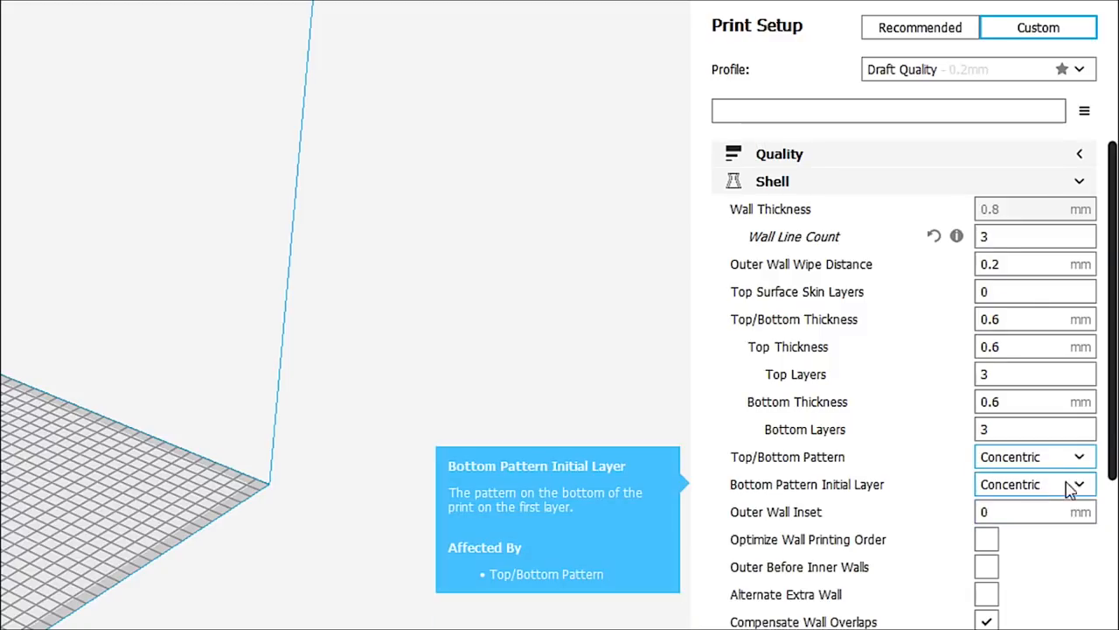
pyautogui.scroll(-3)
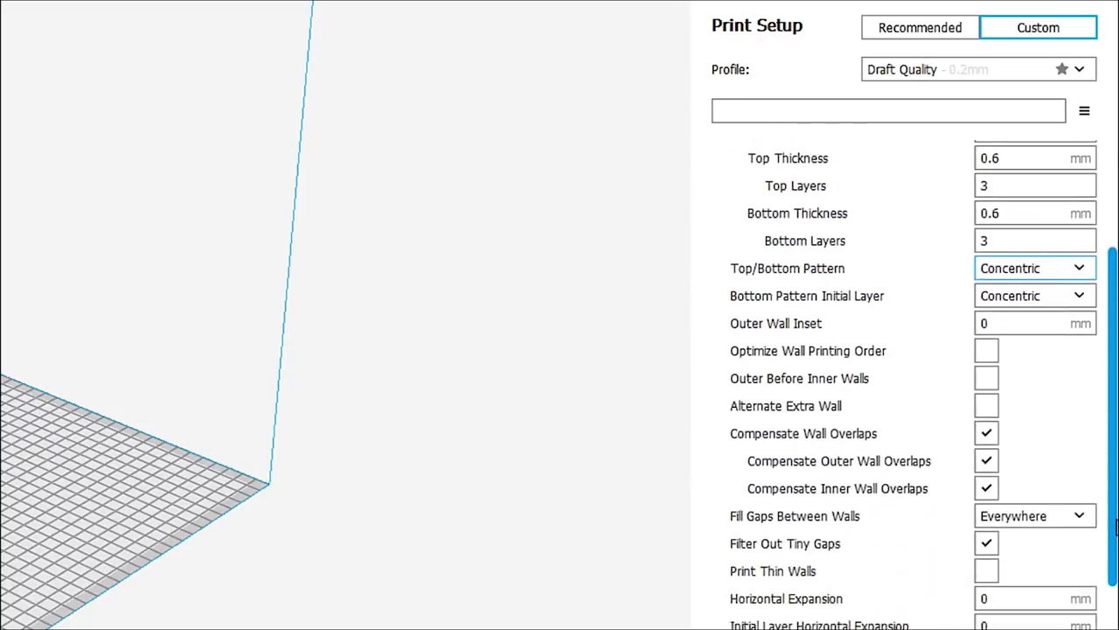
pyautogui.scroll(-3)
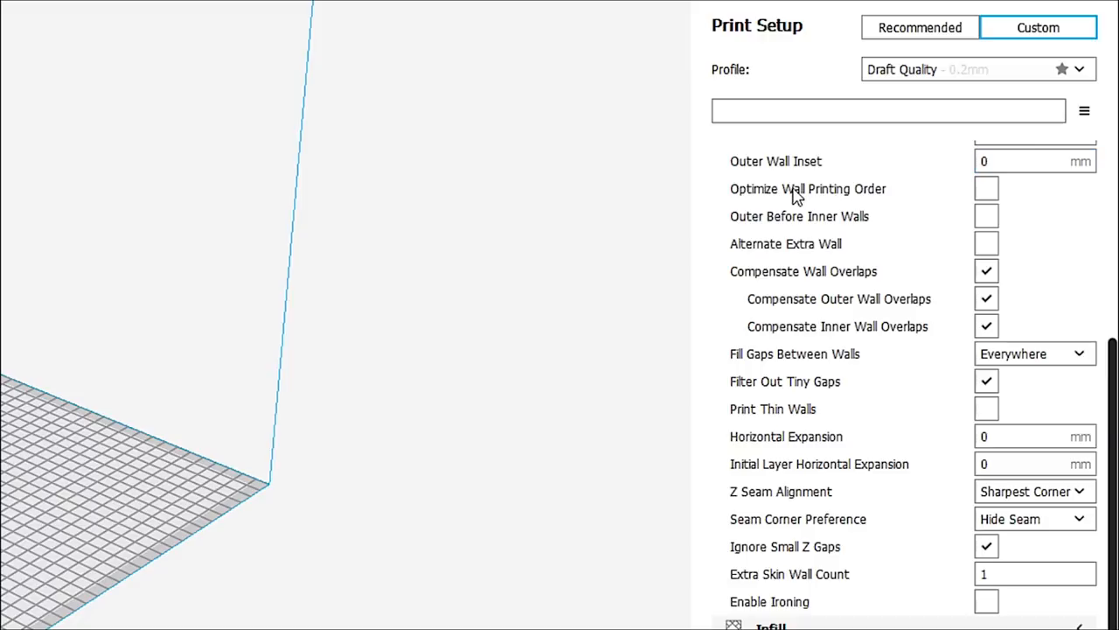
pyautogui.moveTo(847, 199)
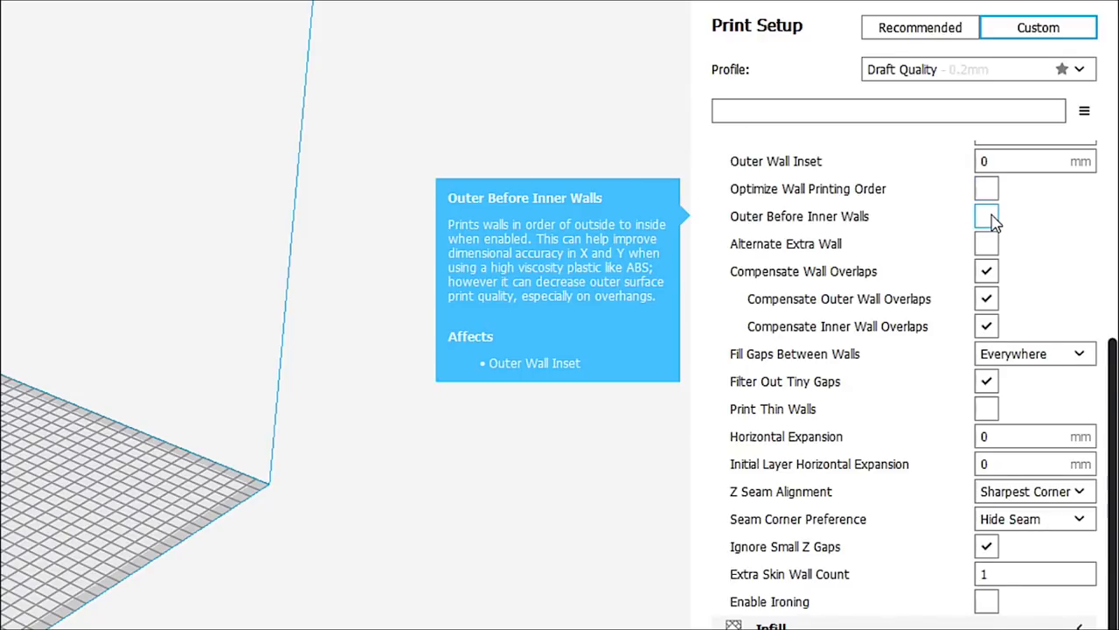
pyautogui.moveTo(987, 248)
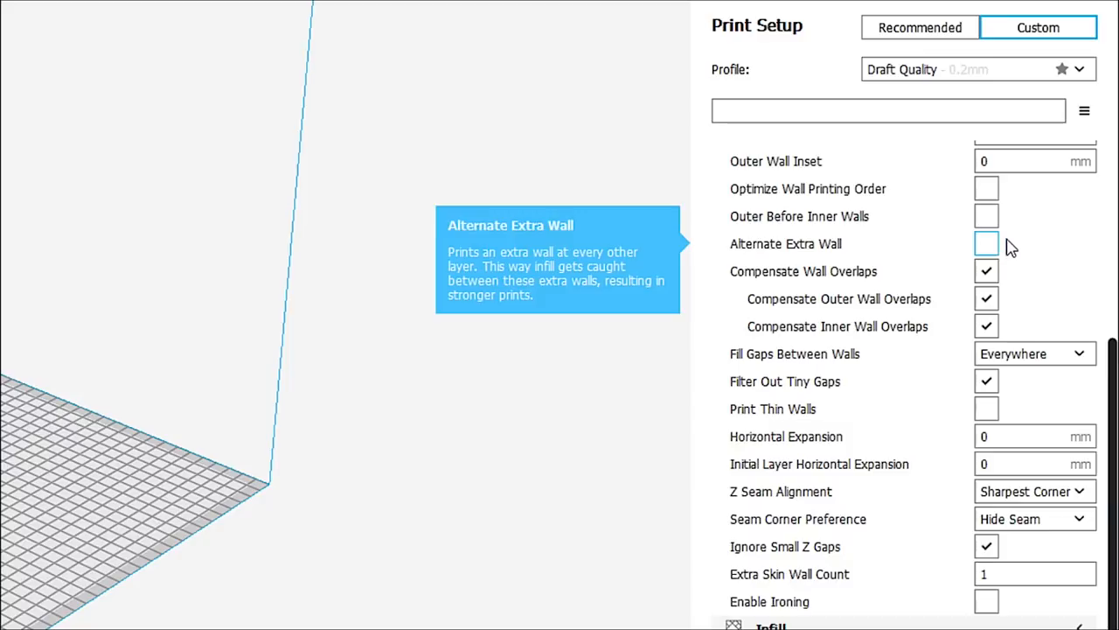
pyautogui.moveTo(888, 291)
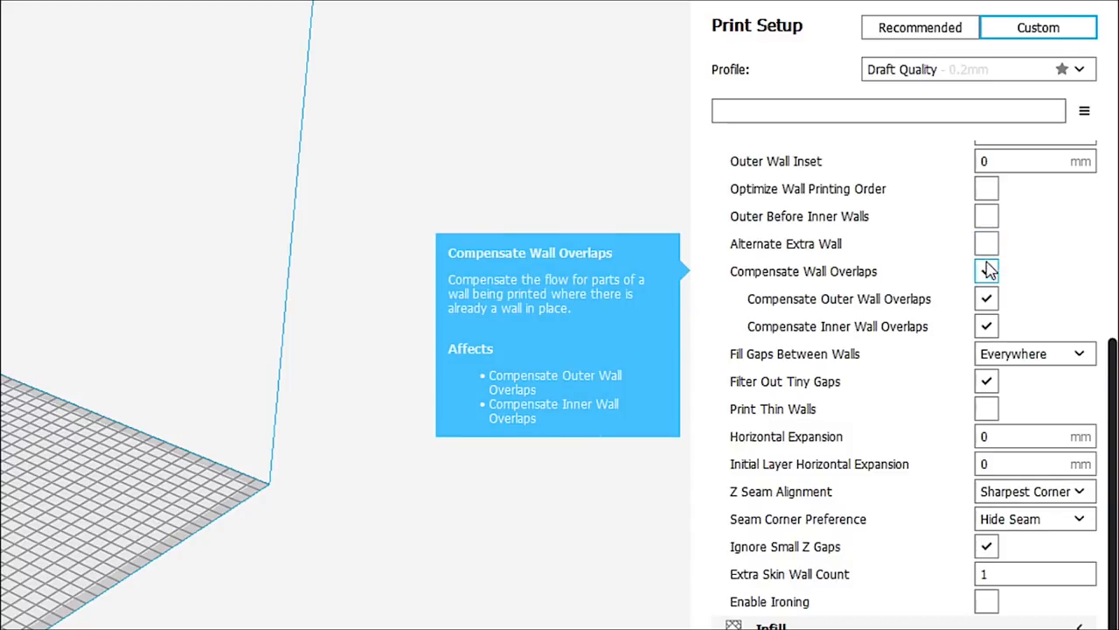
pyautogui.click(987, 271)
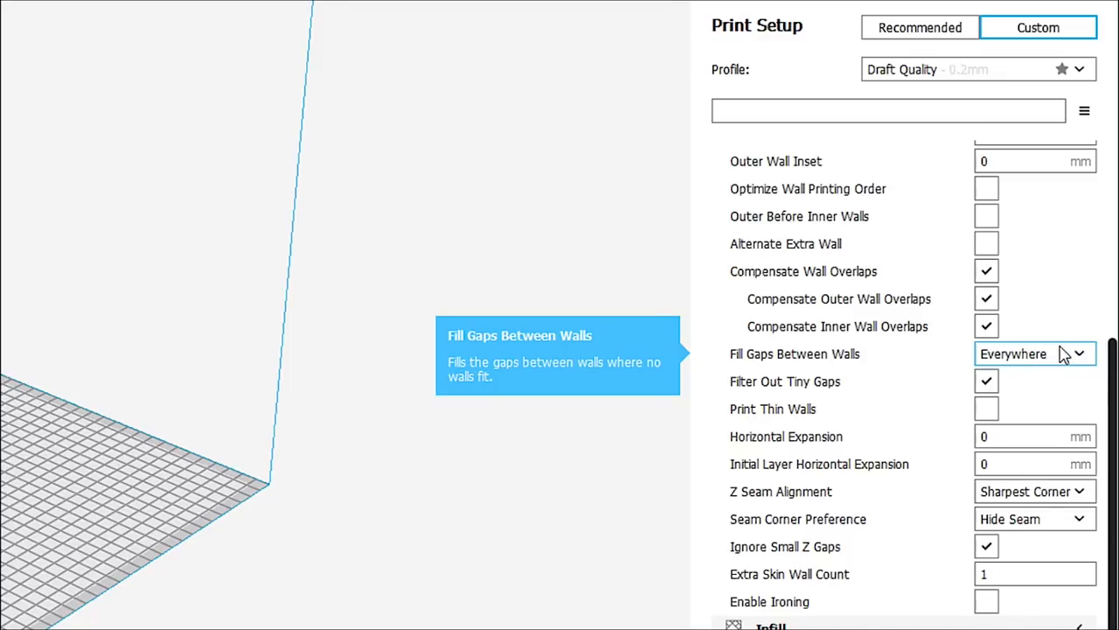
pyautogui.moveTo(1044, 388)
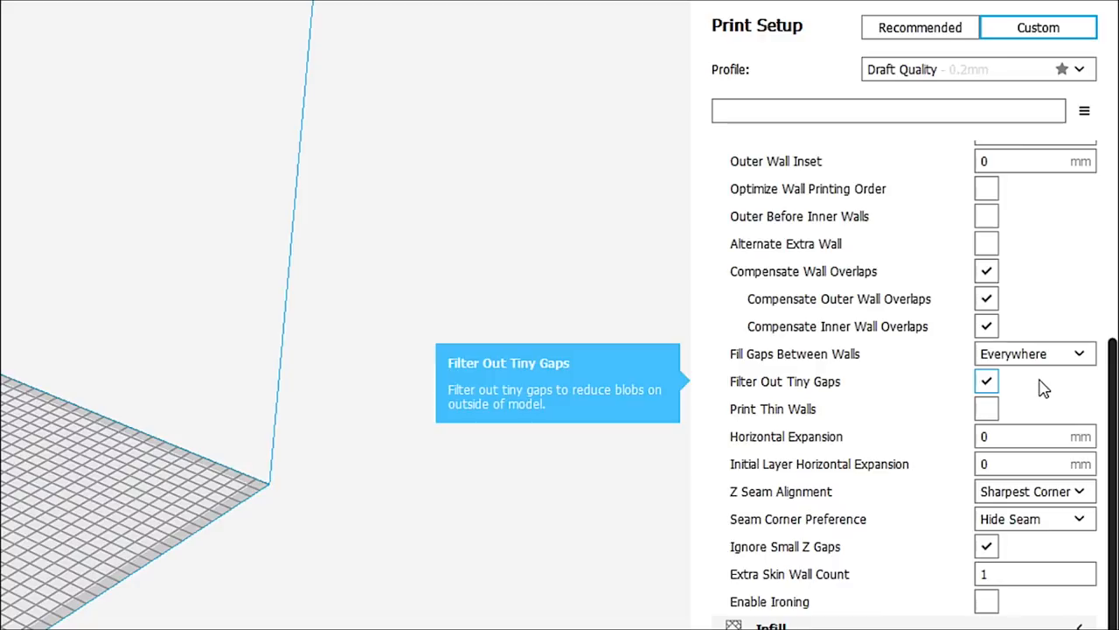
pyautogui.moveTo(1005, 395)
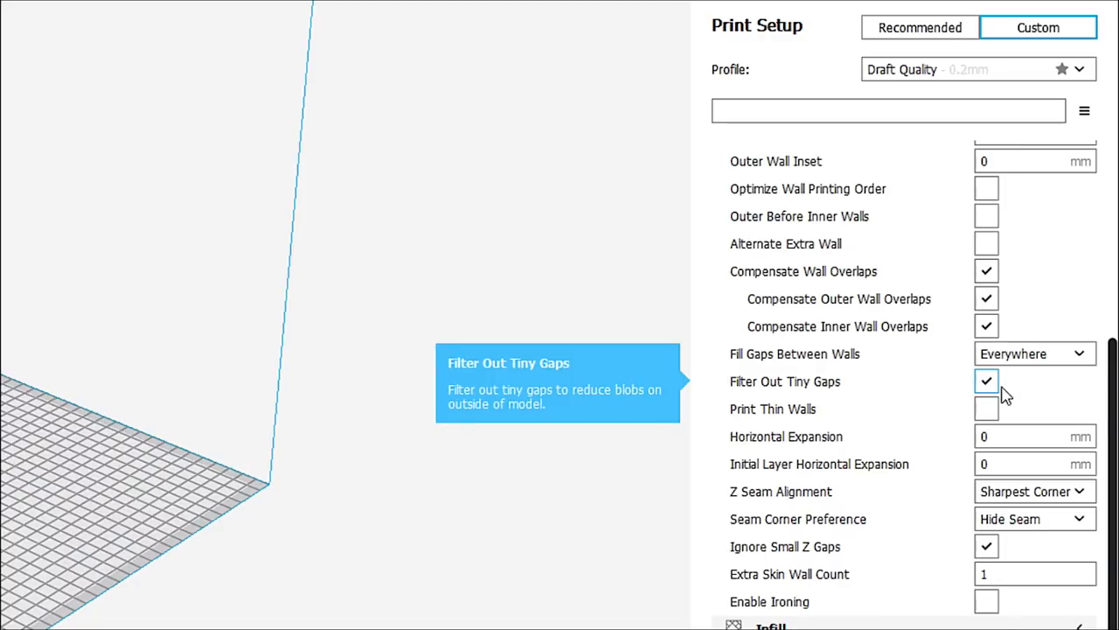
pyautogui.moveTo(808, 426)
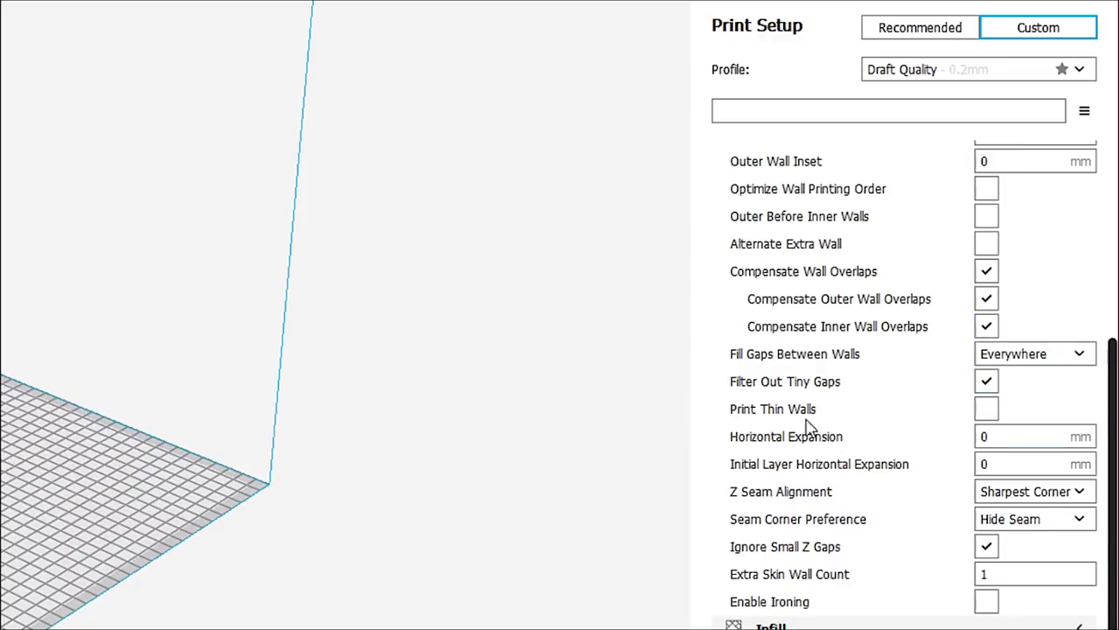
pyautogui.moveTo(773, 409)
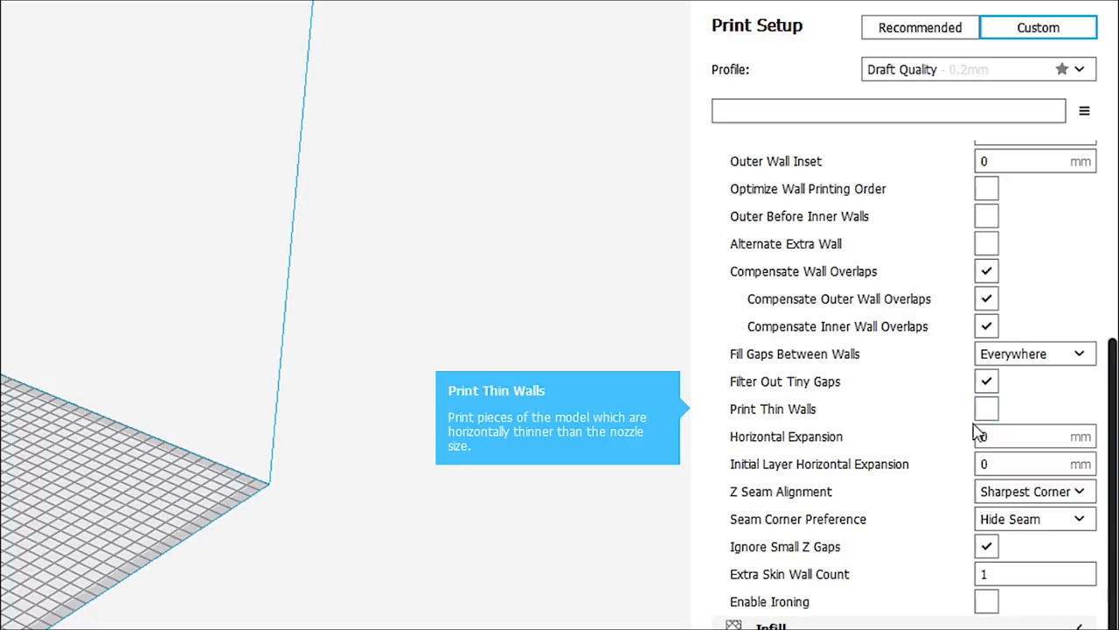
pyautogui.moveTo(1036, 436)
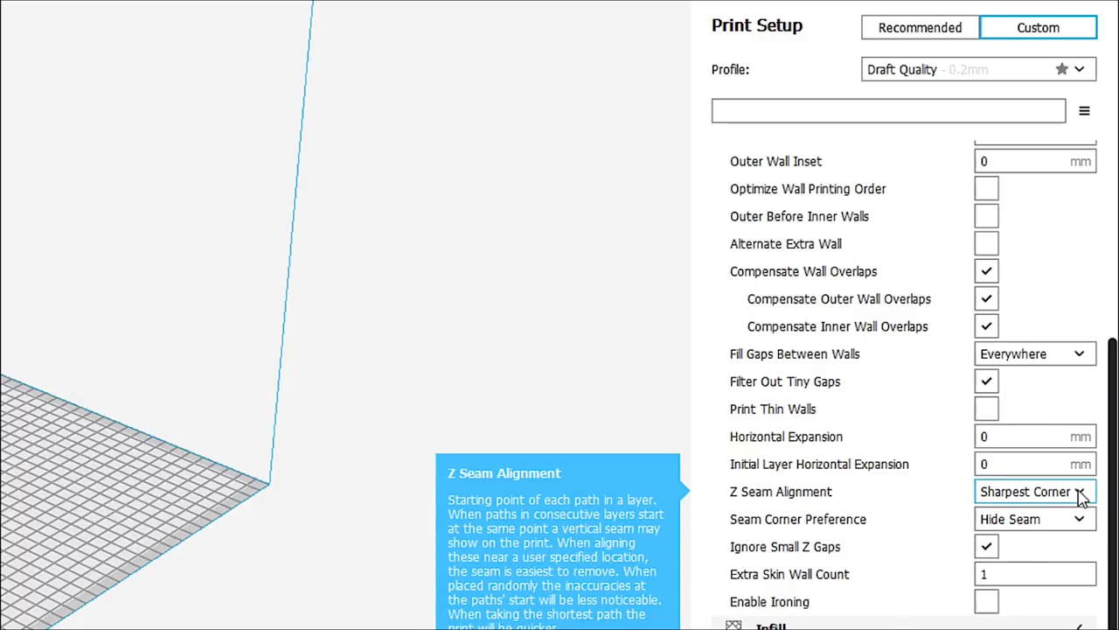
pyautogui.click(1035, 490)
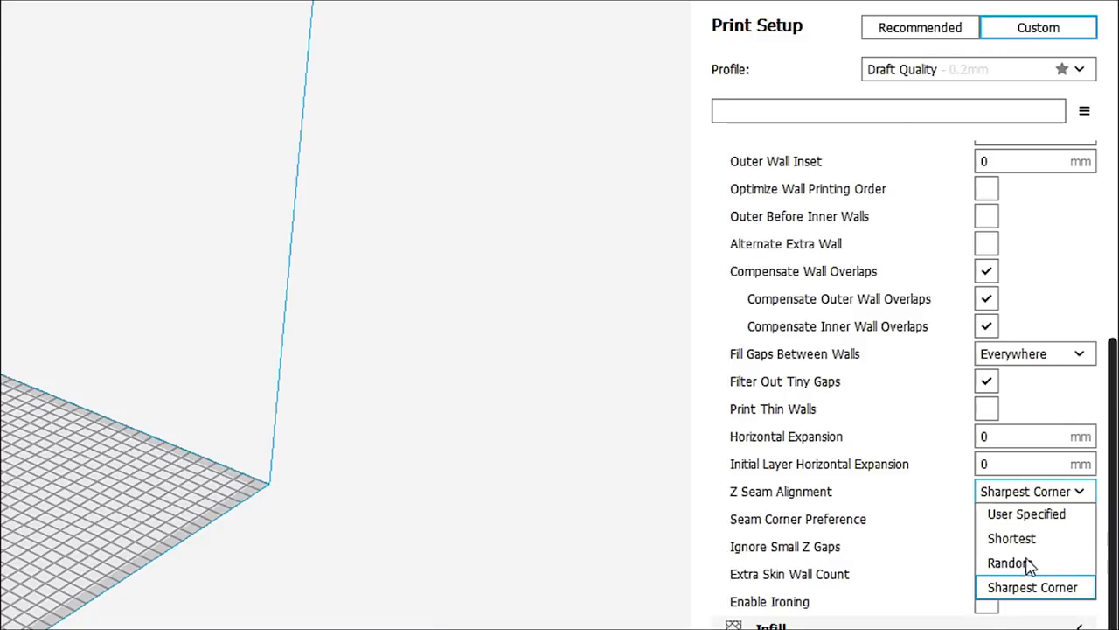
pyautogui.moveTo(1088, 497)
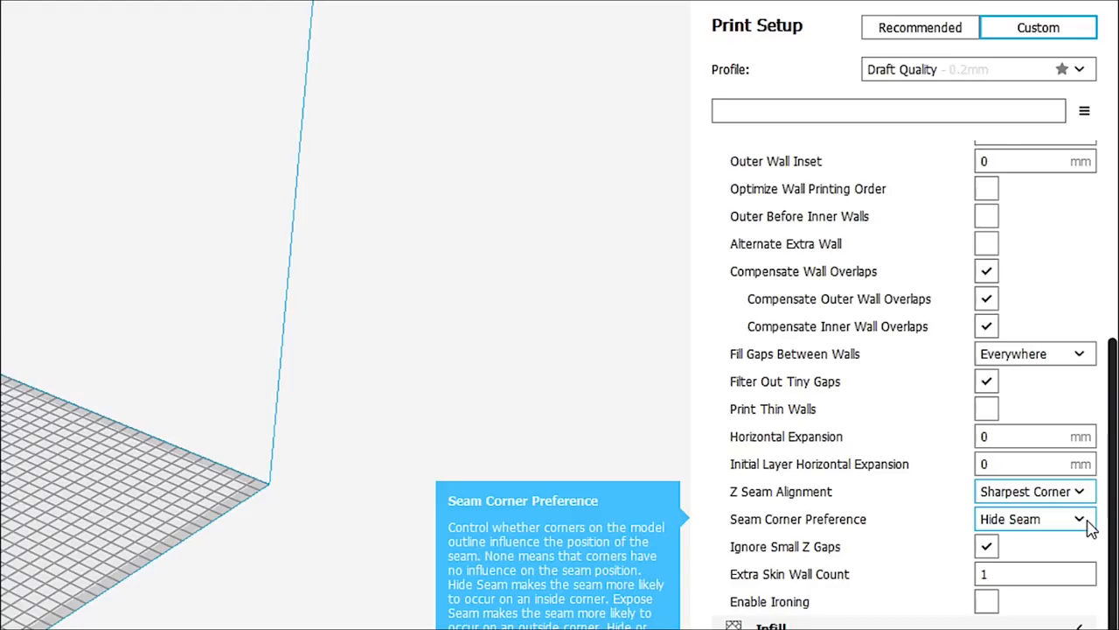
pyautogui.click(1036, 517)
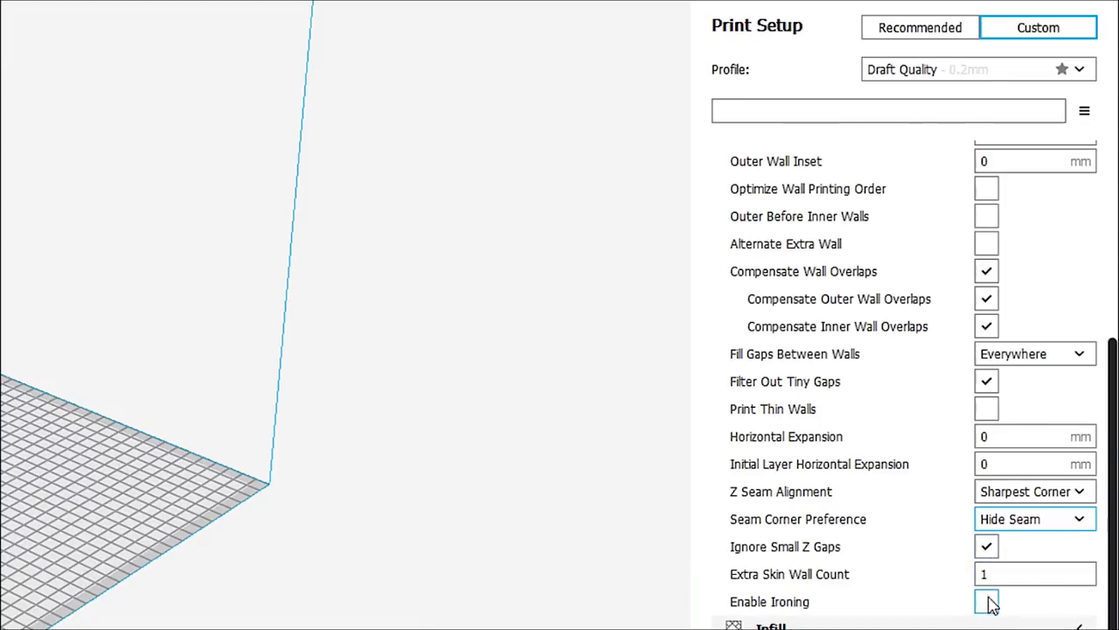
pyautogui.moveTo(987, 602)
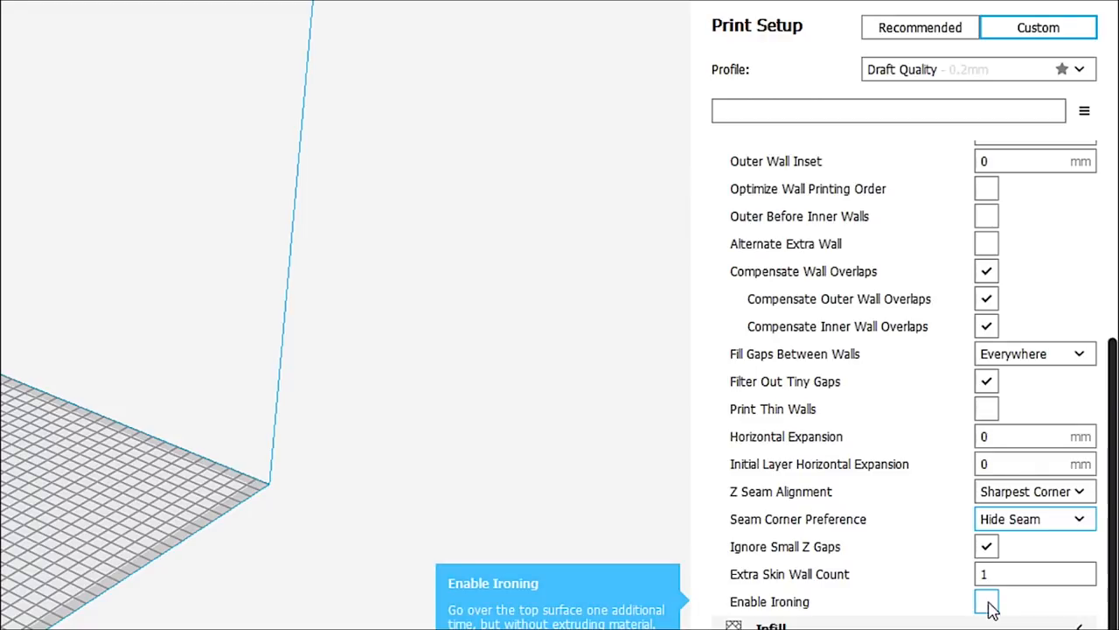
pyautogui.moveTo(997, 606)
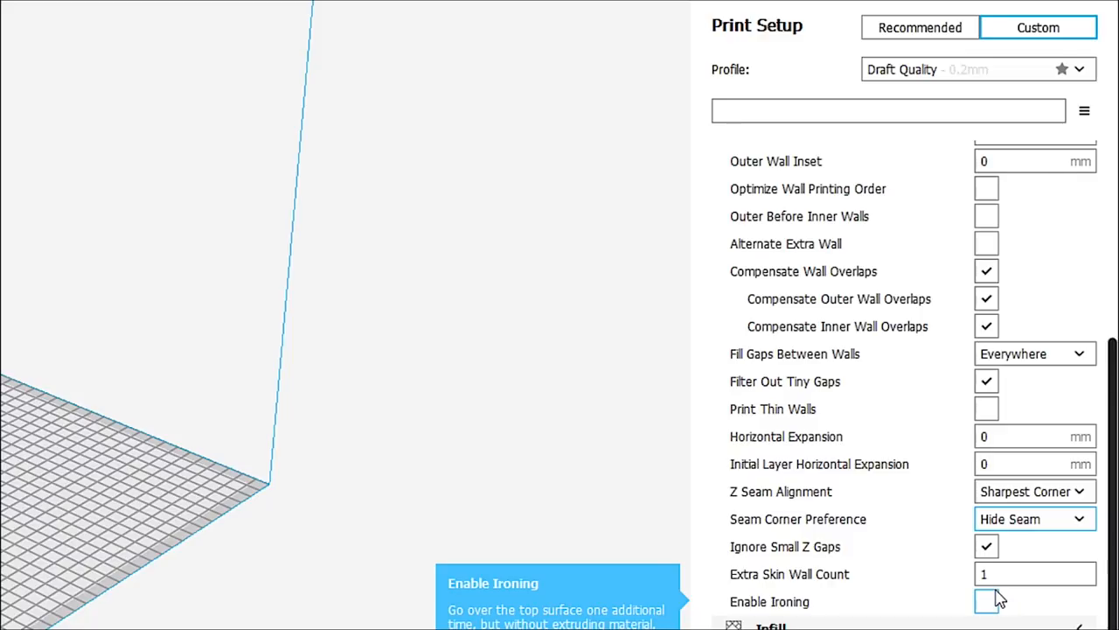
pyautogui.moveTo(995, 605)
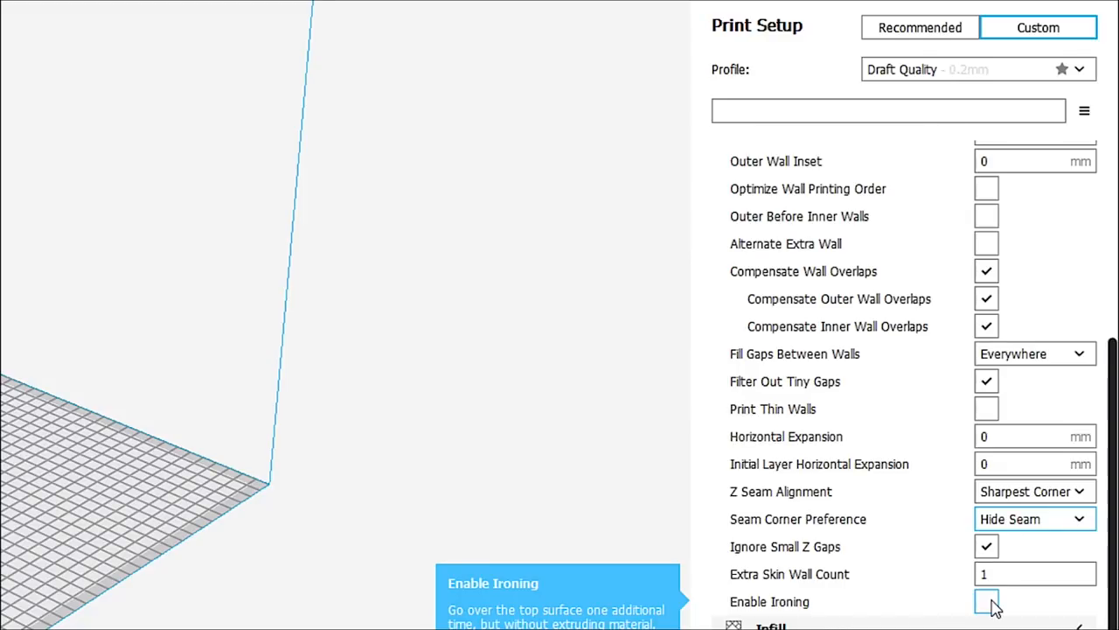
# - Enable ironing with highest-layer-only Zig Zag pattern and review its spacing, flow and speed options
pyautogui.click(986, 602)
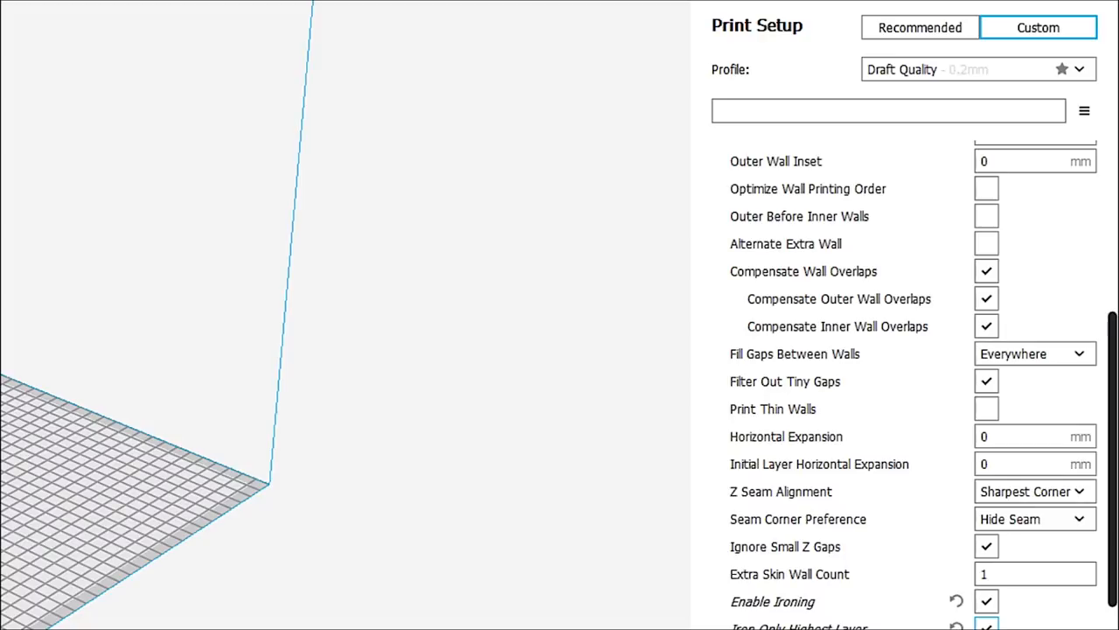
pyautogui.scroll(-3)
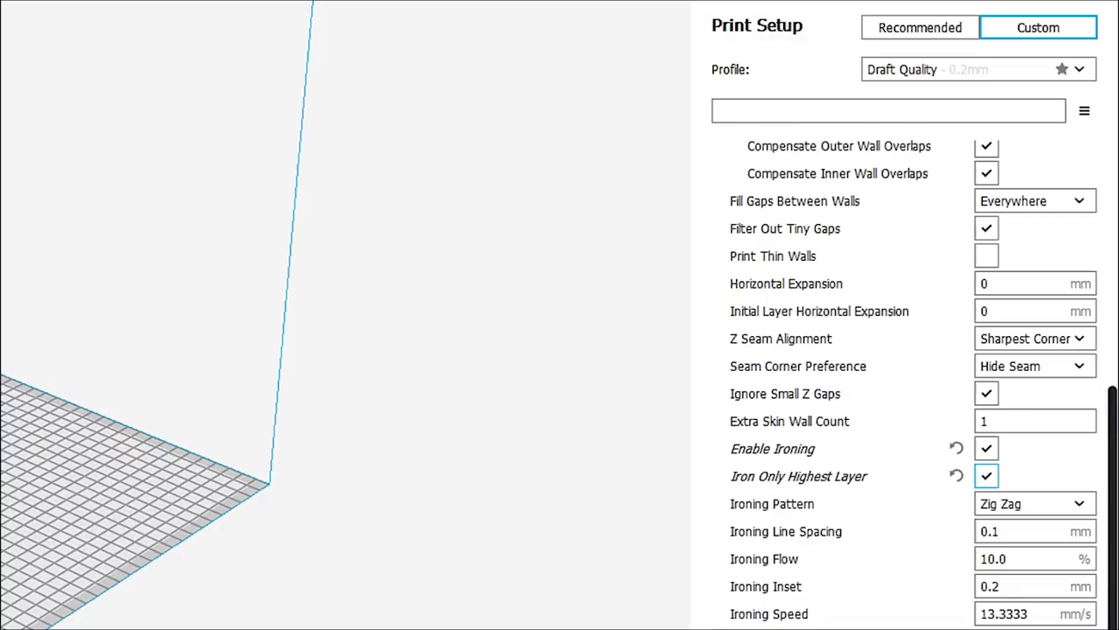
pyautogui.scroll(-3)
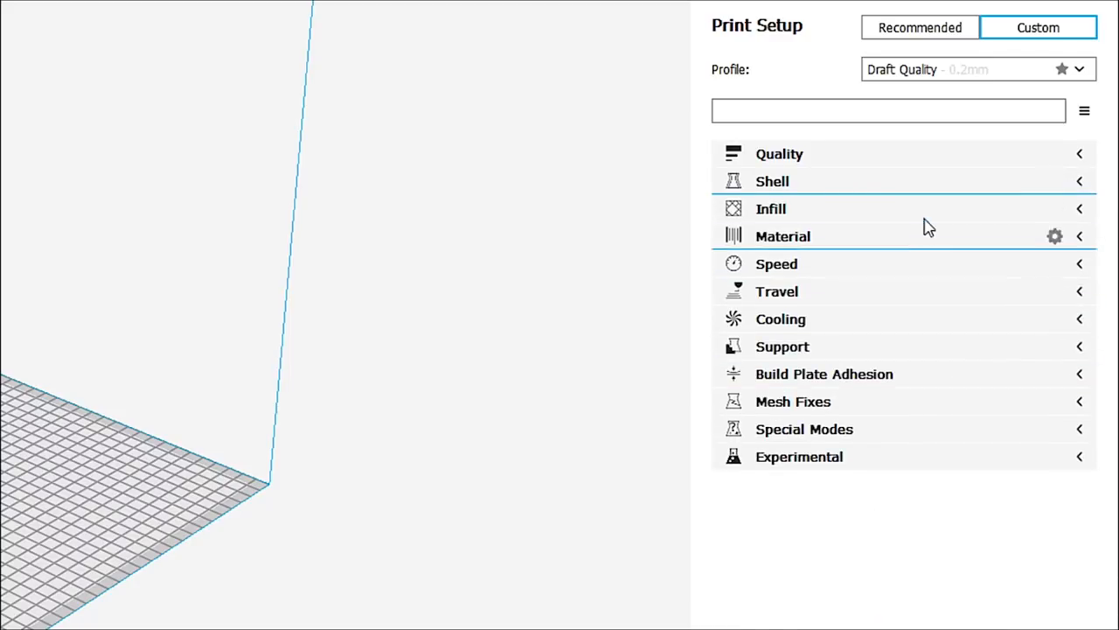
pyautogui.moveTo(1084, 214)
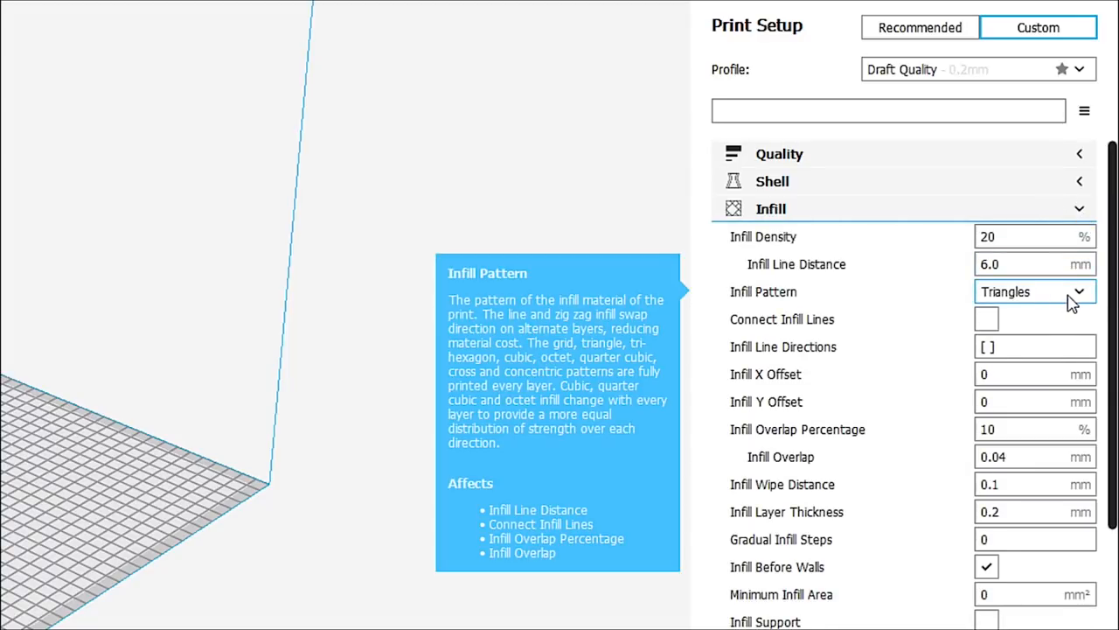
# - Switch the Infill Pattern from Triangles to Grid, then fold the Infill category away
pyautogui.click(1035, 290)
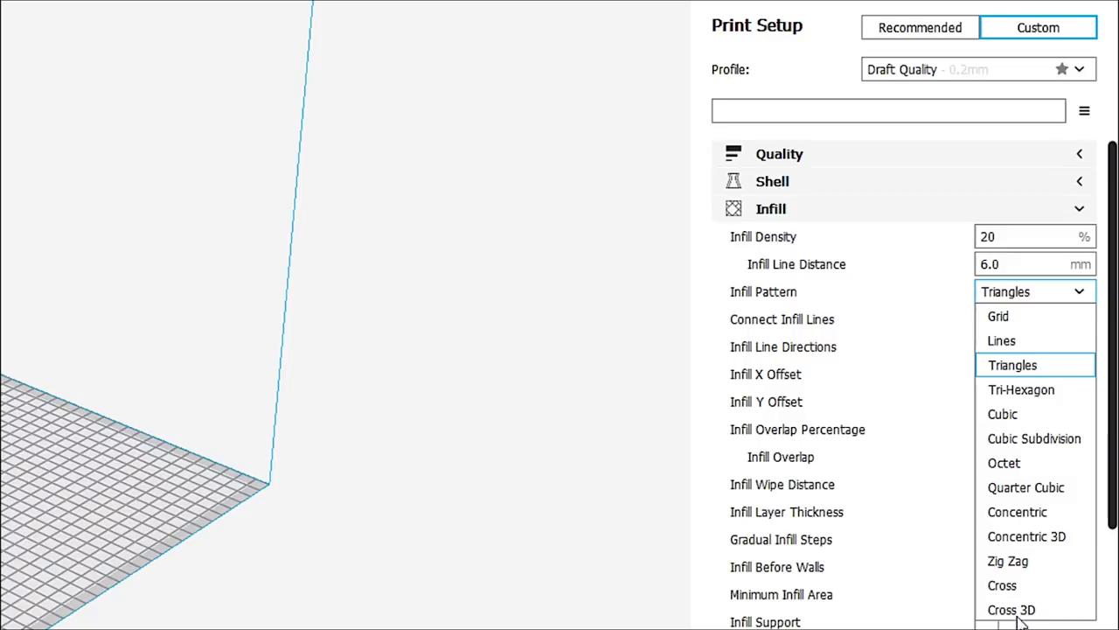
pyautogui.moveTo(1024, 332)
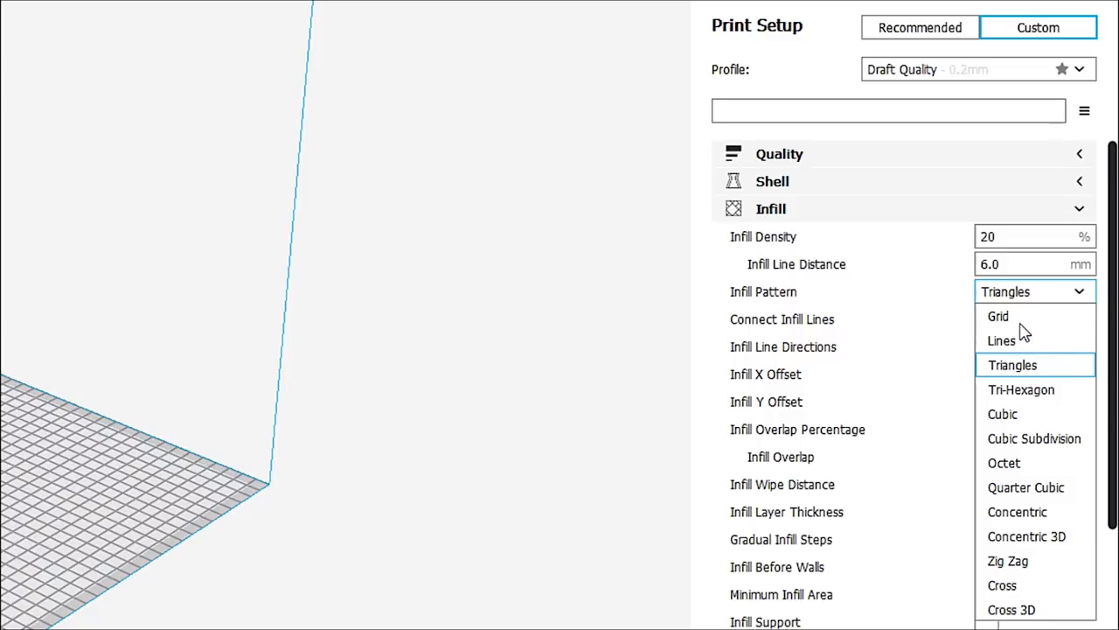
pyautogui.click(997, 315)
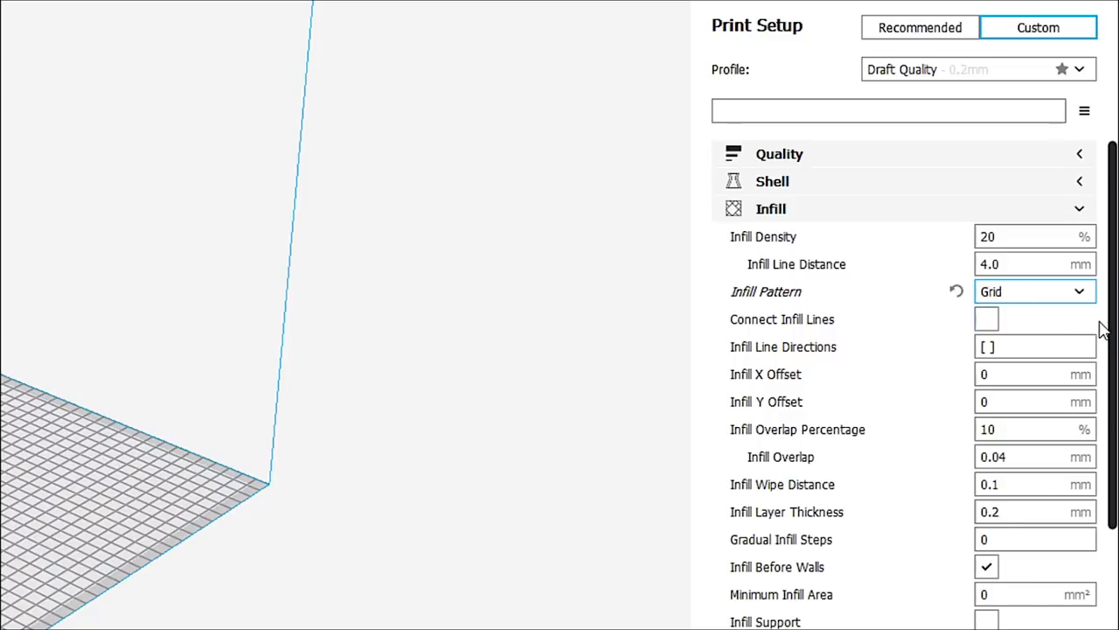
pyautogui.click(1035, 374)
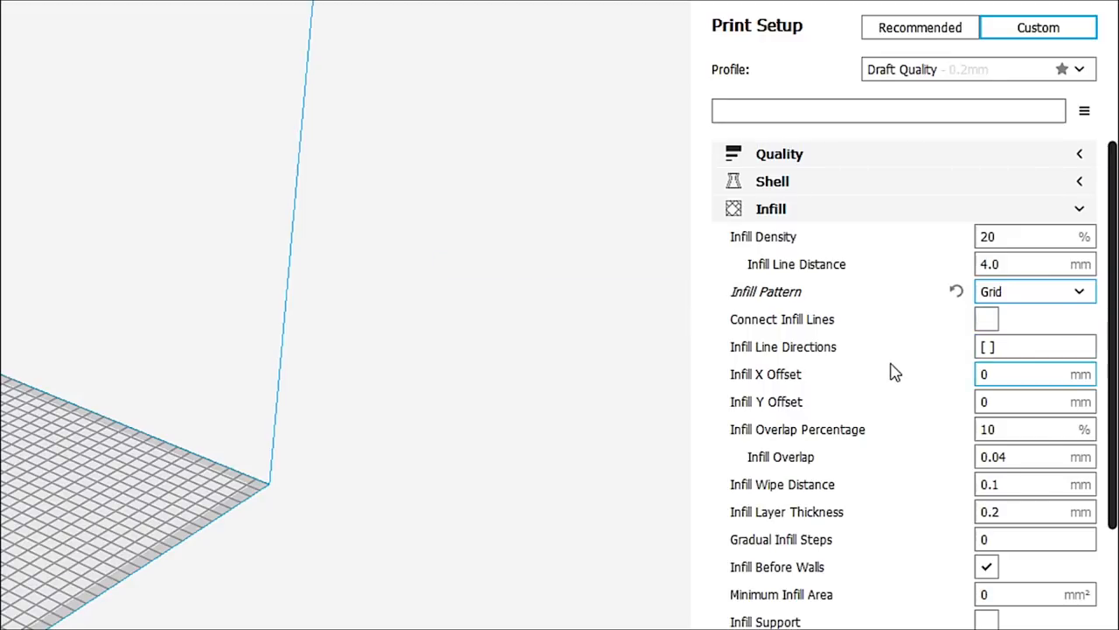
pyautogui.moveTo(986, 318)
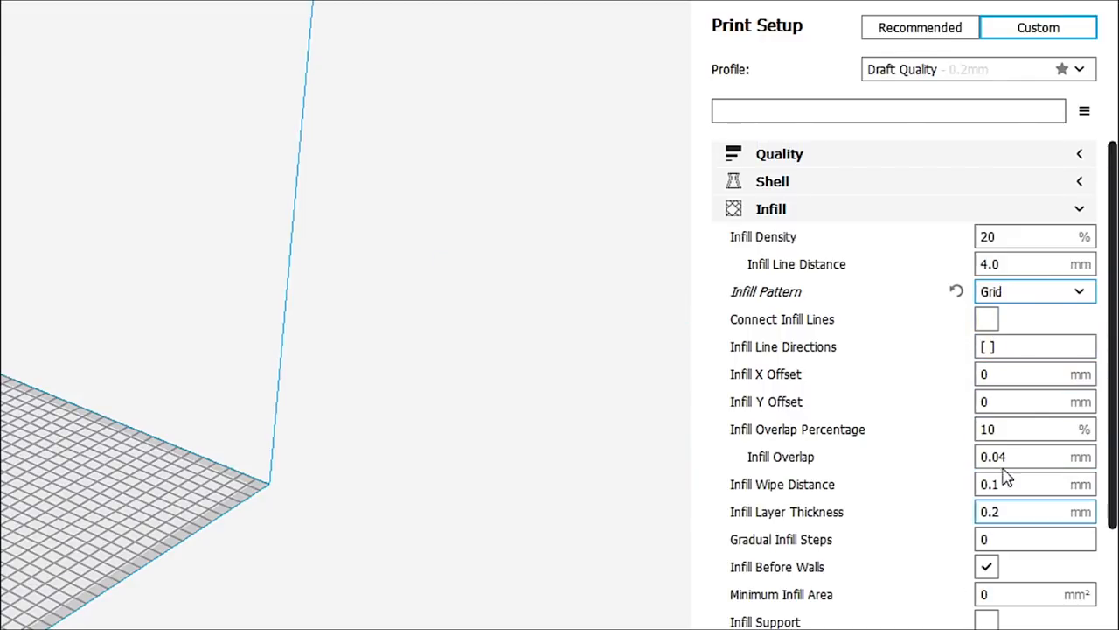
pyautogui.click(1080, 208)
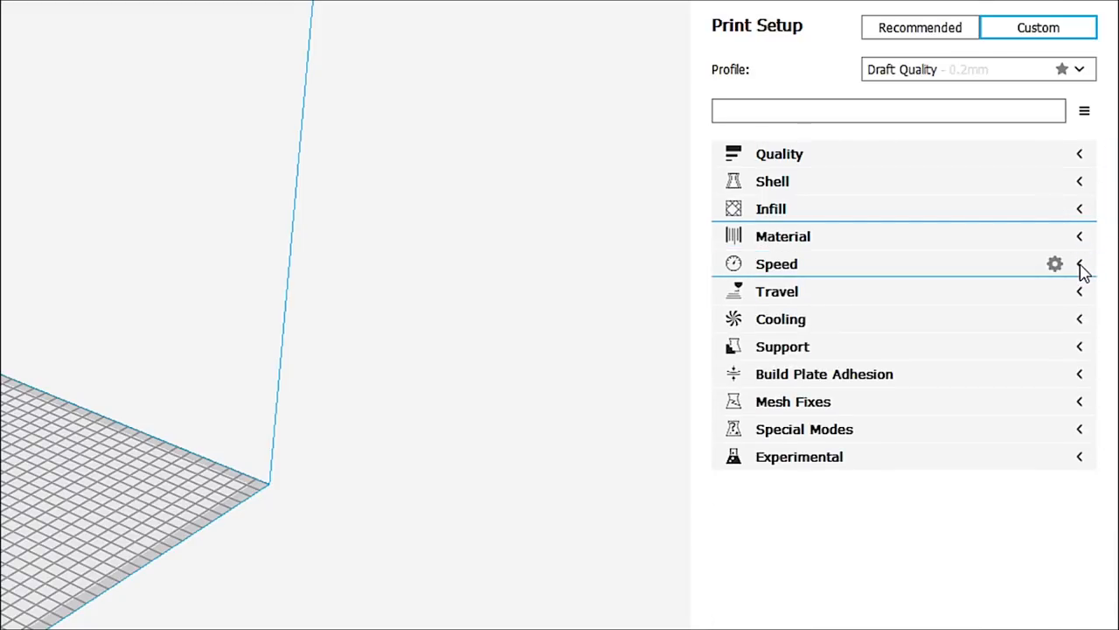
# - Expand Speed settings and select the 120 mm/s Travel Speed value to replace it with 80
pyautogui.click(1081, 263)
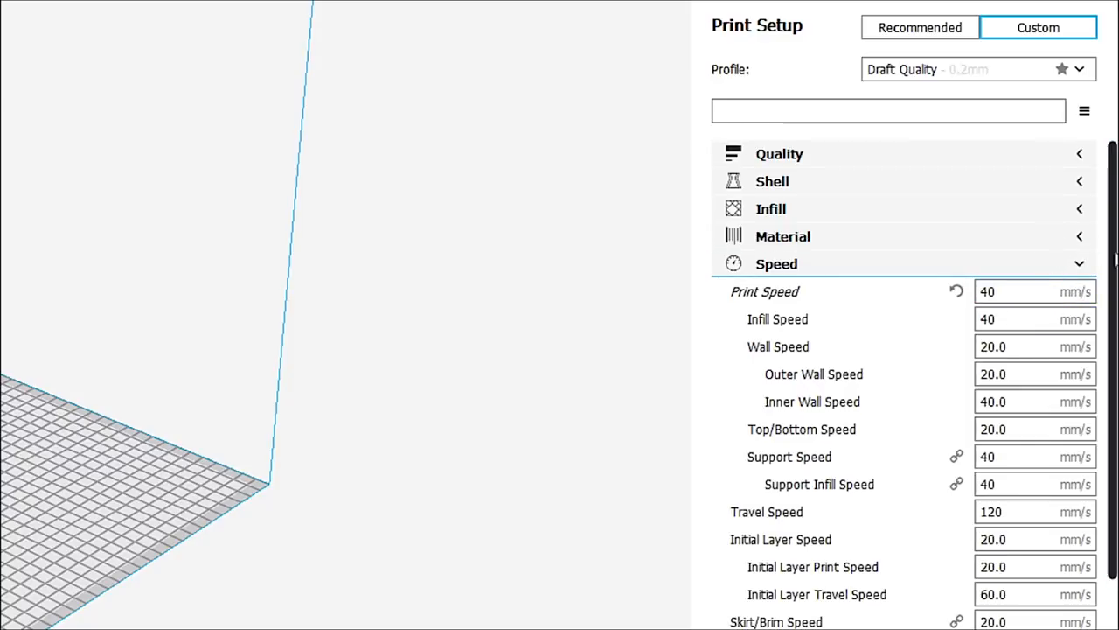
pyautogui.scroll(-3)
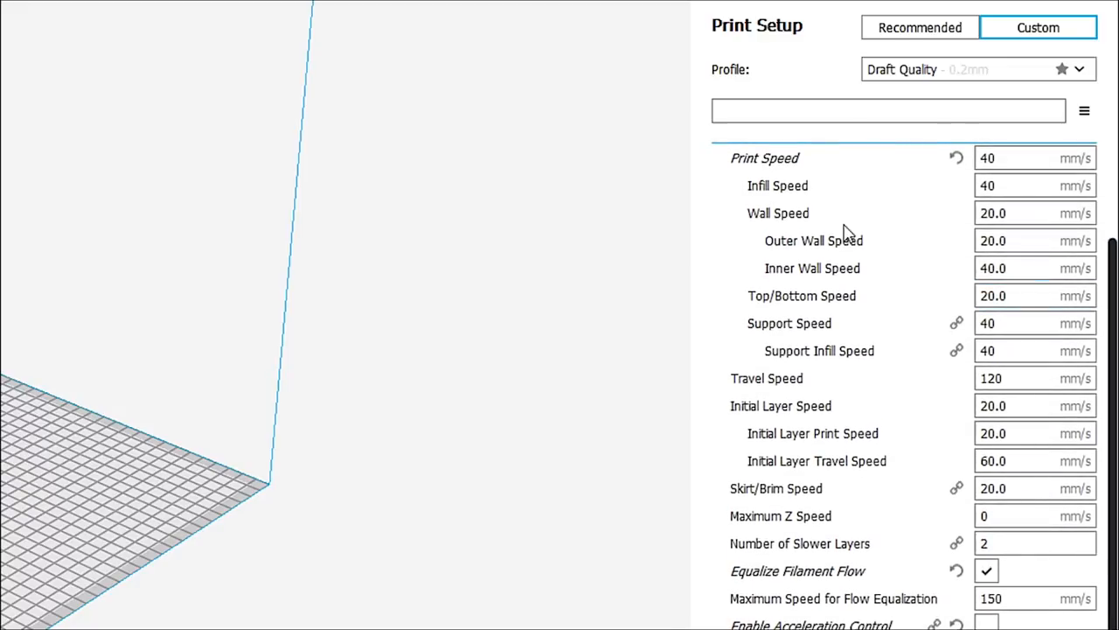
pyautogui.moveTo(1014, 157)
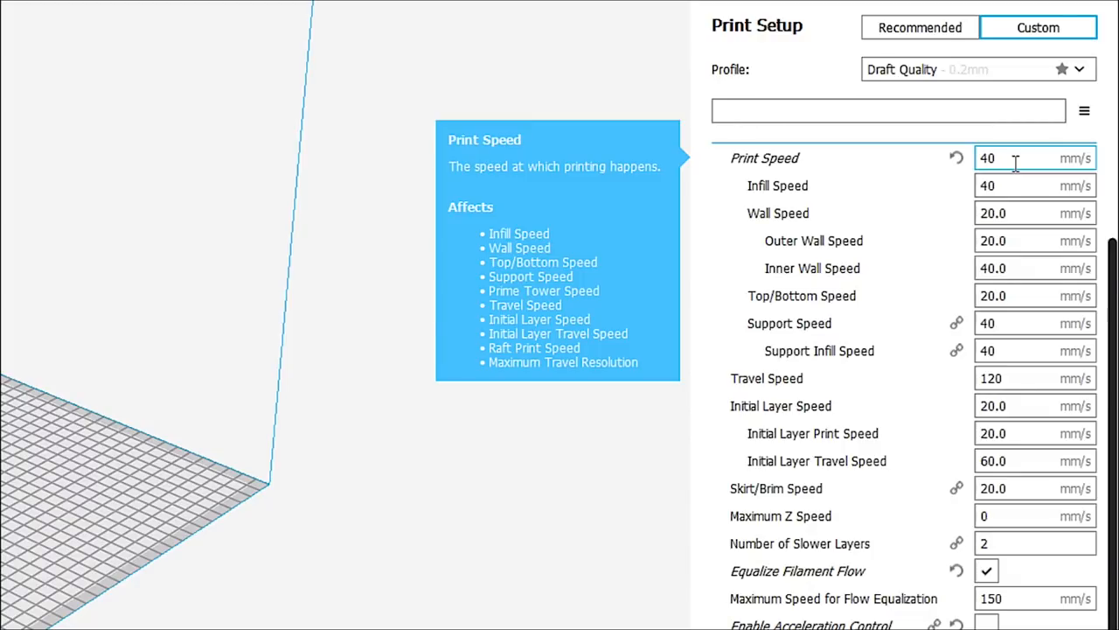
pyautogui.click(1035, 294)
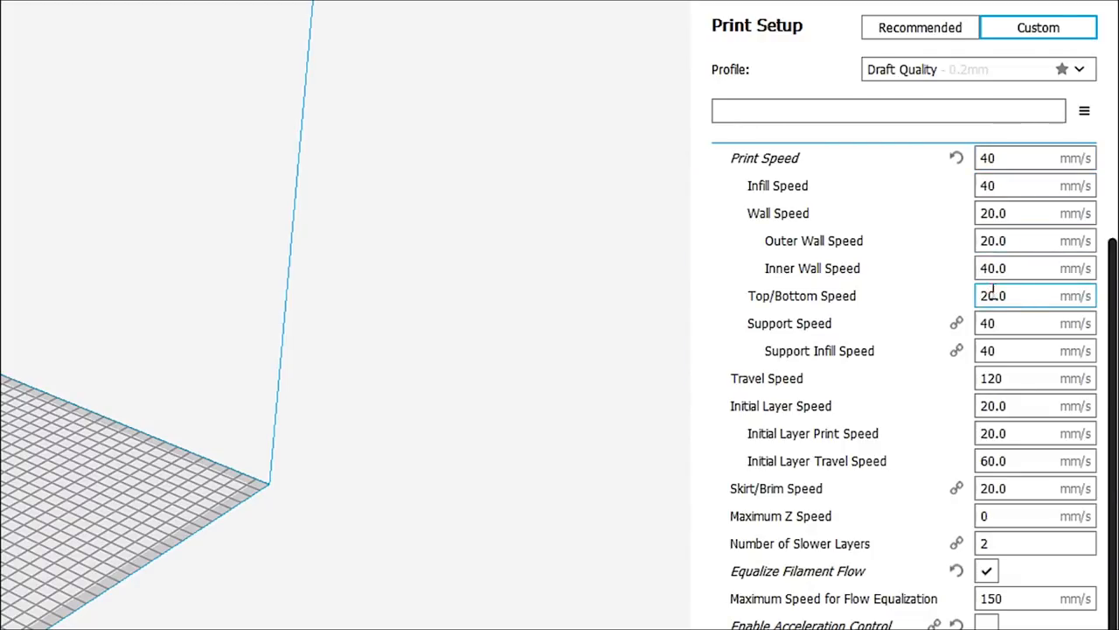
pyautogui.moveTo(1035, 350)
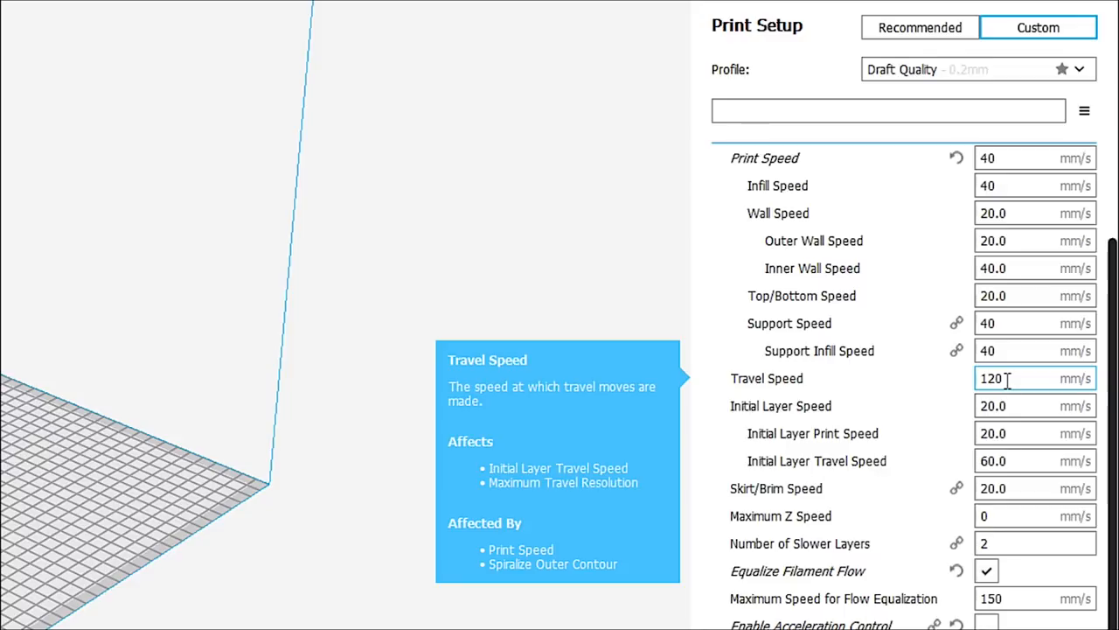
pyautogui.tripleClick(1036, 378)
pyautogui.write('80')
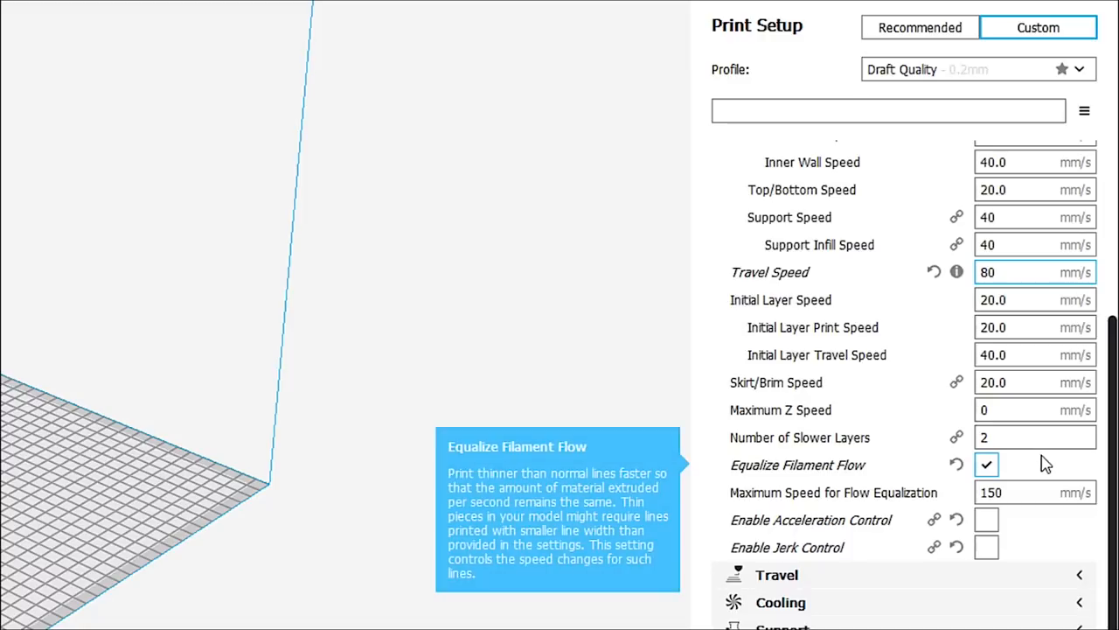
pyautogui.moveTo(796, 481)
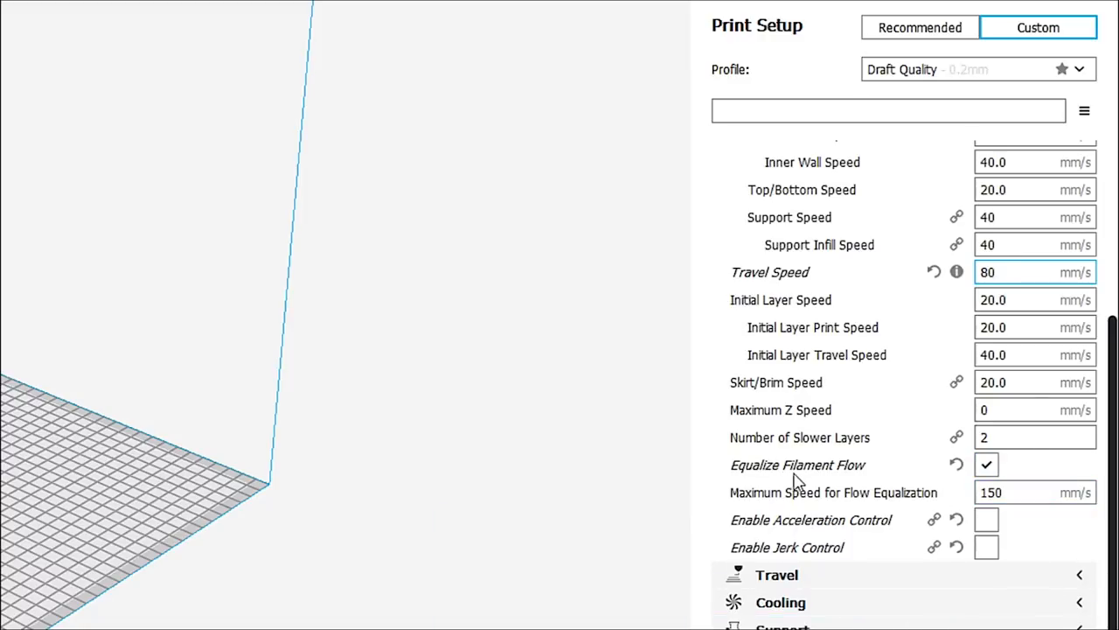
pyautogui.moveTo(986, 465)
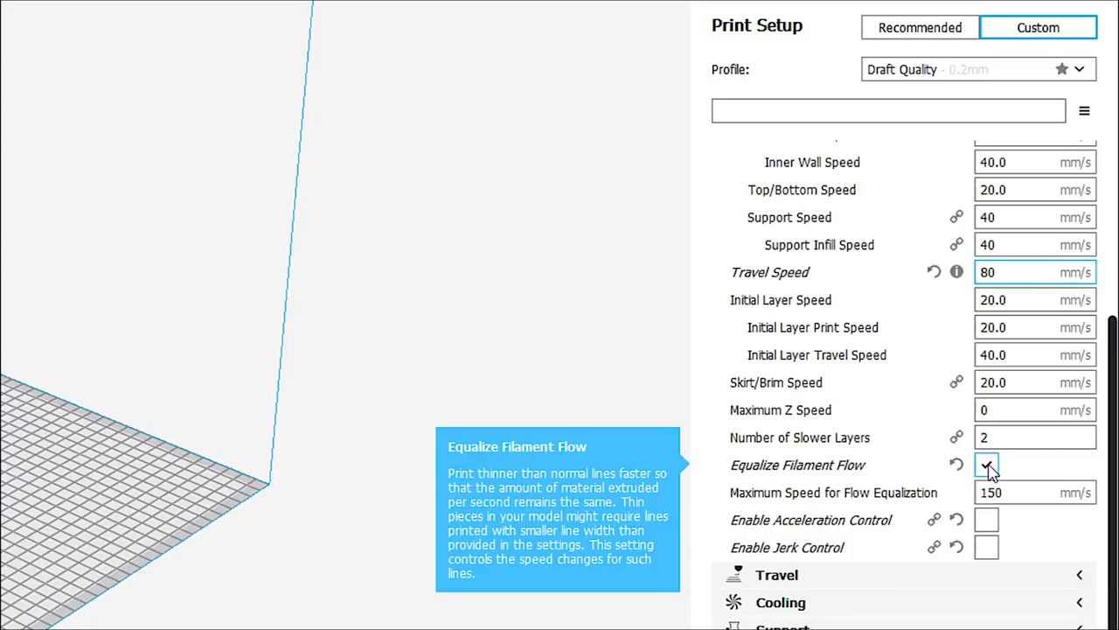
# - Enable Acceleration Control, revealing 500 mm/s² print, infill and wall accelerations
pyautogui.click(1035, 272)
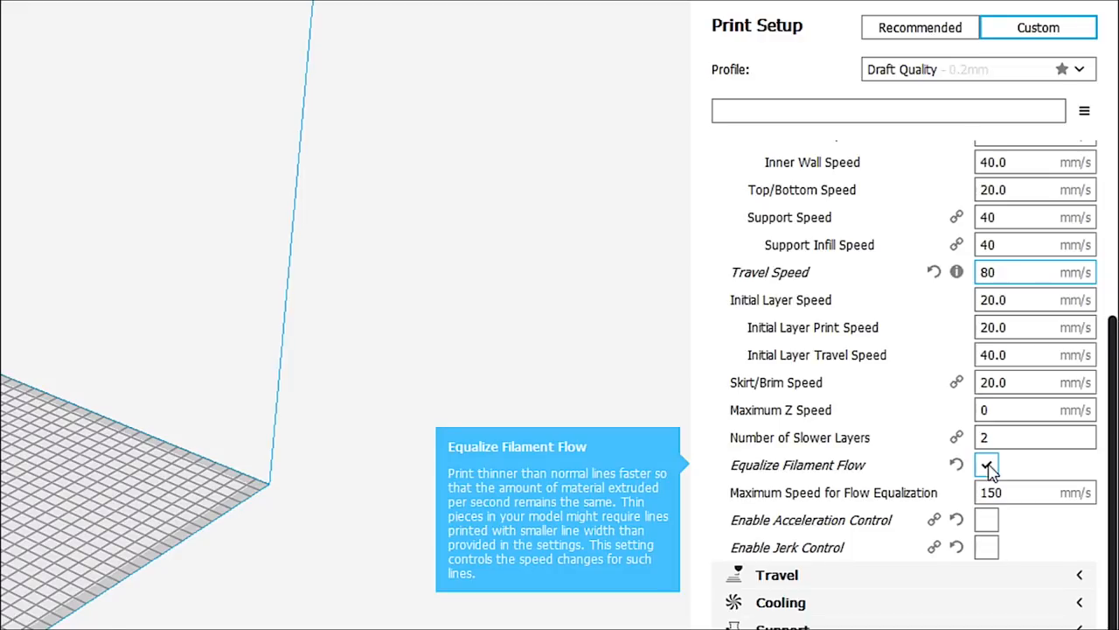
pyautogui.click(1032, 273)
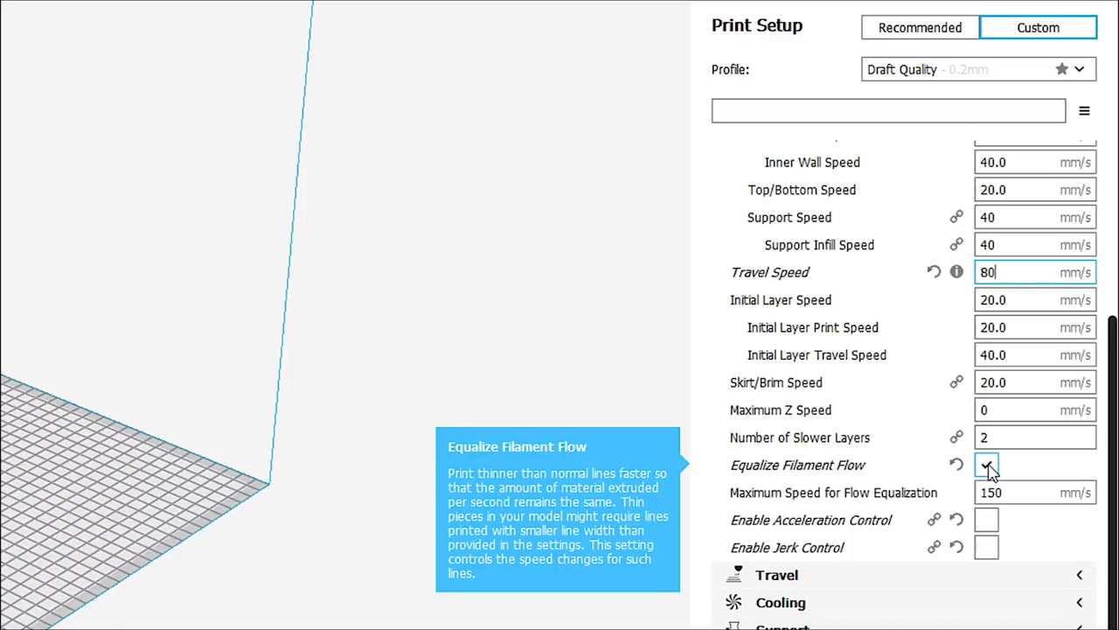
pyautogui.click(986, 465)
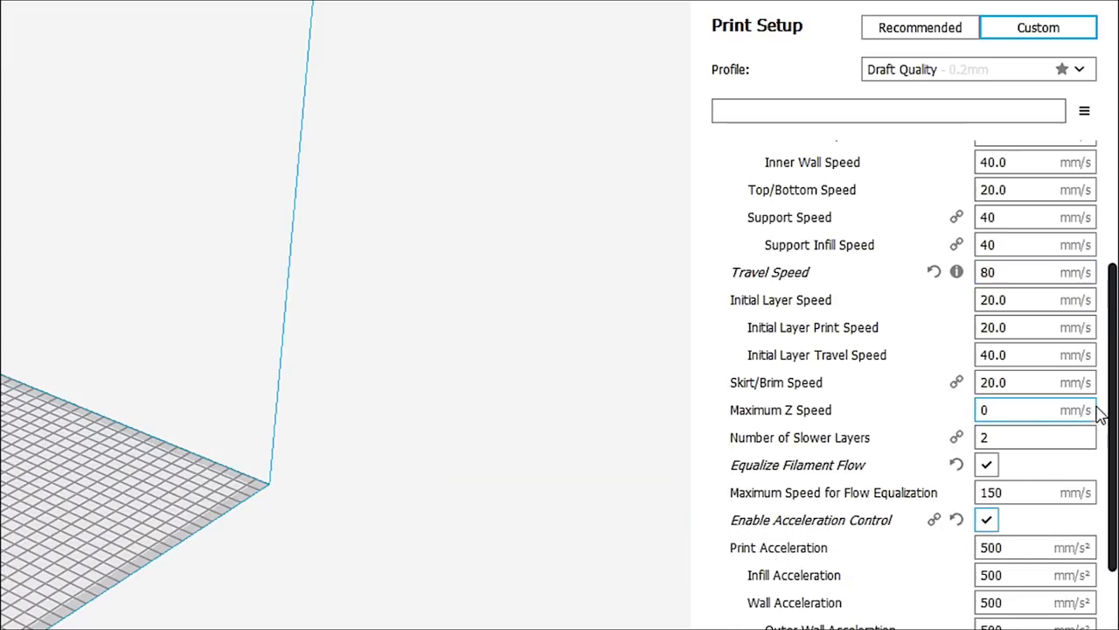
# - Lower the Travel Acceleration from 5000 to 3000 mm/s², leaving print accelerations at 500
pyautogui.scroll(-3)
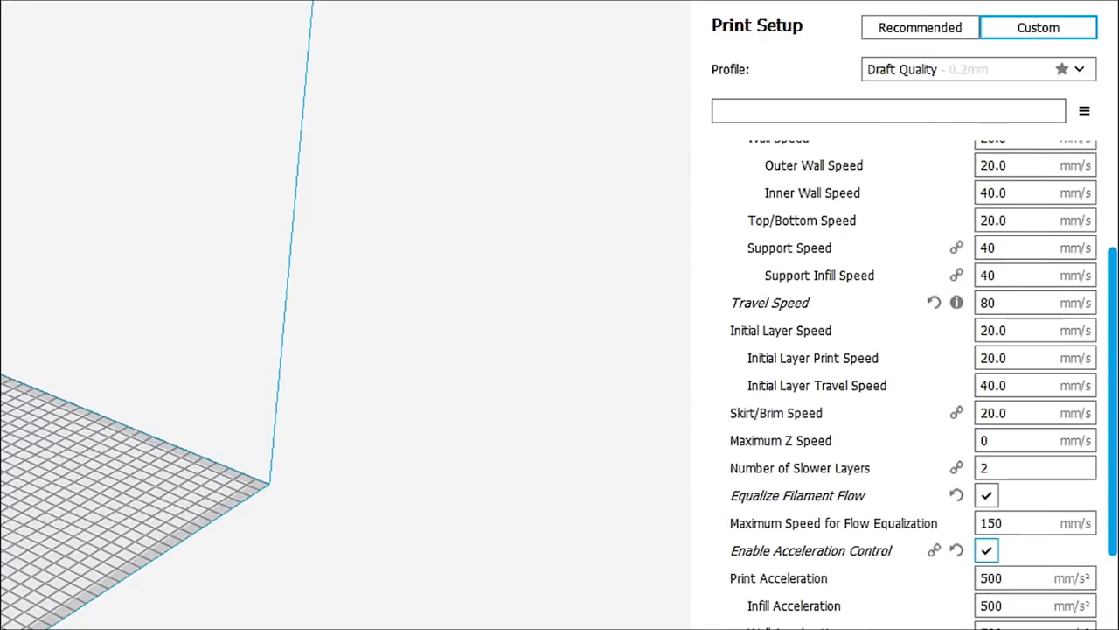
pyautogui.scroll(-3)
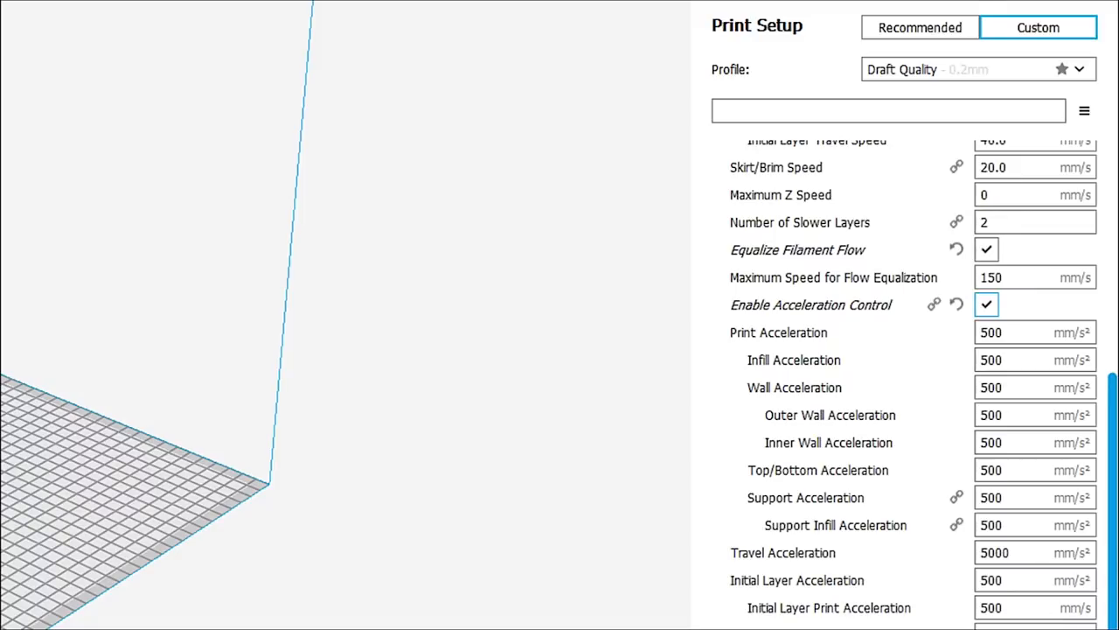
pyautogui.click(1035, 332)
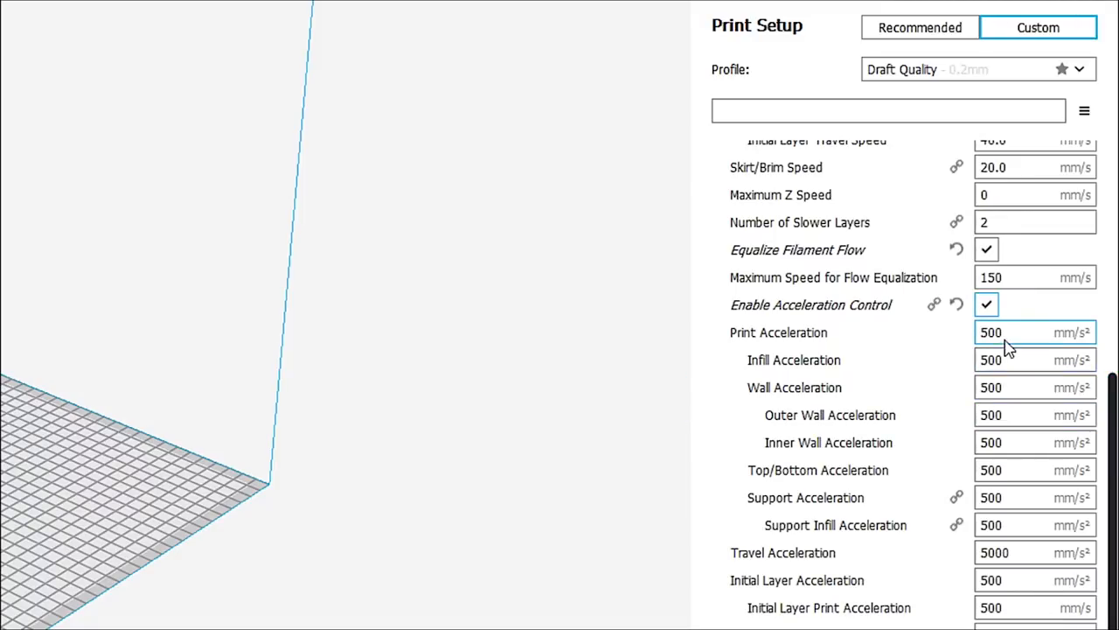
pyautogui.moveTo(777, 332)
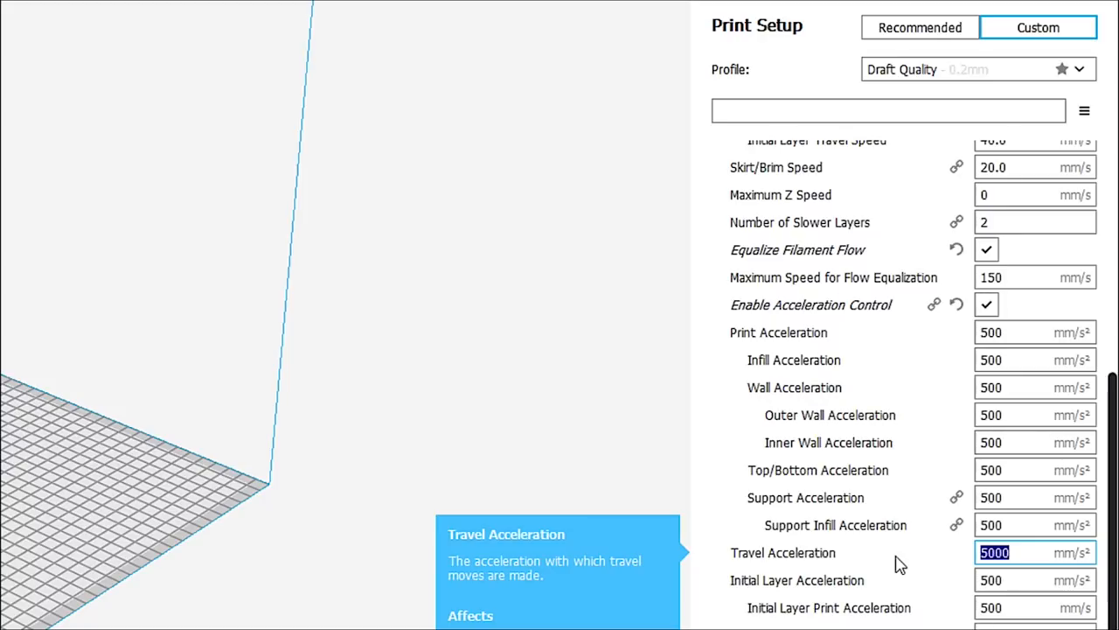
pyautogui.write('300')
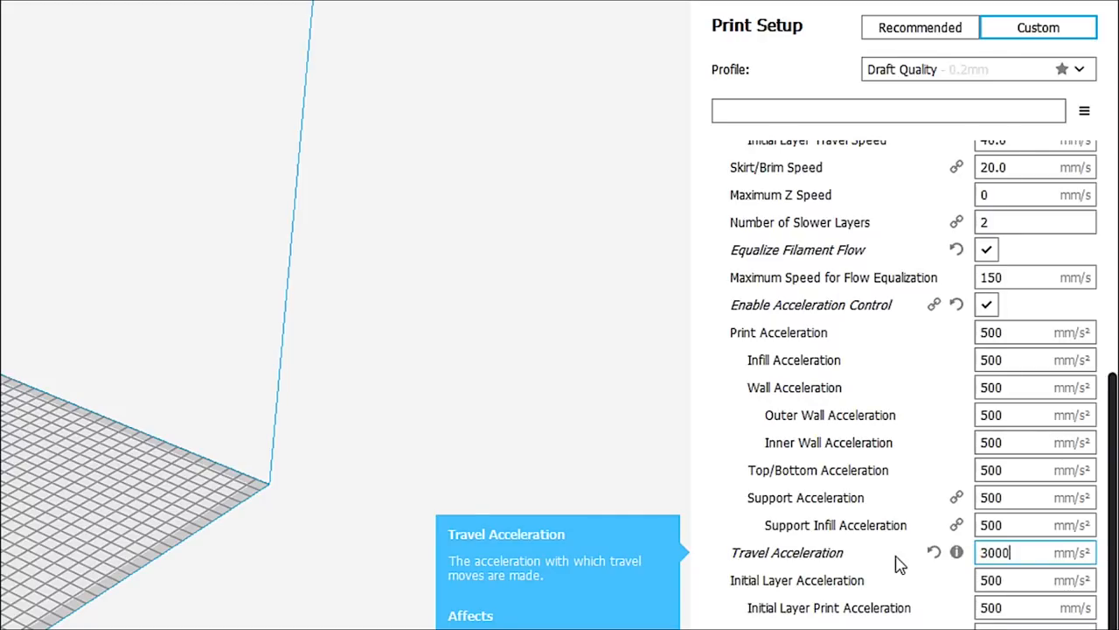
pyautogui.moveTo(924, 573)
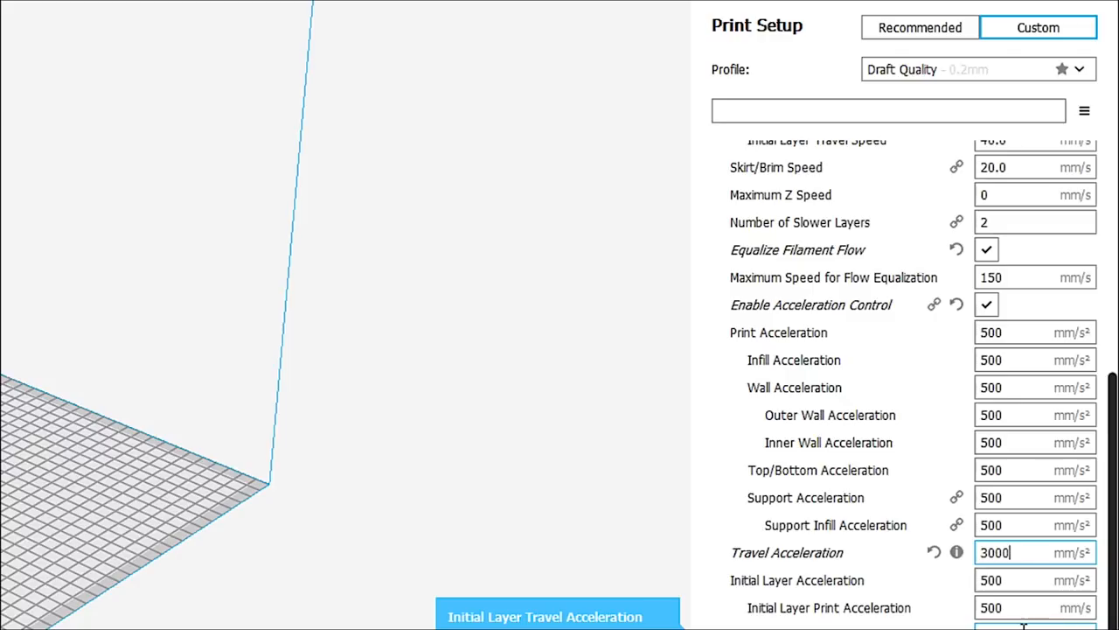
pyautogui.moveTo(1011, 553)
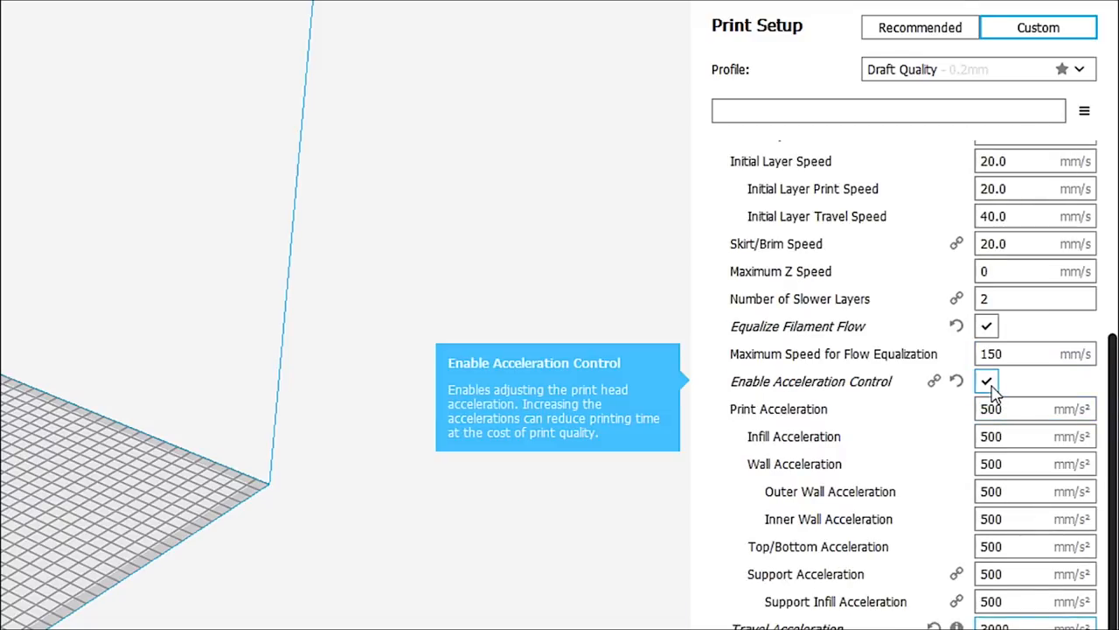
# - Turn acceleration control off and enable jerk control instead
pyautogui.click(986, 381)
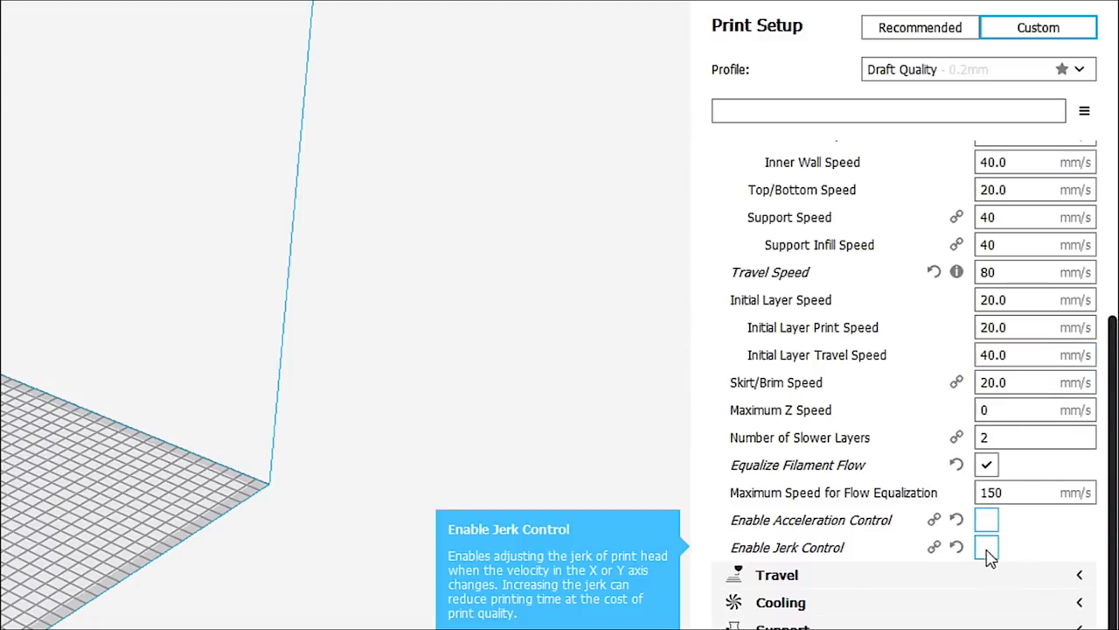
pyautogui.click(987, 546)
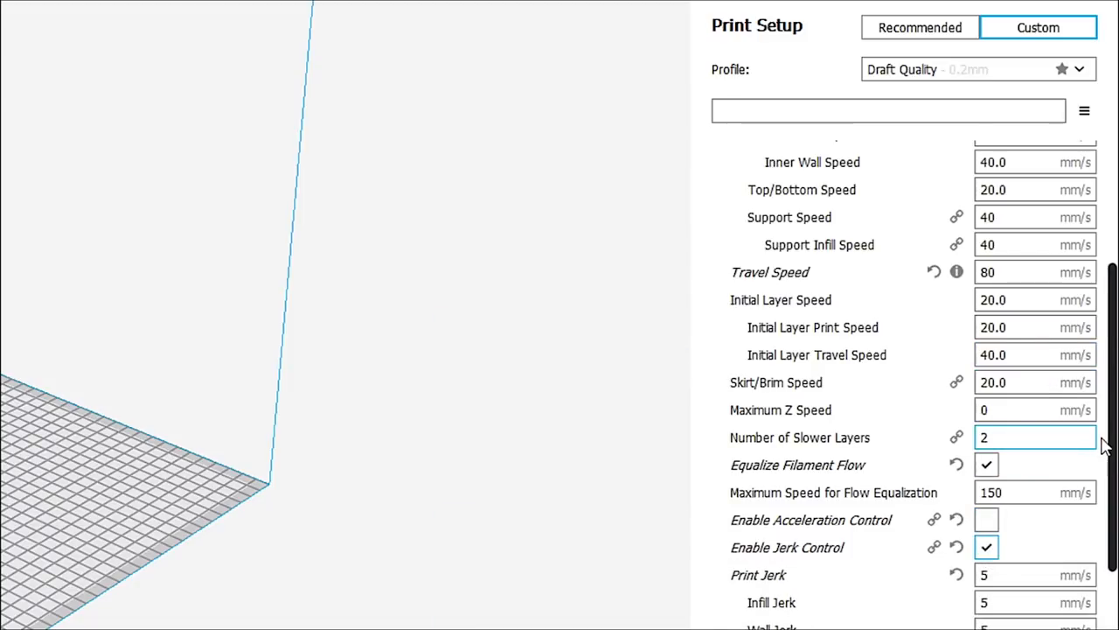
pyautogui.scroll(-3)
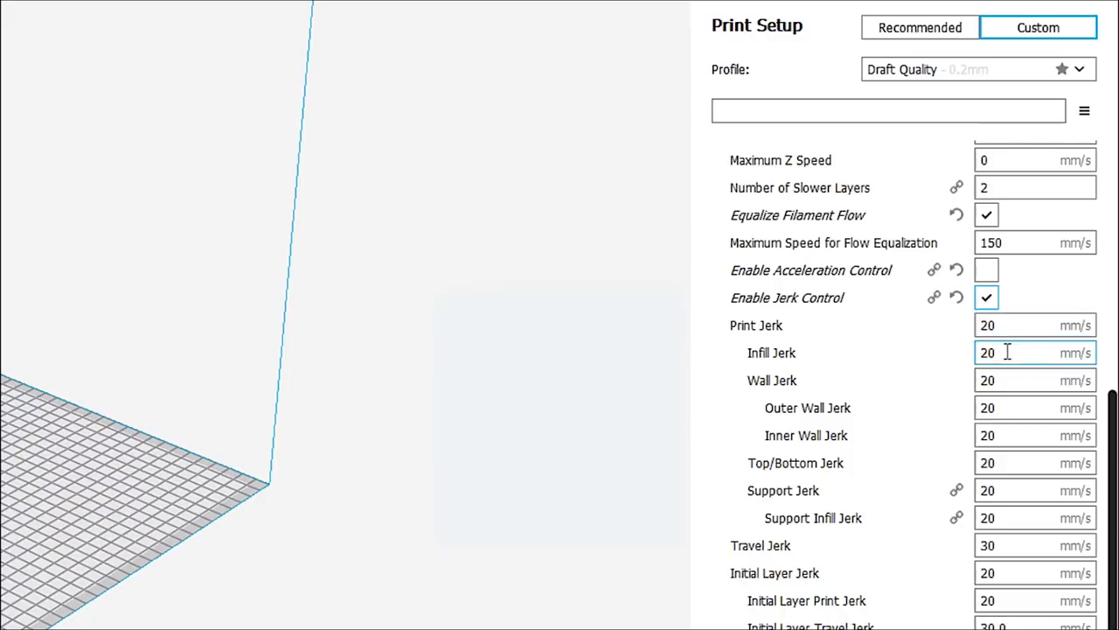
pyautogui.moveTo(1011, 350)
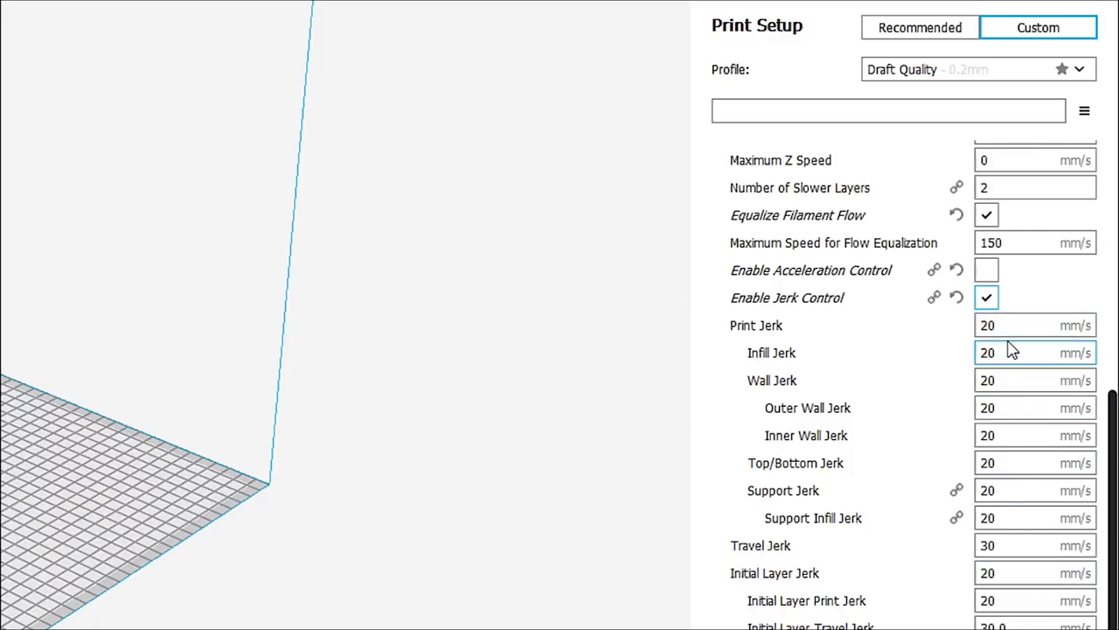
pyautogui.moveTo(1014, 325)
pyautogui.write('5')
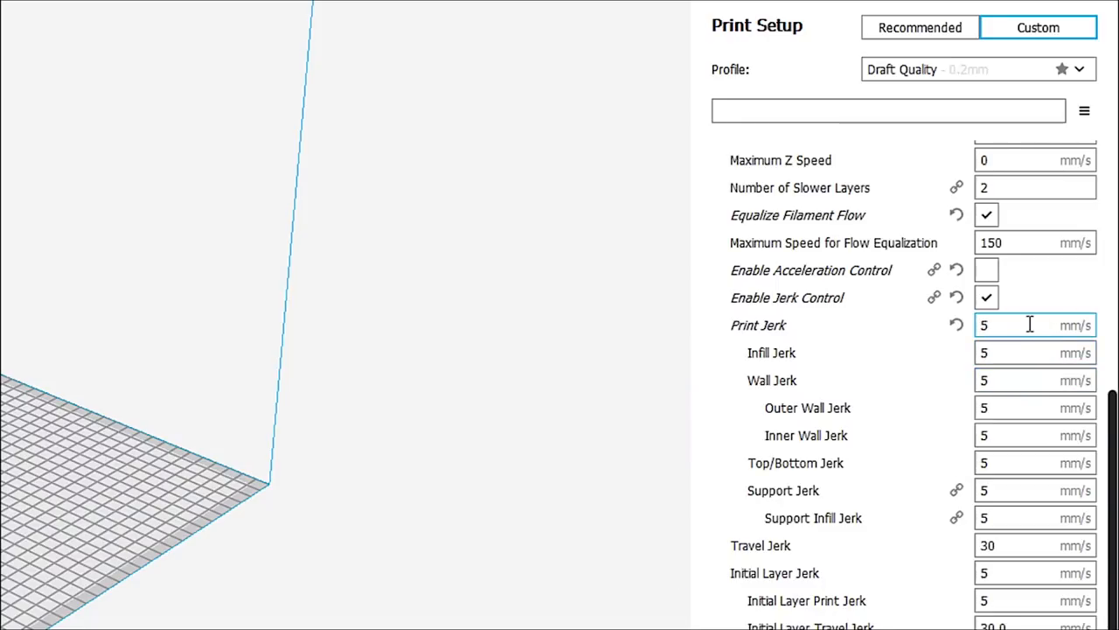
pyautogui.moveTo(759, 324)
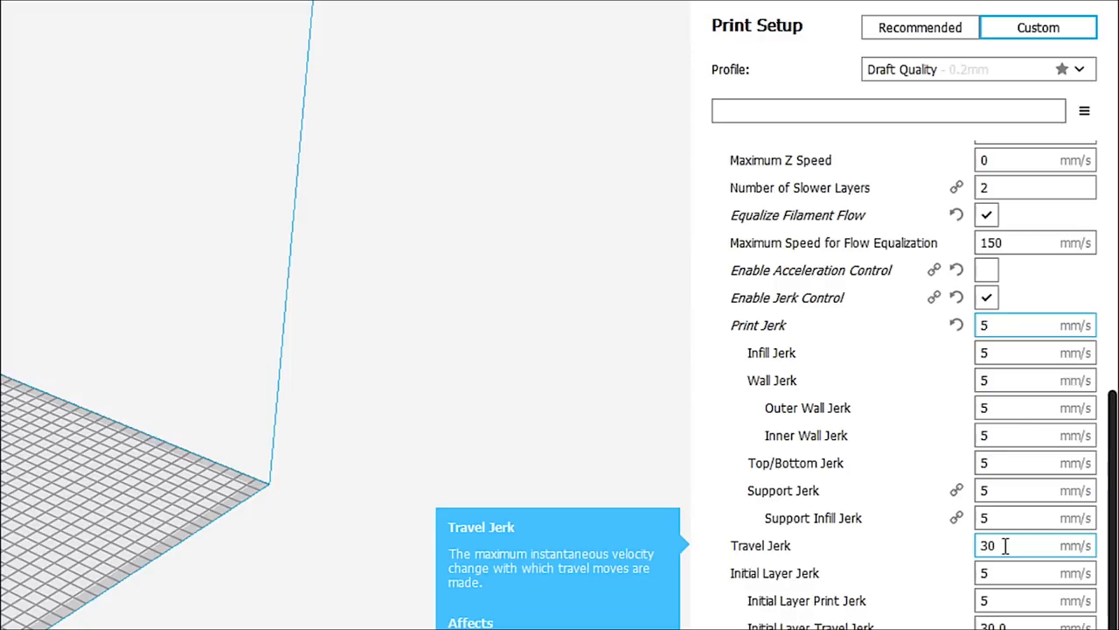
# - Set Print Jerk to 5 mm/s and Travel Jerk to 20 instead of 30
pyautogui.click(1035, 323)
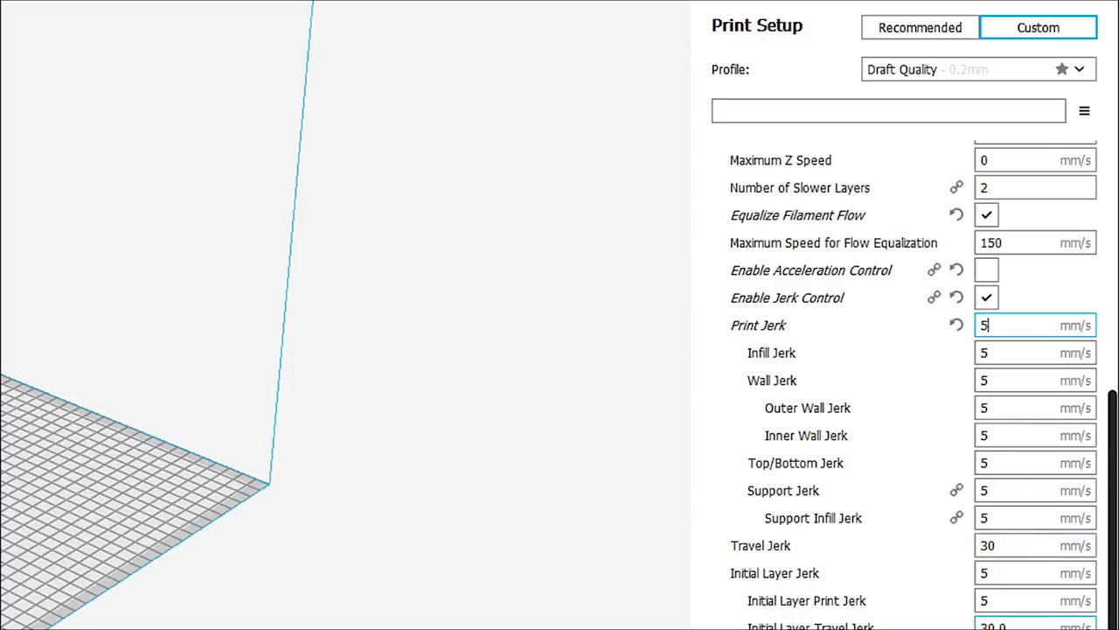
pyautogui.click(1036, 545)
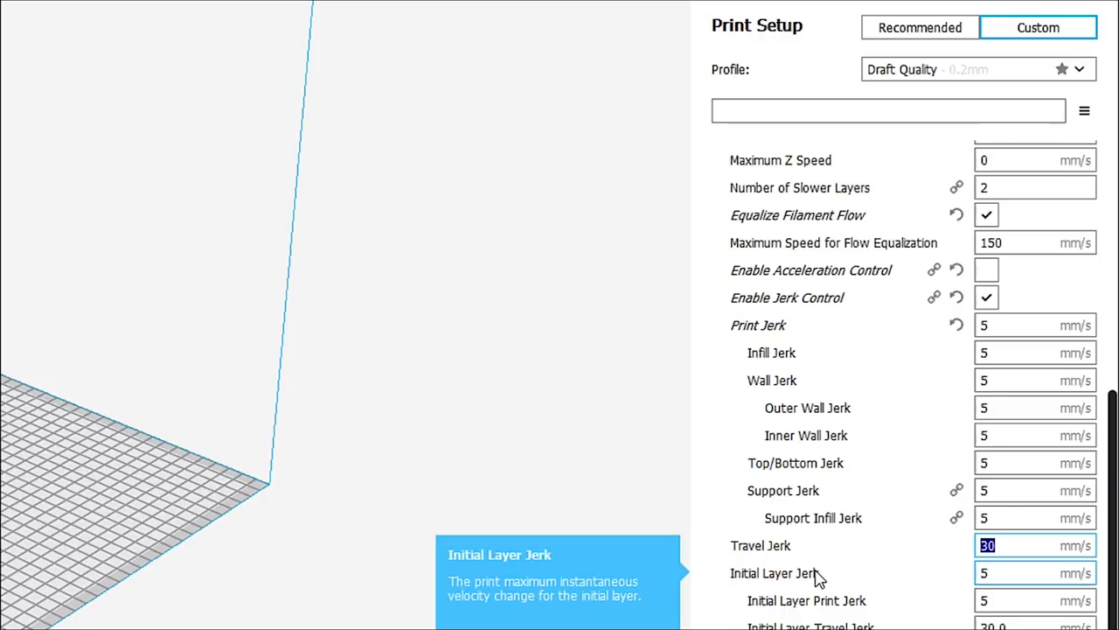
pyautogui.write('20')
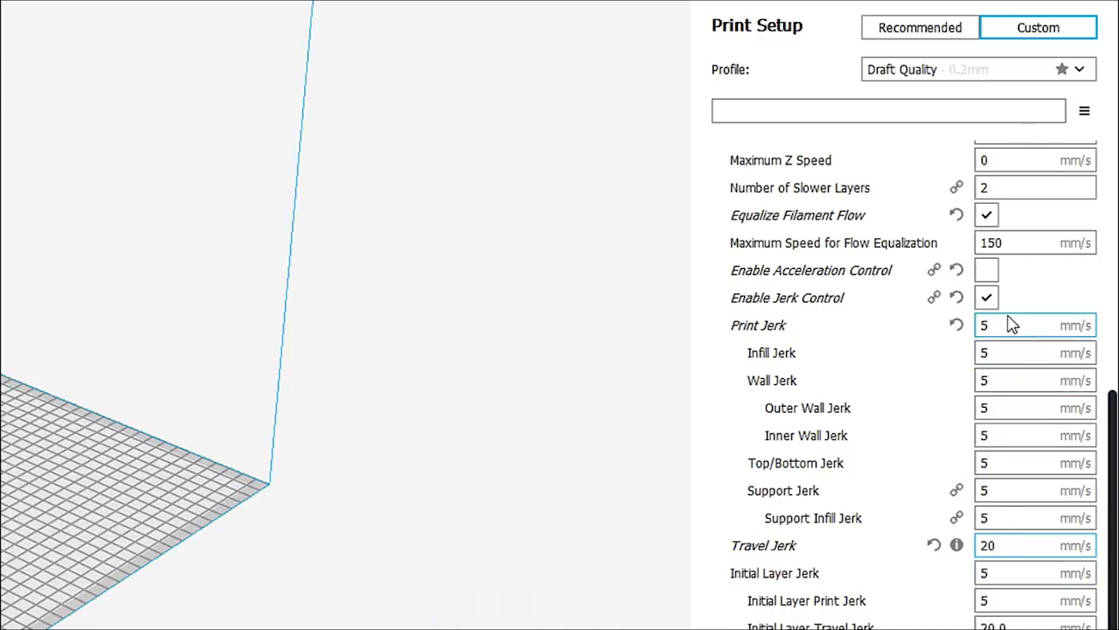
pyautogui.moveTo(987, 297)
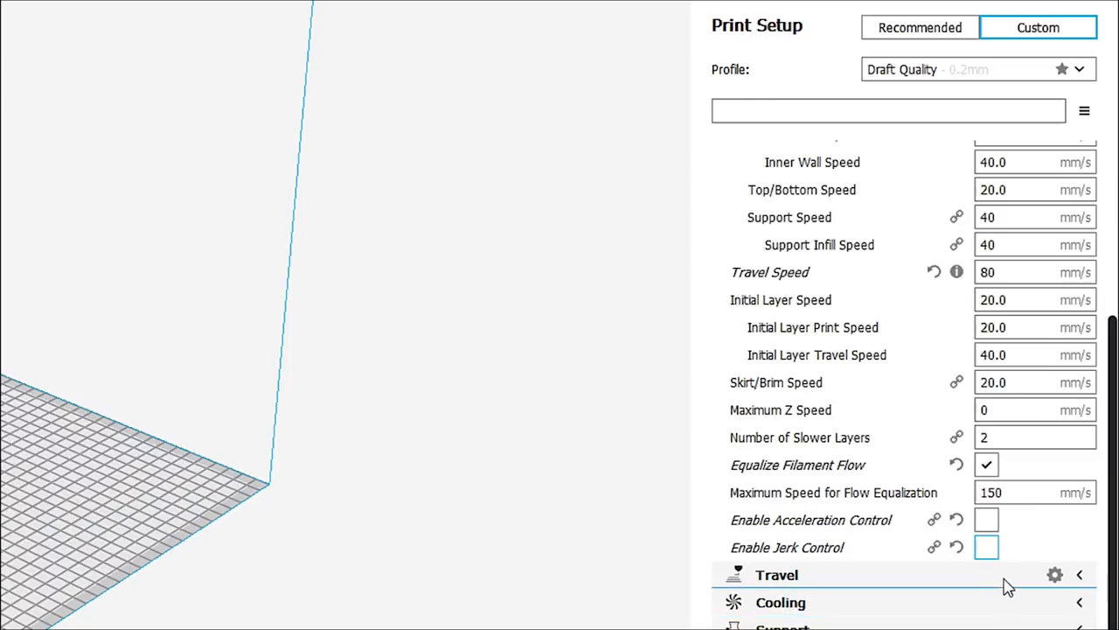
pyautogui.moveTo(987, 519)
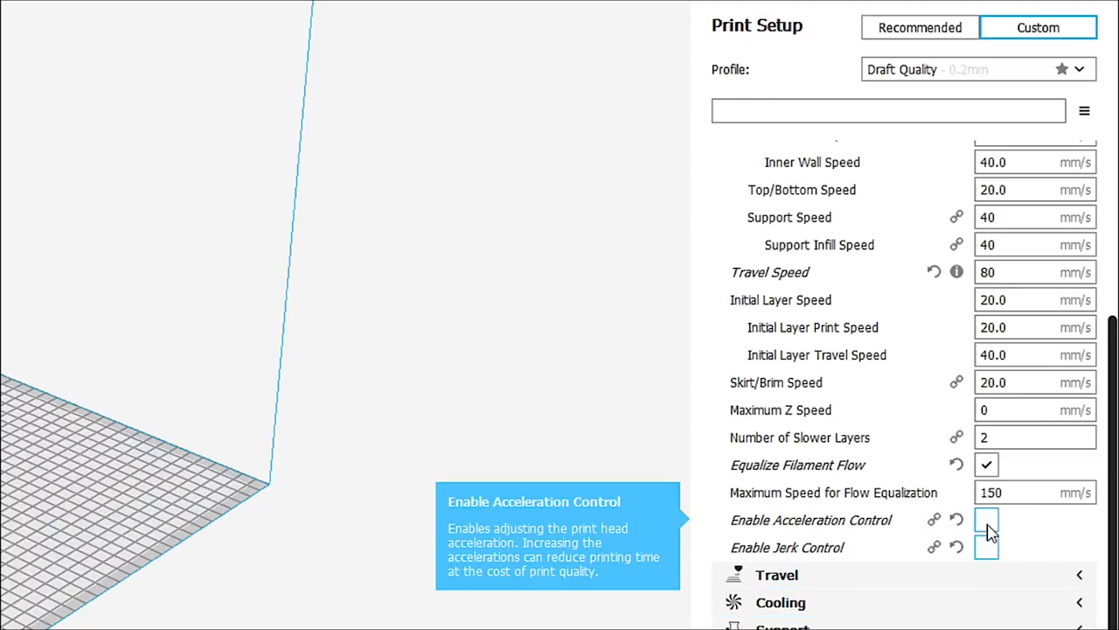
pyautogui.moveTo(997, 532)
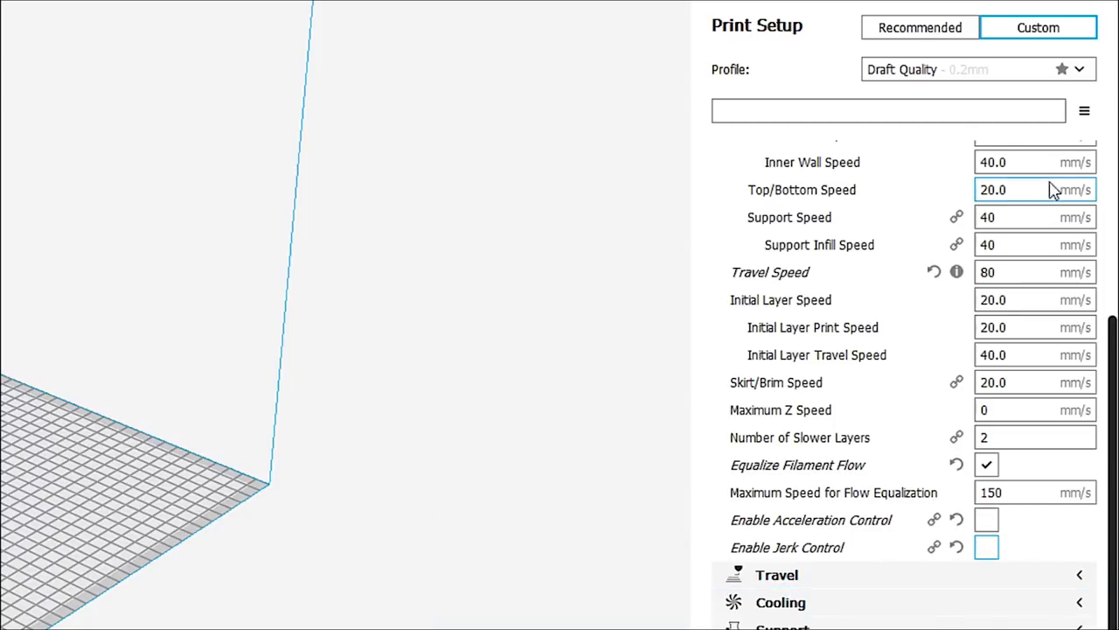
# - Expand Travel settings and review Combing Mode choices, keeping All
pyautogui.click(776, 262)
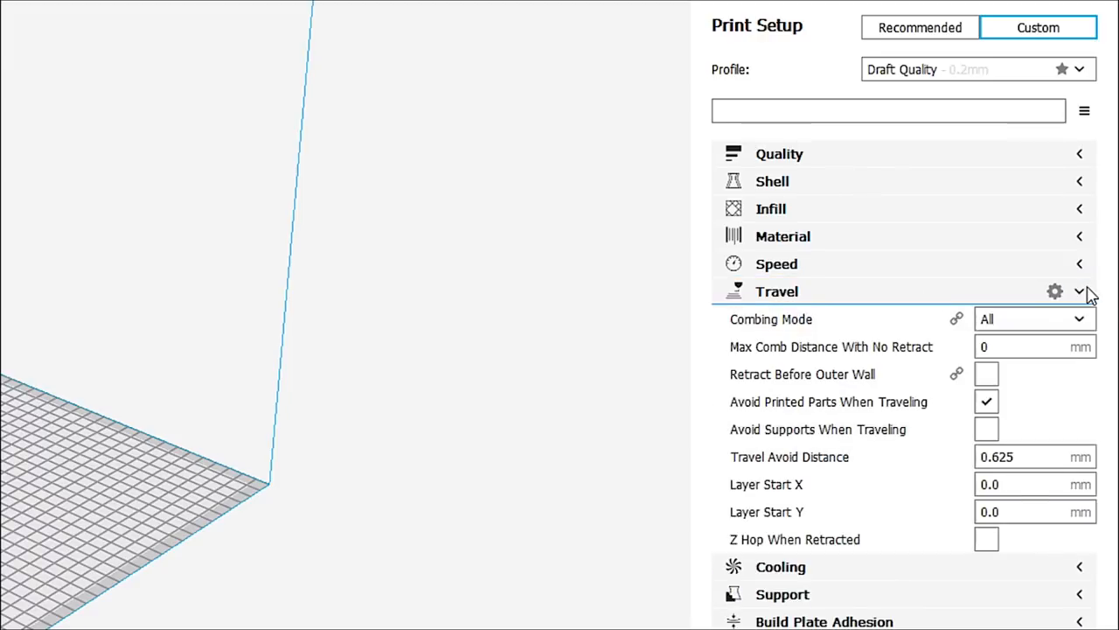
pyautogui.moveTo(778, 341)
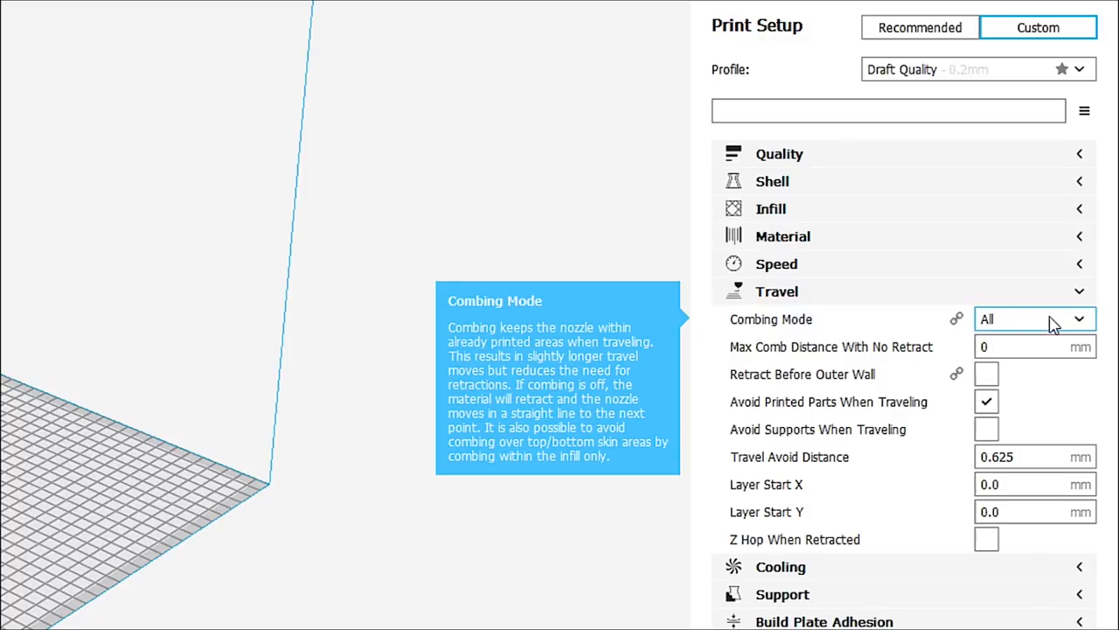
pyautogui.click(1032, 318)
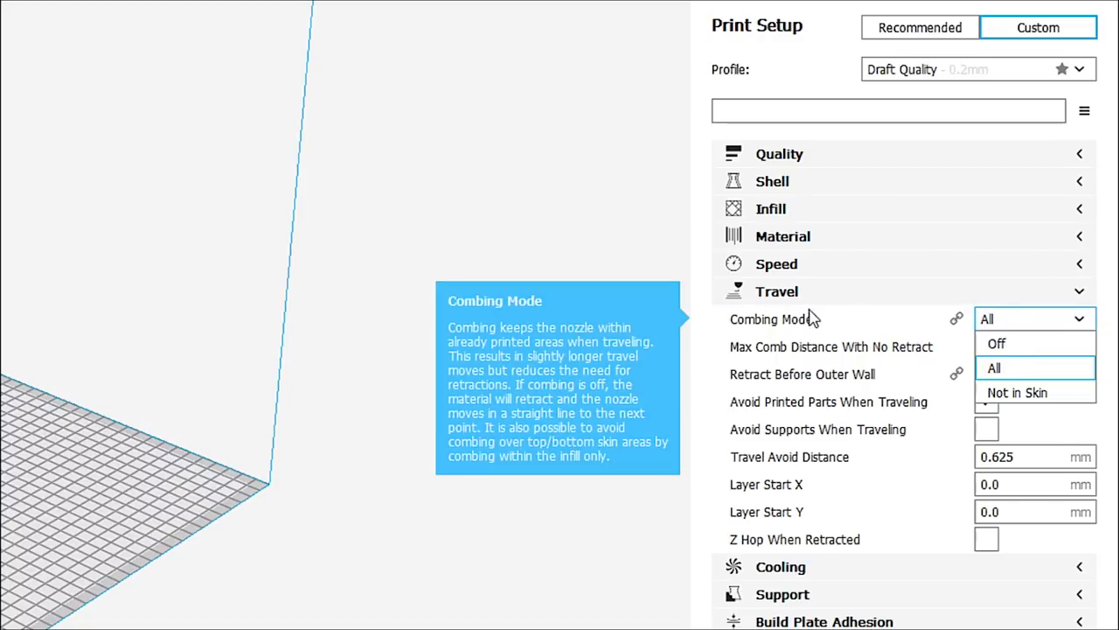
pyautogui.moveTo(778, 331)
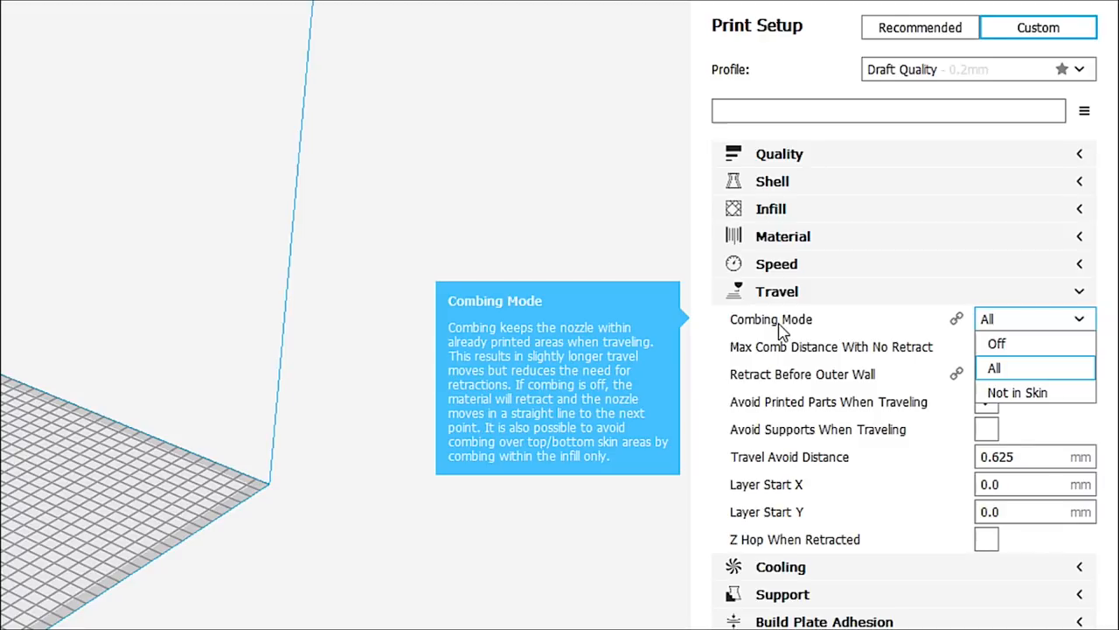
pyautogui.click(994, 367)
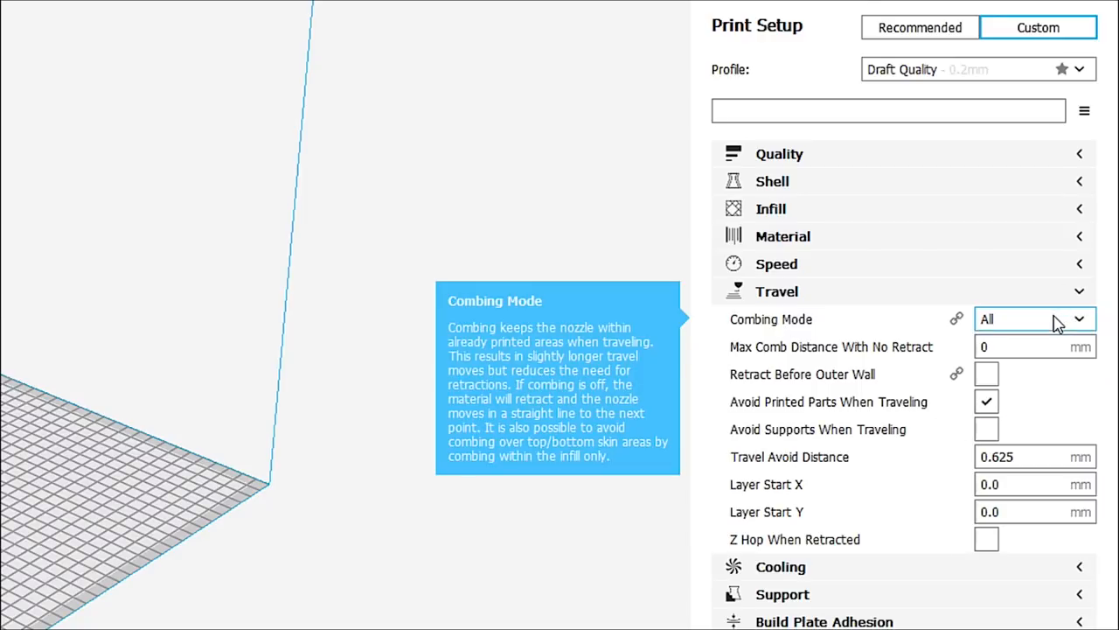
pyautogui.moveTo(1023, 336)
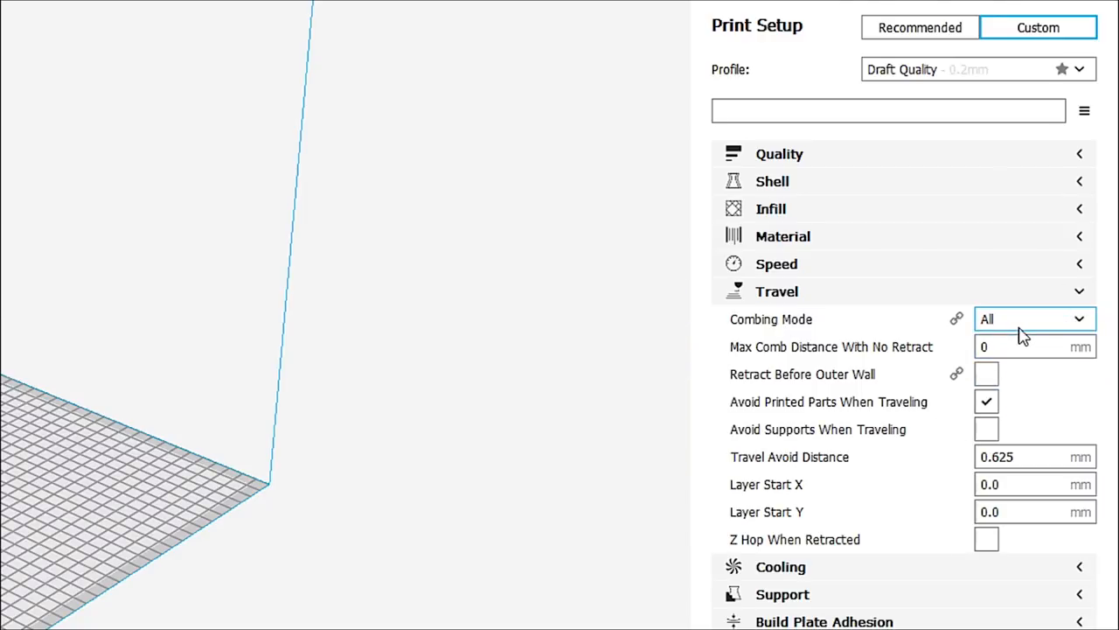
# - Switch off Avoid Printed Parts When Traveling, hiding its related distance options
pyautogui.click(1031, 319)
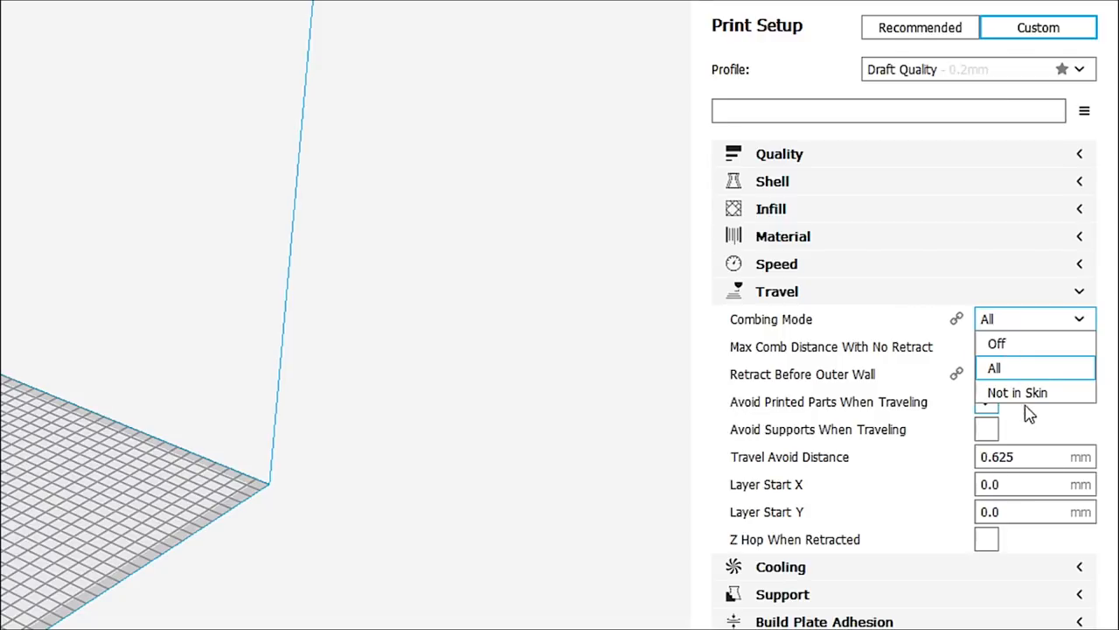
pyautogui.click(993, 367)
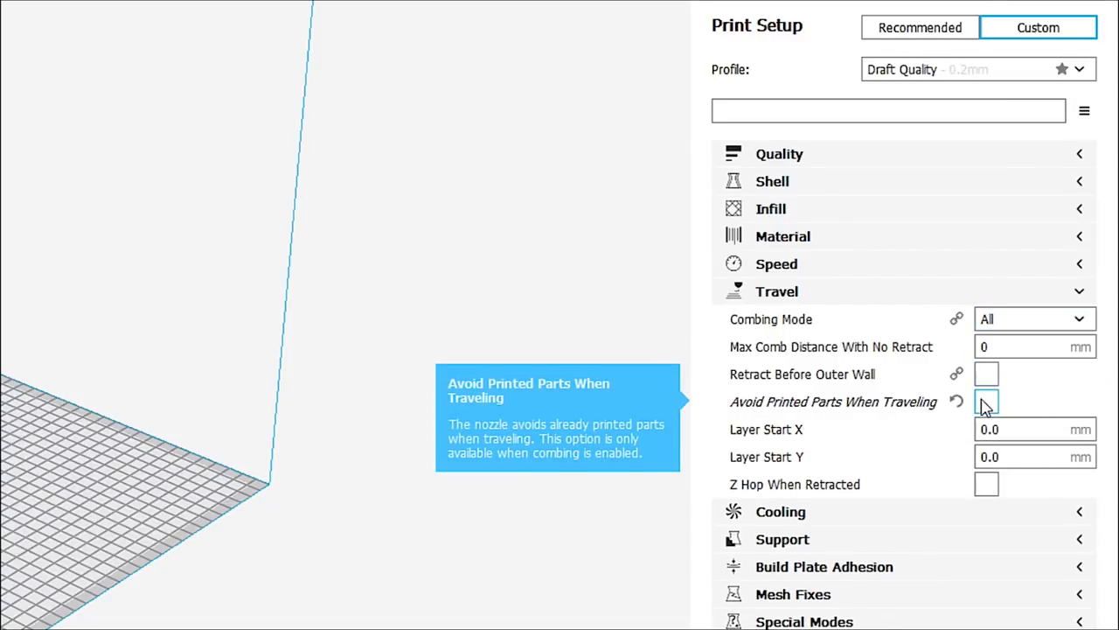
# - Enable Avoid Printed Parts and Avoid Supports When Traveling under Travel
pyautogui.click(986, 401)
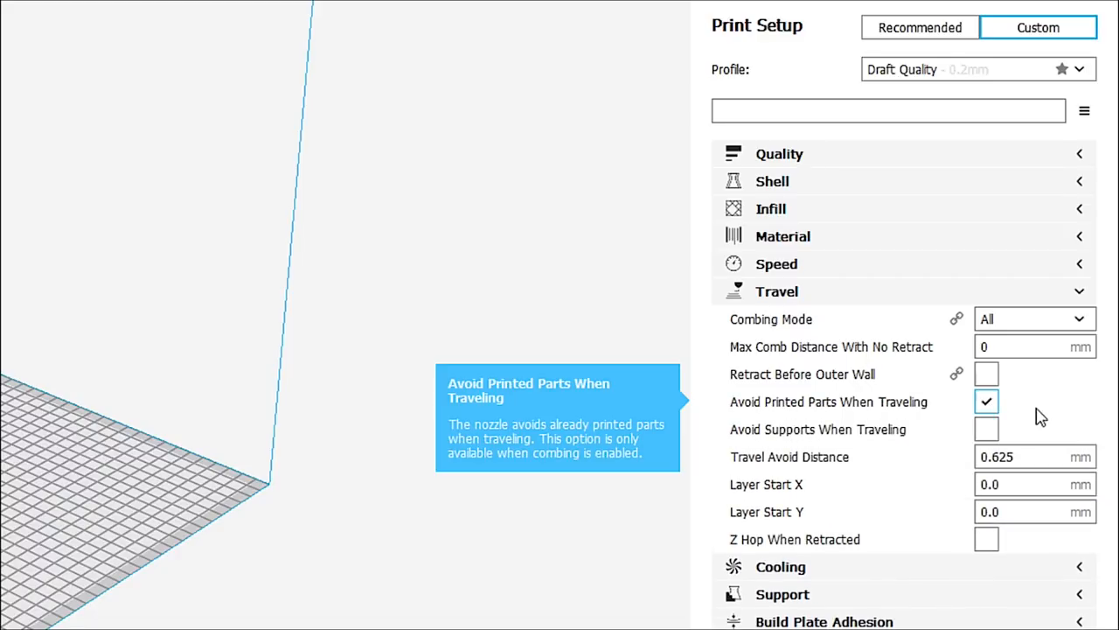
pyautogui.moveTo(958, 411)
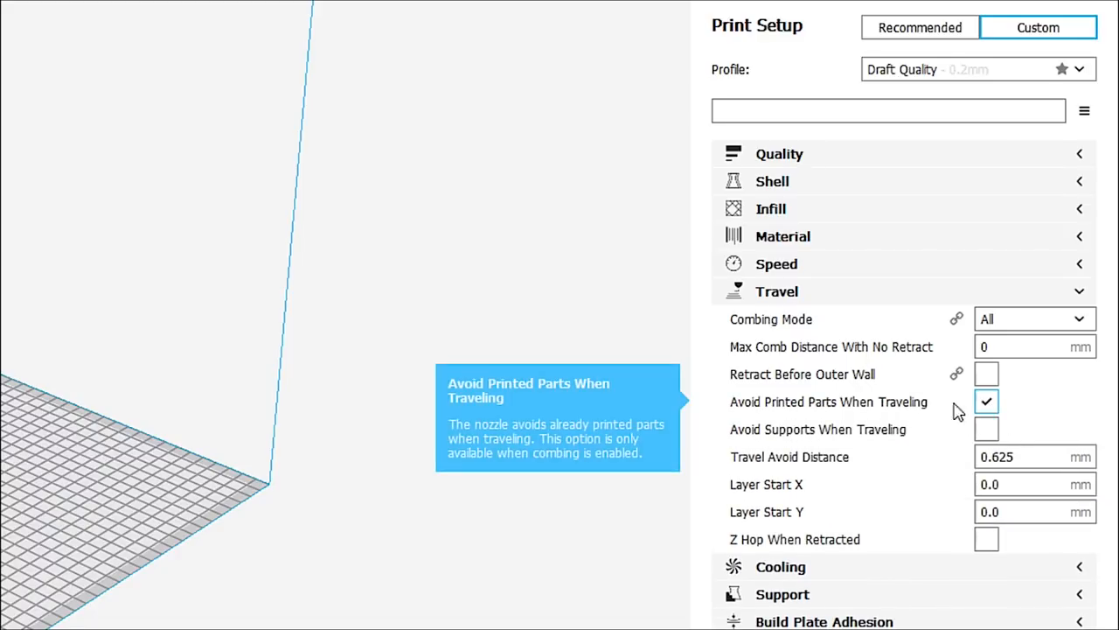
pyautogui.moveTo(948, 411)
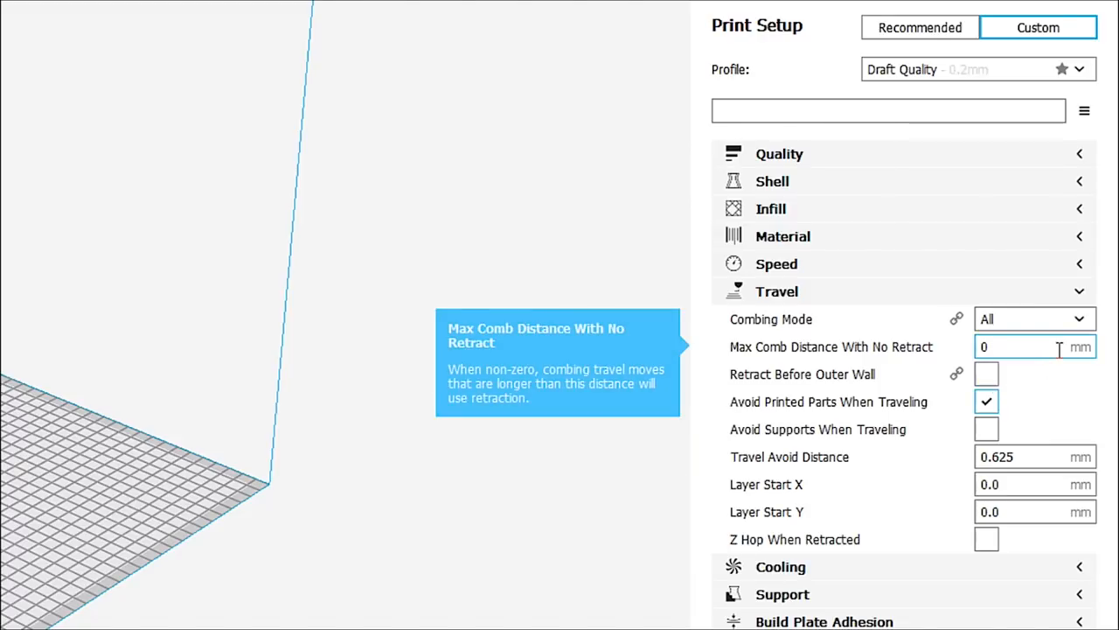
pyautogui.moveTo(986, 430)
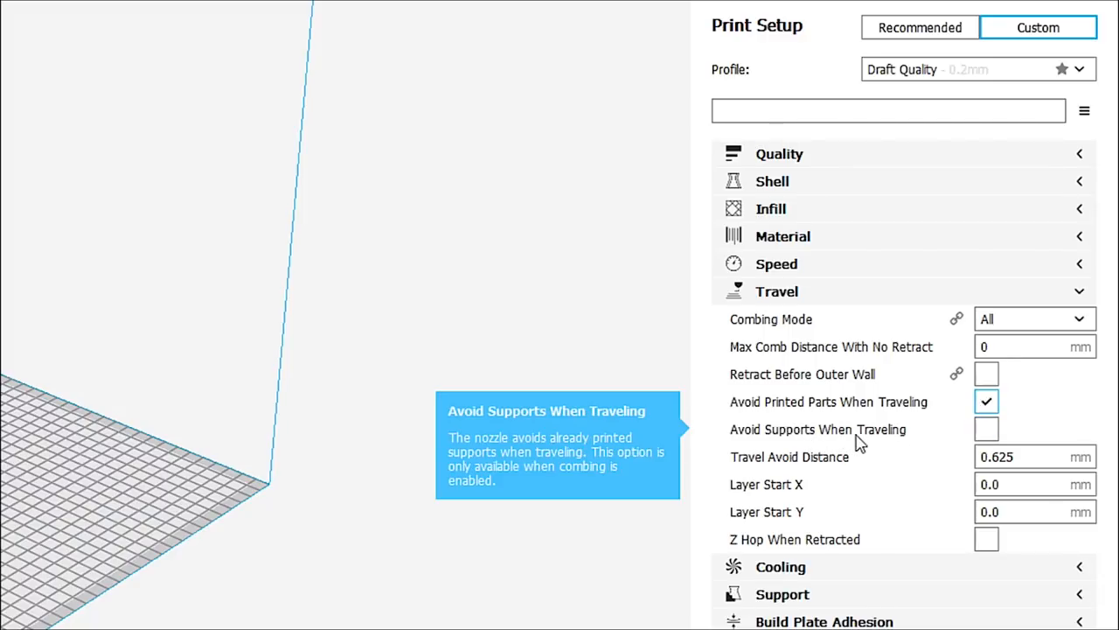
pyautogui.click(986, 428)
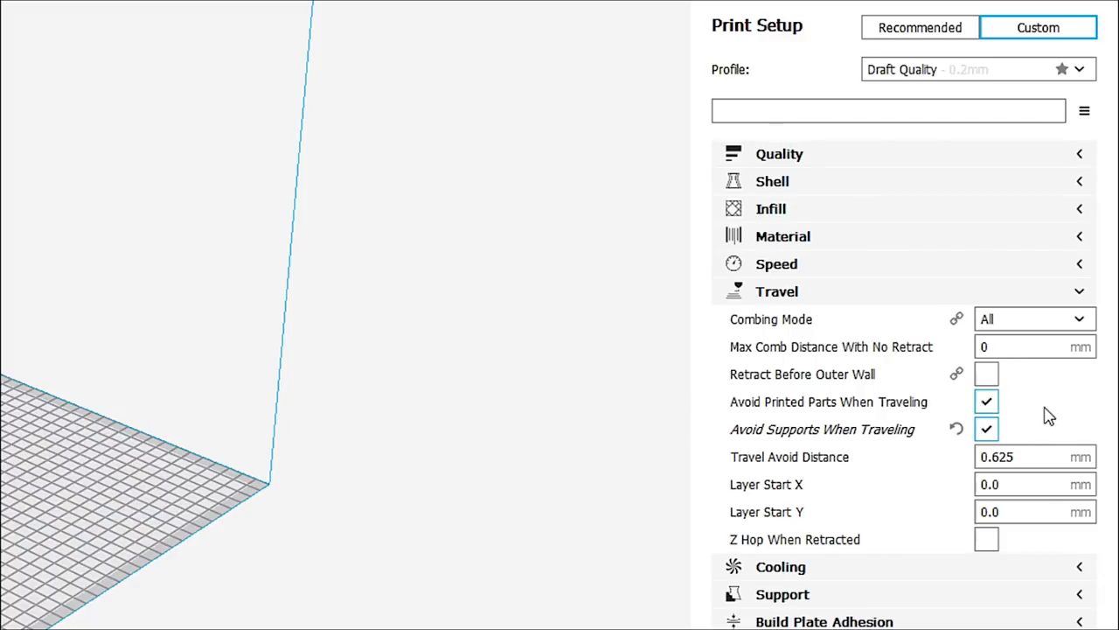
pyautogui.moveTo(903, 440)
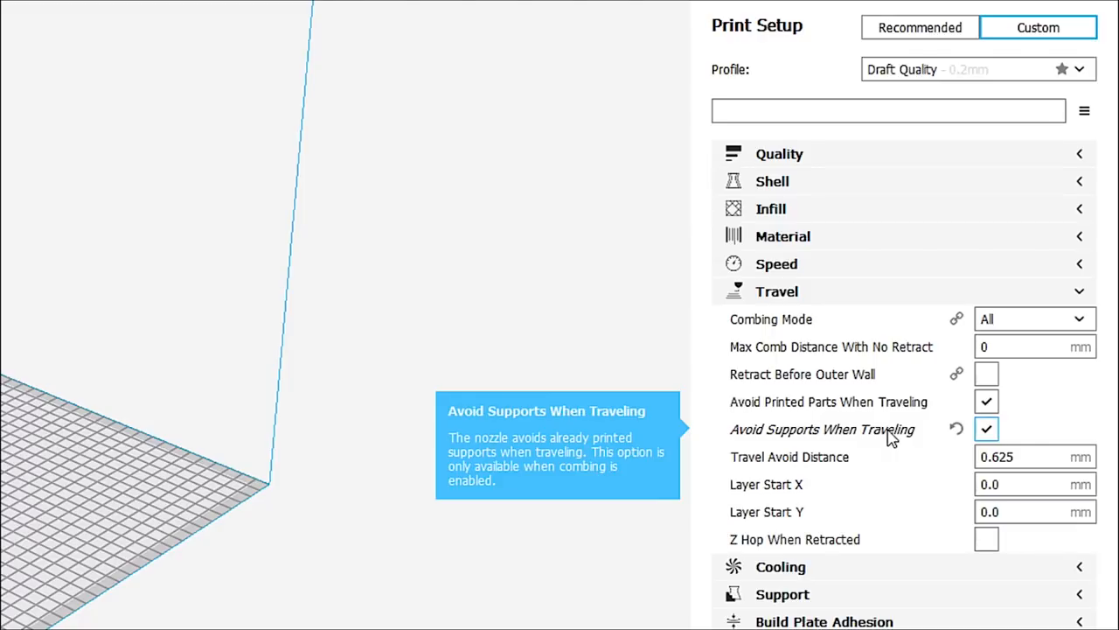
pyautogui.moveTo(918, 446)
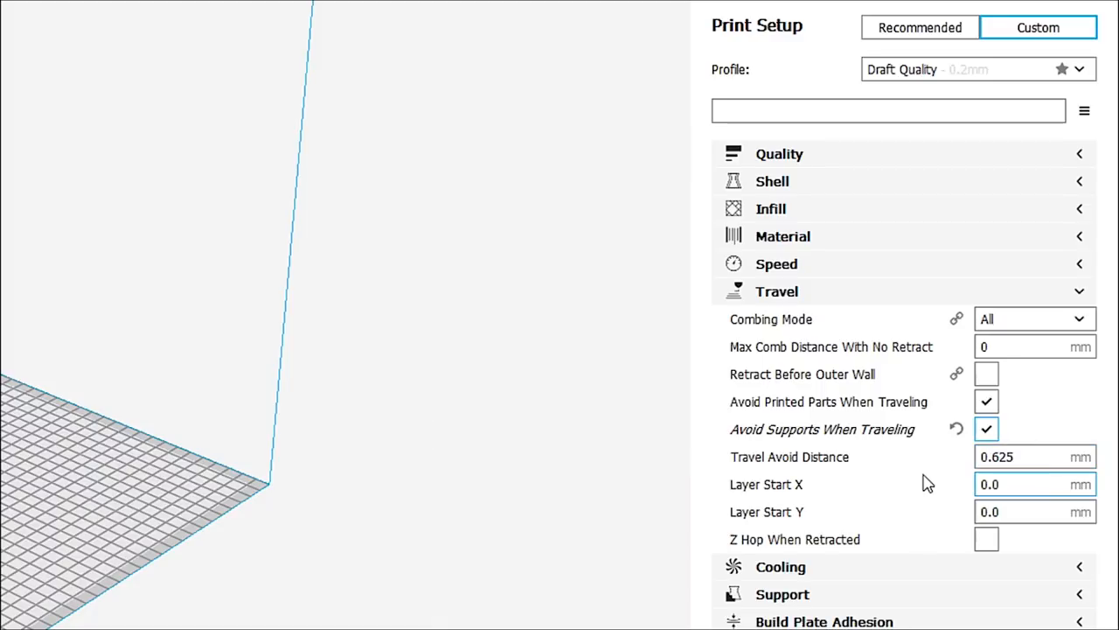
pyautogui.moveTo(987, 538)
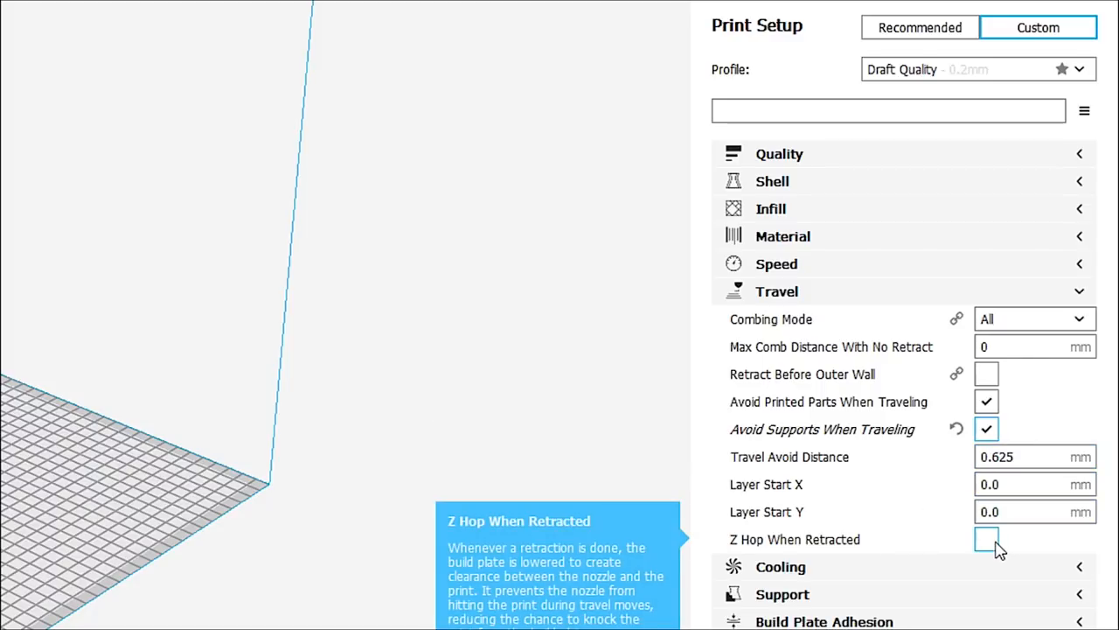
# - Enable Z Hop When Retracted, leaving Z Hop Height at 1 mm
pyautogui.click(987, 539)
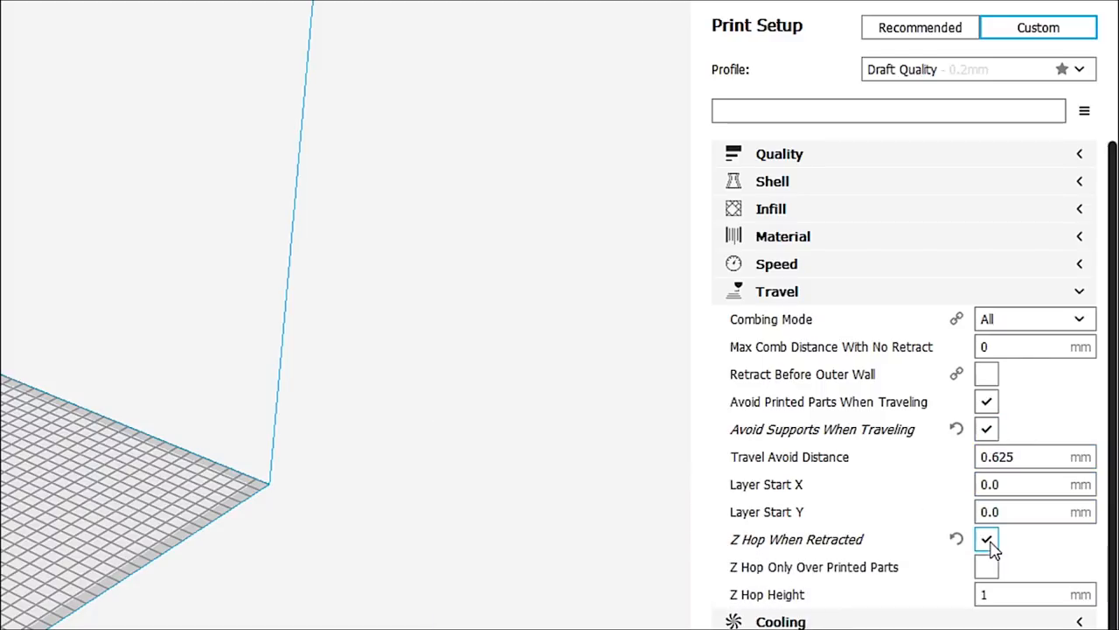
pyautogui.moveTo(986, 567)
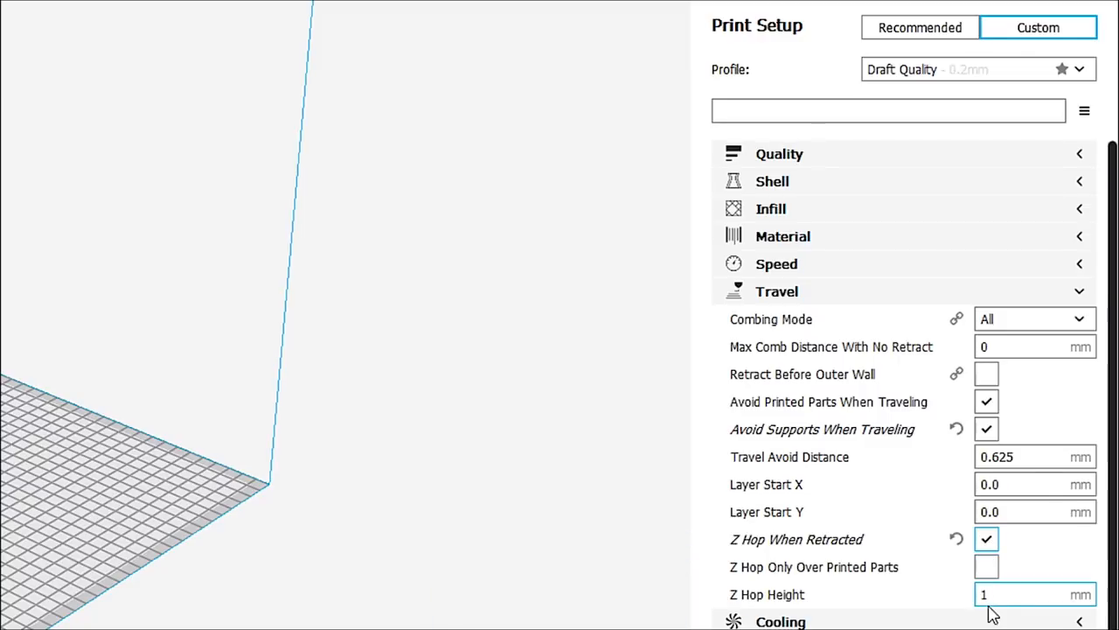
pyautogui.moveTo(994, 594)
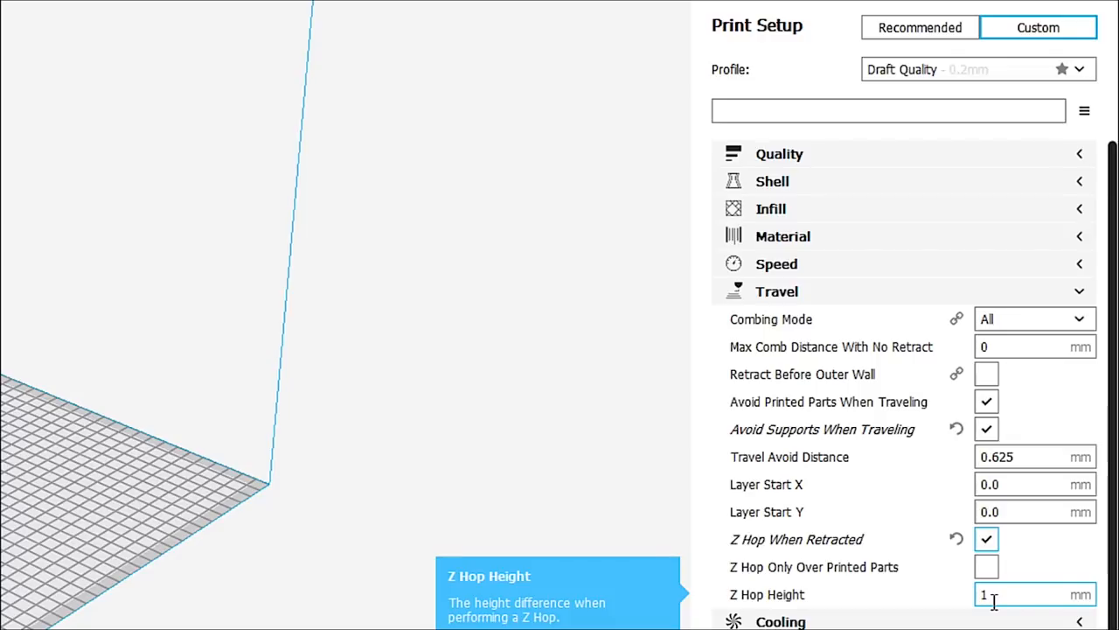
pyautogui.moveTo(986, 567)
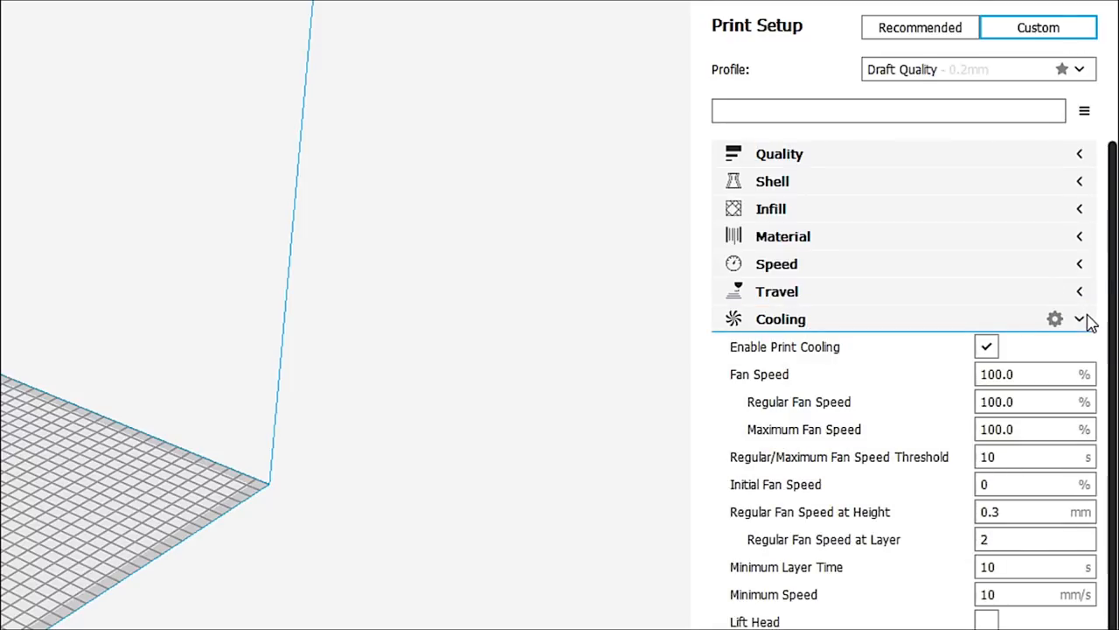
pyautogui.moveTo(1060, 374)
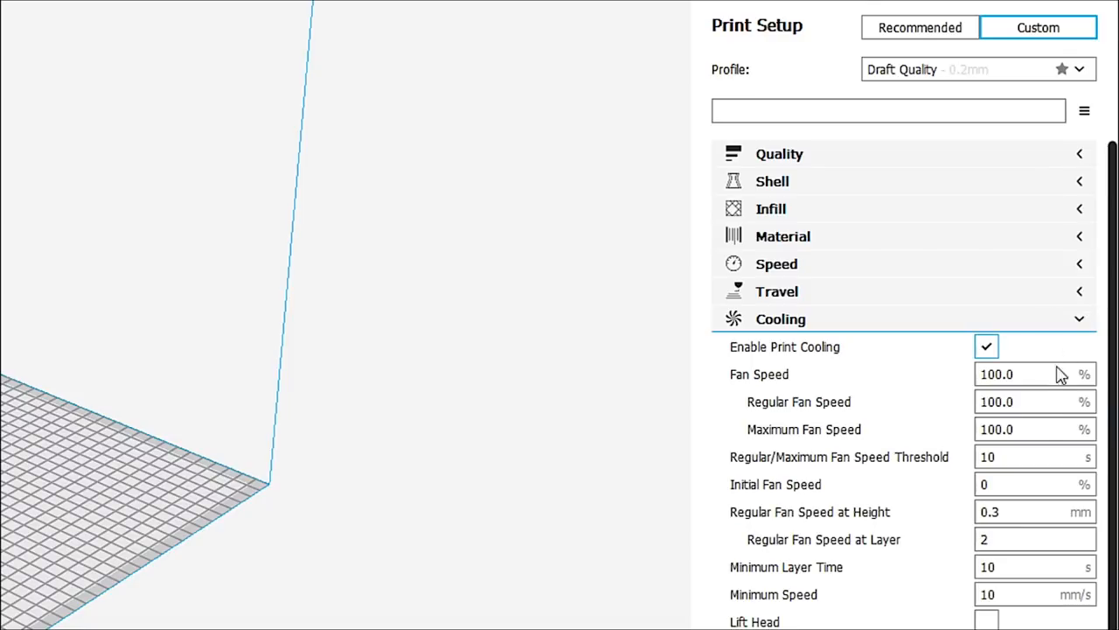
pyautogui.moveTo(1035, 375)
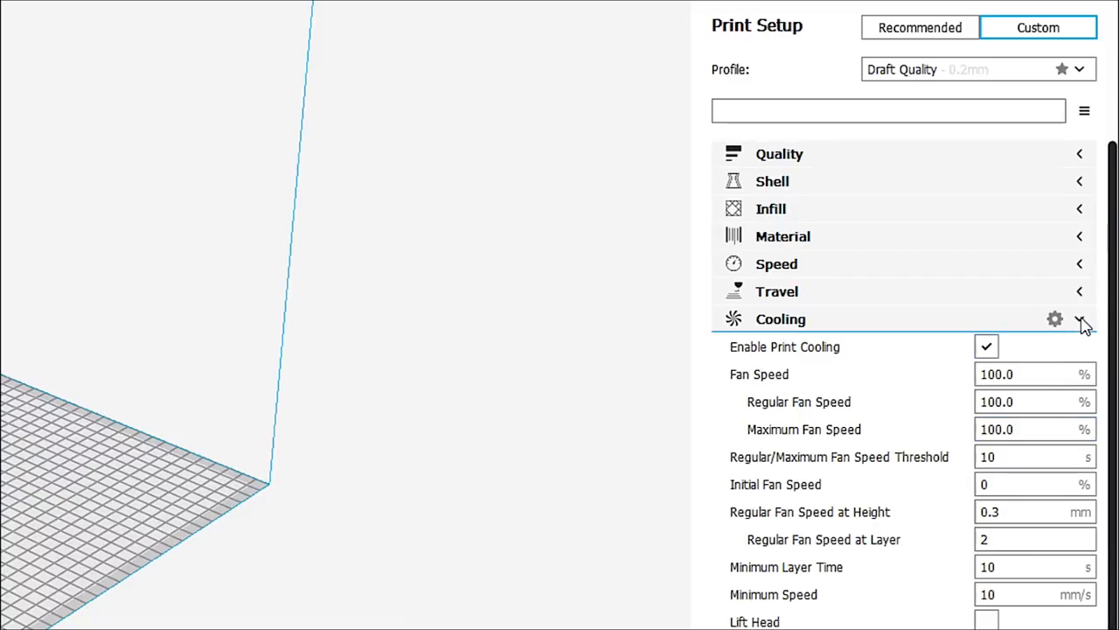
# - Collapse the Cooling category so only the category list remains
pyautogui.click(1081, 318)
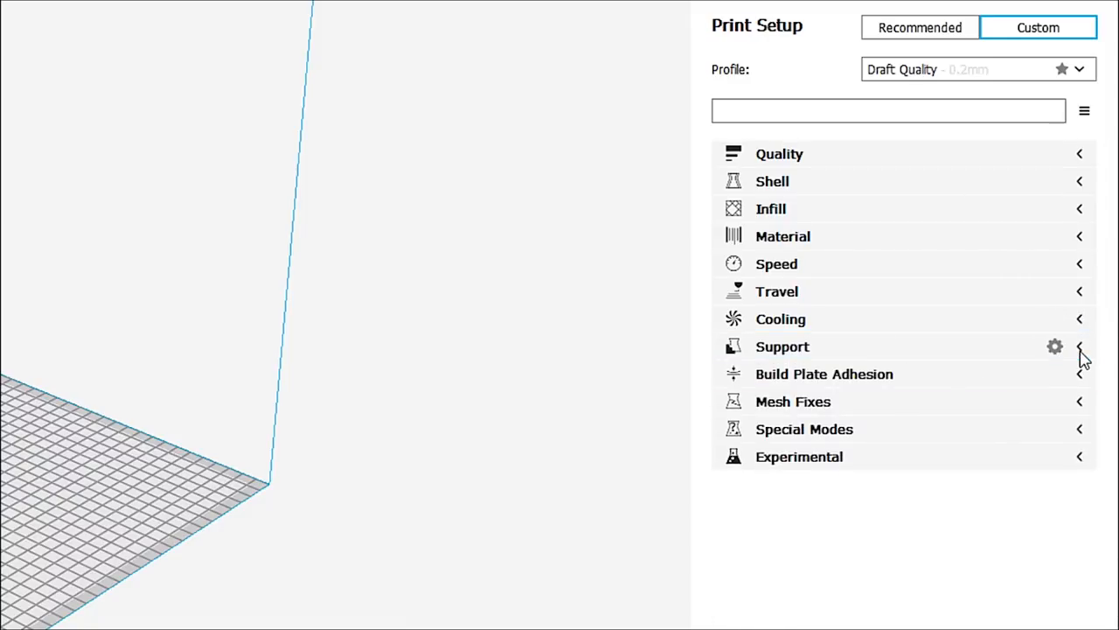
# - Expand the Support category to review generation on, Everywhere placement, 50° overhang, 15% density
pyautogui.click(782, 346)
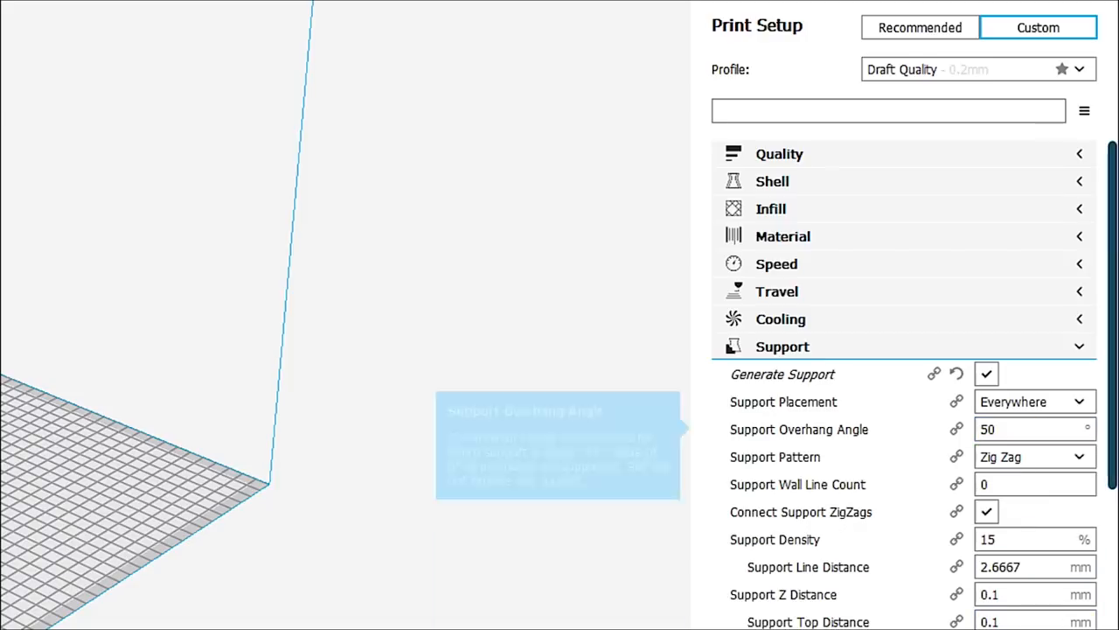
pyautogui.scroll(-3)
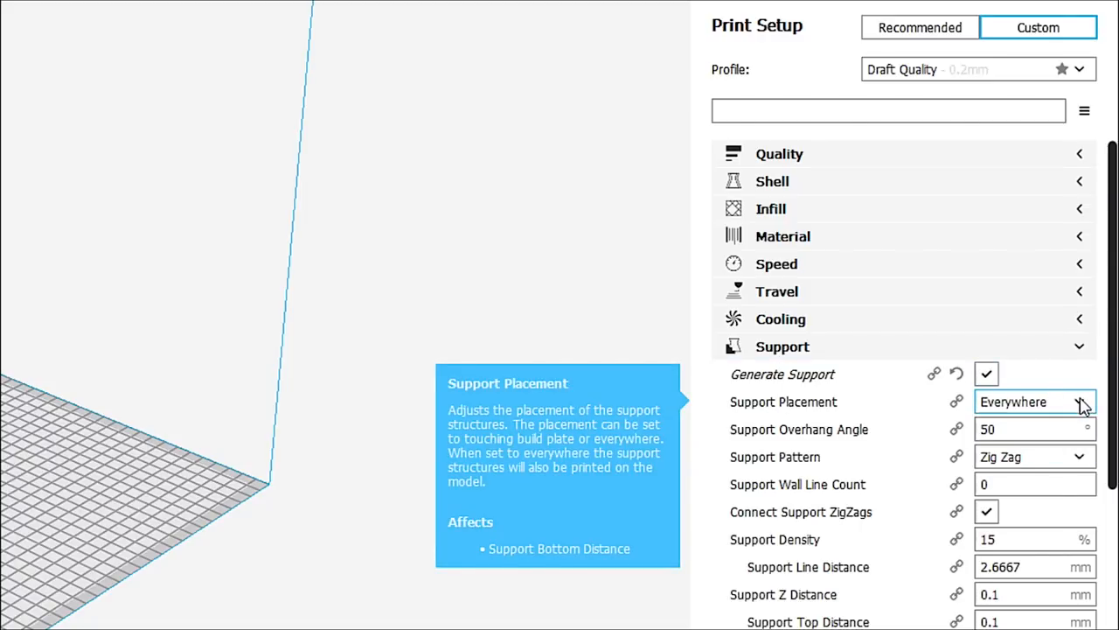
pyautogui.click(1036, 456)
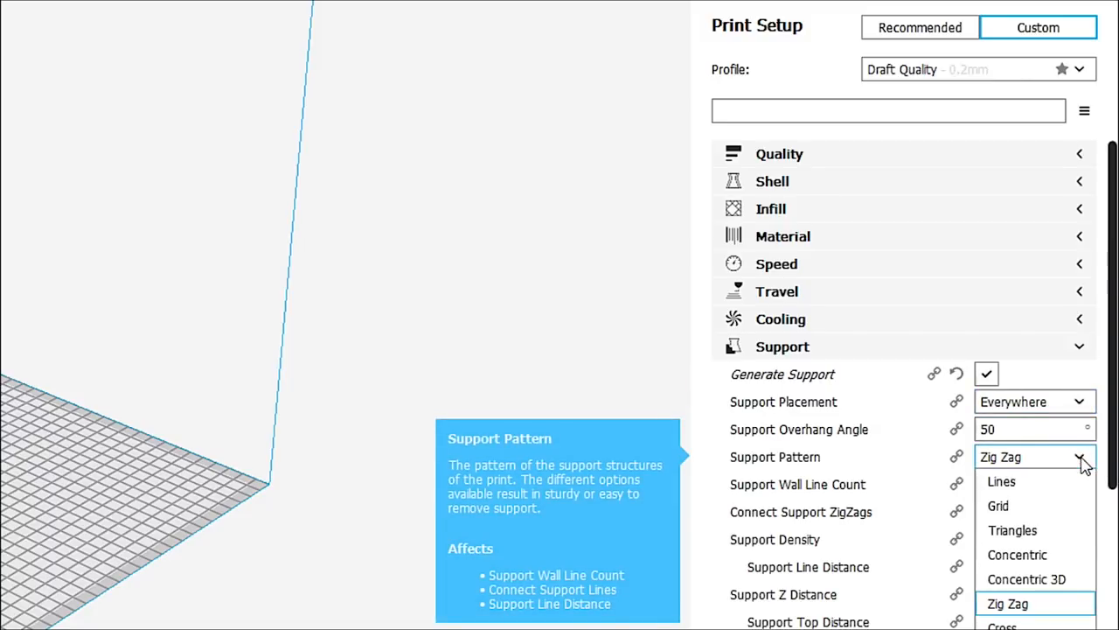
pyautogui.moveTo(1012, 504)
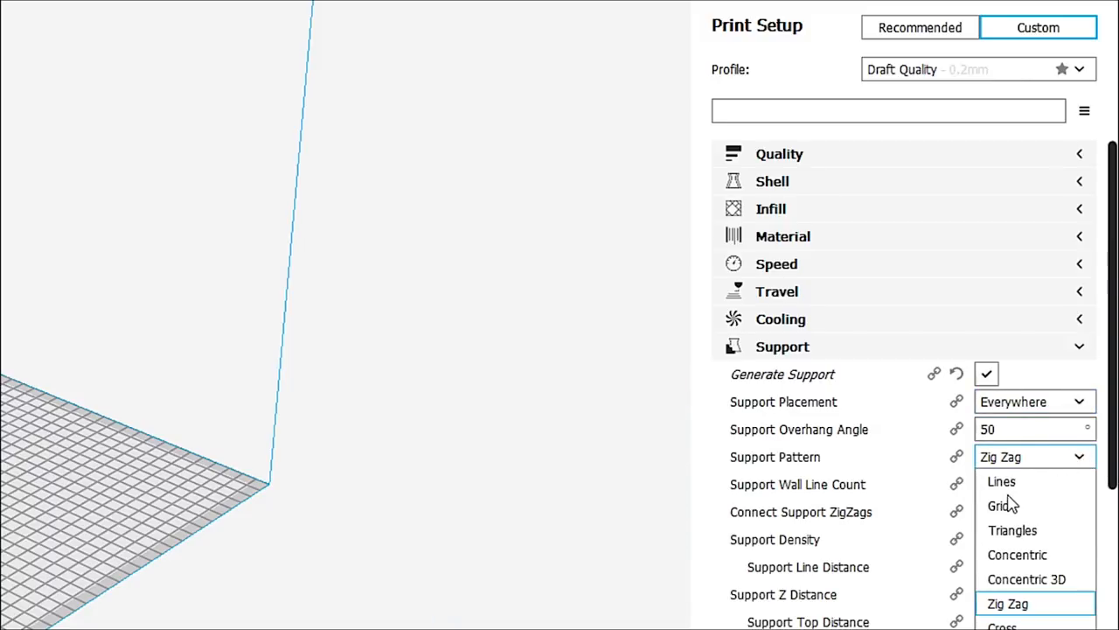
pyautogui.moveTo(1040, 585)
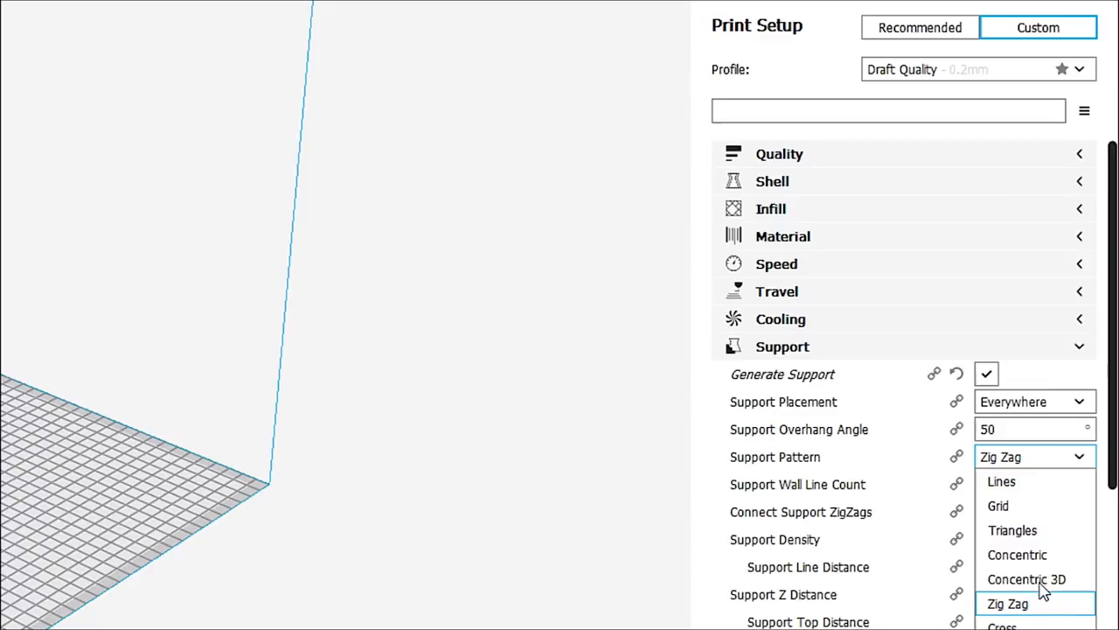
pyautogui.moveTo(1046, 591)
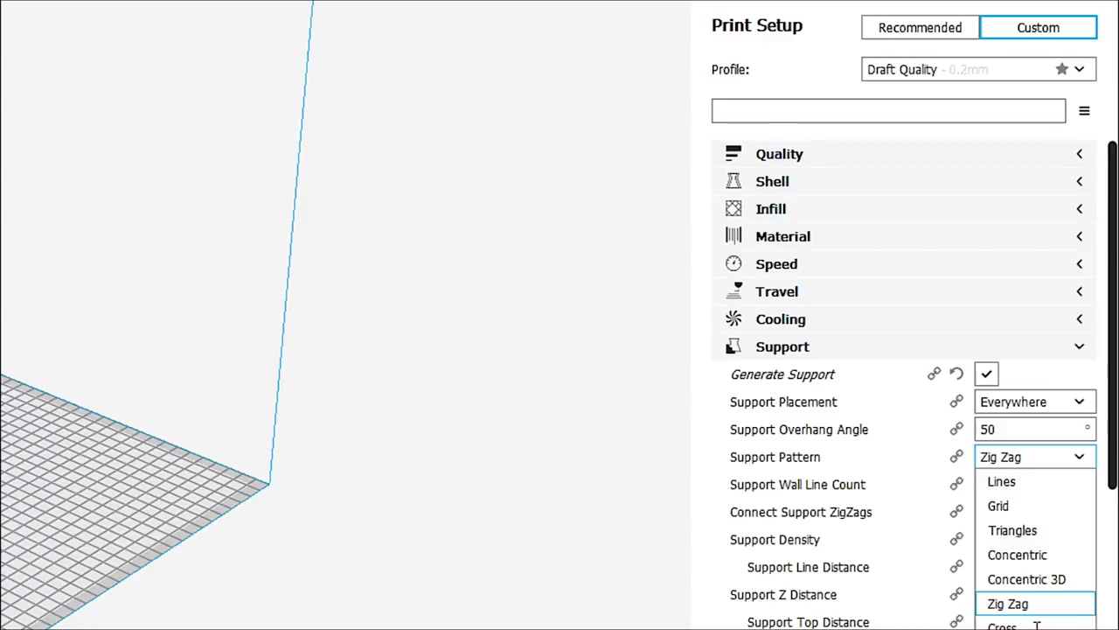
pyautogui.moveTo(1006, 479)
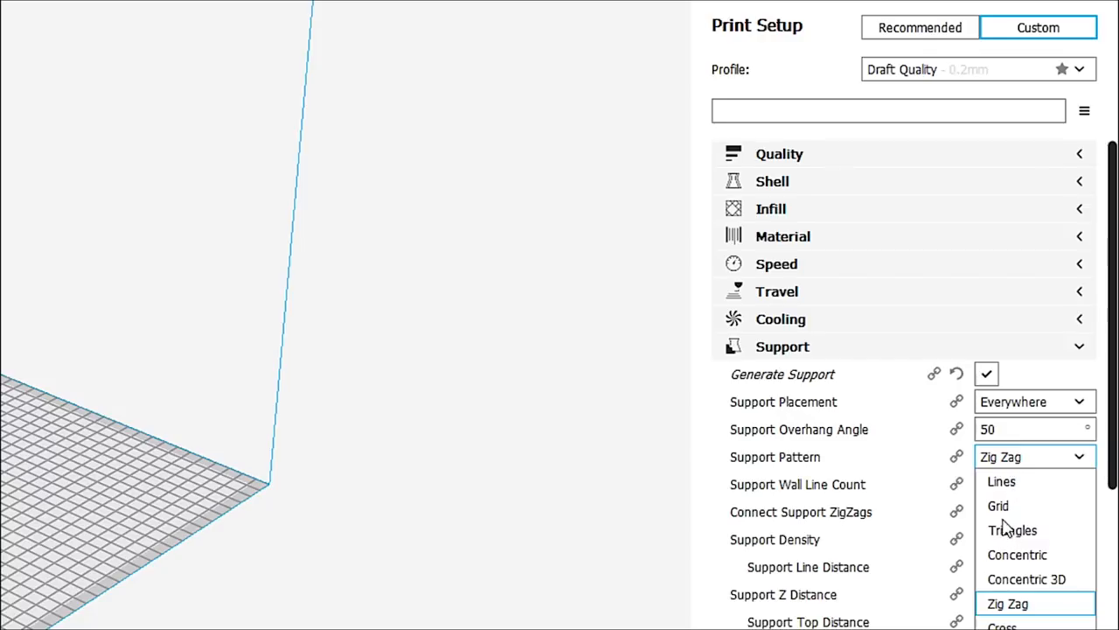
pyautogui.moveTo(1035, 567)
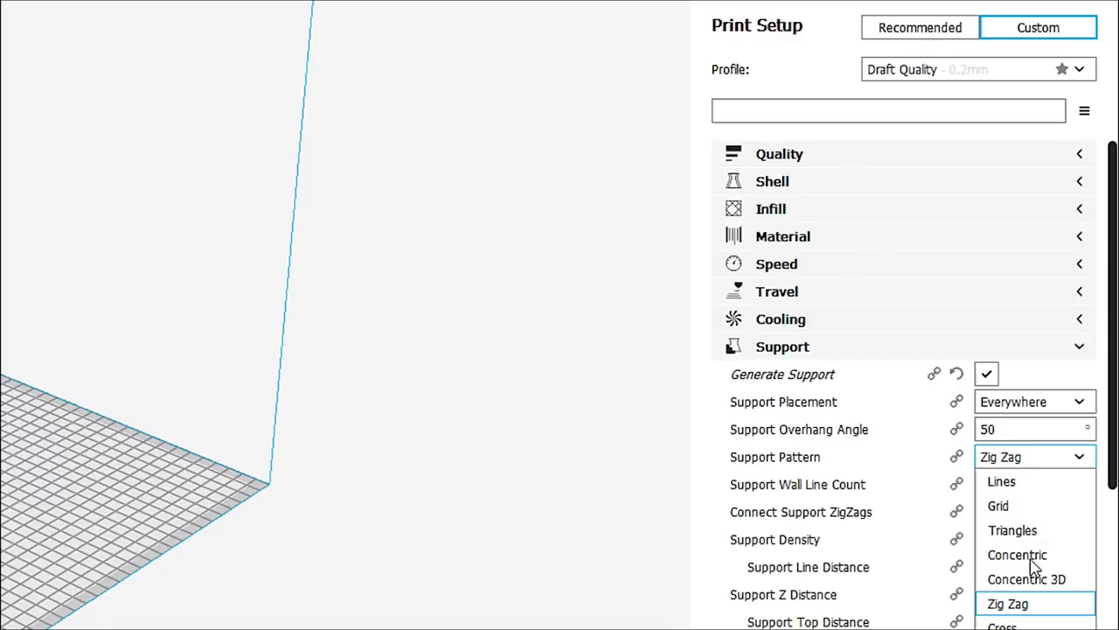
pyautogui.moveTo(1039, 593)
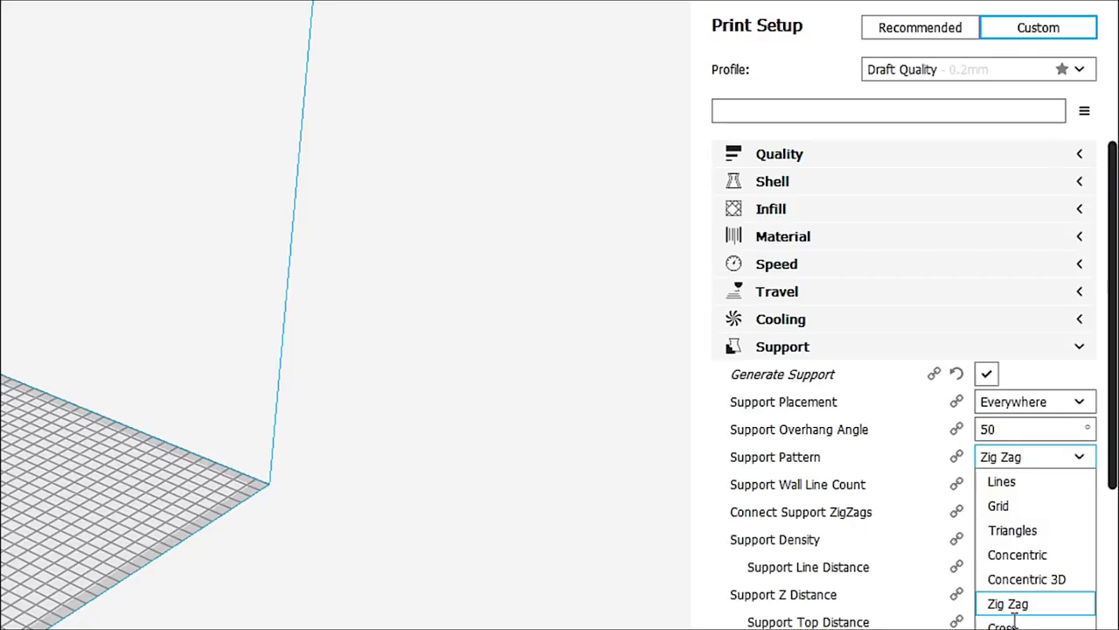
pyautogui.moveTo(1001, 464)
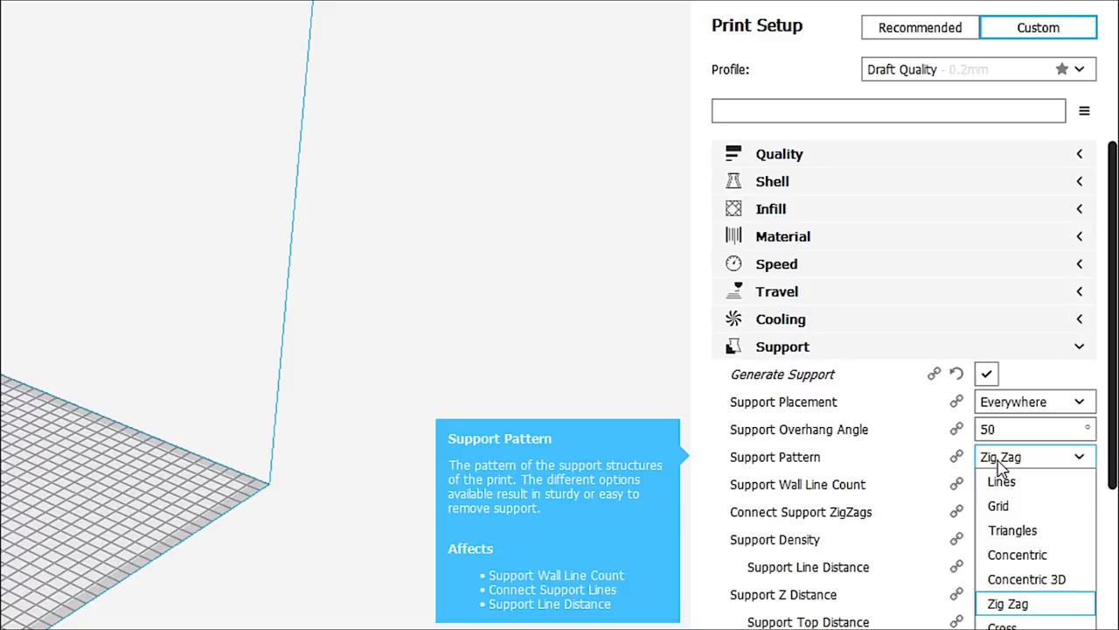
pyautogui.moveTo(1022, 511)
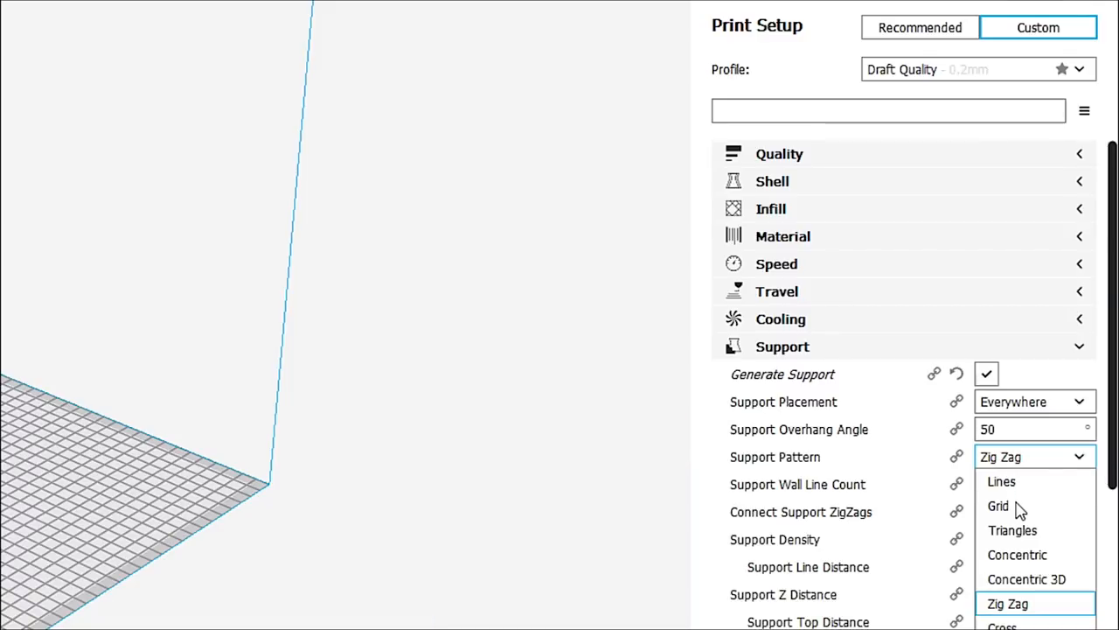
pyautogui.moveTo(1029, 564)
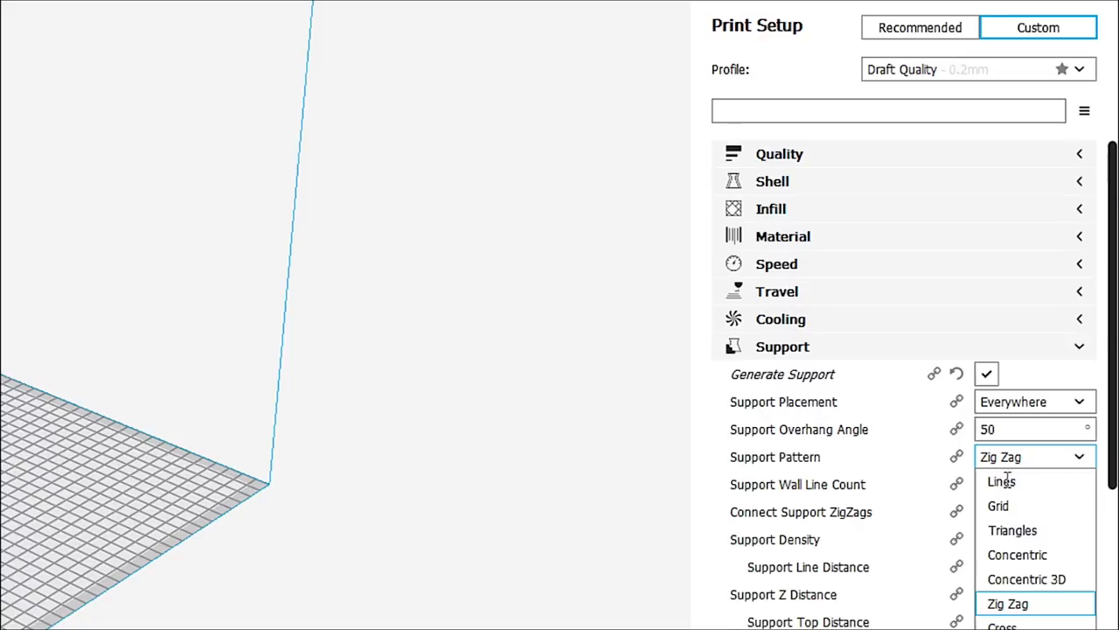
pyautogui.moveTo(1011, 483)
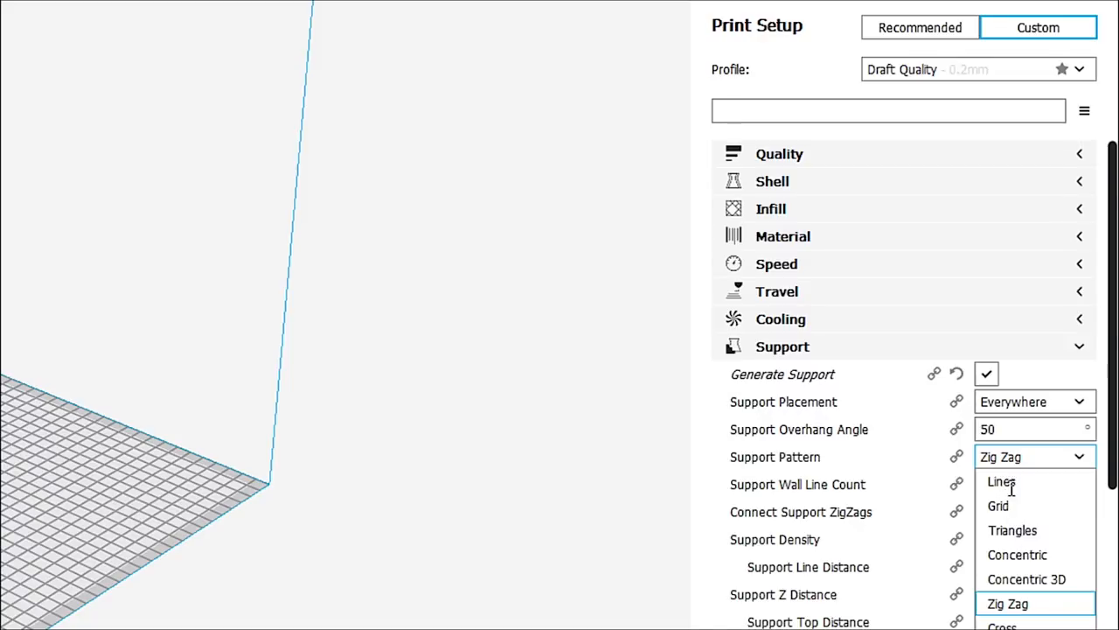
pyautogui.moveTo(1011, 514)
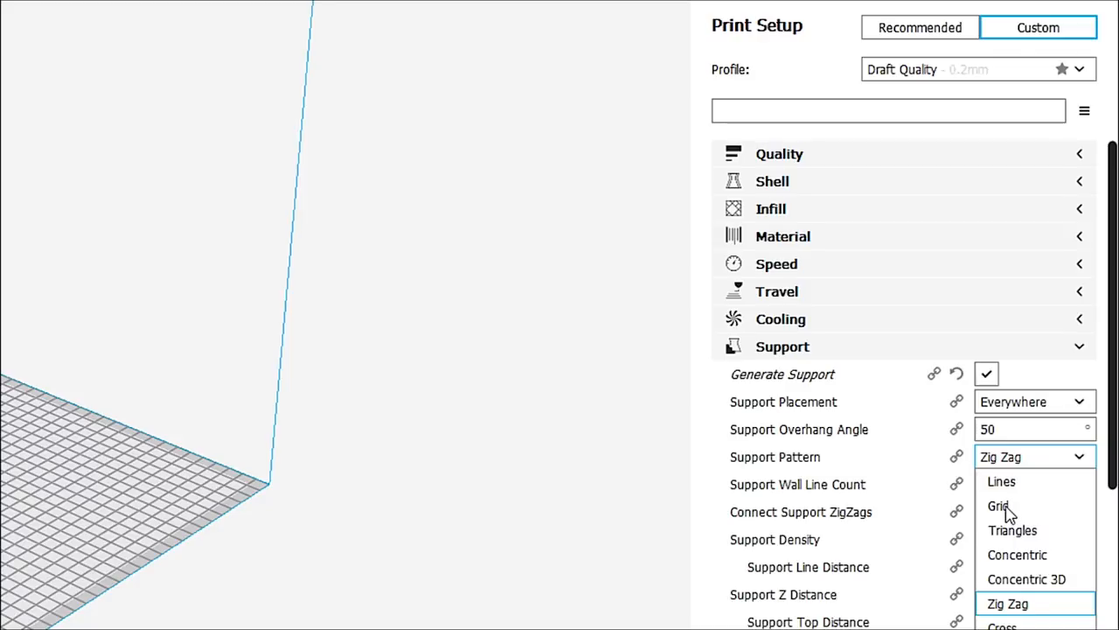
pyautogui.moveTo(1004, 510)
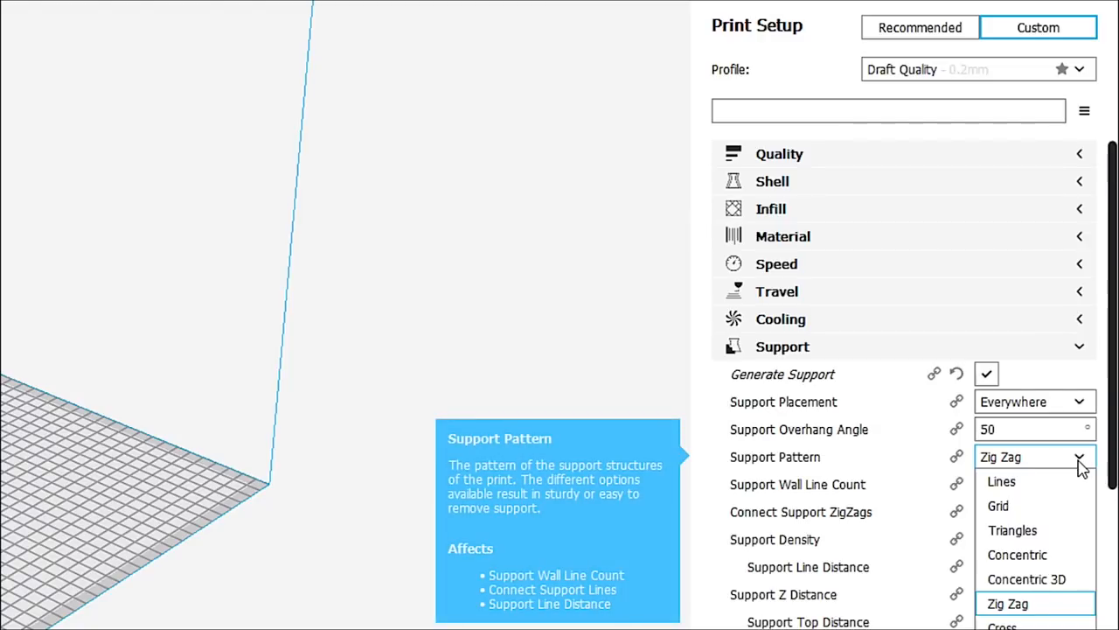
pyautogui.click(1007, 603)
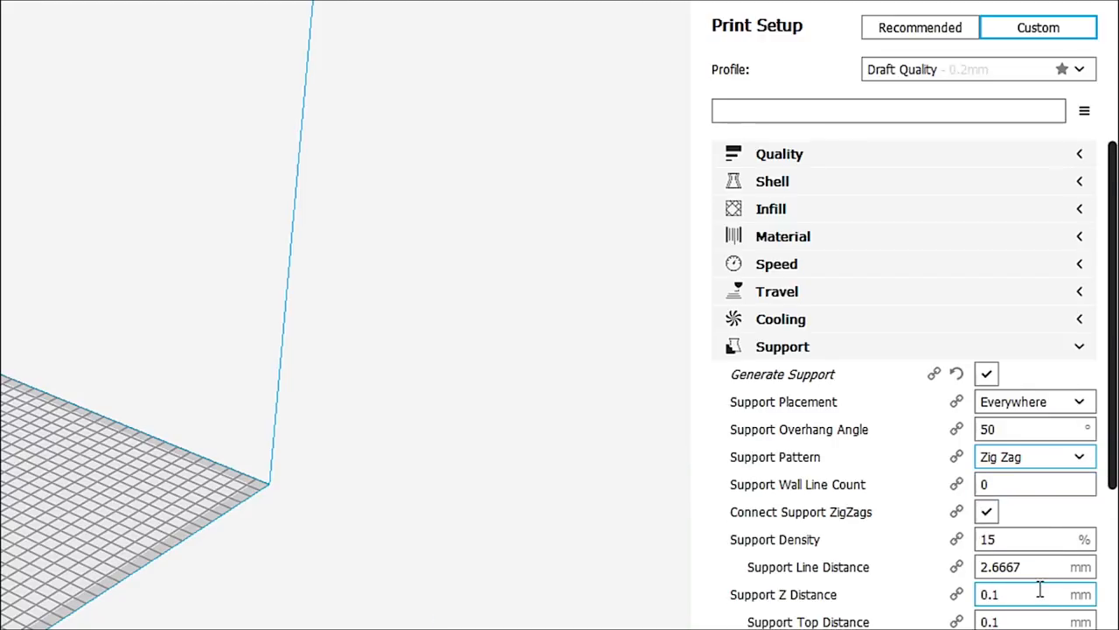
# - Scroll down to the Build Plate Adhesion settings showing Brim, 8.0 mm width, 20 lines
pyautogui.scroll(-3)
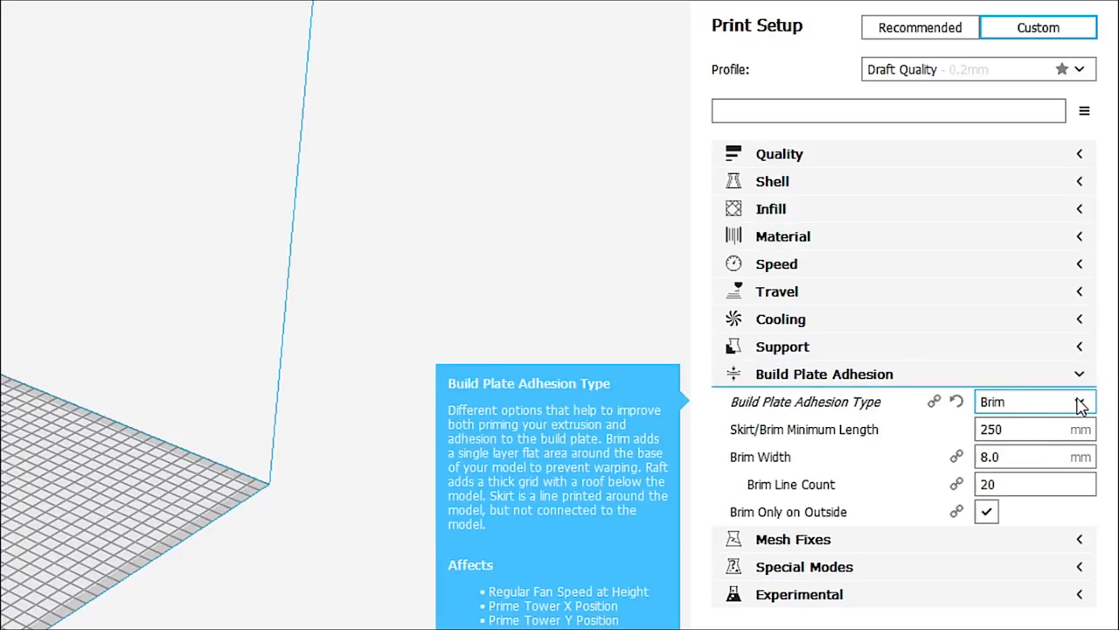
pyautogui.click(1032, 400)
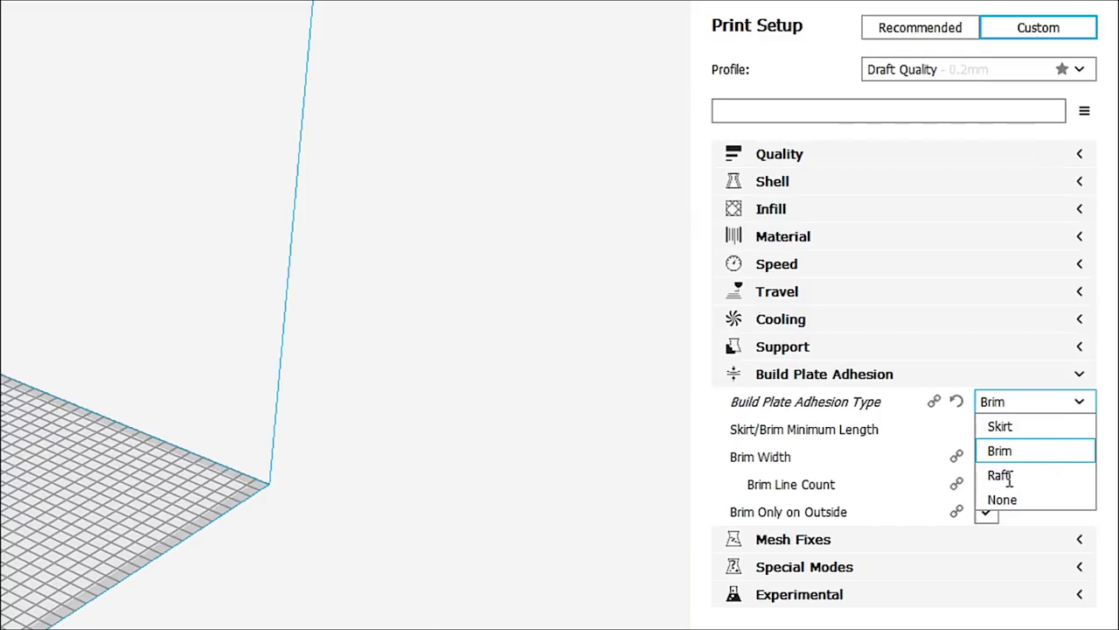
pyautogui.moveTo(1052, 427)
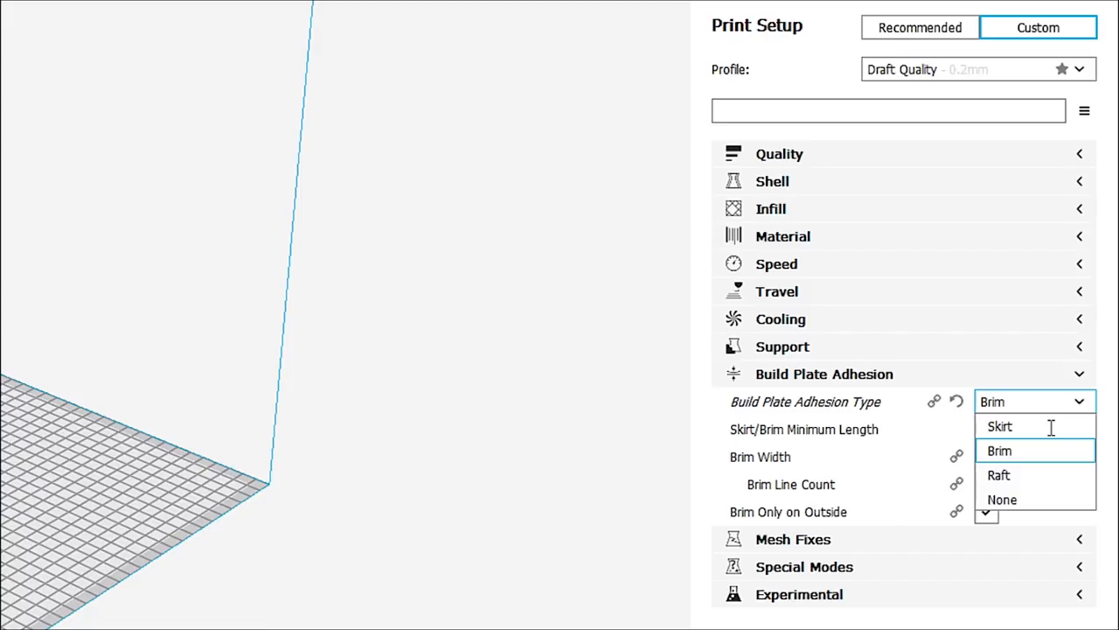
pyautogui.moveTo(1035, 451)
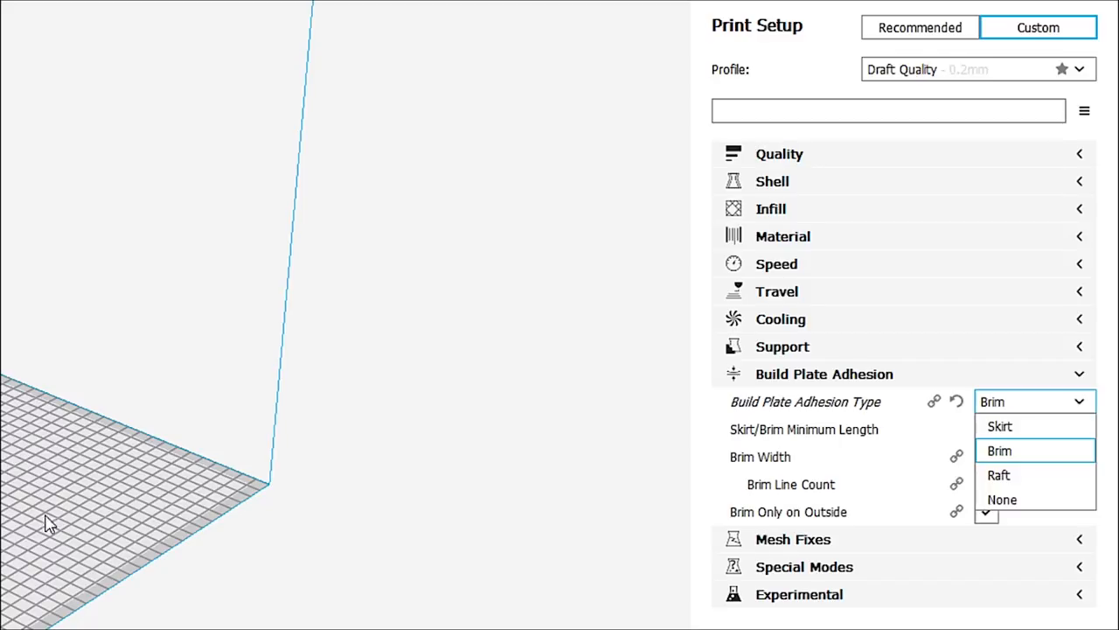
pyautogui.moveTo(1010, 479)
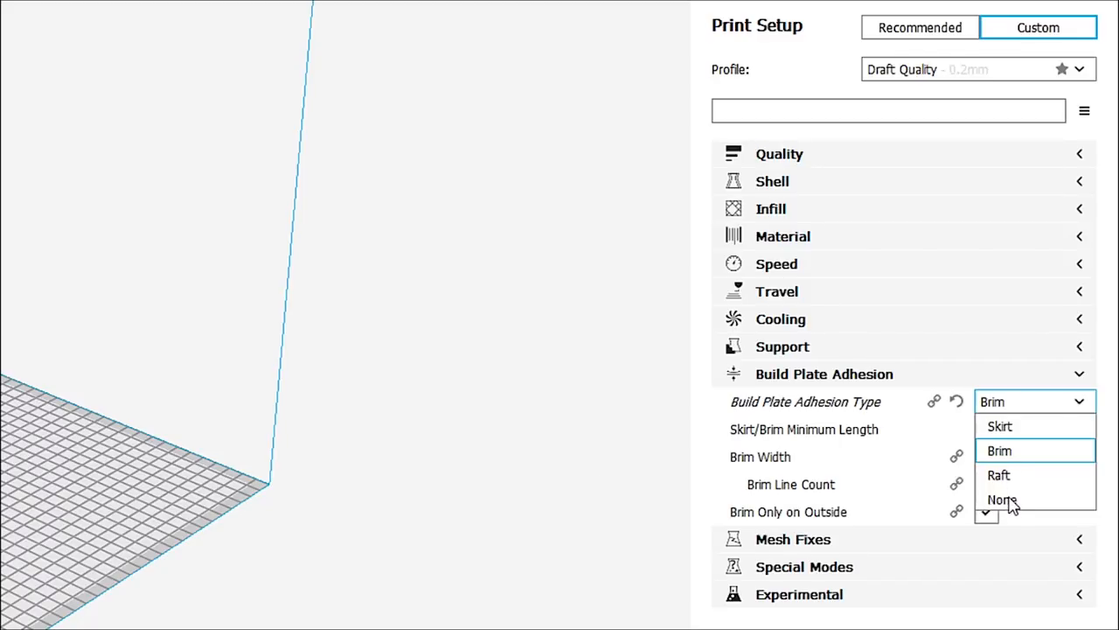
pyautogui.moveTo(804, 400)
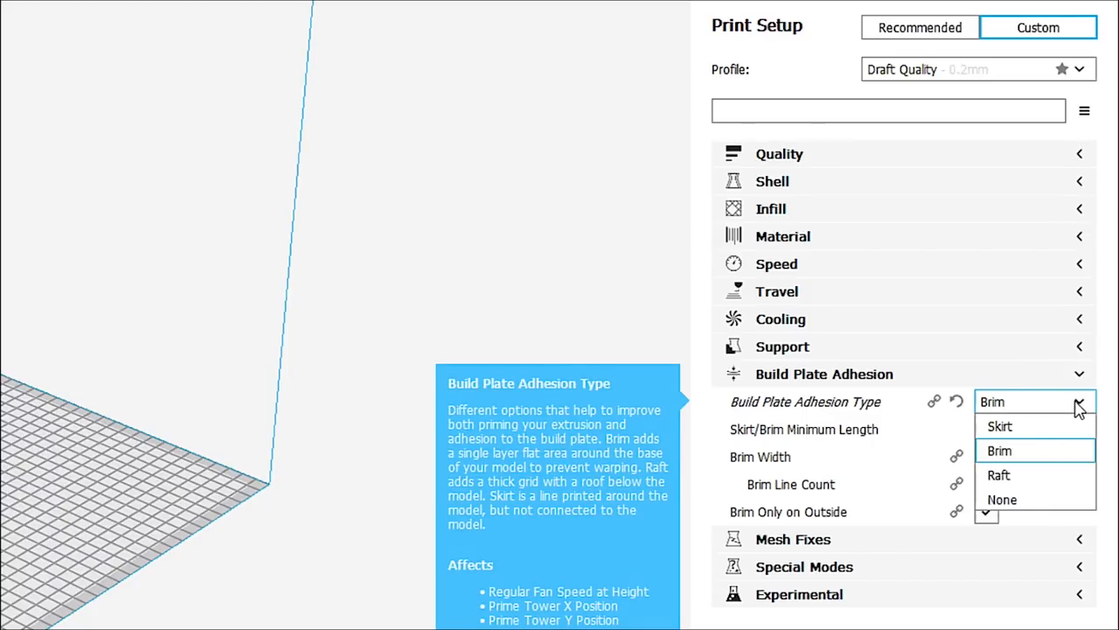
pyautogui.click(1001, 451)
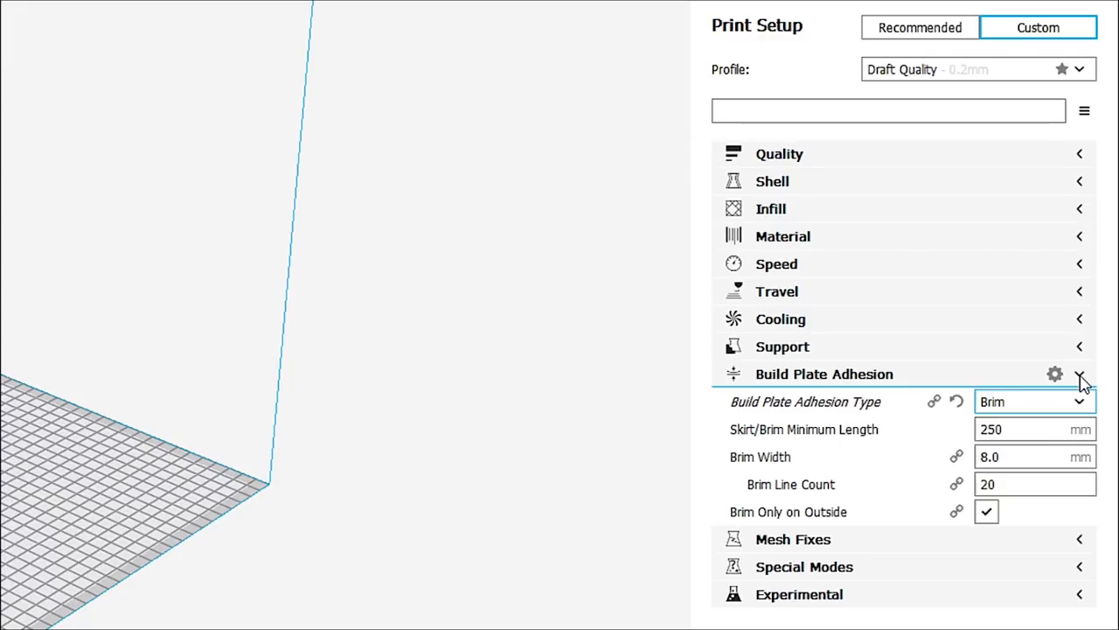
# - Collapse the Build Plate Adhesion category, keeping adhesion as Brim
pyautogui.click(1080, 374)
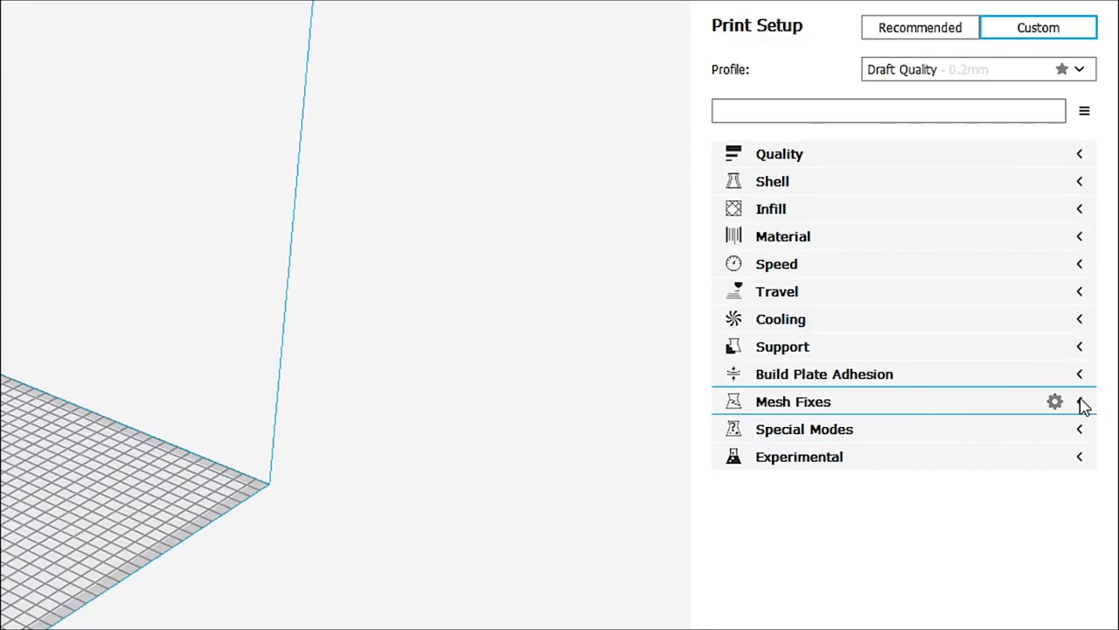
pyautogui.moveTo(1080, 455)
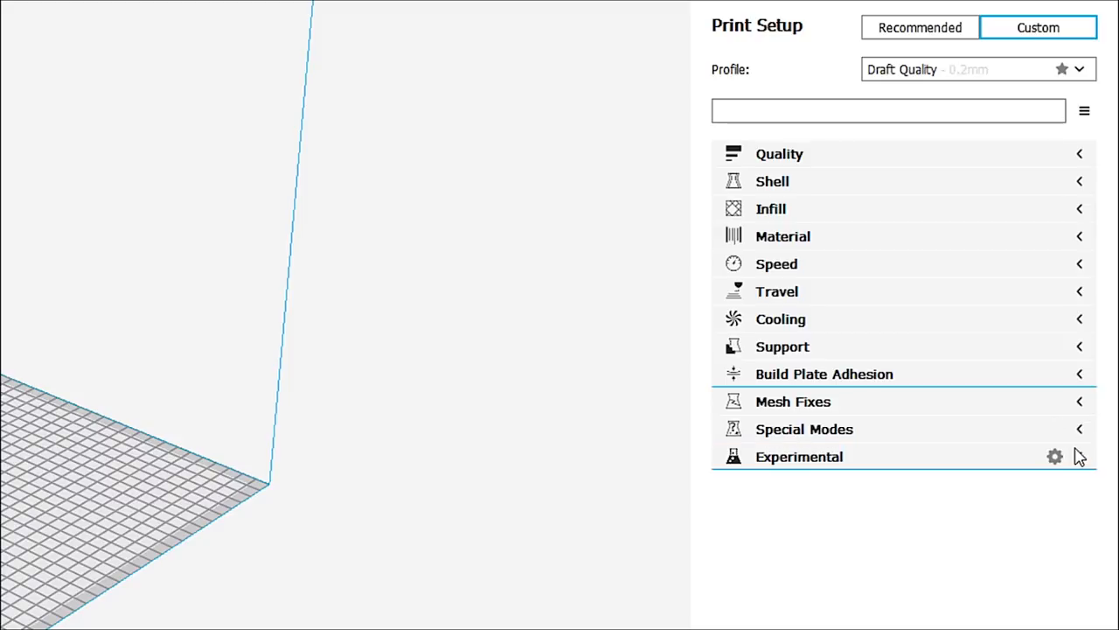
pyautogui.moveTo(1067, 448)
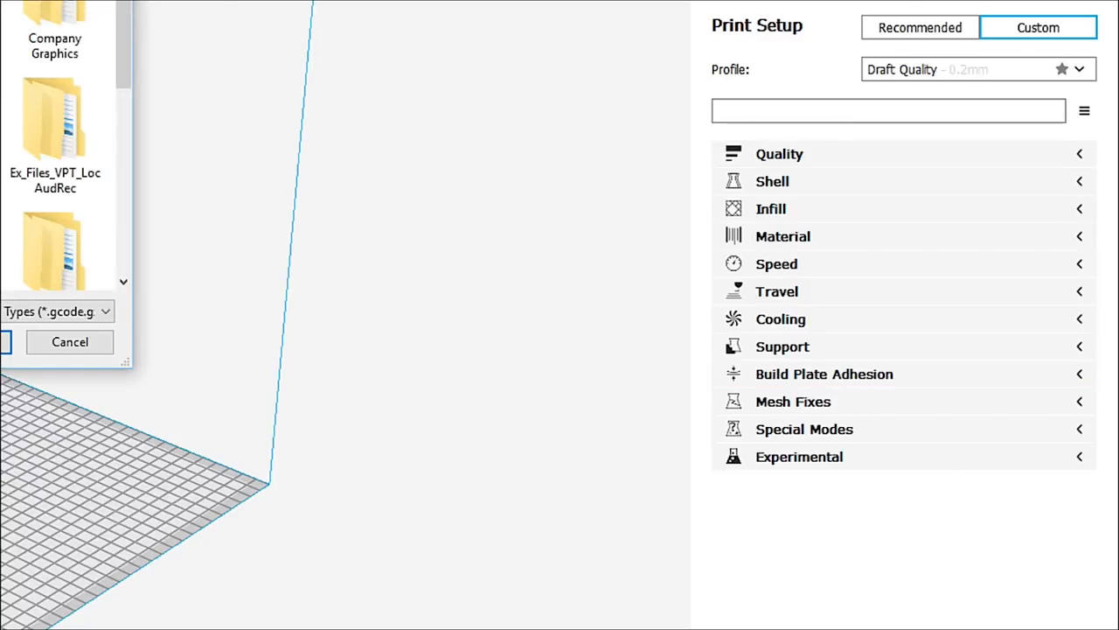
# - Cancel the file-opening dialog, leaving the build plate empty
pyautogui.click(70, 341)
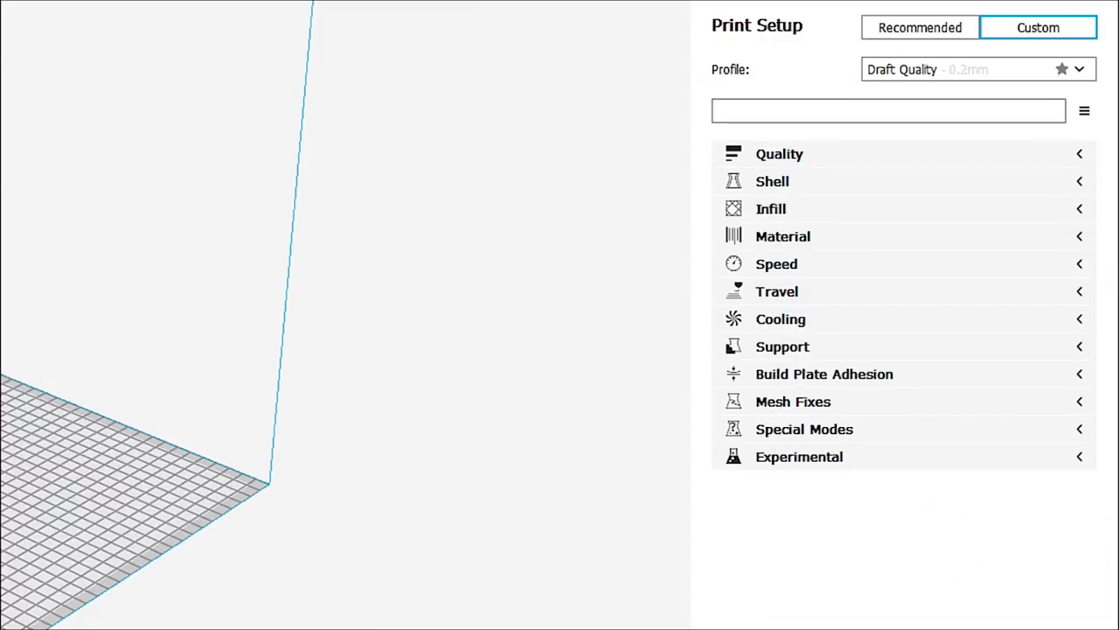
pyautogui.moveTo(201, 4)
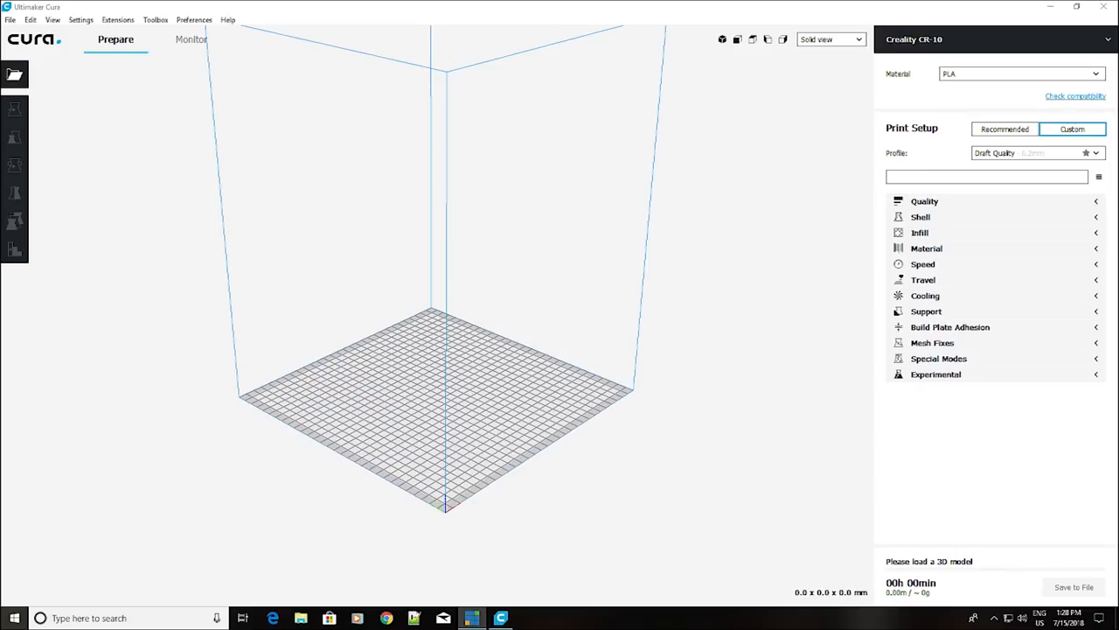
pyautogui.moveTo(1074, 251)
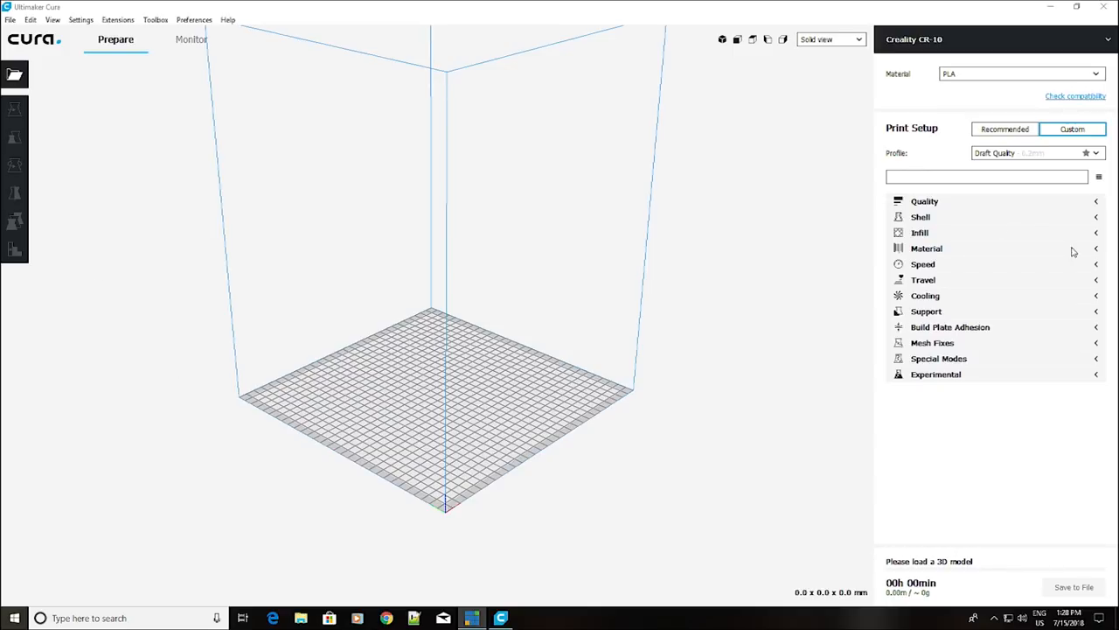
pyautogui.moveTo(142, 168)
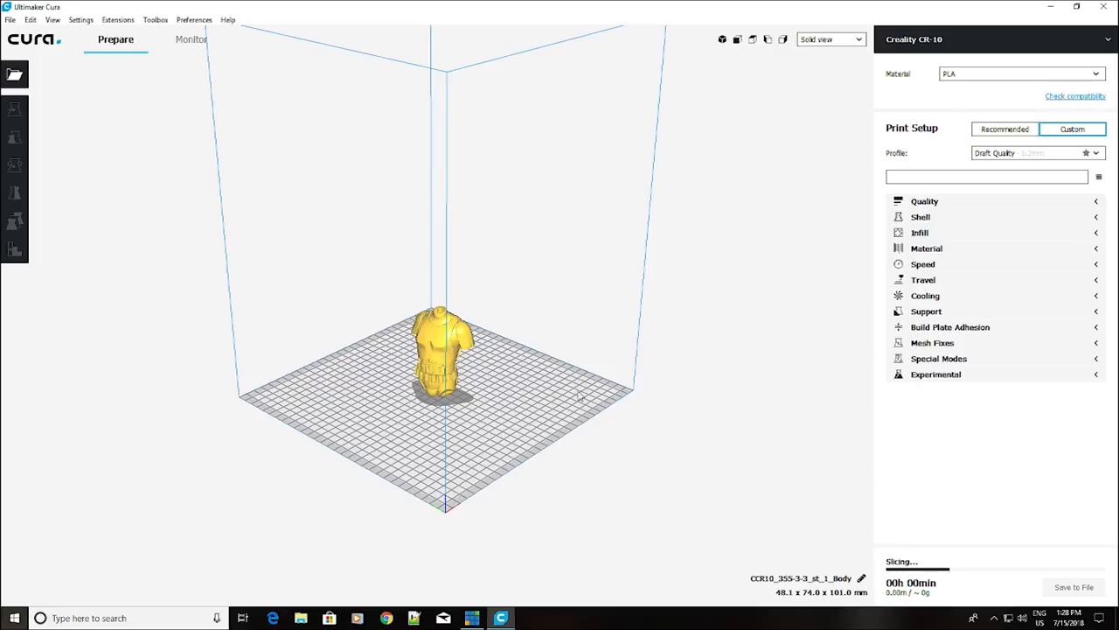
pyautogui.moveTo(490, 422)
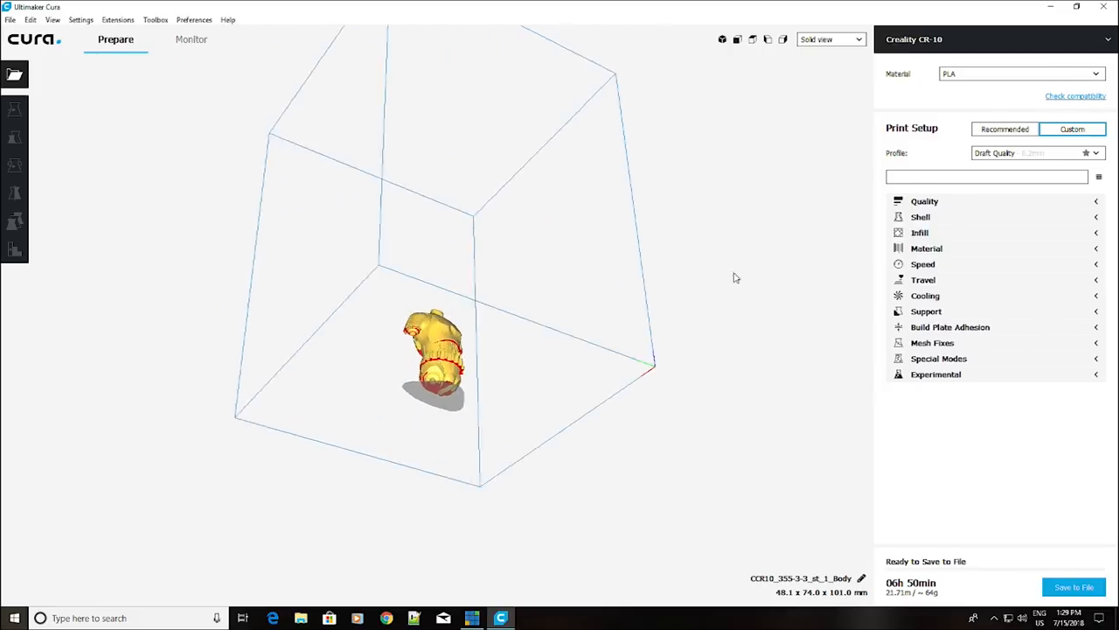
# - Orbit and zoom around the sliced body model to examine the torso up close
pyautogui.moveTo(735, 278); pyautogui.dragTo(581, 216)
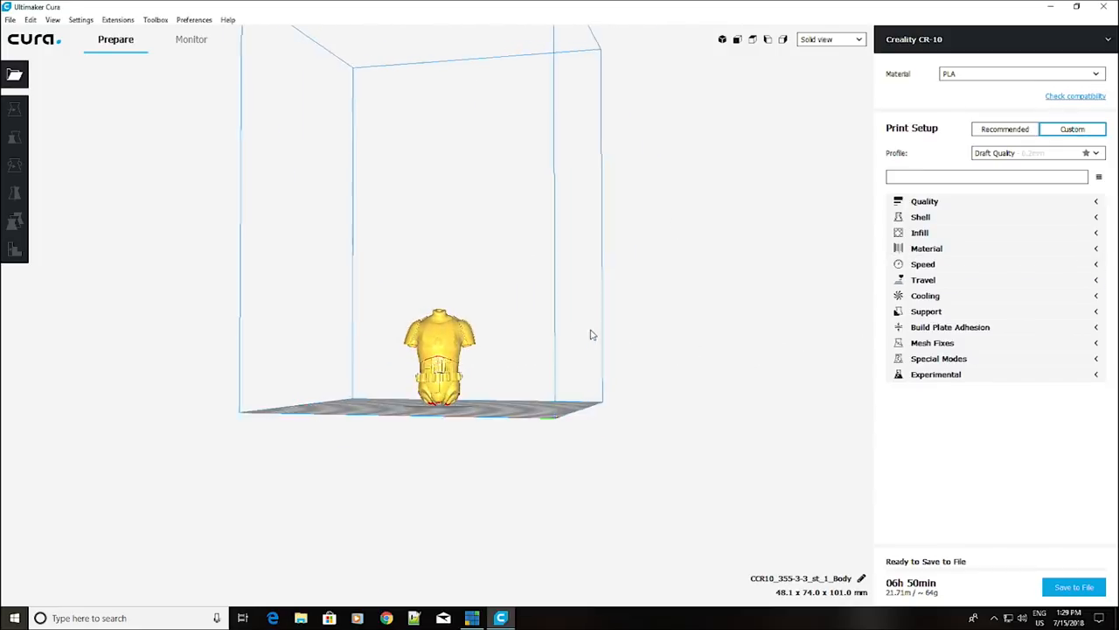
pyautogui.moveTo(592, 336); pyautogui.dragTo(643, 486)
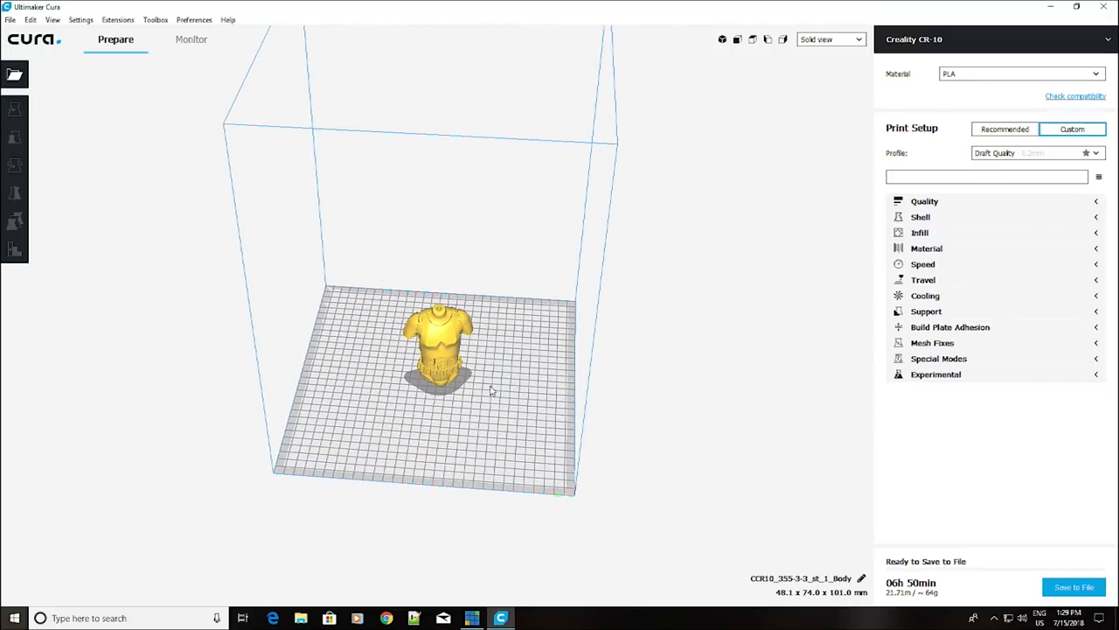
pyautogui.moveTo(461, 360)
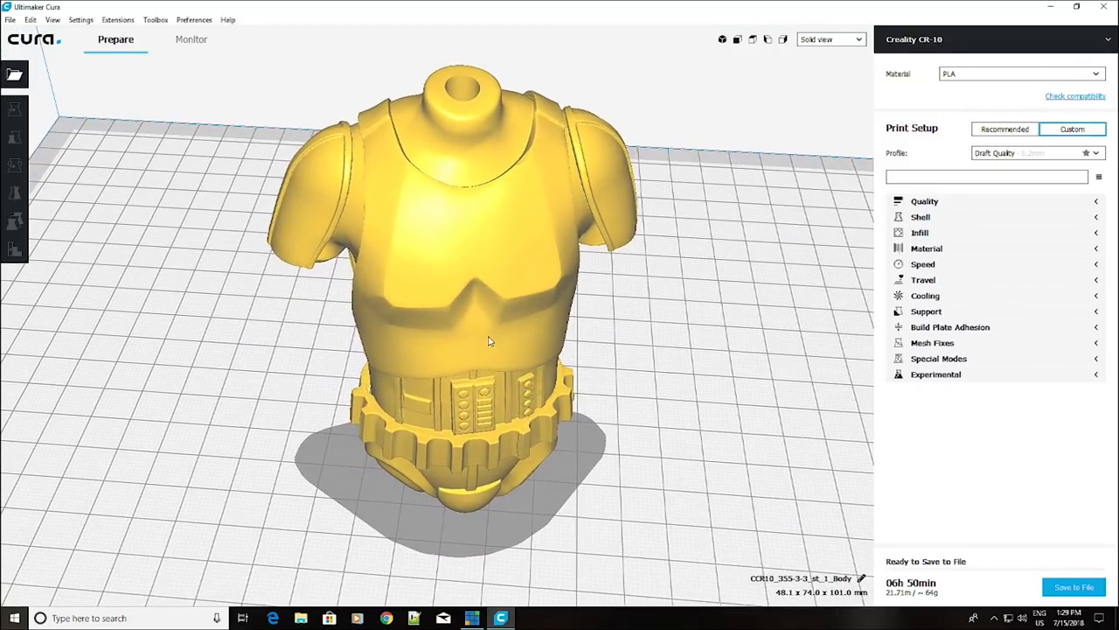
pyautogui.moveTo(490, 341); pyautogui.dragTo(479, 377)
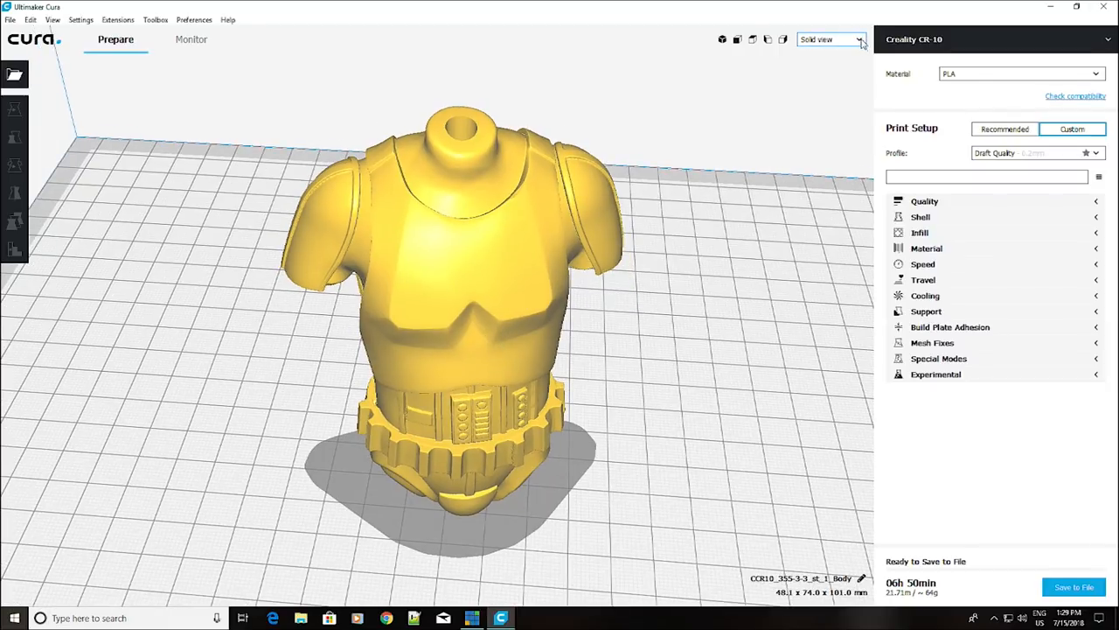
# - Switch to Layer view and orbit to the model's base to see the printed brim
pyautogui.click(829, 39)
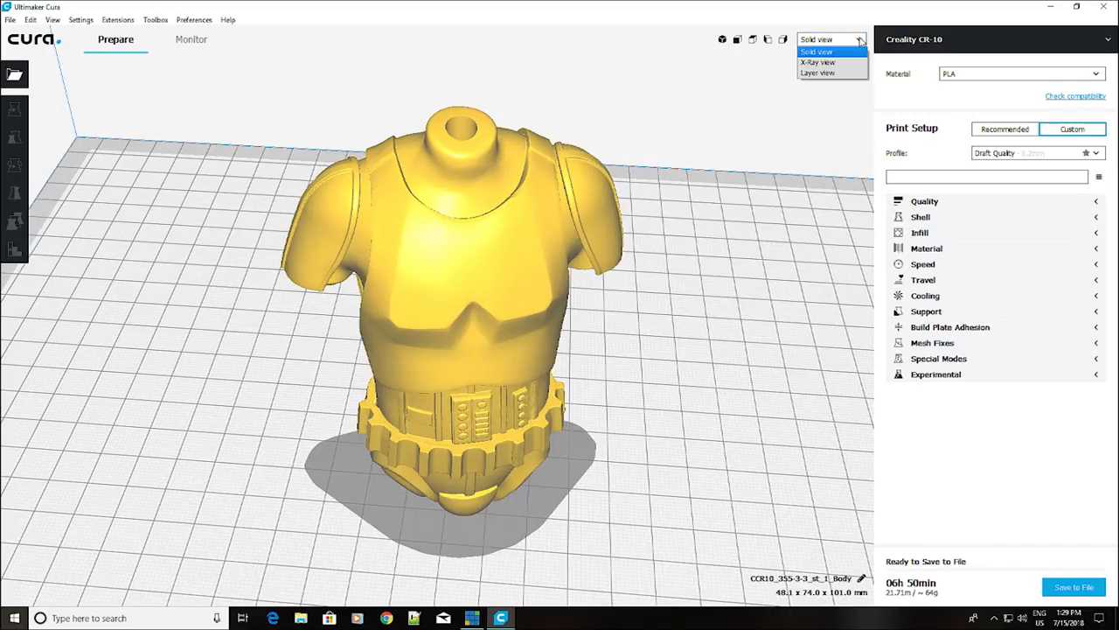
pyautogui.moveTo(819, 73)
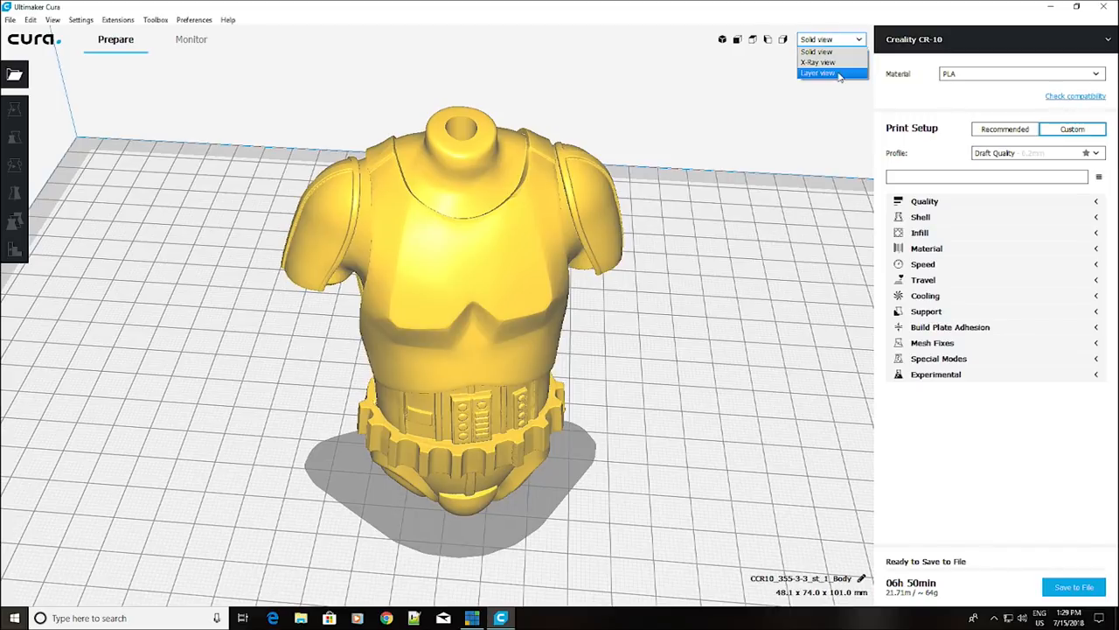
pyautogui.click(819, 74)
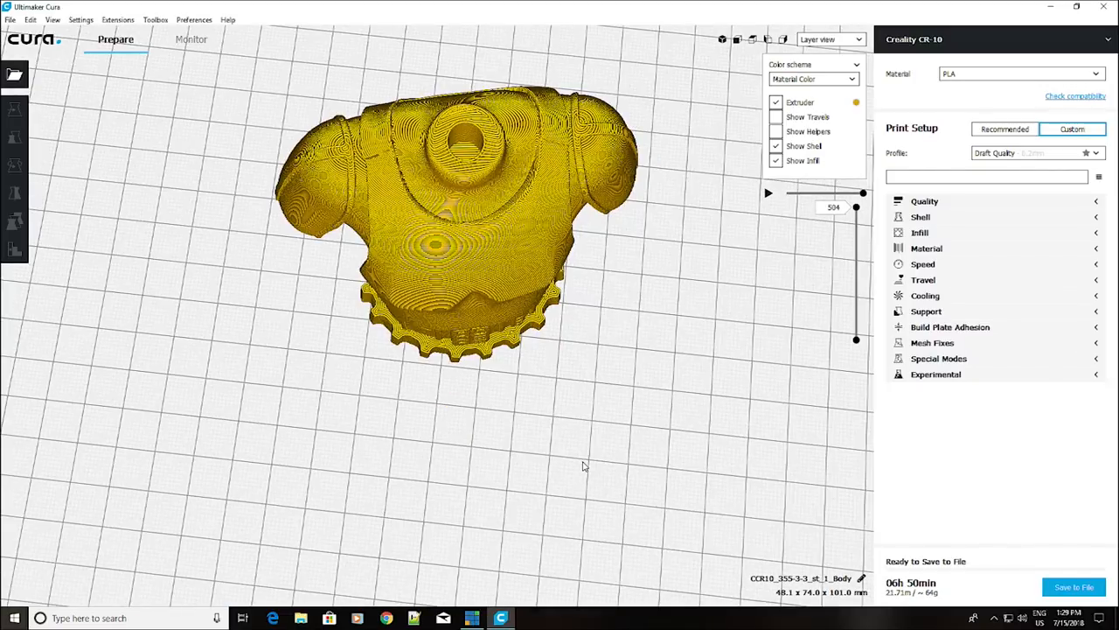
pyautogui.moveTo(584, 465); pyautogui.dragTo(571, 409)
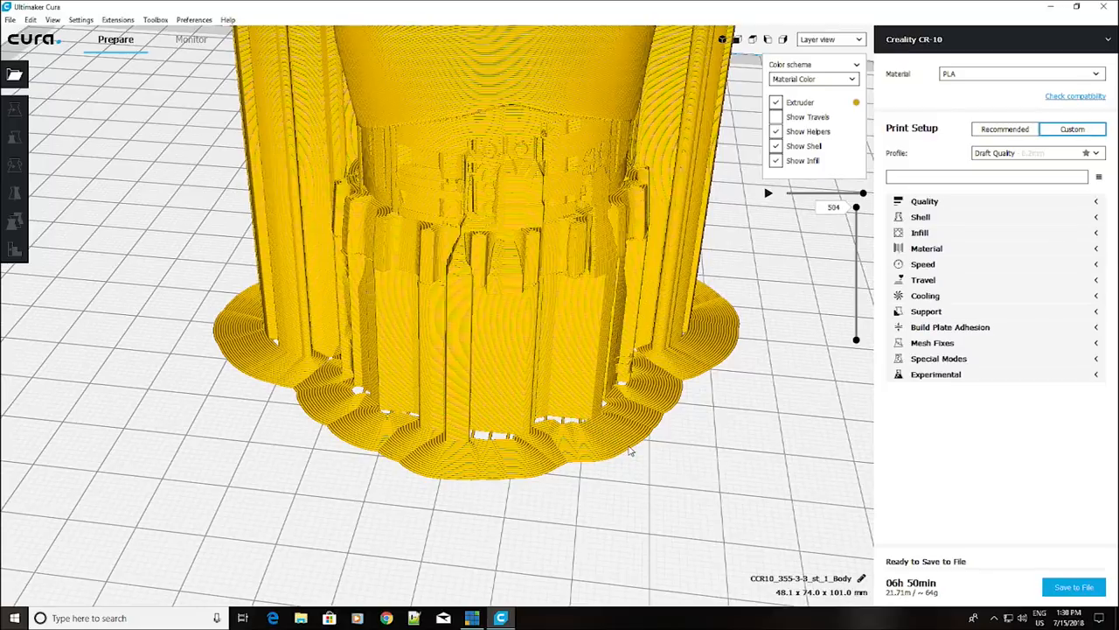
pyautogui.moveTo(630, 429)
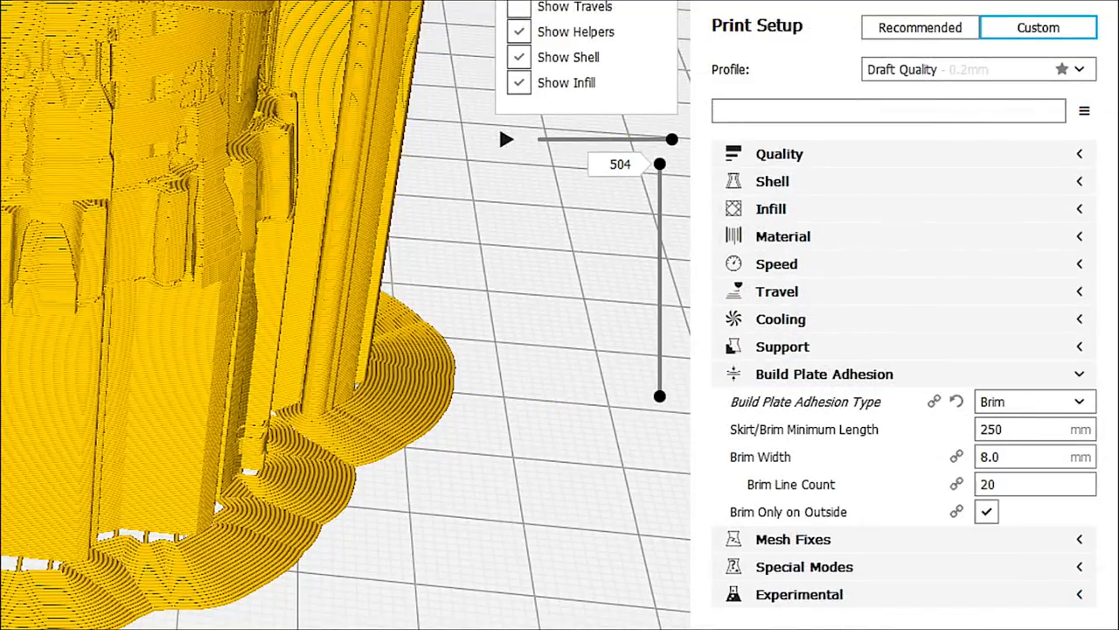
# - Expand Build Plate Adhesion and inspect the 8.0 mm Brim Width setting
pyautogui.click(1032, 456)
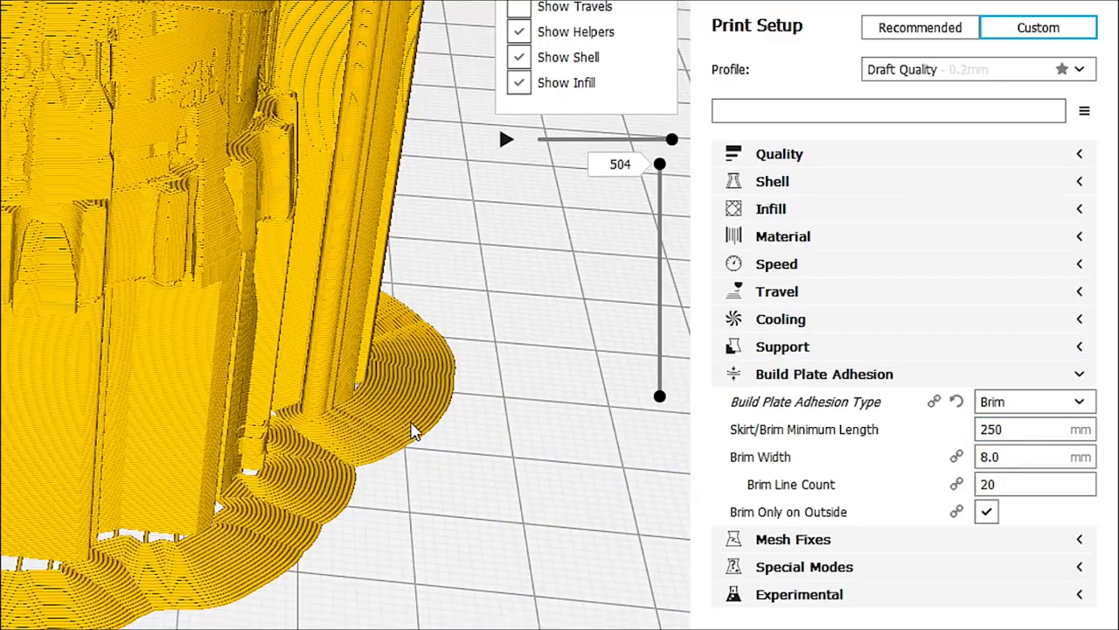
pyautogui.moveTo(367, 416)
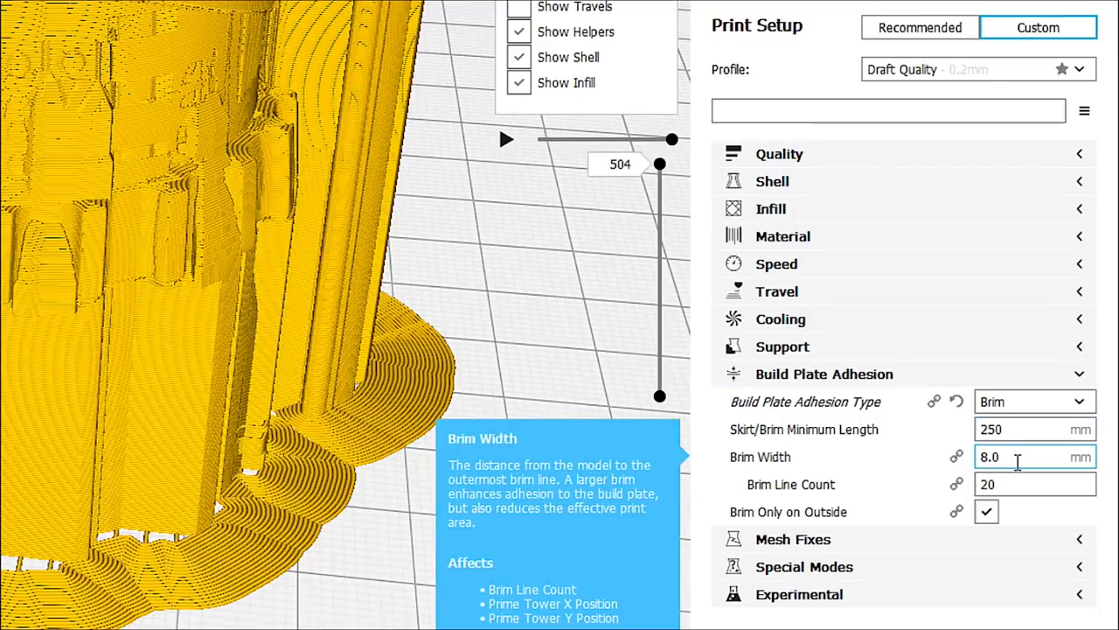
pyautogui.click(1032, 485)
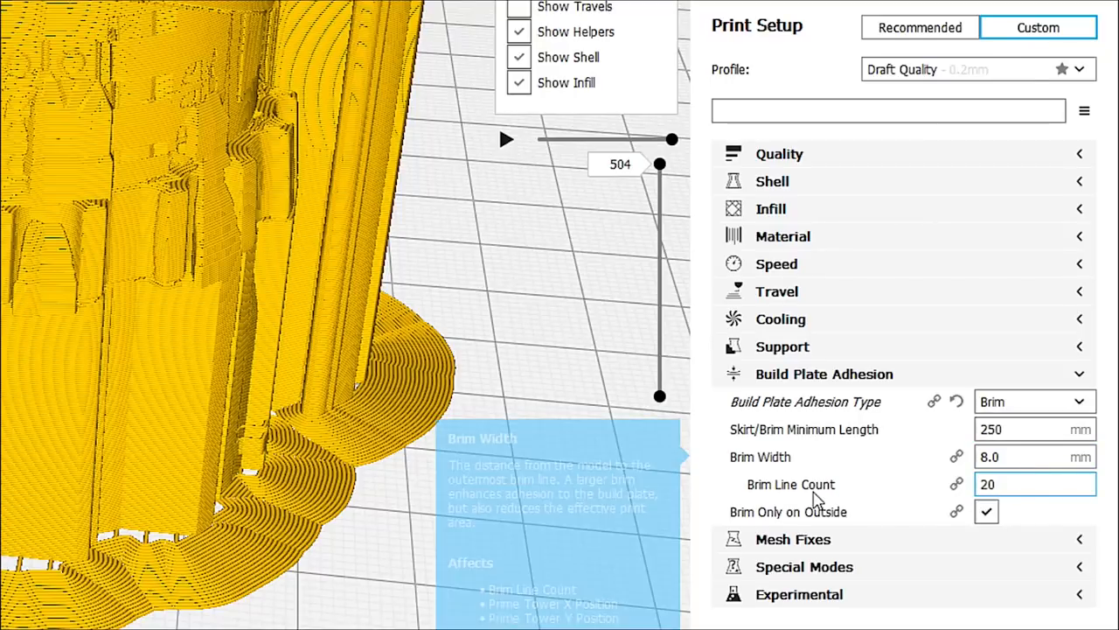
pyautogui.moveTo(242, 581)
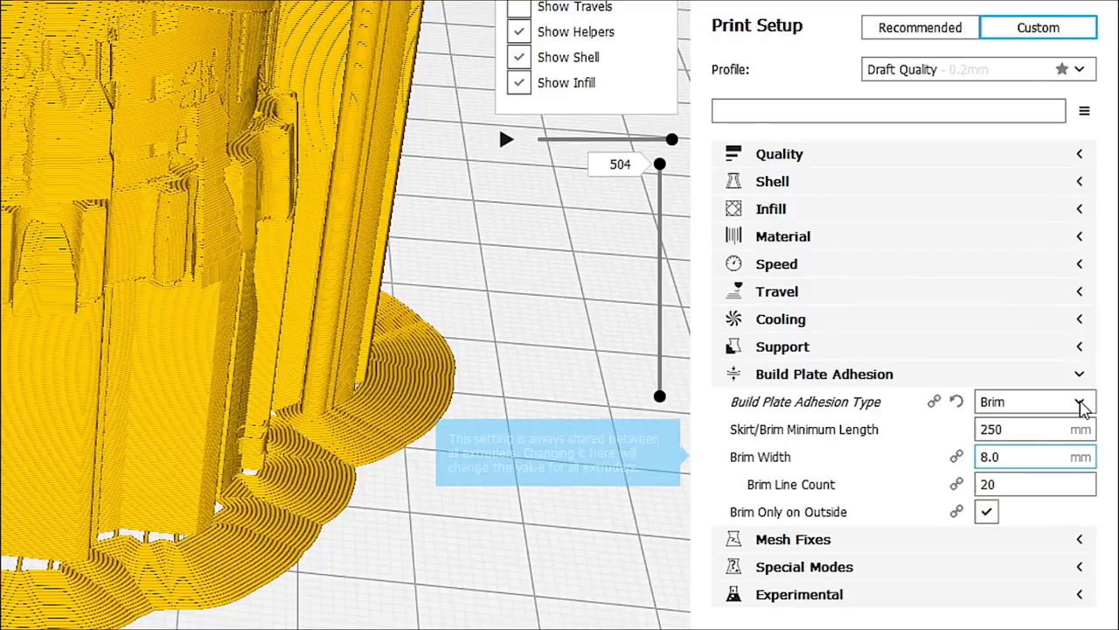
# - Set Build Plate Adhesion Type to Raft and review the raft settings
pyautogui.click(1081, 401)
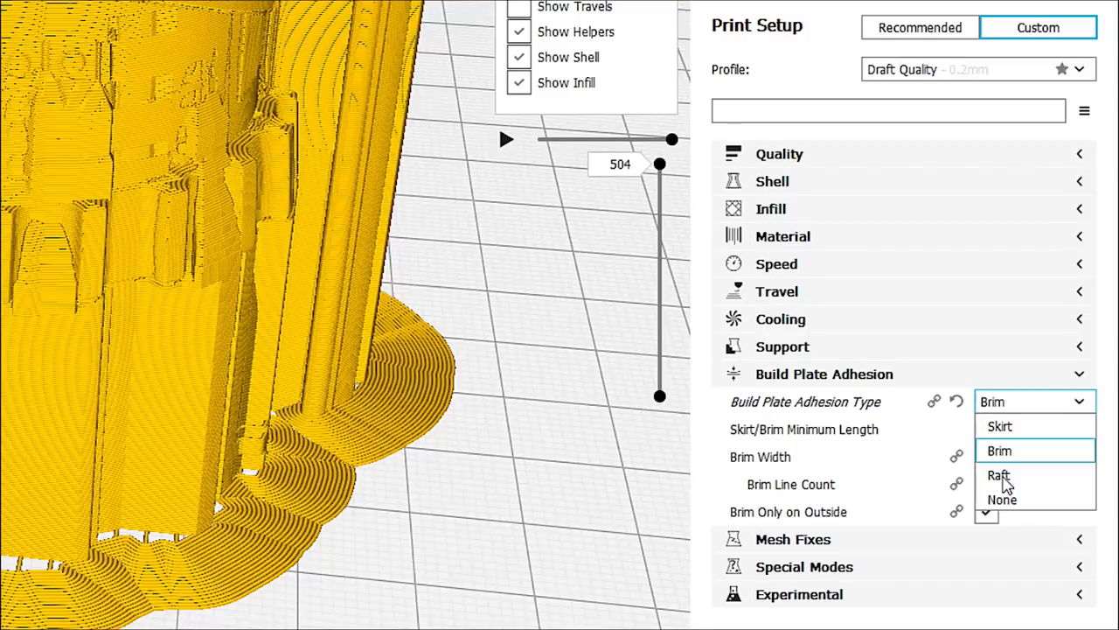
pyautogui.click(998, 475)
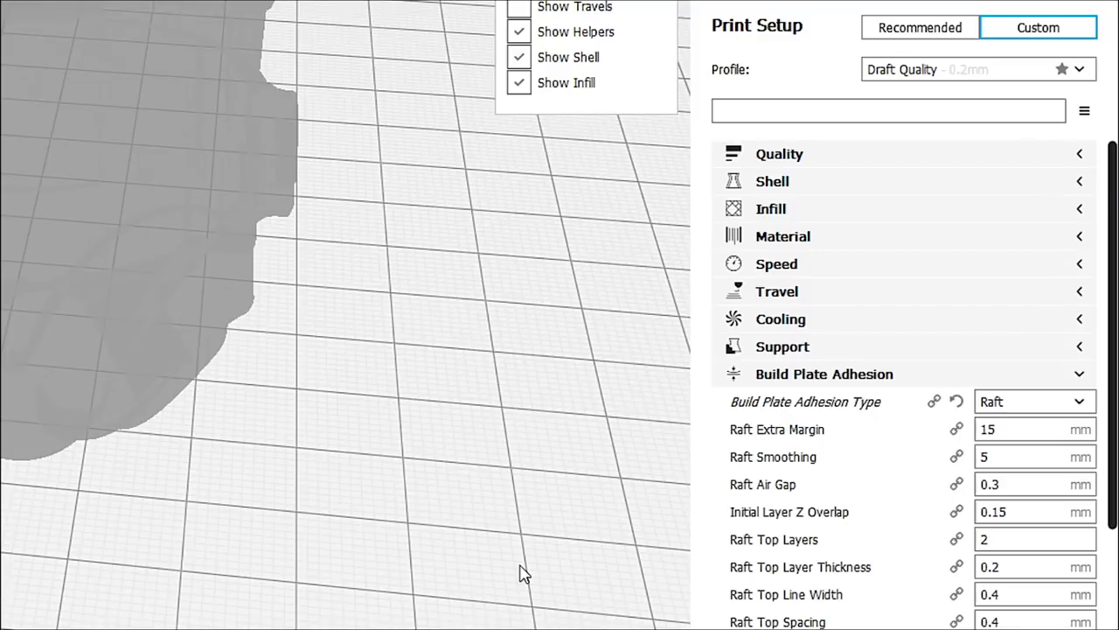
pyautogui.click(1035, 566)
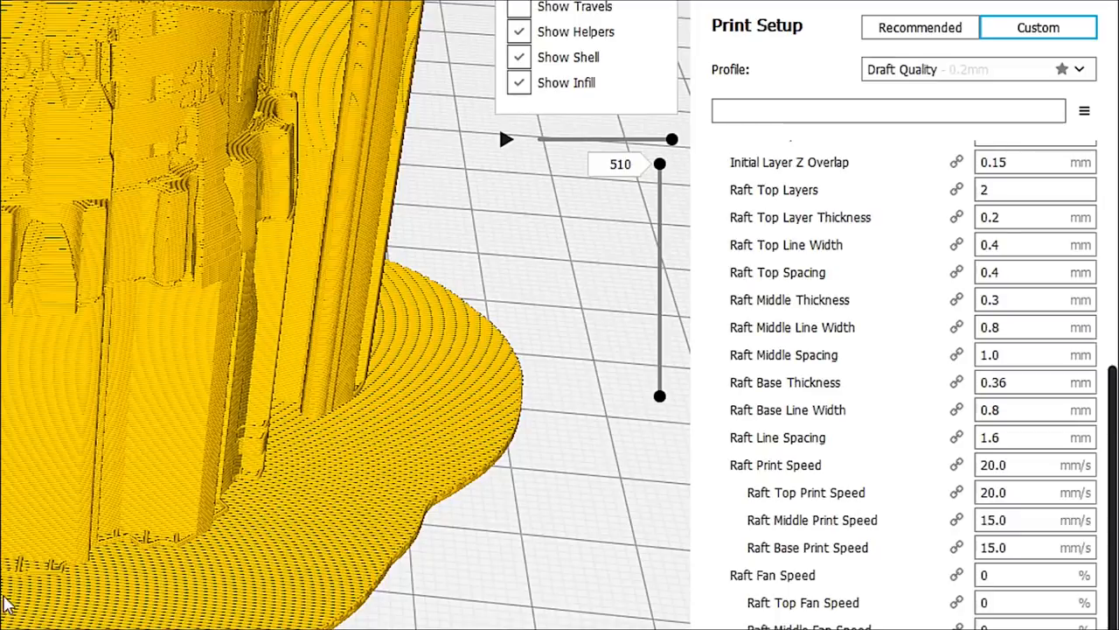
pyautogui.moveTo(289, 549)
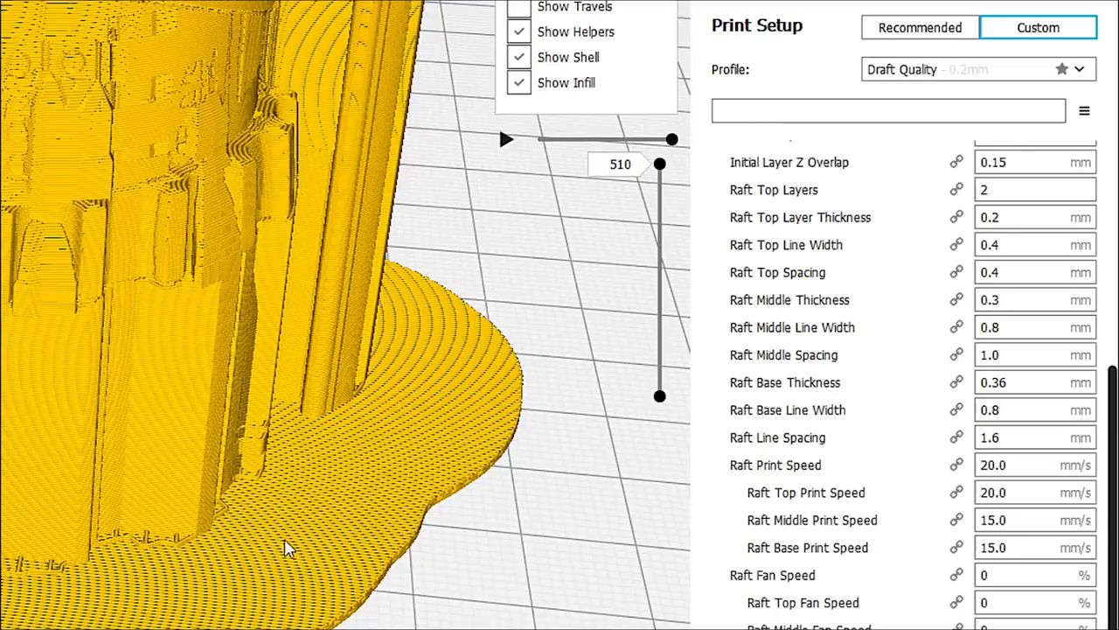
pyautogui.moveTo(662, 164)
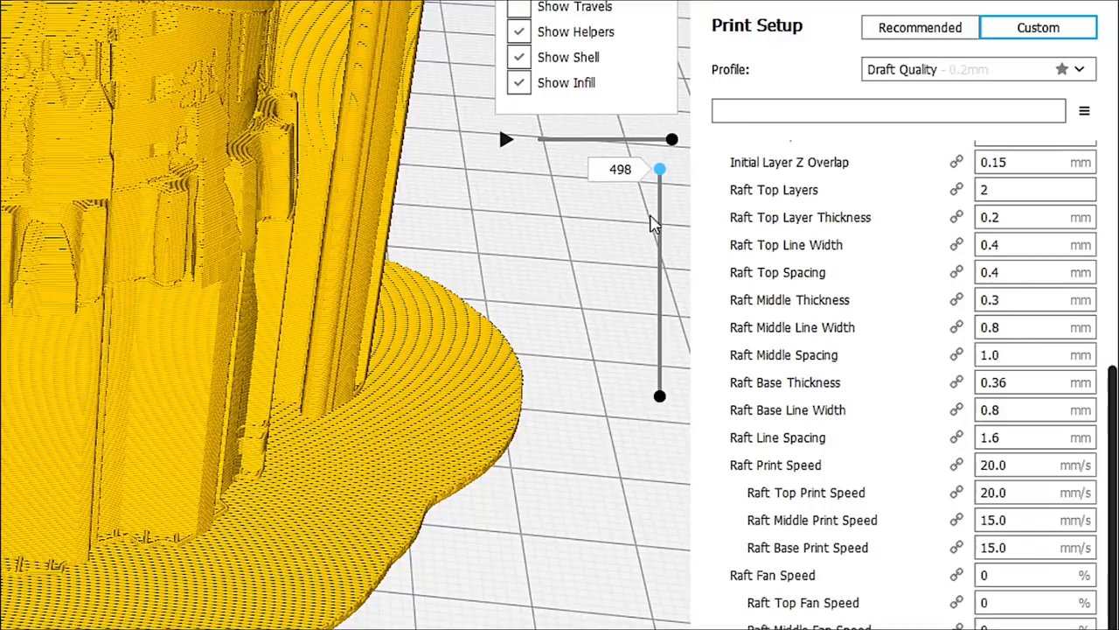
# - Lower the layer preview down to the raft layers at layer 8, viewing across the raft
pyautogui.moveTo(659, 168); pyautogui.dragTo(659, 327)
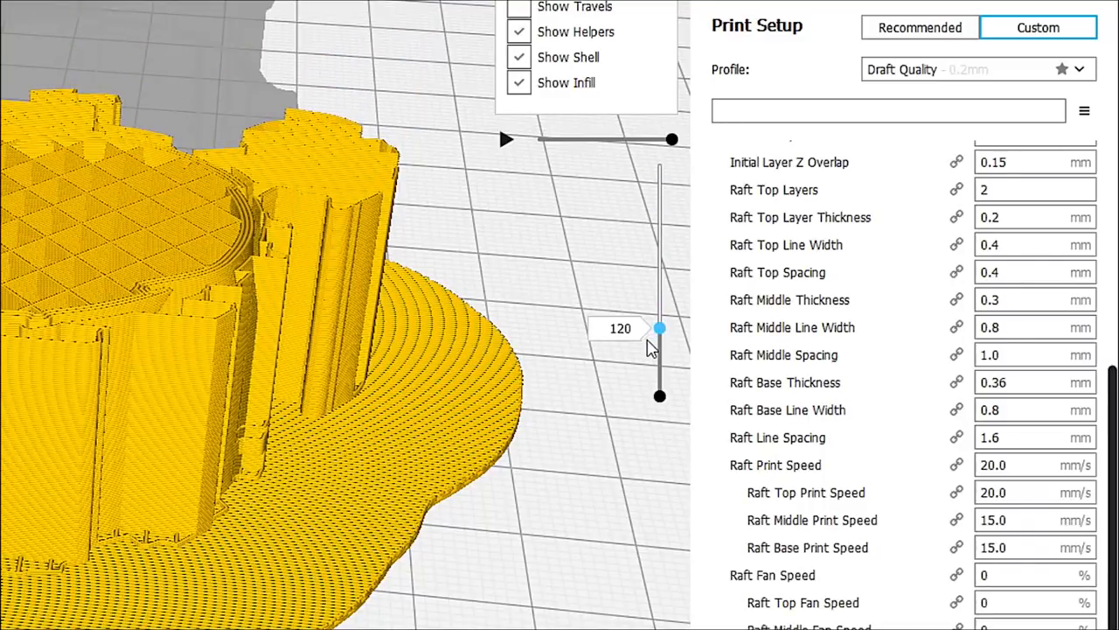
pyautogui.moveTo(661, 327); pyautogui.dragTo(661, 336)
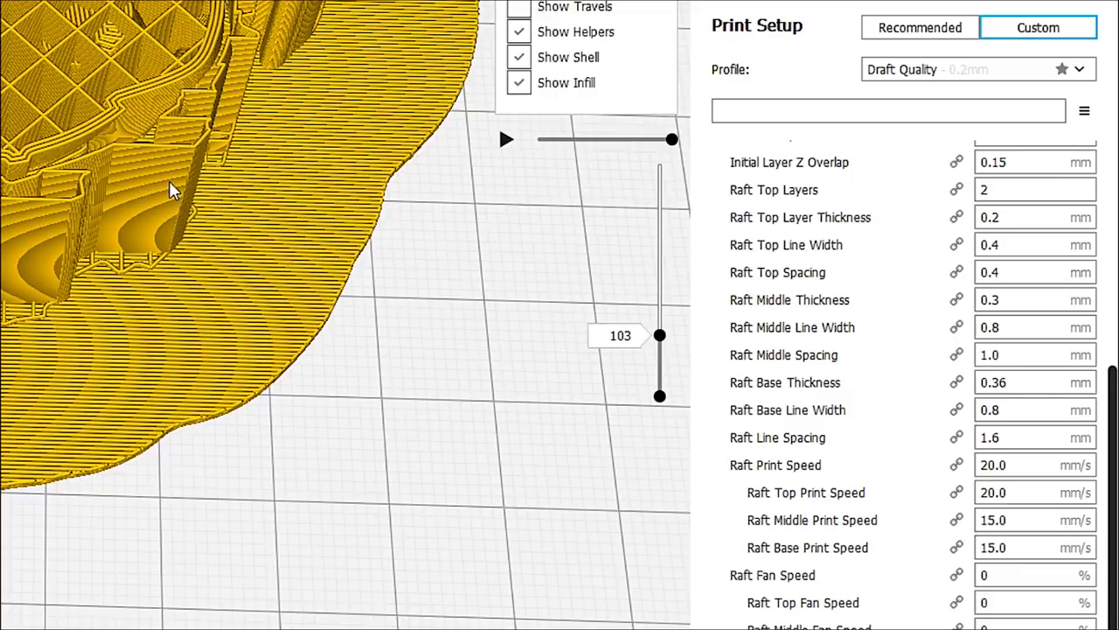
pyautogui.moveTo(171, 427)
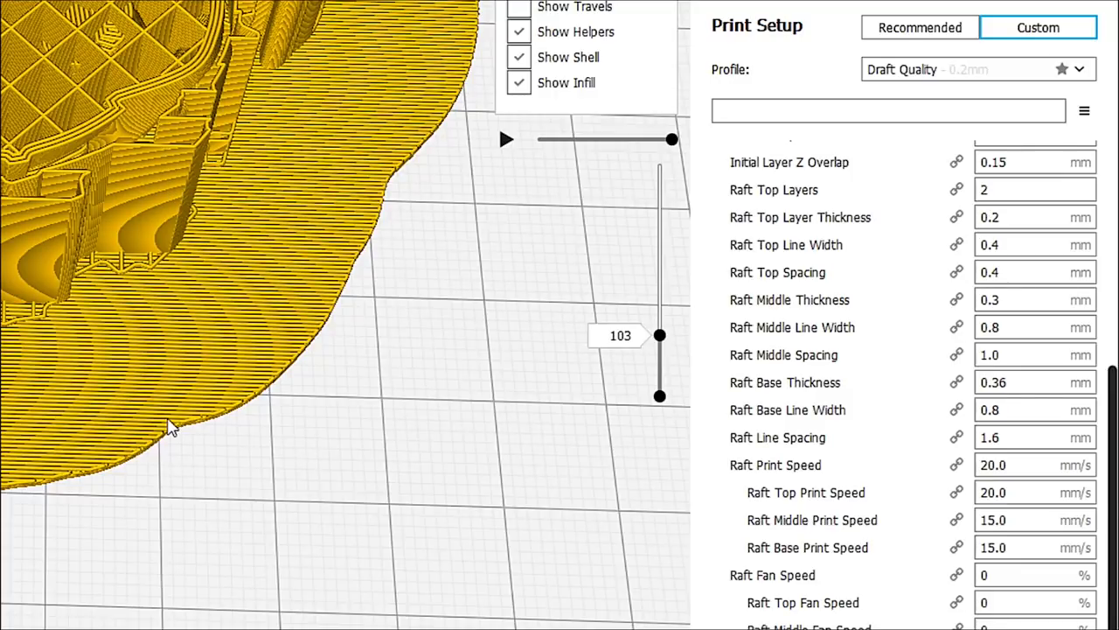
pyautogui.moveTo(172, 429); pyautogui.dragTo(184, 476)
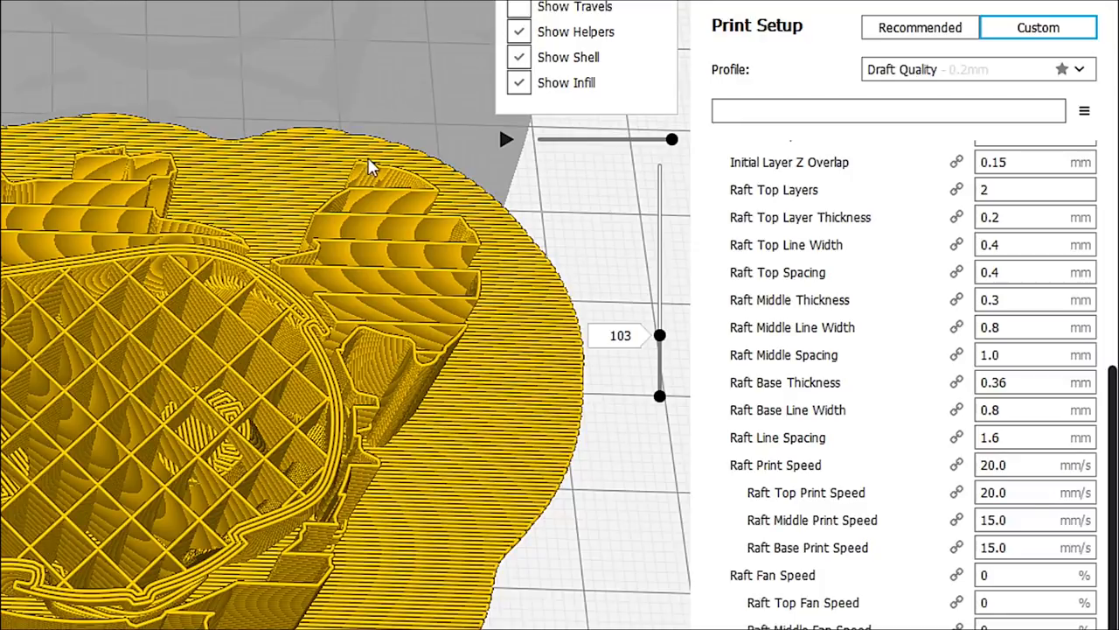
pyautogui.moveTo(346, 196)
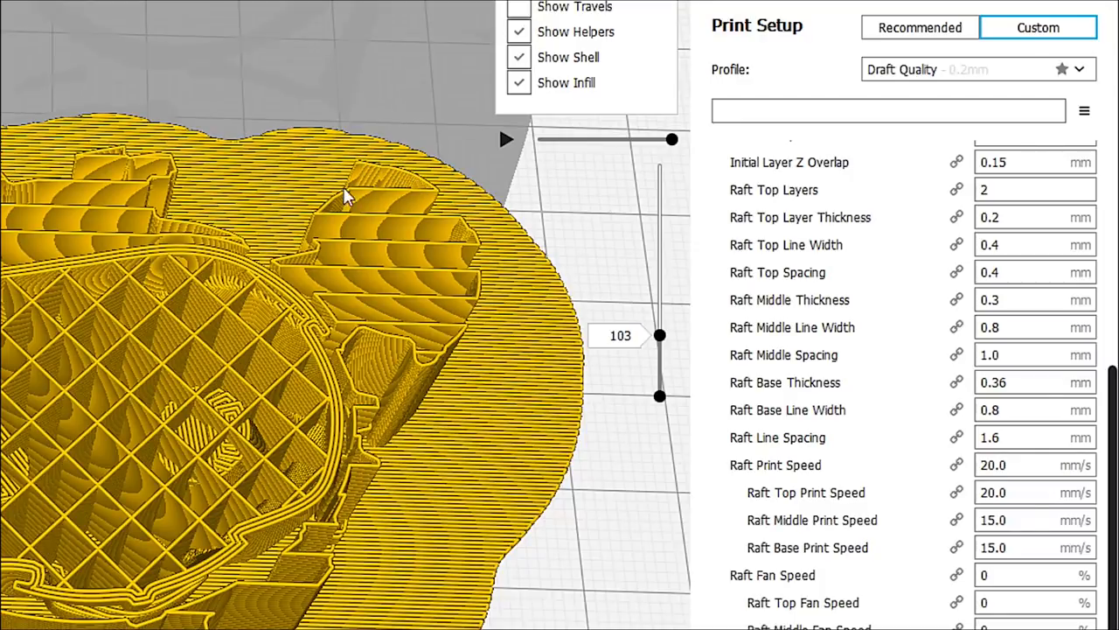
pyautogui.moveTo(434, 329)
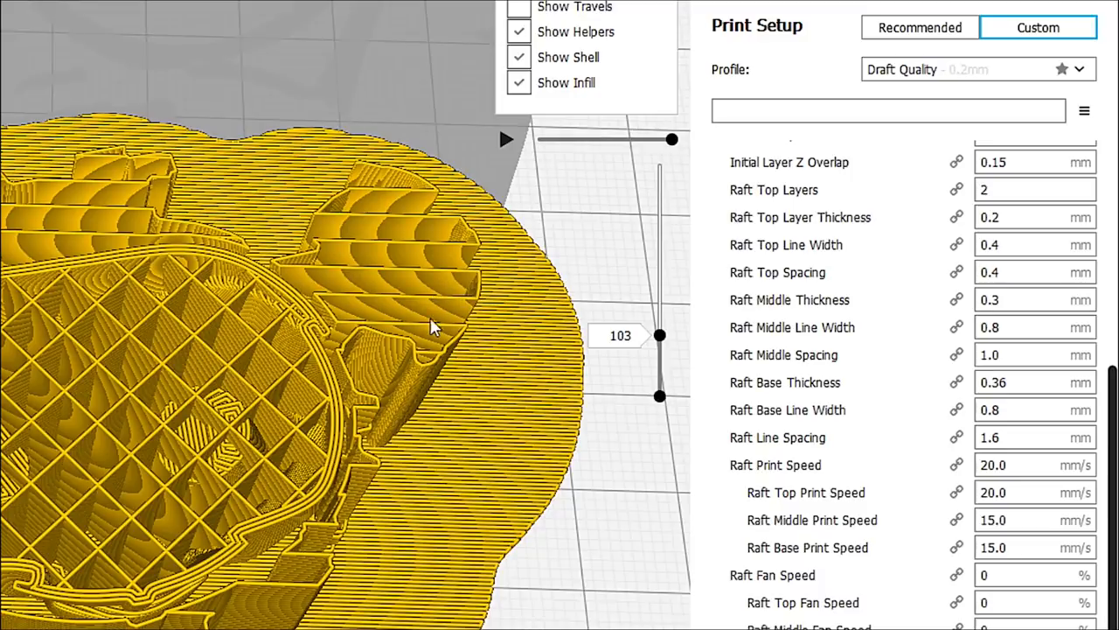
pyautogui.moveTo(350, 499)
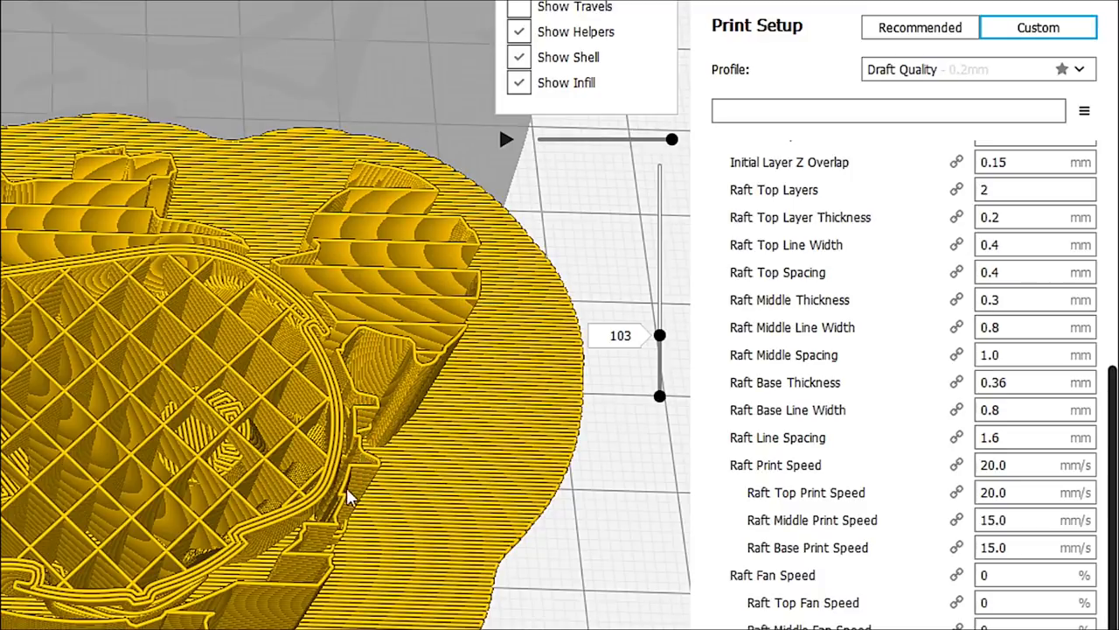
pyautogui.moveTo(306, 542)
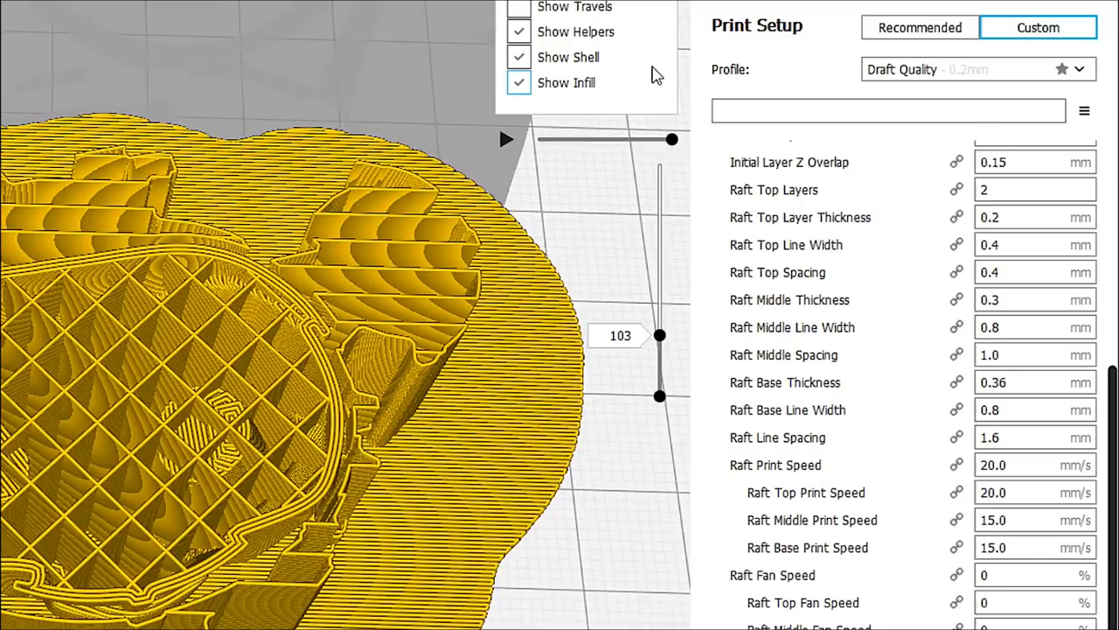
pyautogui.moveTo(657, 343)
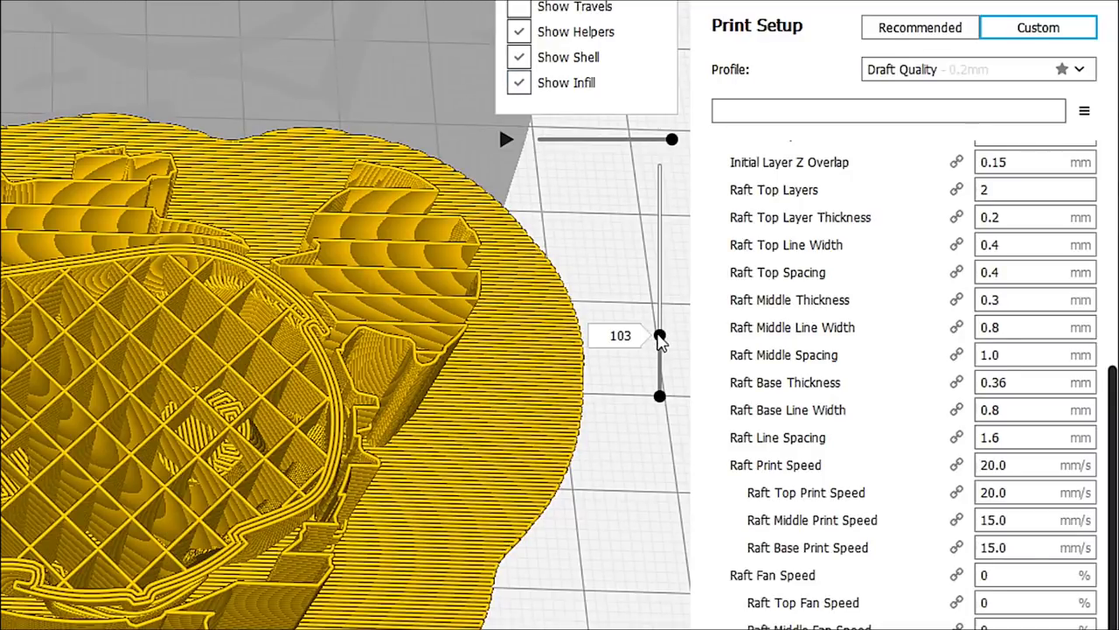
pyautogui.moveTo(659, 336); pyautogui.dragTo(660, 353)
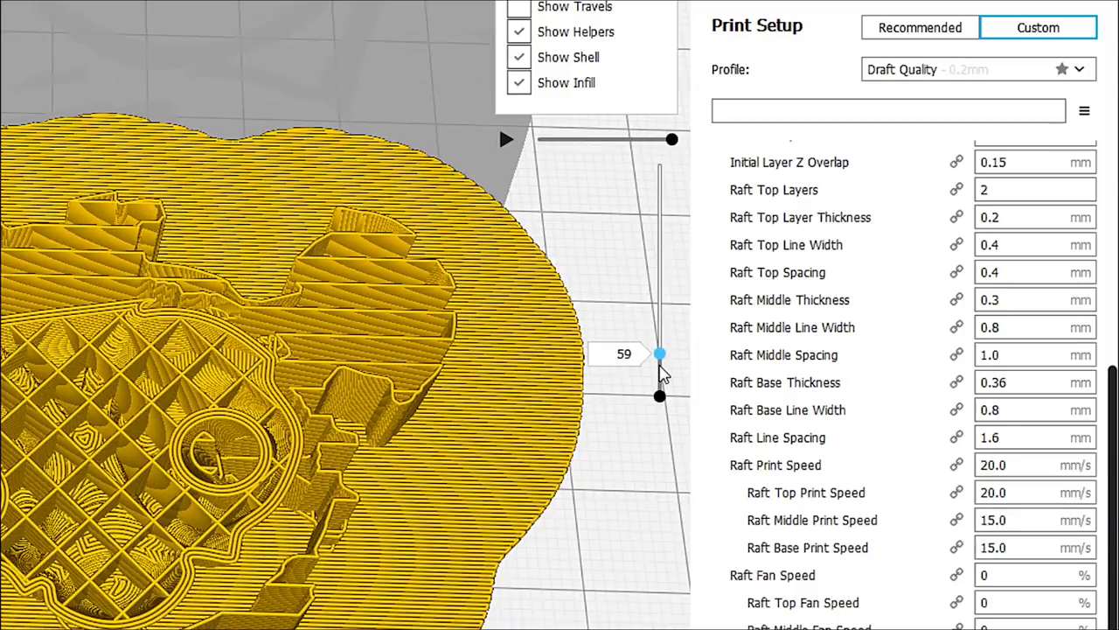
pyautogui.moveTo(660, 354); pyautogui.dragTo(659, 371)
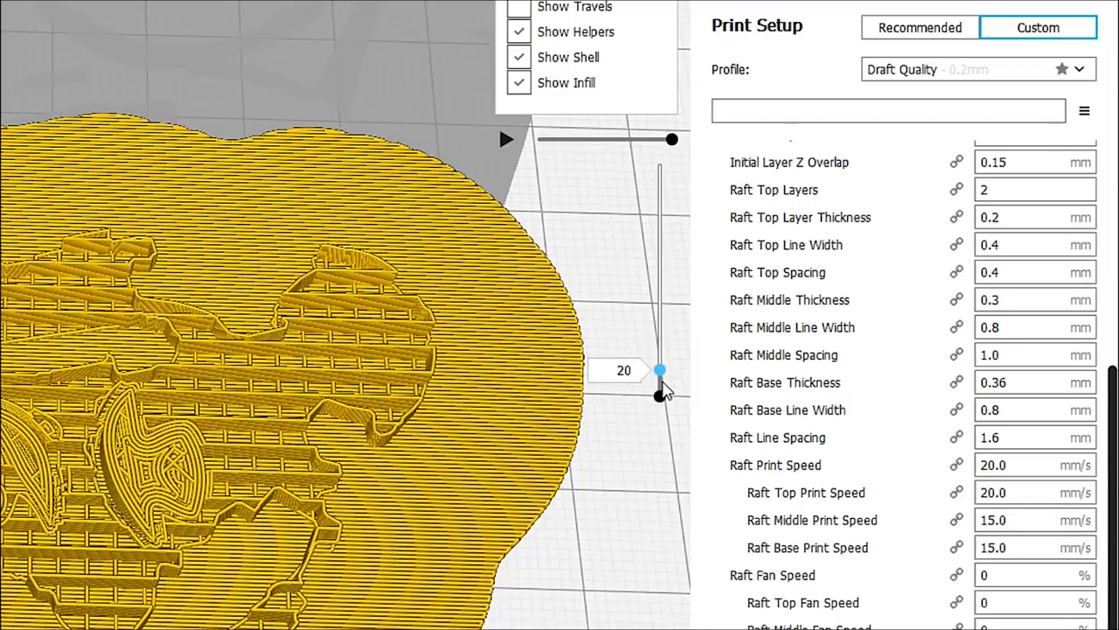
pyautogui.moveTo(662, 370); pyautogui.dragTo(661, 375)
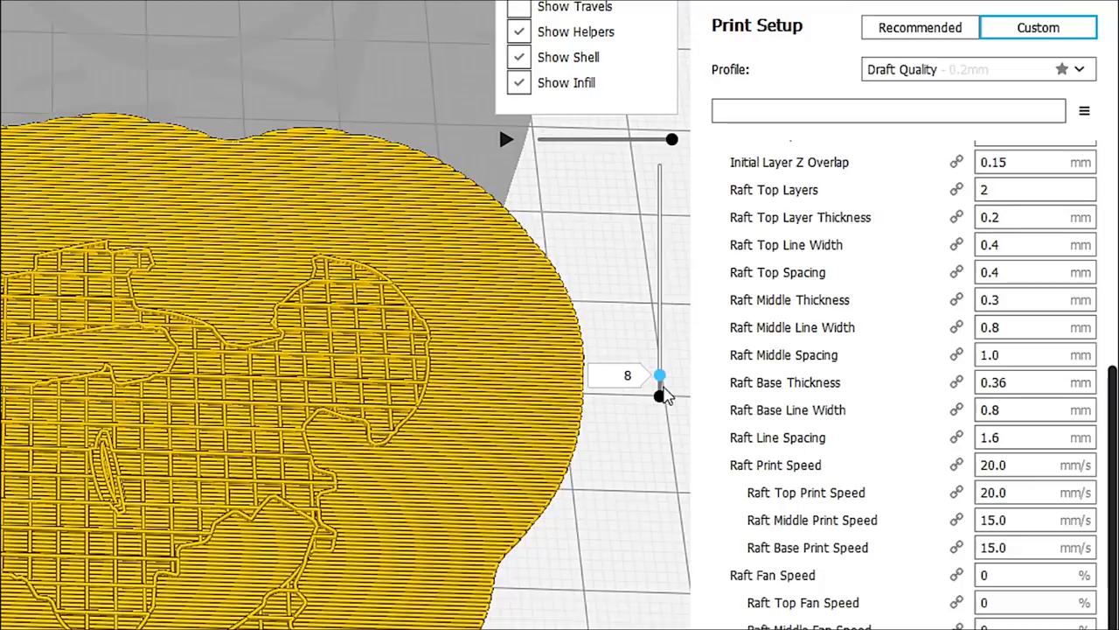
# - Raise the layer preview back up through layers 33, 125, 367 to the top layer
pyautogui.moveTo(660, 376); pyautogui.dragTo(659, 362)
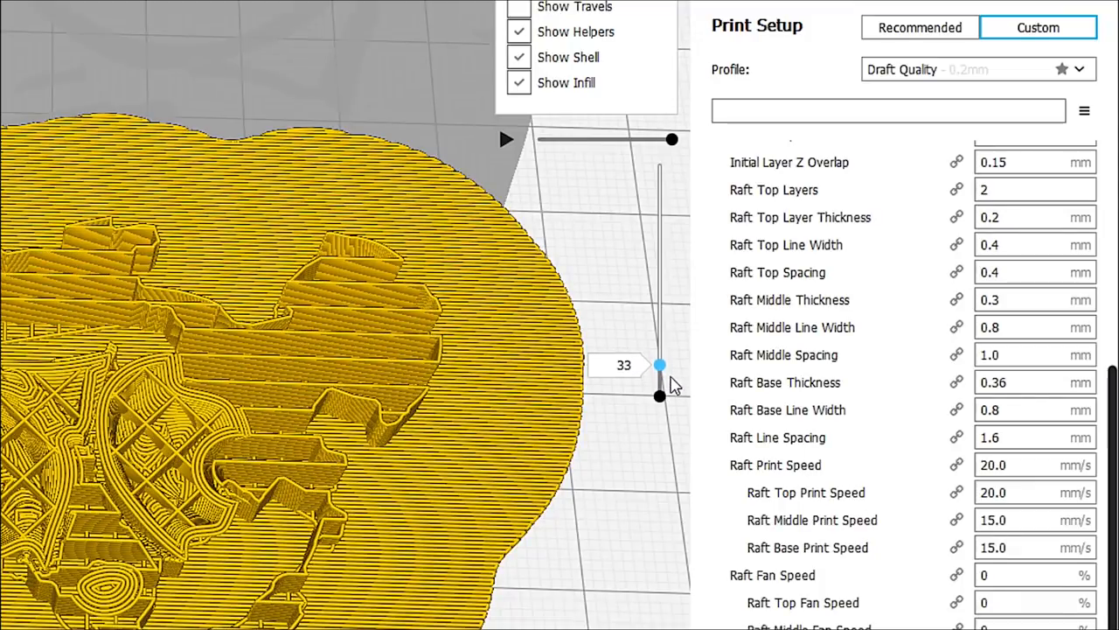
pyautogui.moveTo(661, 365); pyautogui.dragTo(661, 325)
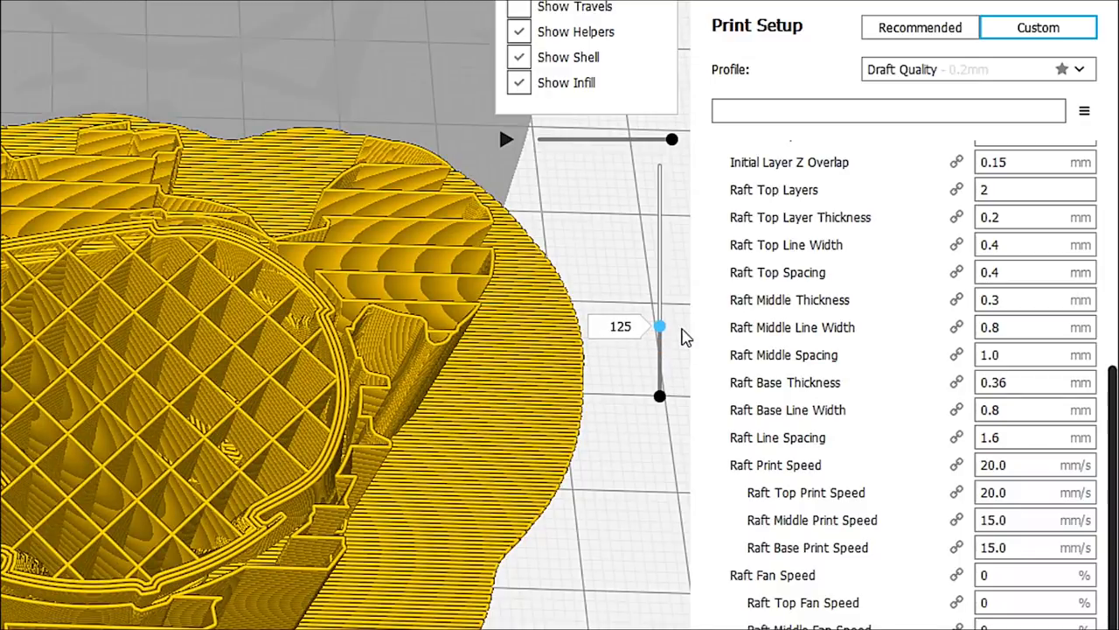
pyautogui.moveTo(659, 327); pyautogui.dragTo(660, 224)
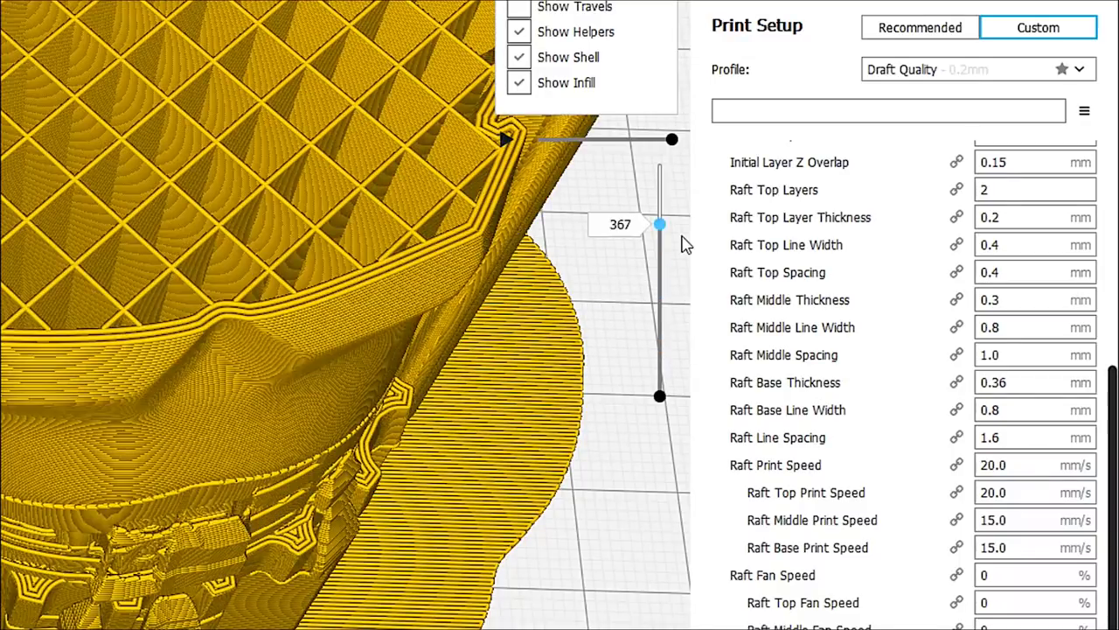
pyautogui.moveTo(661, 224); pyautogui.dragTo(661, 222)
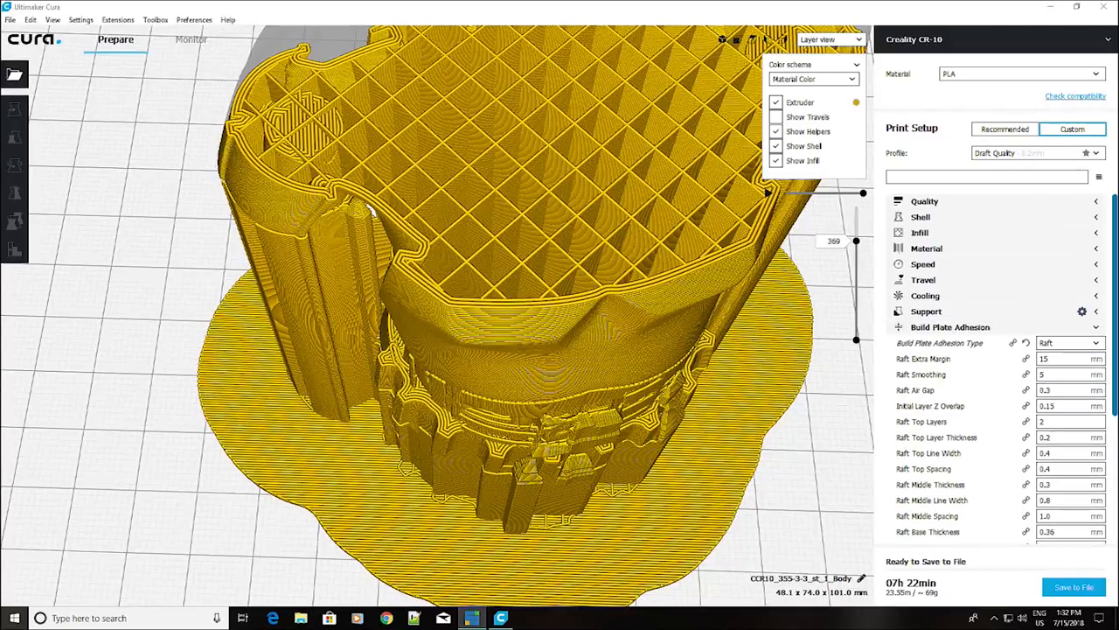
# - Set Build Plate Adhesion Type to Skirt, one line at 3 mm distance
pyautogui.click(1070, 342)
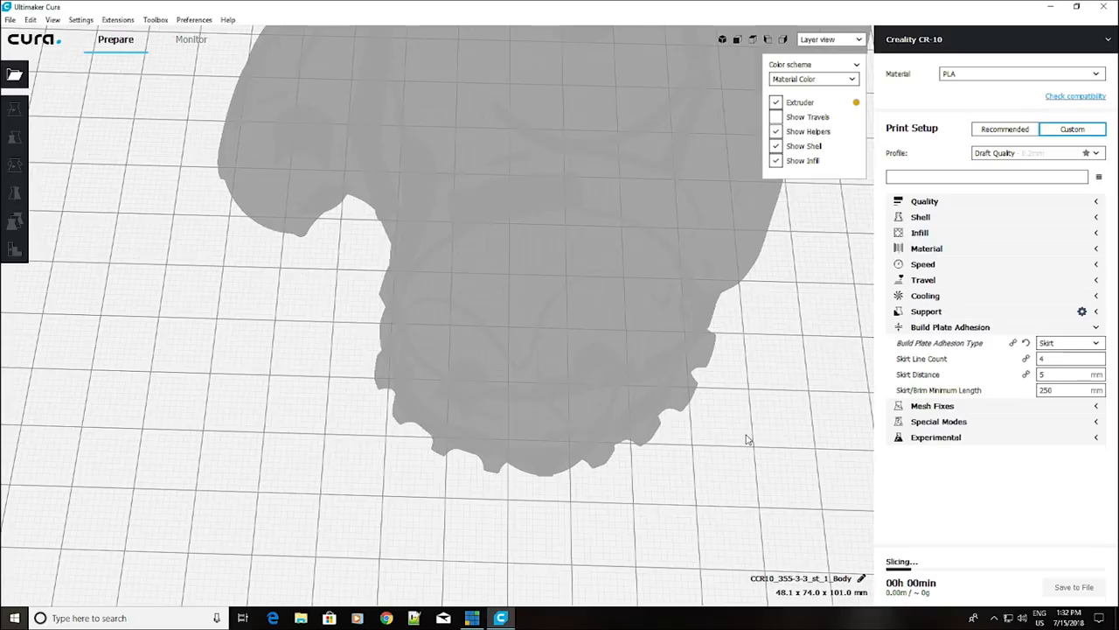
pyautogui.moveTo(698, 425)
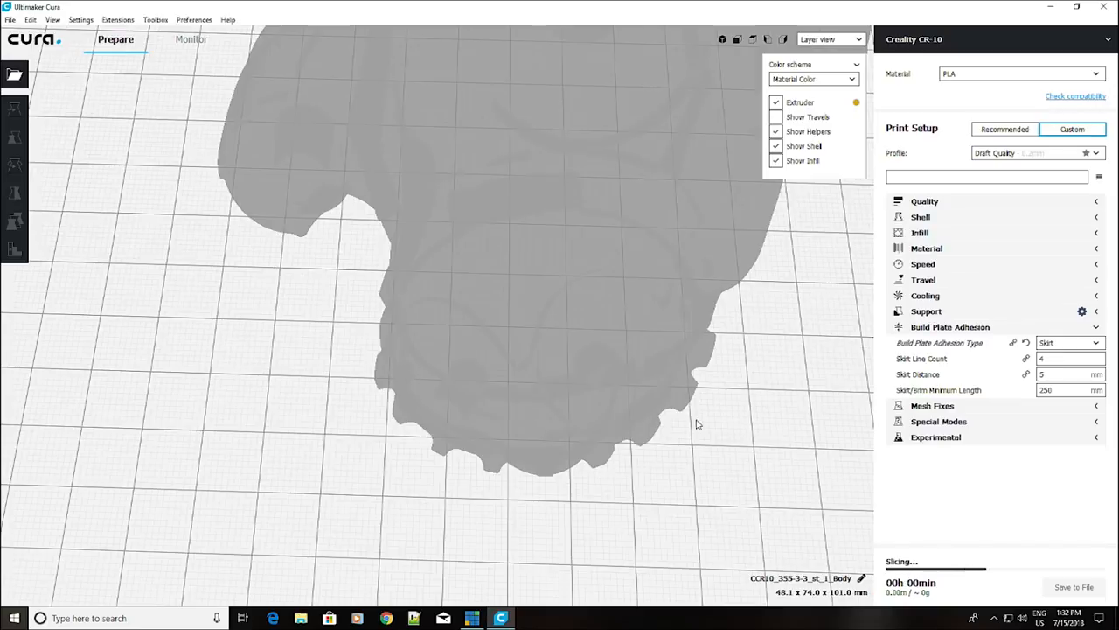
pyautogui.moveTo(822, 409)
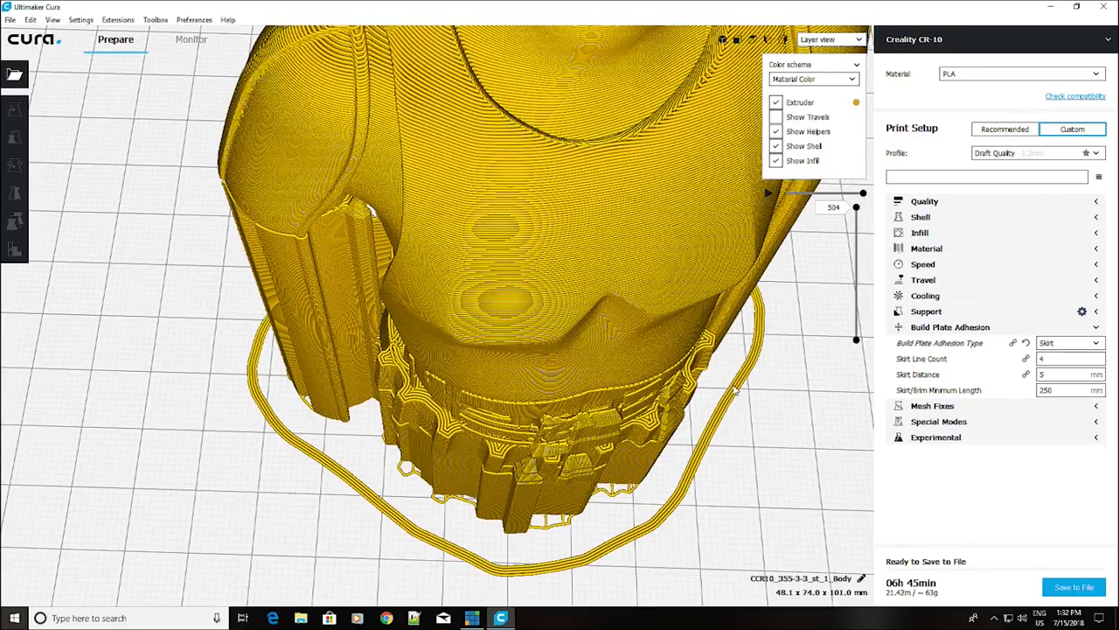
pyautogui.moveTo(734, 395)
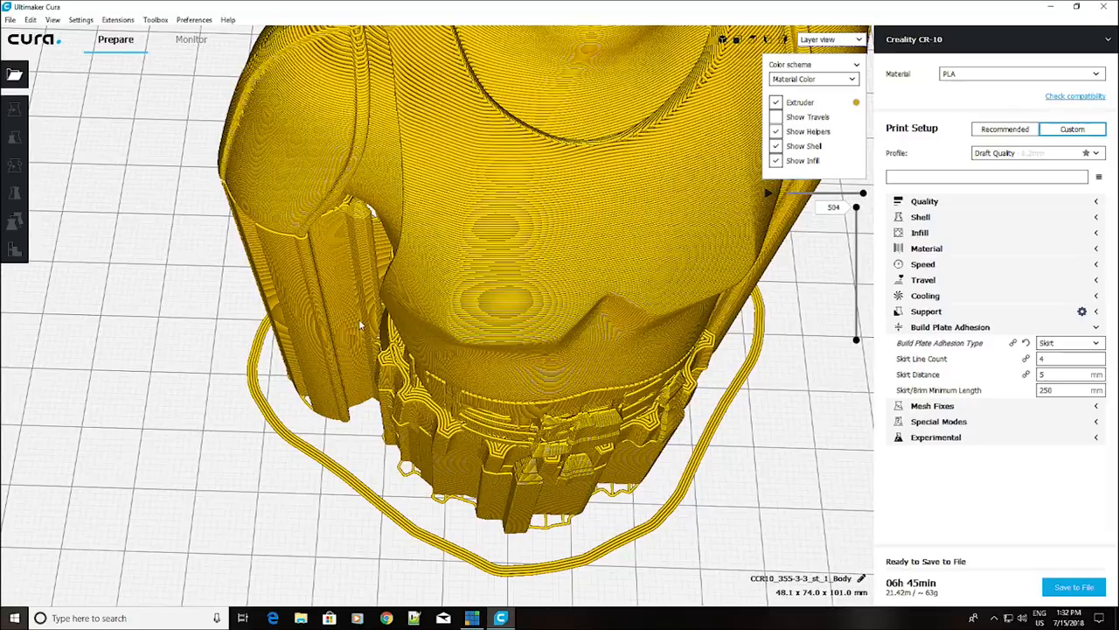
pyautogui.moveTo(679, 259)
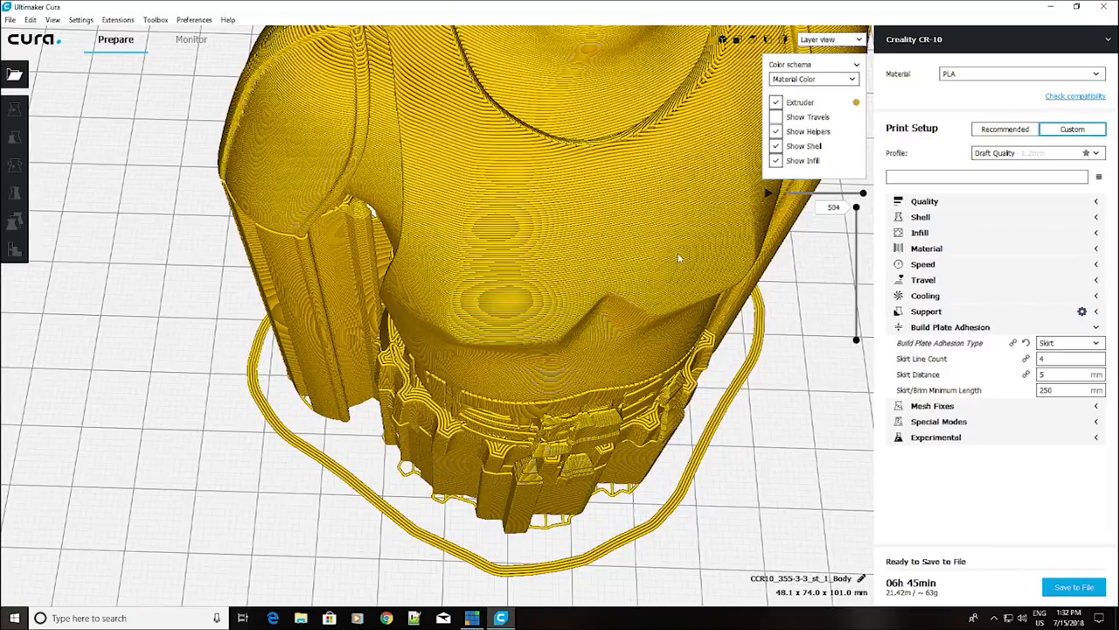
pyautogui.moveTo(525, 411)
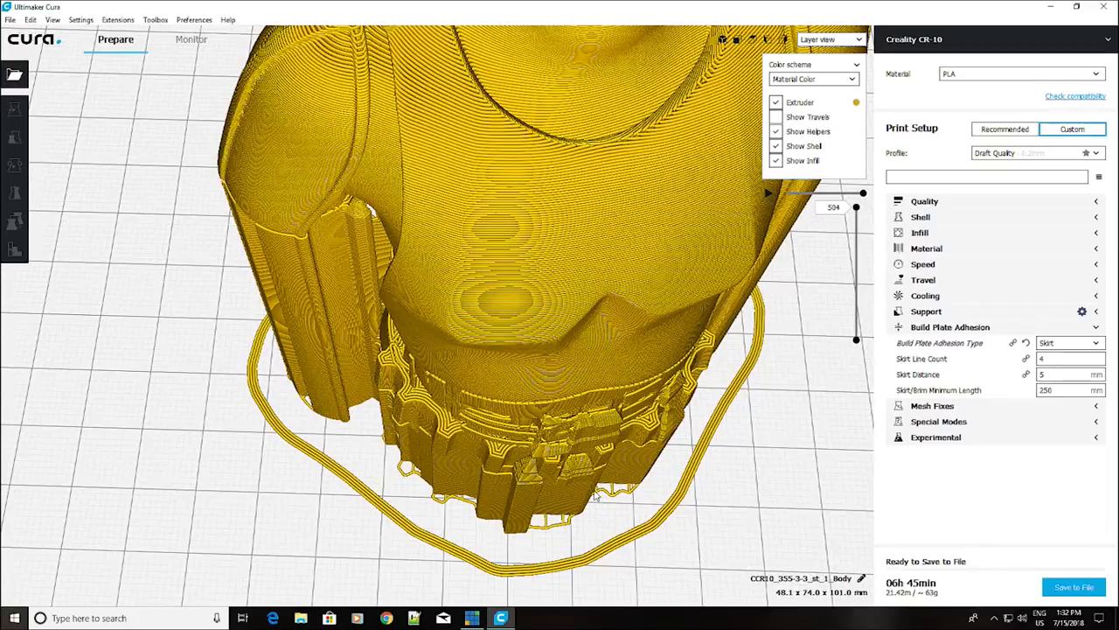
pyautogui.moveTo(577, 486)
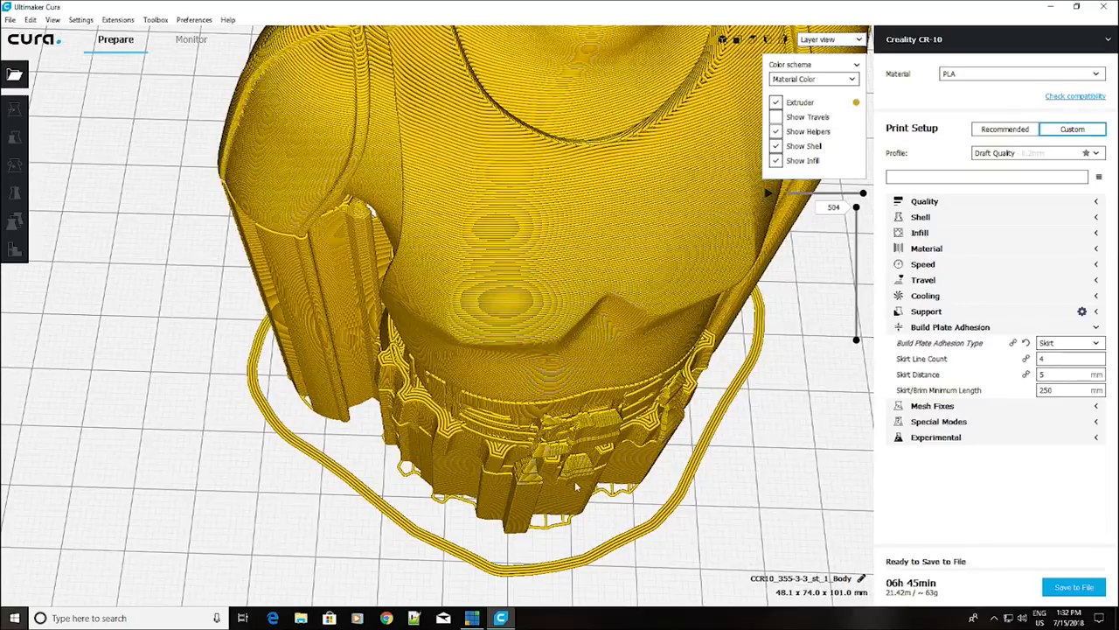
pyautogui.moveTo(626, 462)
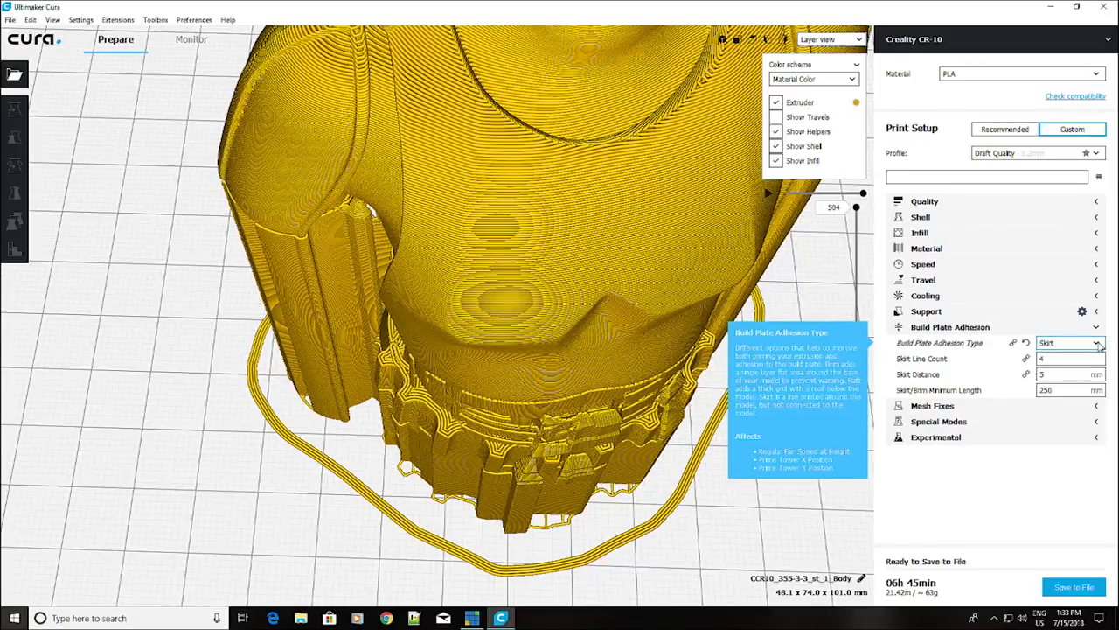
# - Set Build Plate Adhesion Type back to Raft for a 7h 22min, 23.35 m print
pyautogui.click(1067, 341)
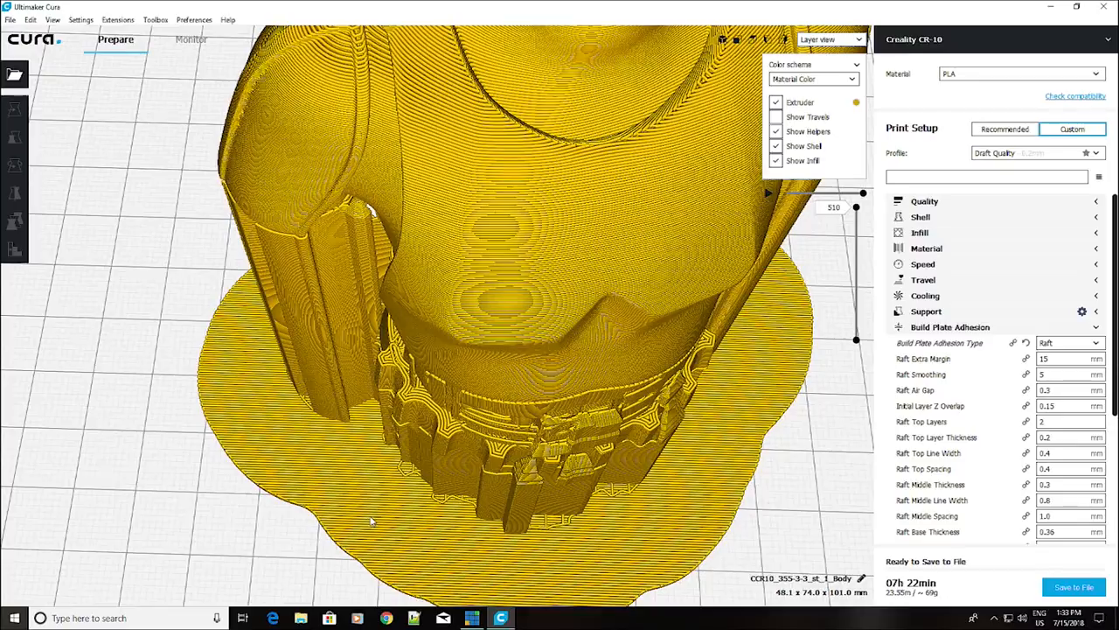
pyautogui.moveTo(416, 493)
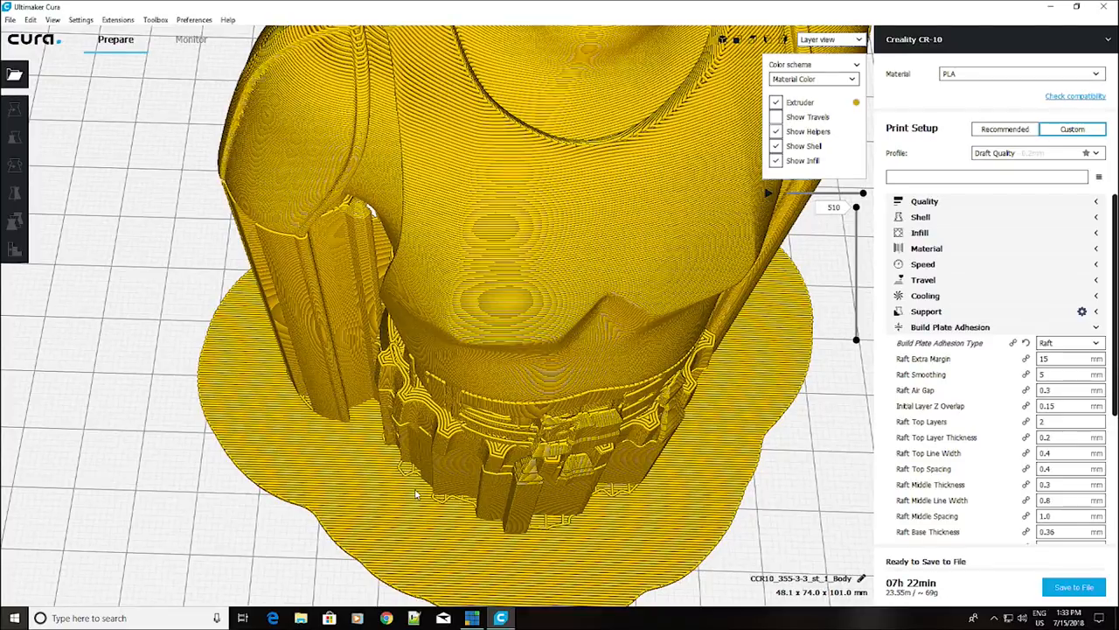
pyautogui.moveTo(424, 483)
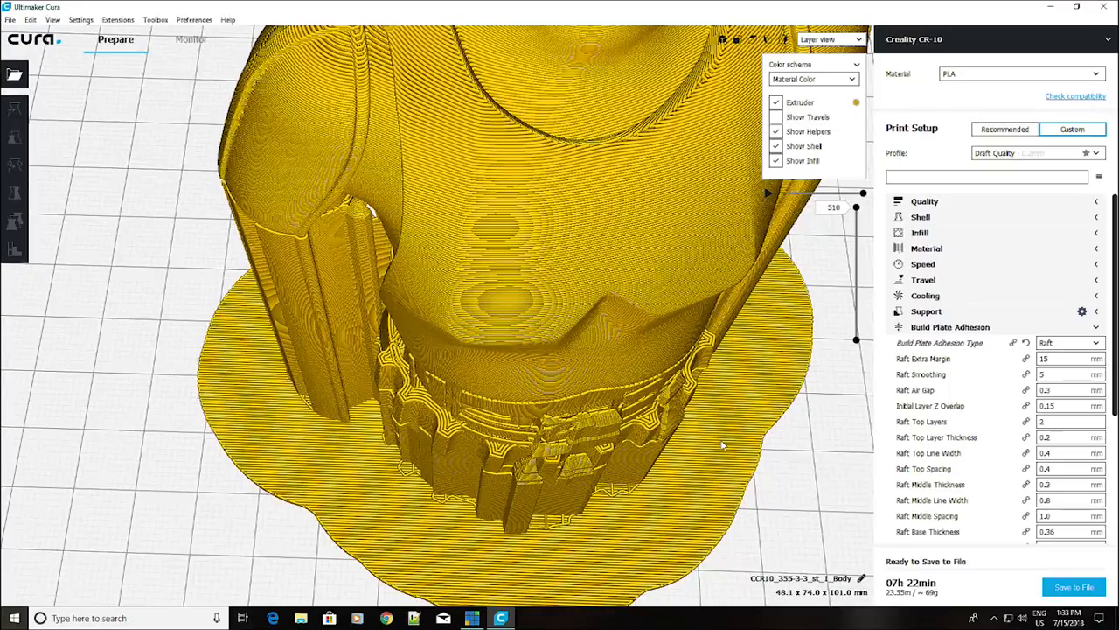
pyautogui.moveTo(714, 439)
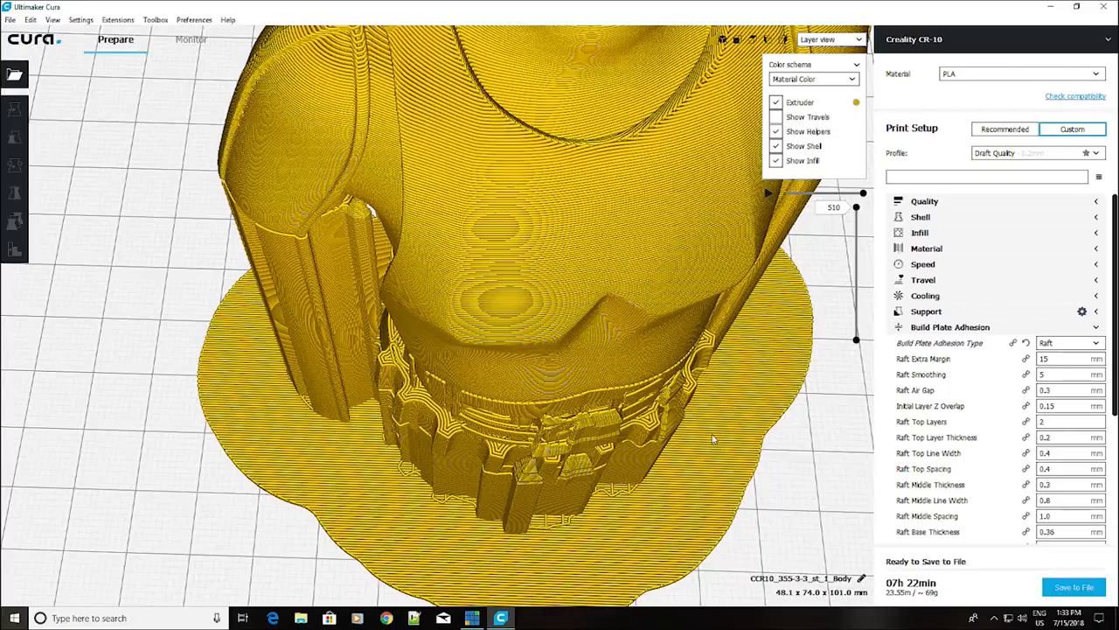
pyautogui.moveTo(691, 445)
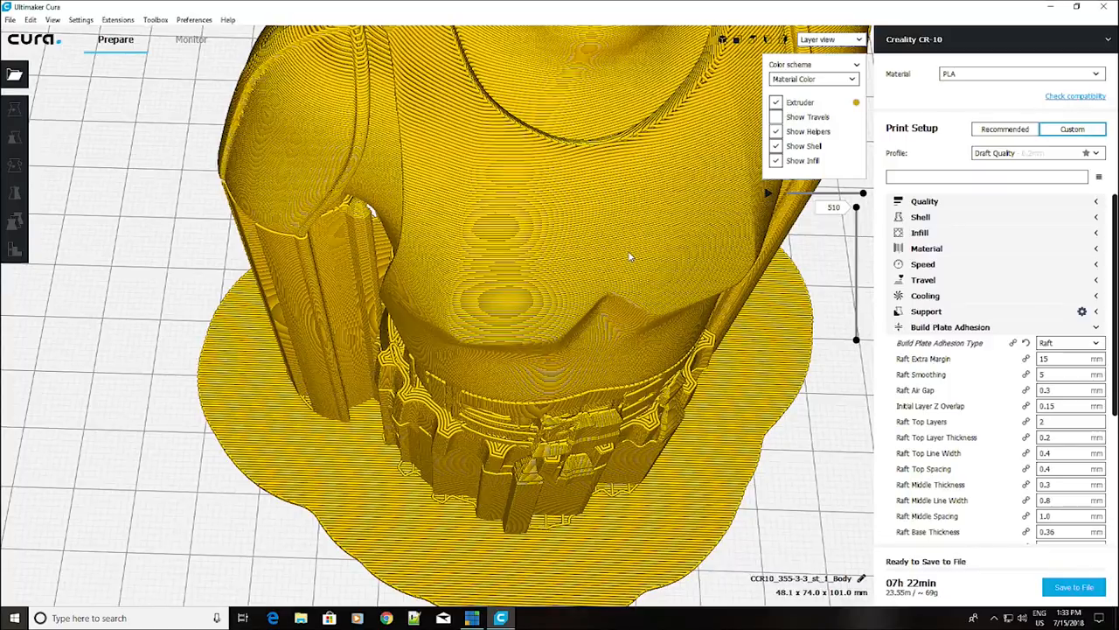
pyautogui.moveTo(644, 236)
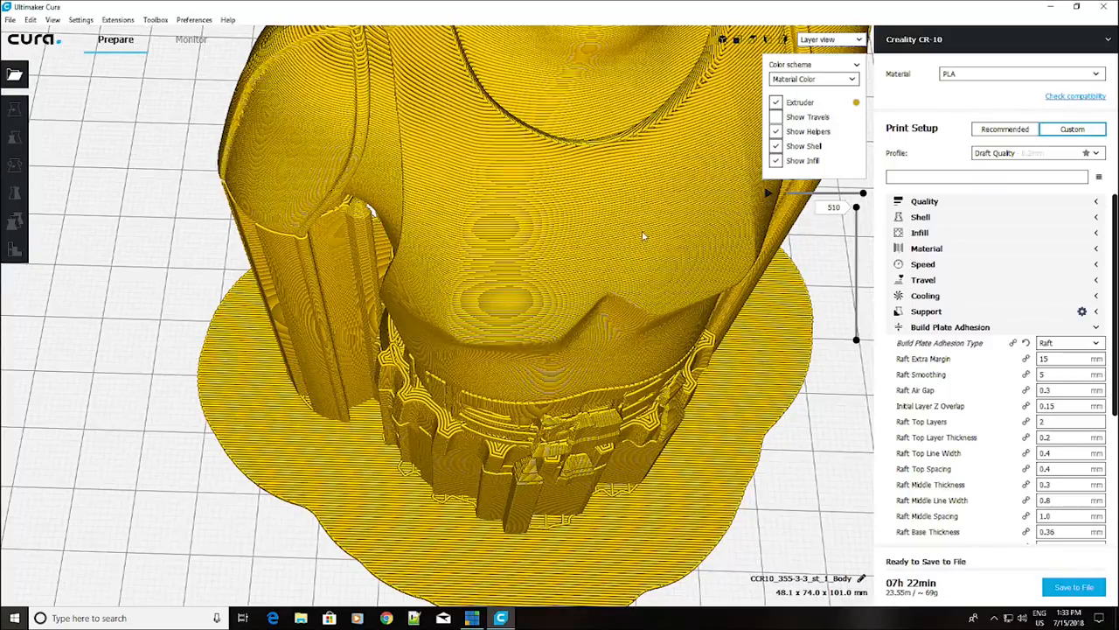